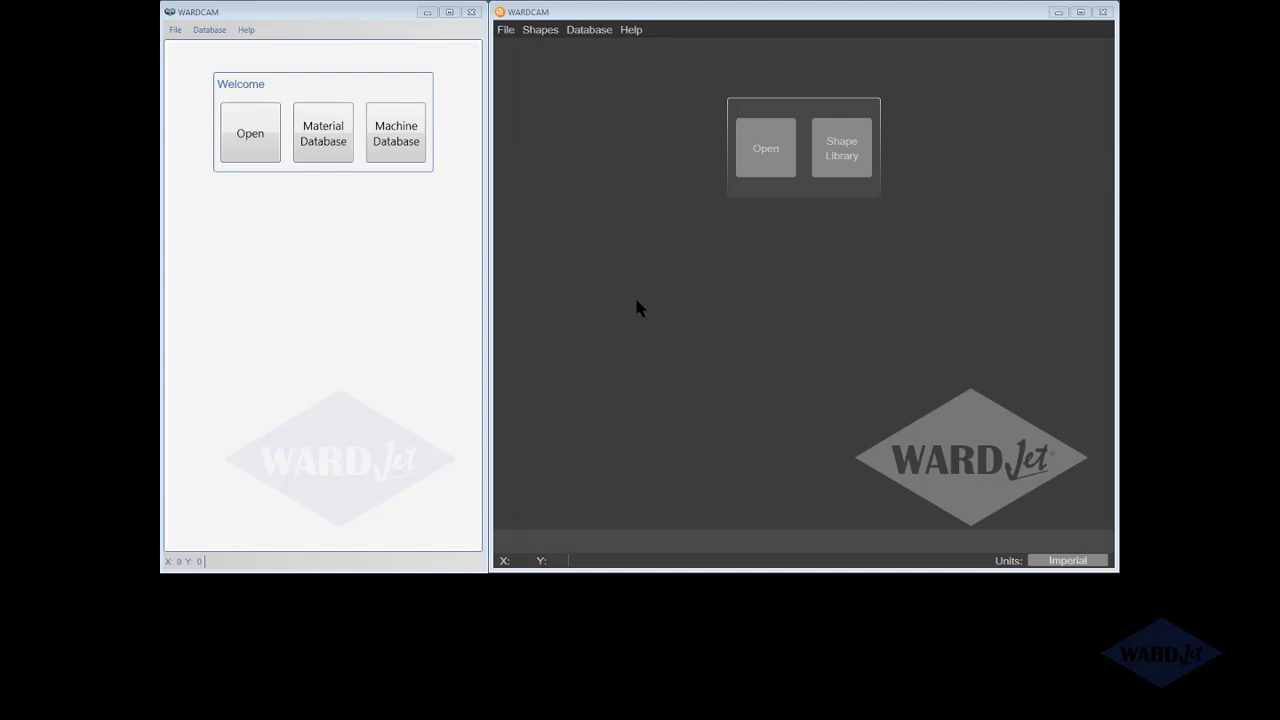
mouse_move(800, 270)
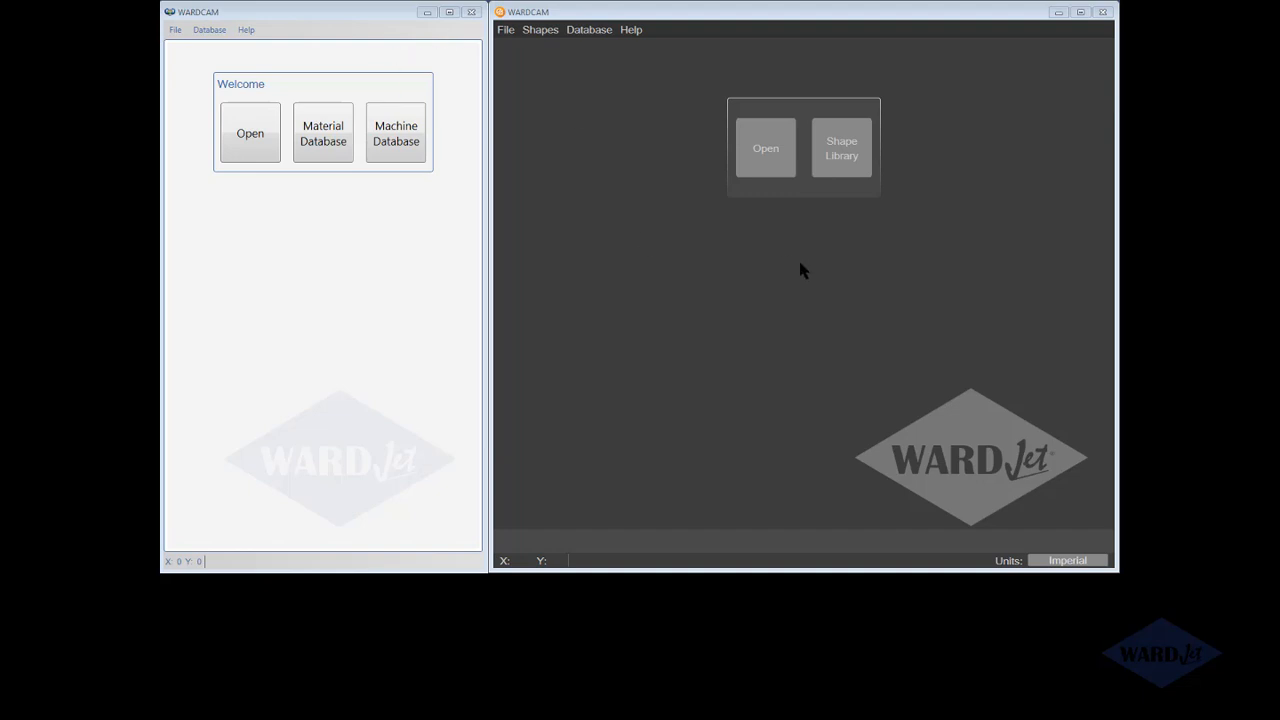
mouse_move(878, 97)
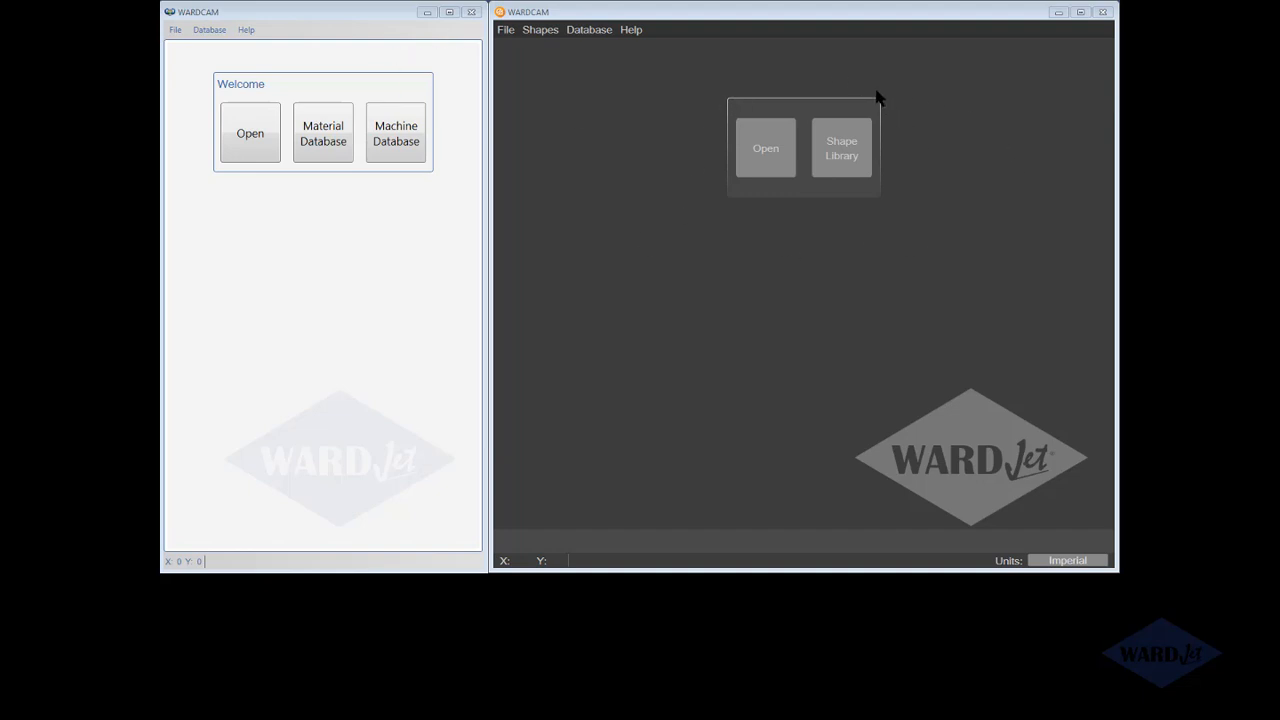
mouse_move(705, 197)
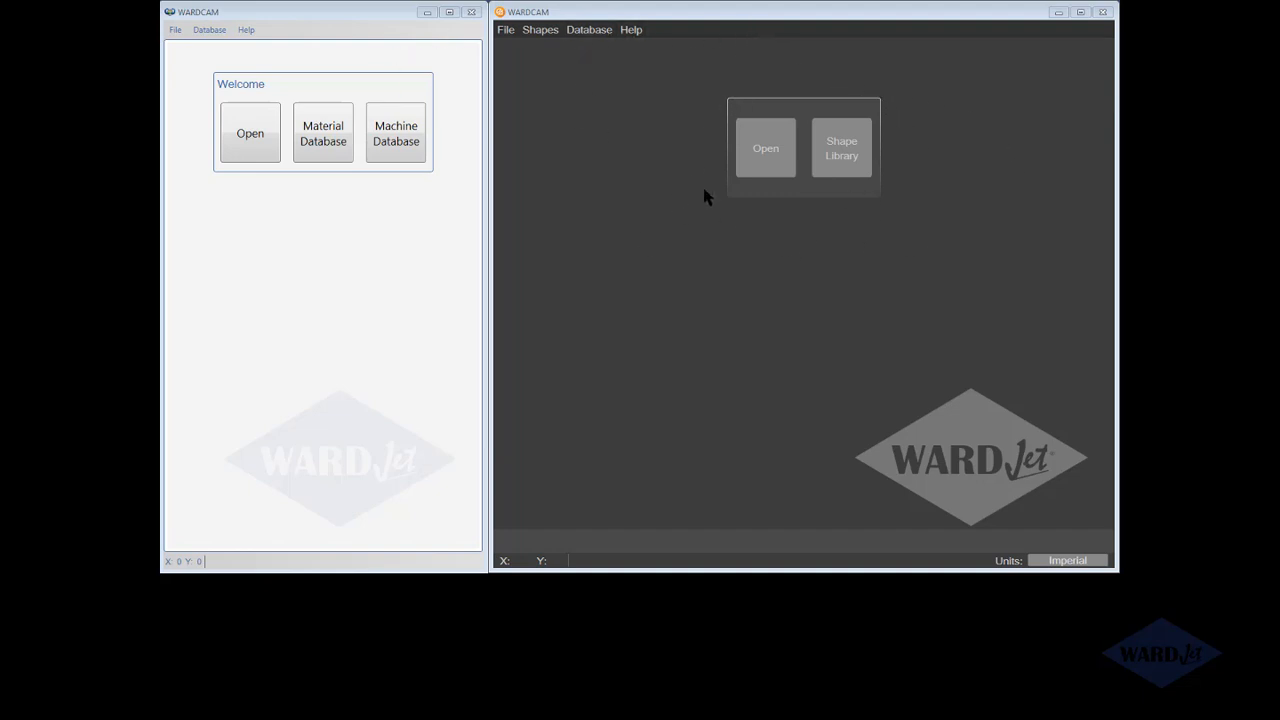
mouse_move(305, 20)
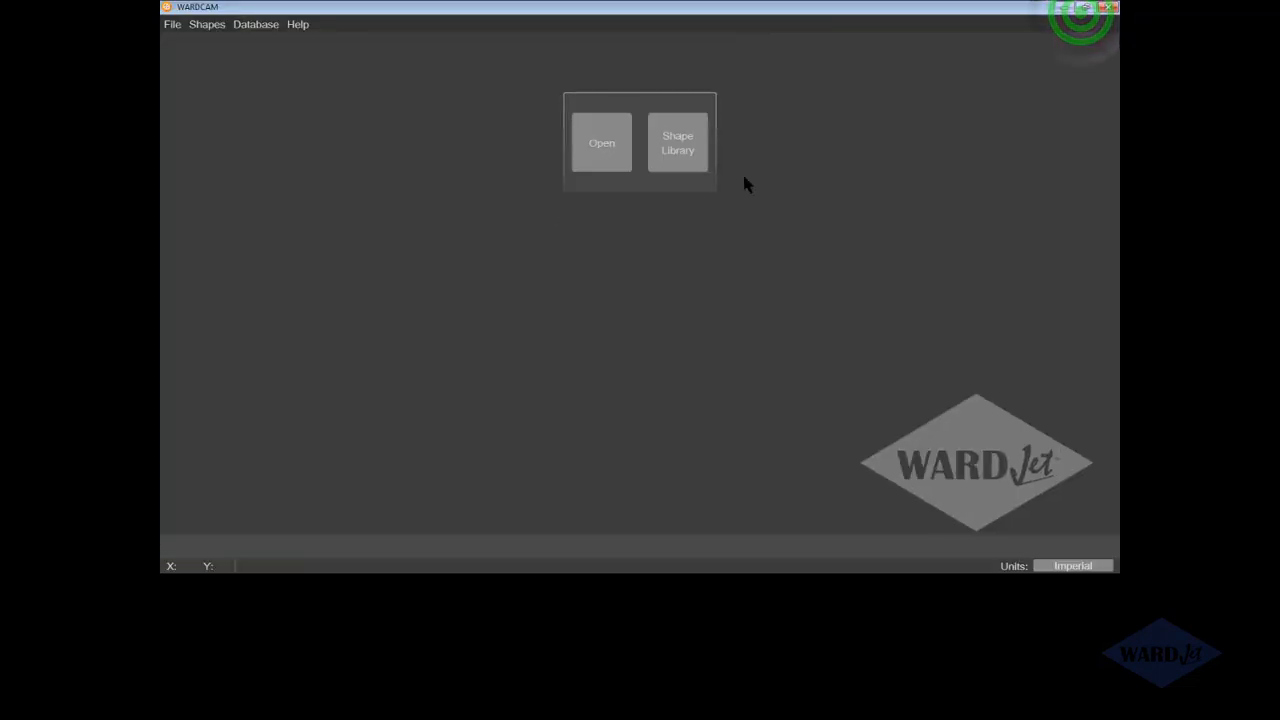
mouse_move(730, 178)
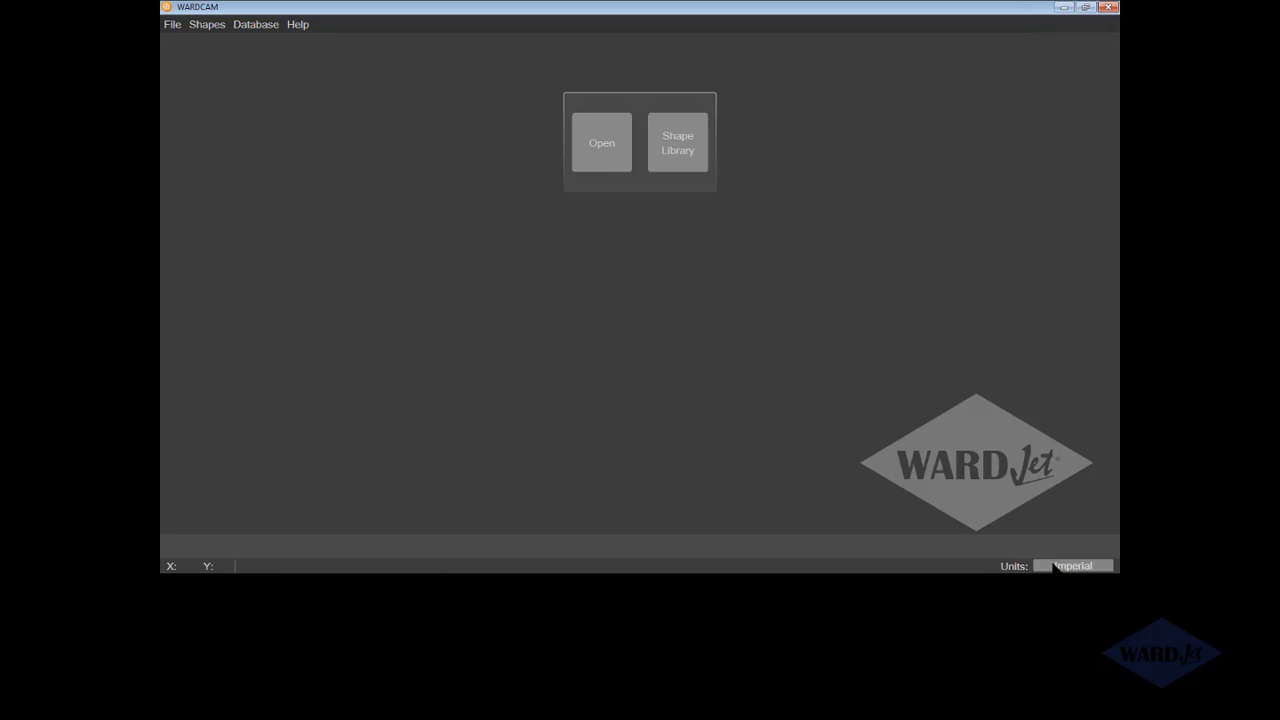
left_click(1072, 566)
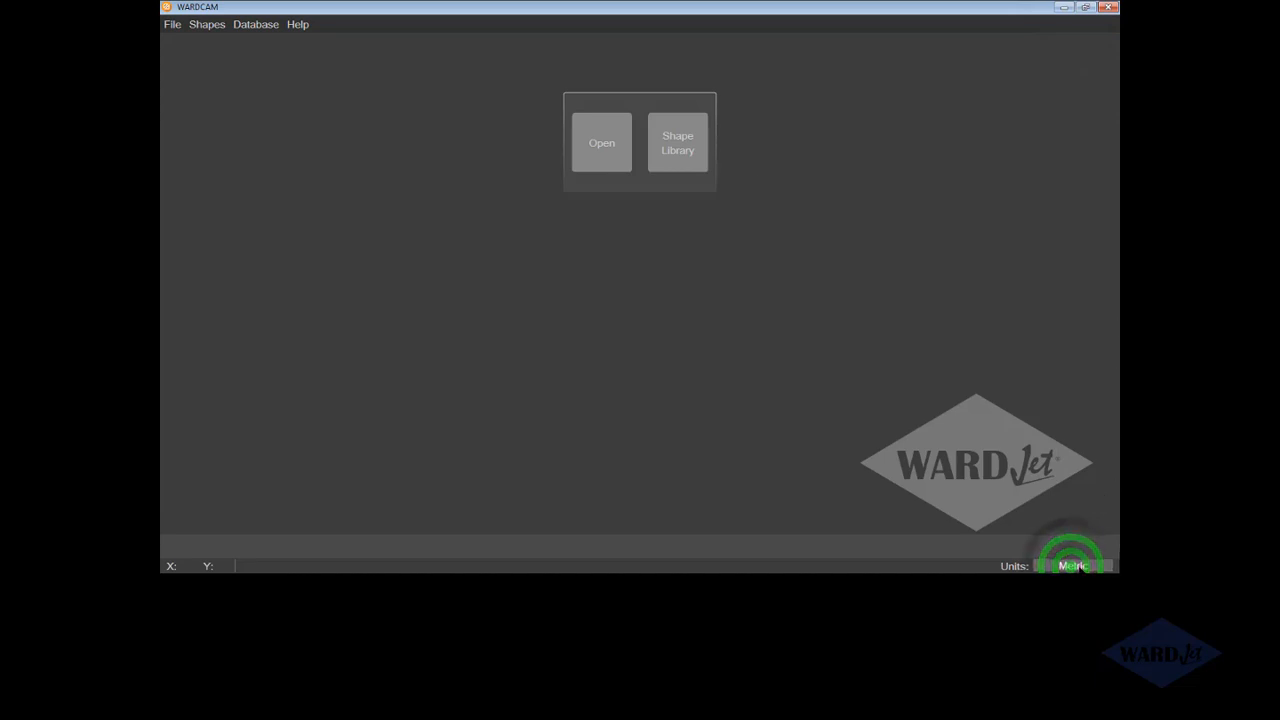
left_click(1072, 565)
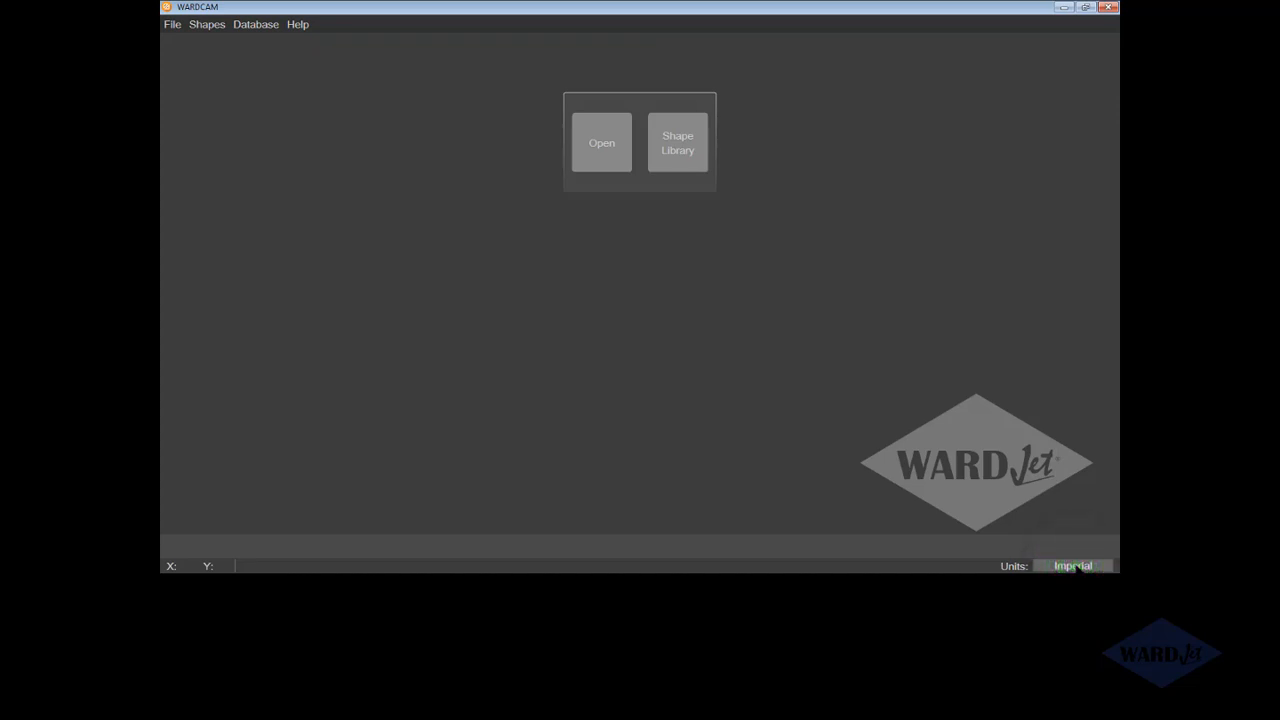
left_click(1073, 565)
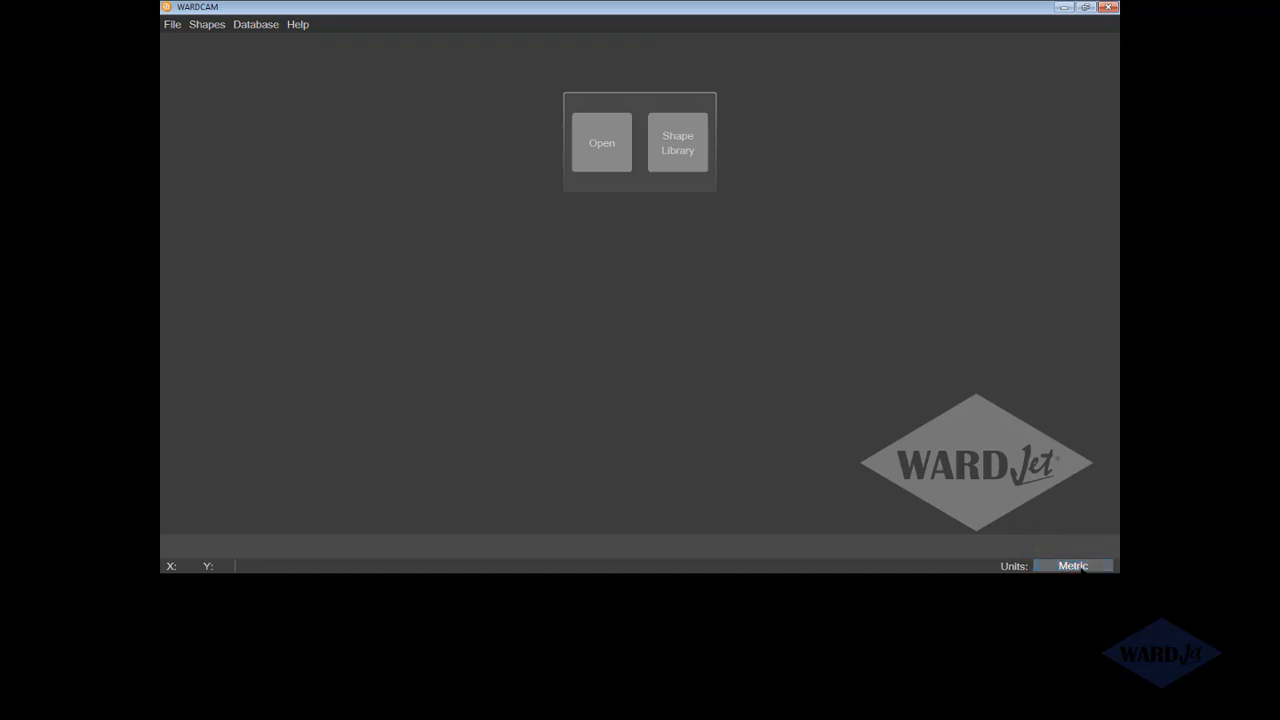
left_click(1072, 565)
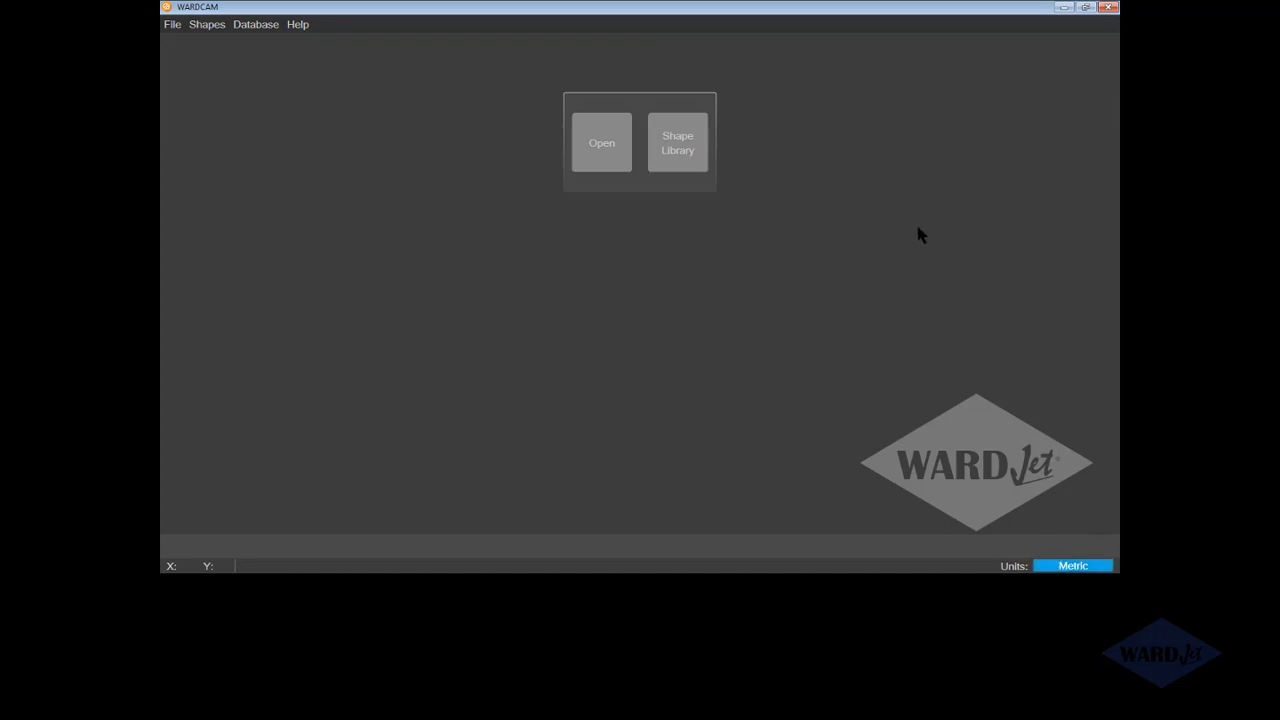
left_click(1072, 565)
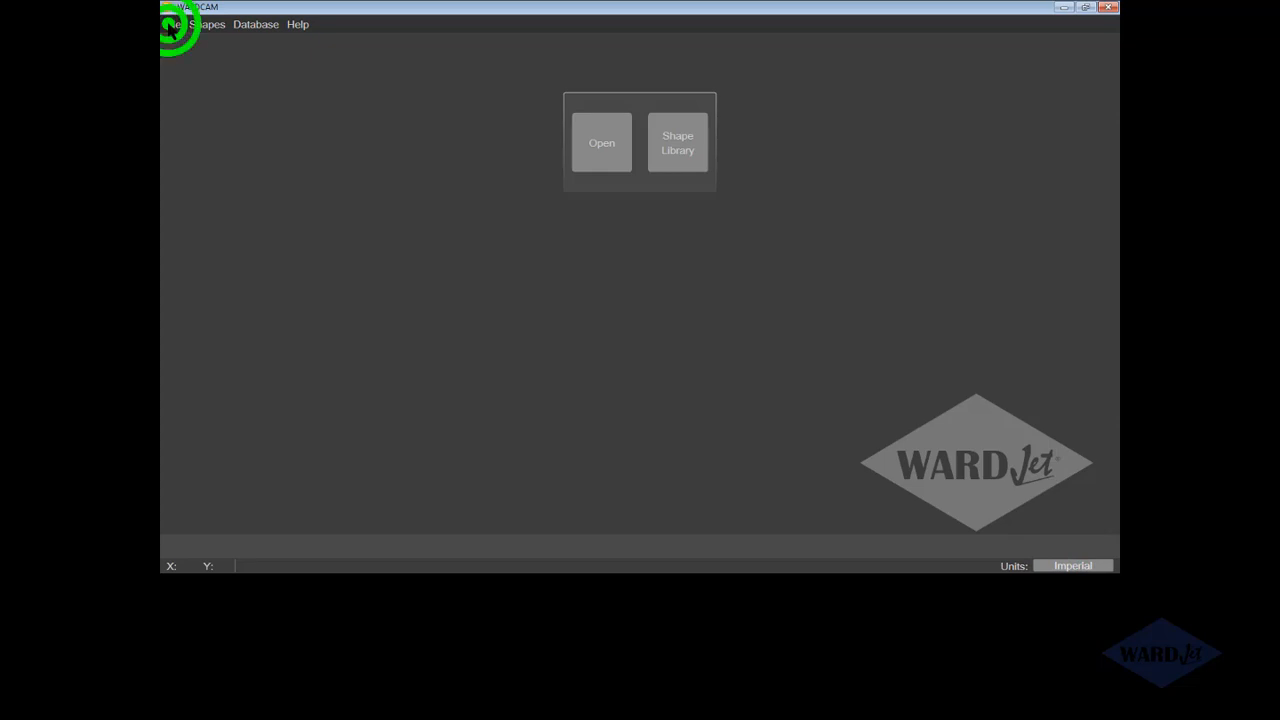
left_click(174, 24)
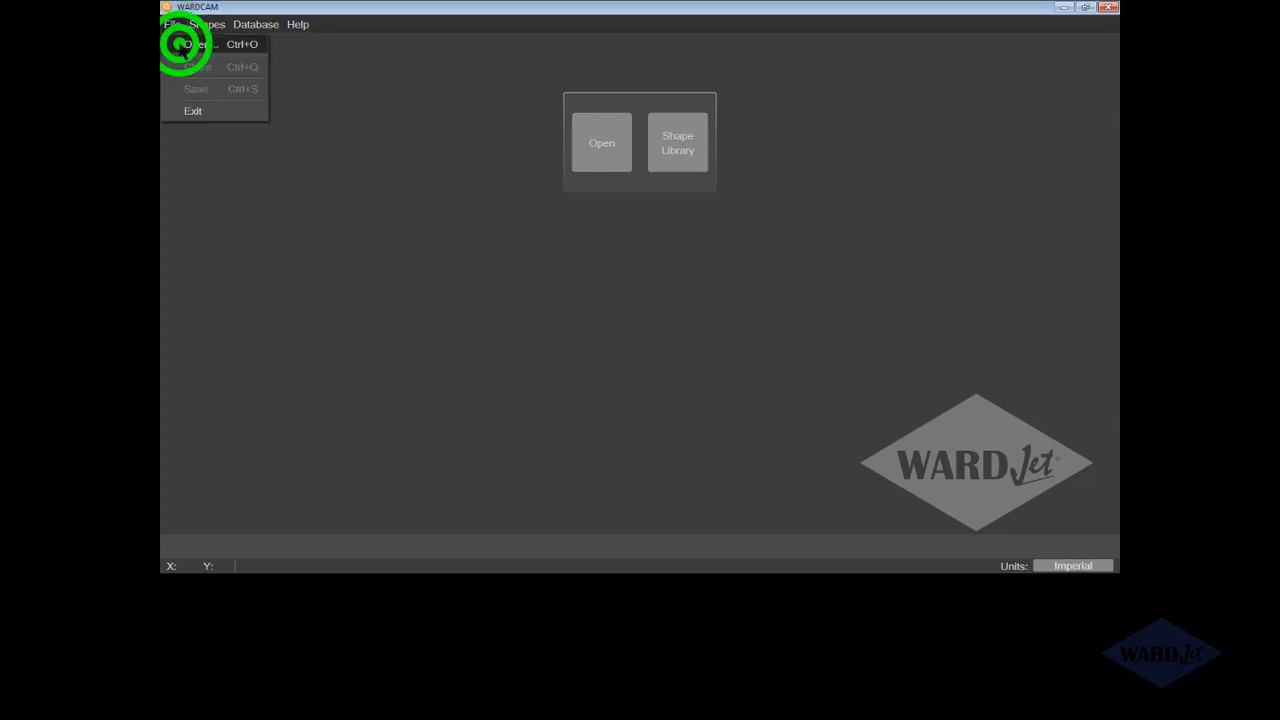
left_click(197, 44)
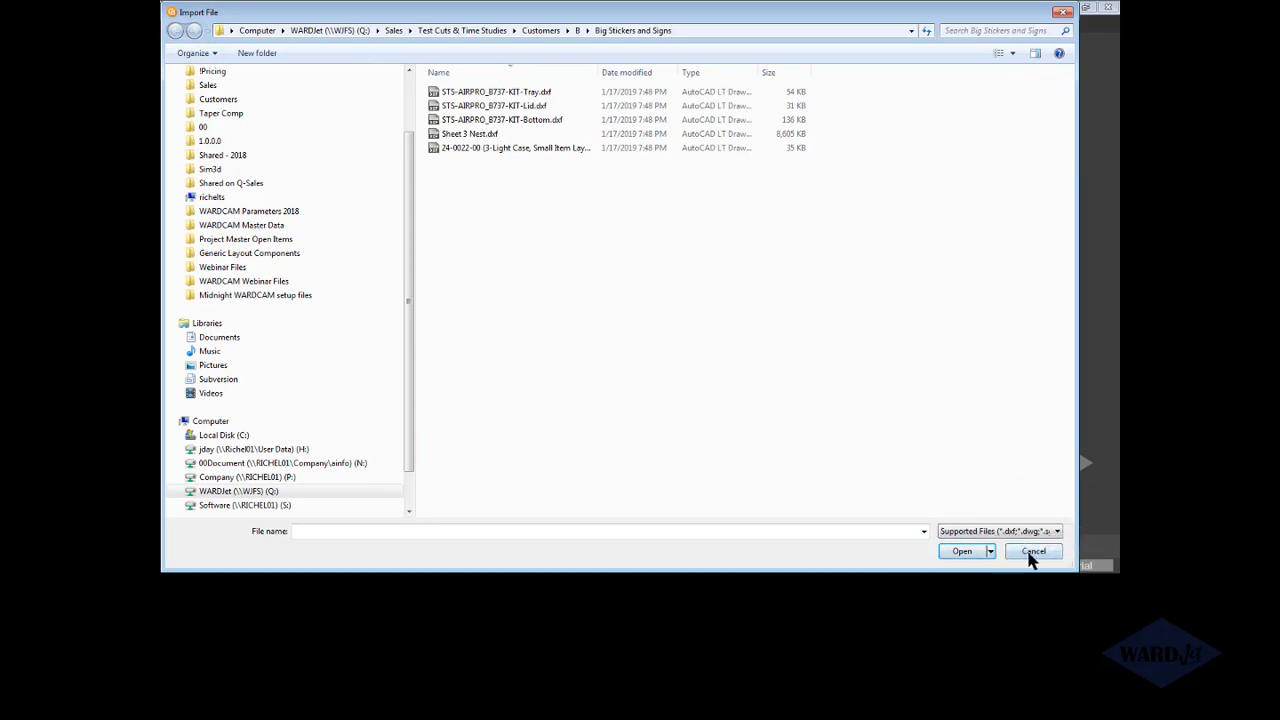
left_click(1033, 551)
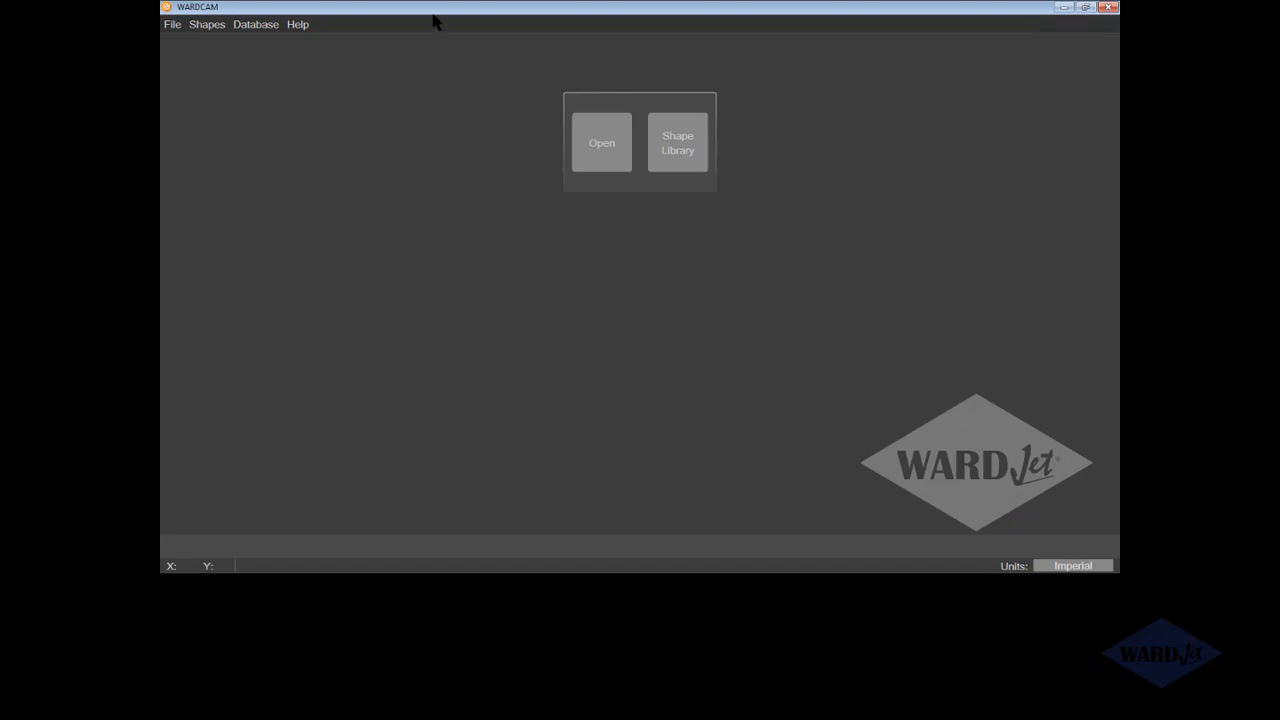
mouse_move(751, 143)
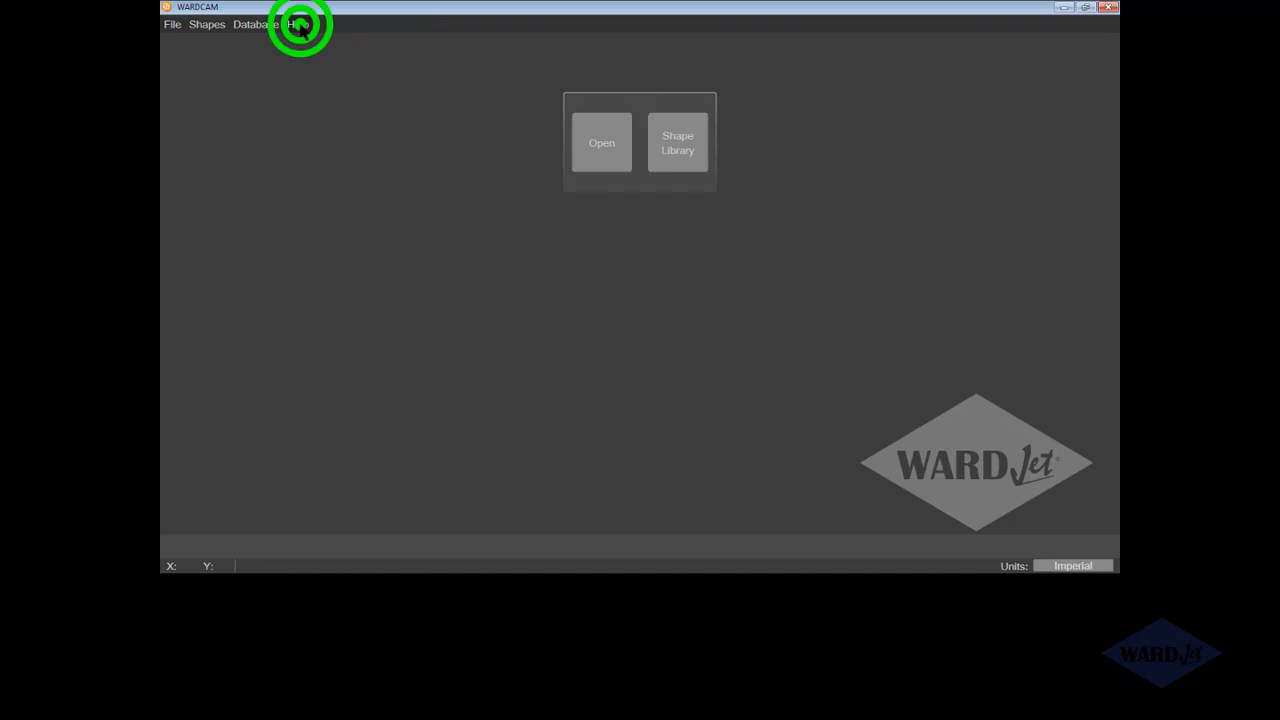
left_click(297, 24)
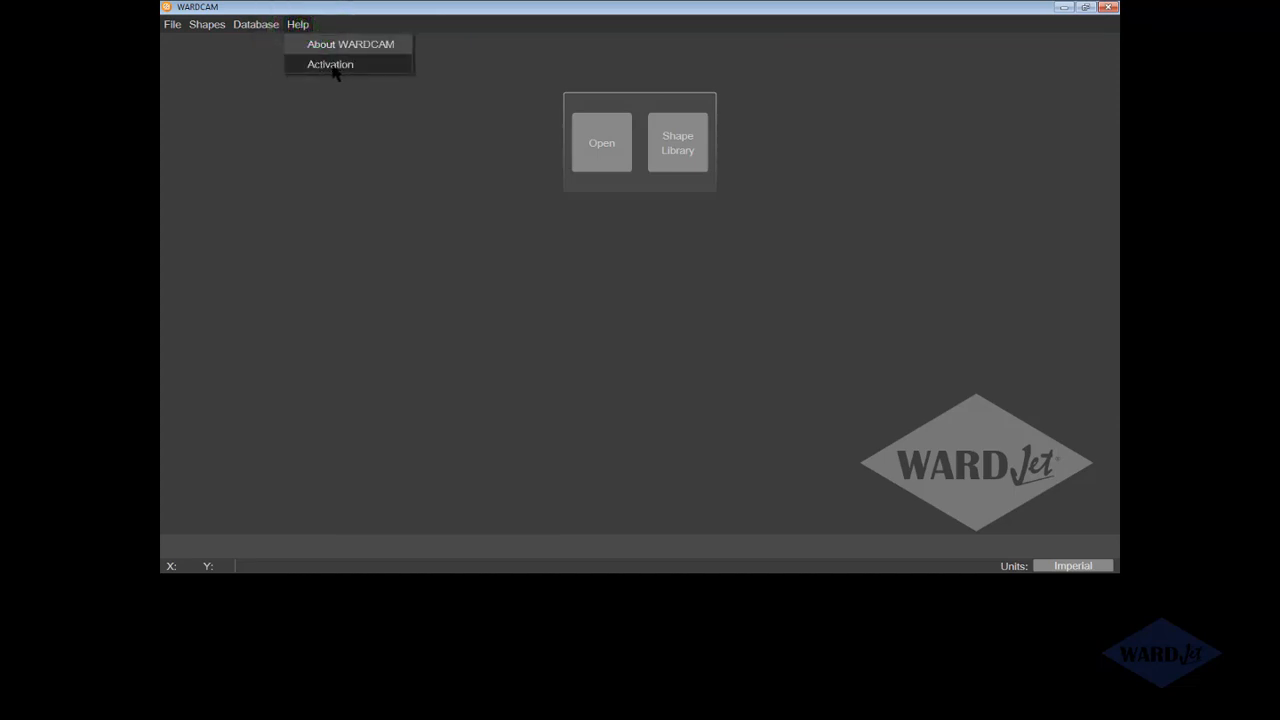
left_click(329, 64)
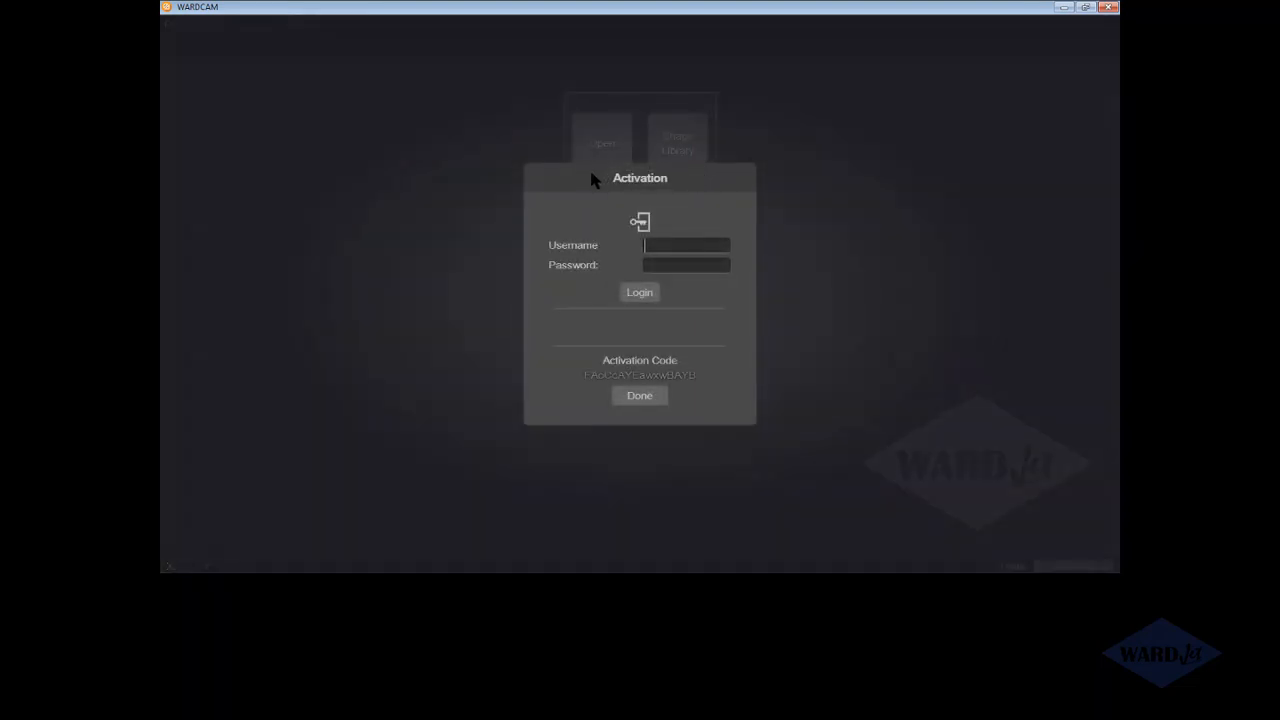
mouse_move(636, 181)
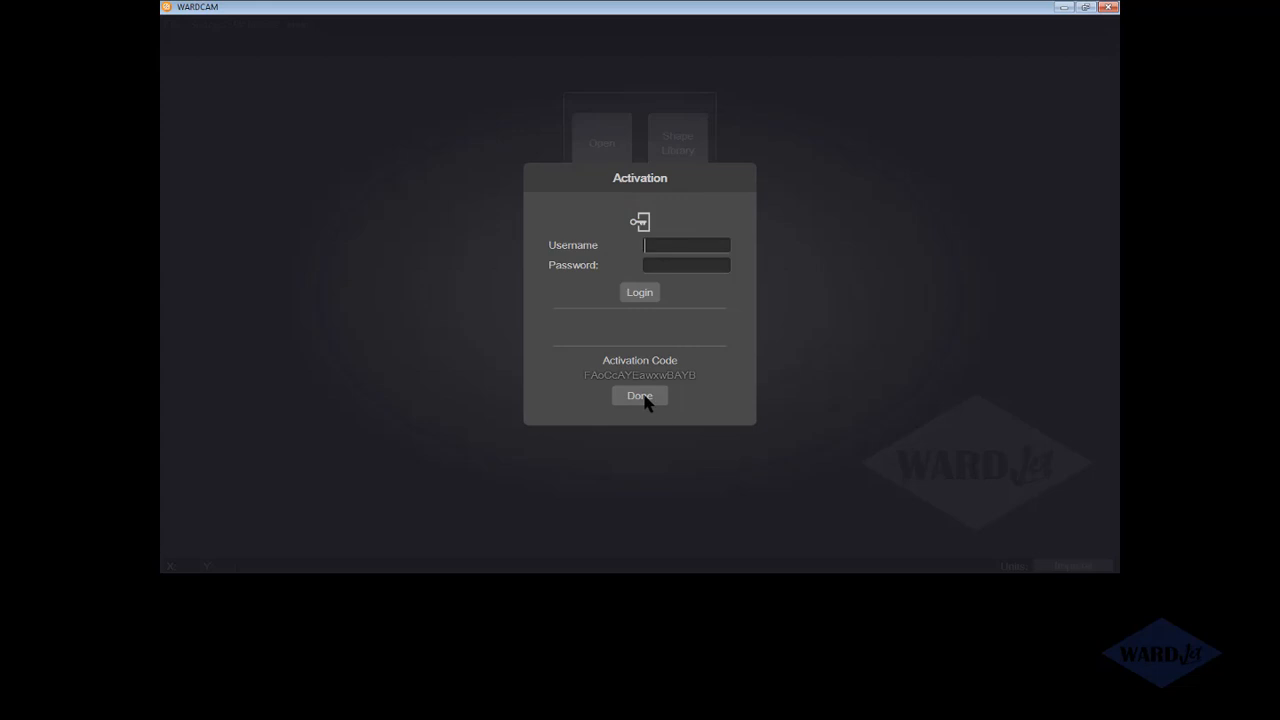
left_click(639, 395)
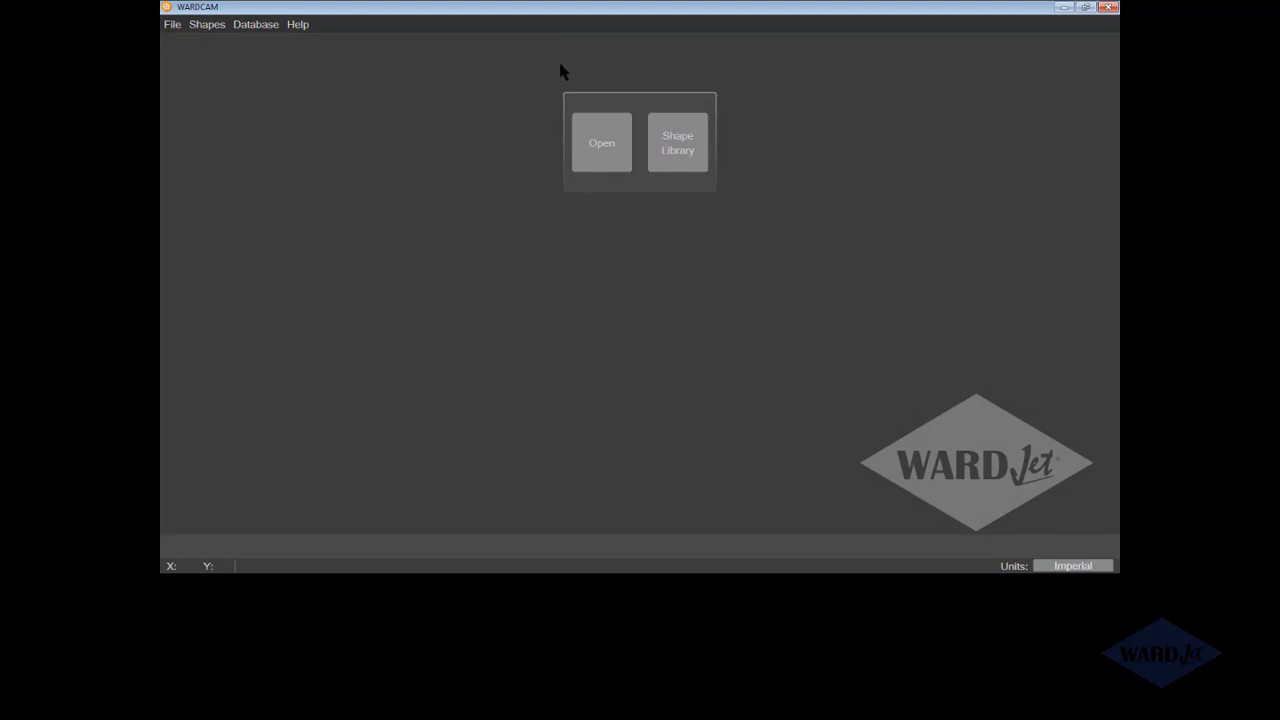
mouse_move(573, 22)
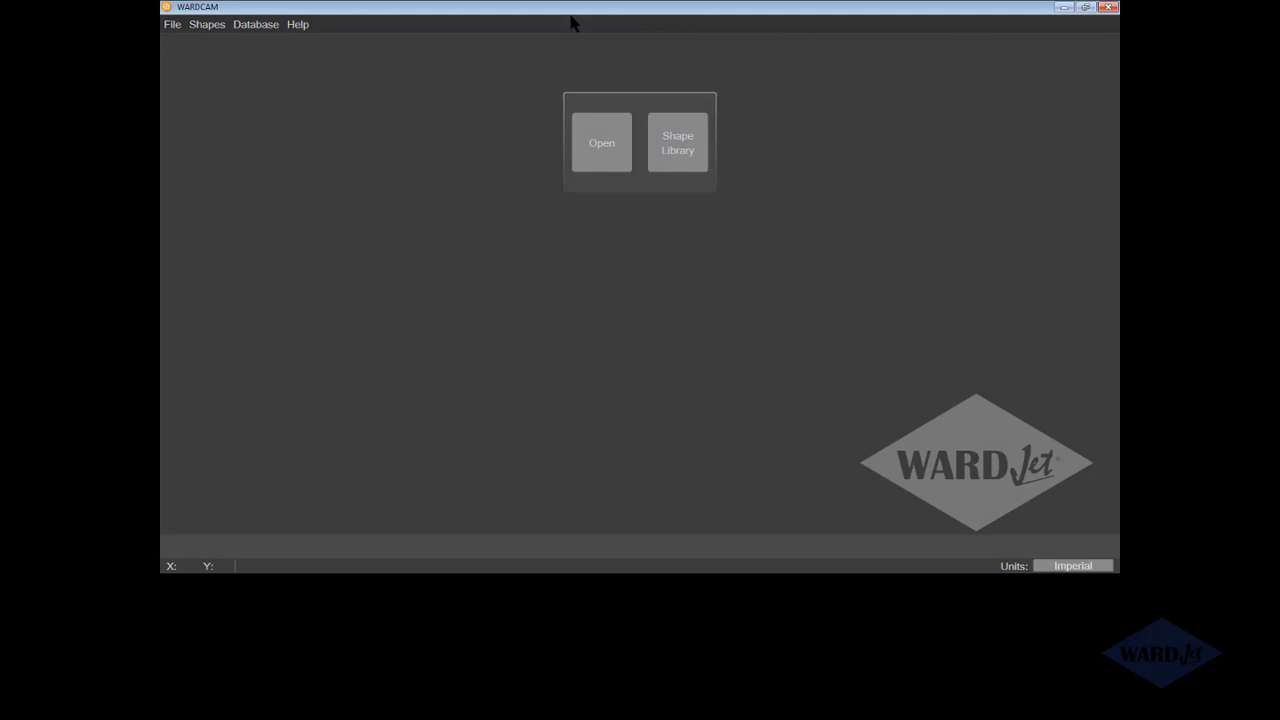
mouse_move(588, 44)
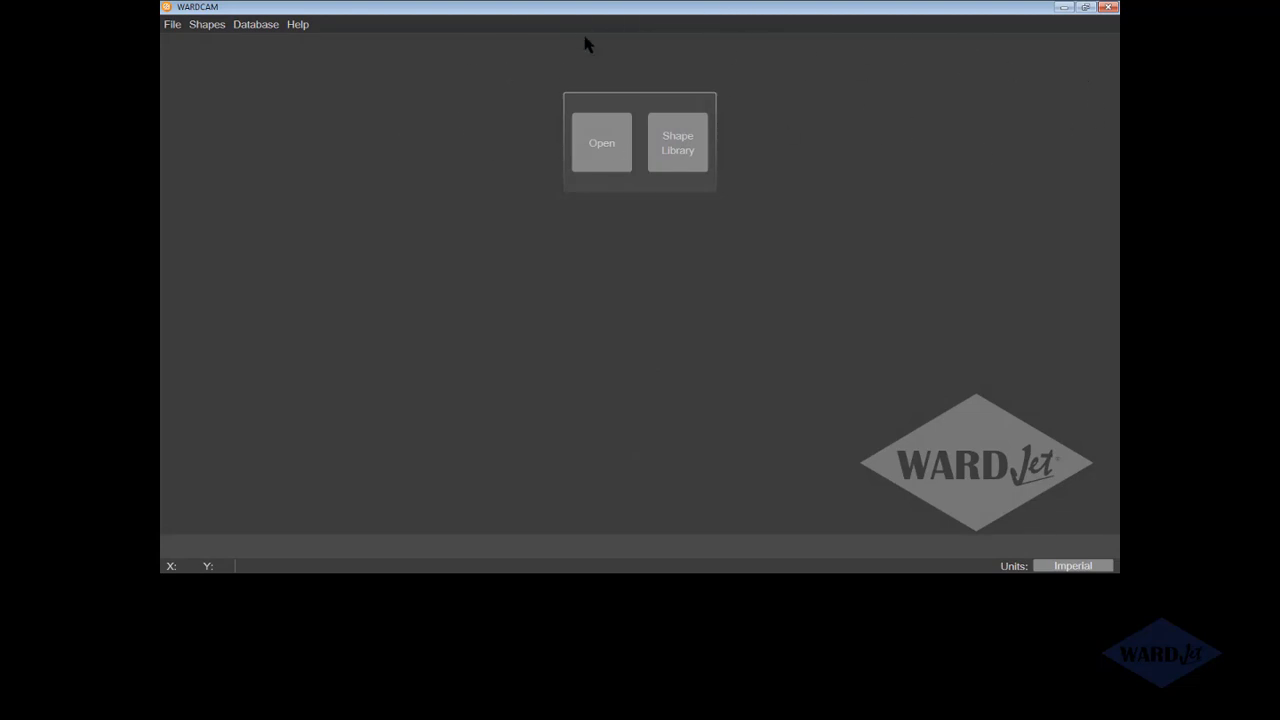
mouse_move(523, 18)
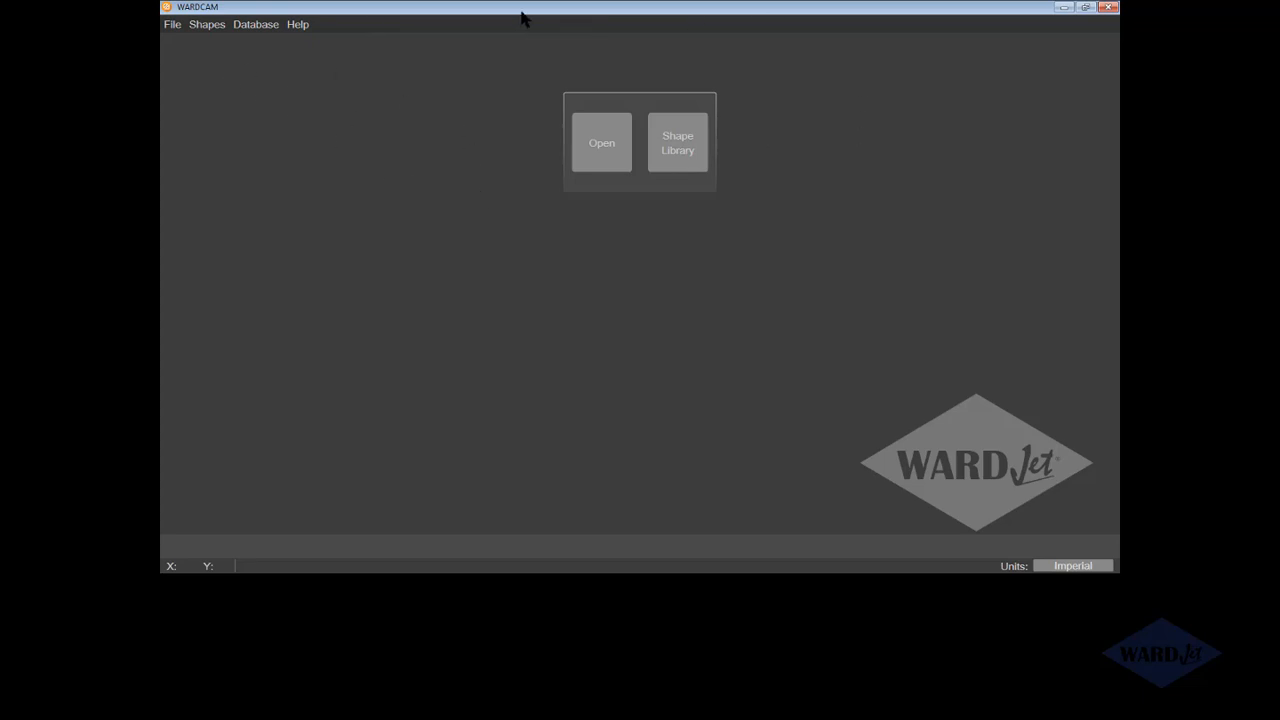
mouse_move(772, 56)
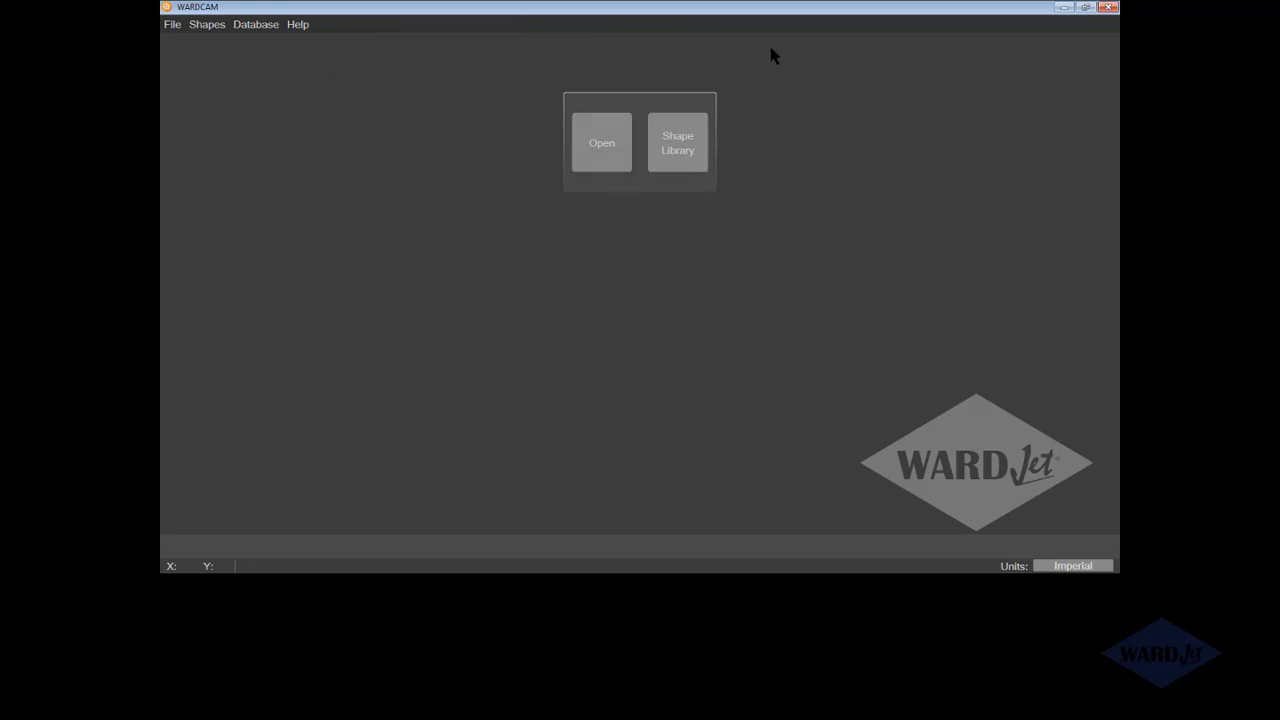
mouse_move(424, 568)
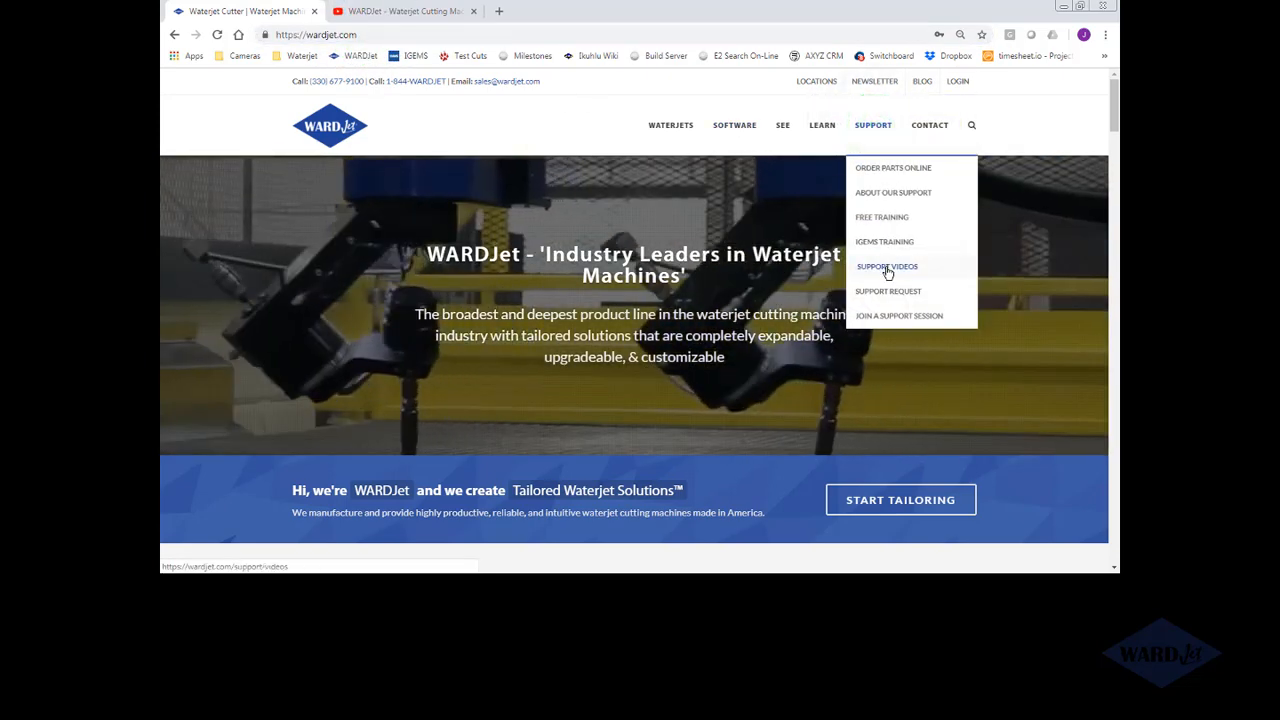
- Go to WARDJet's Support Videos page and scroll through the WARDCAM tutorial thumbnails
left_click(887, 266)
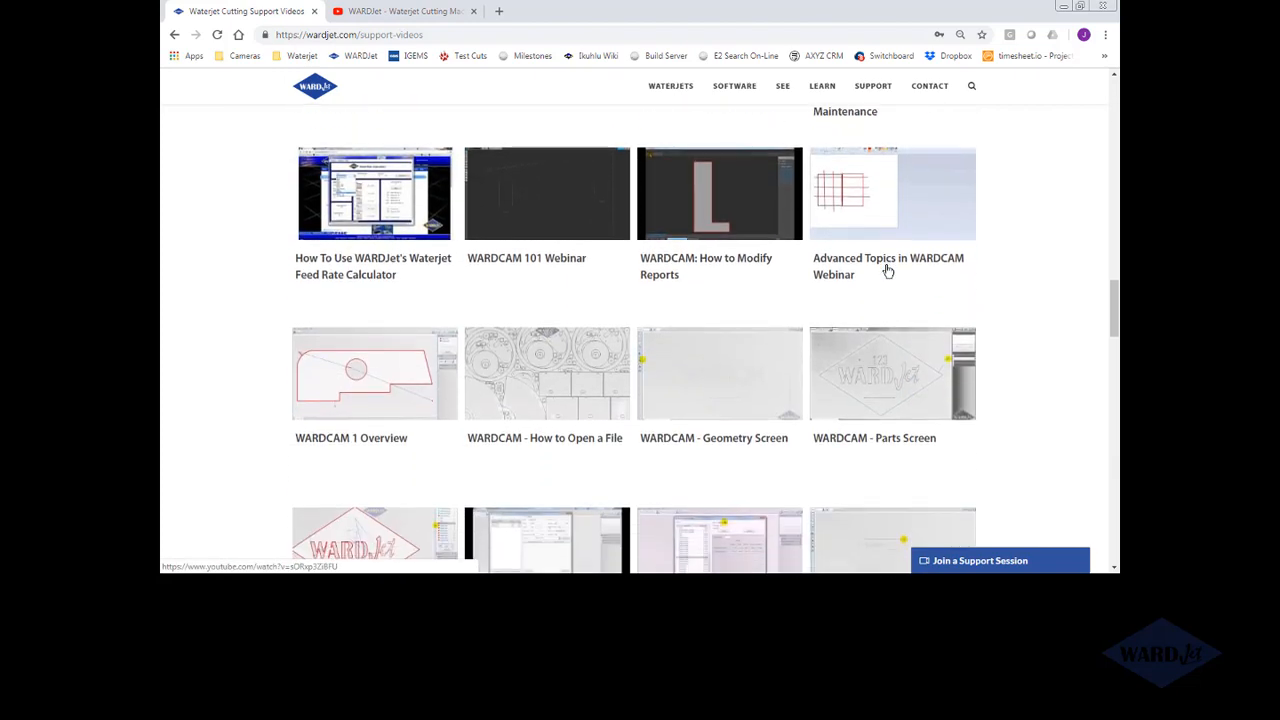
scroll("down", 3)
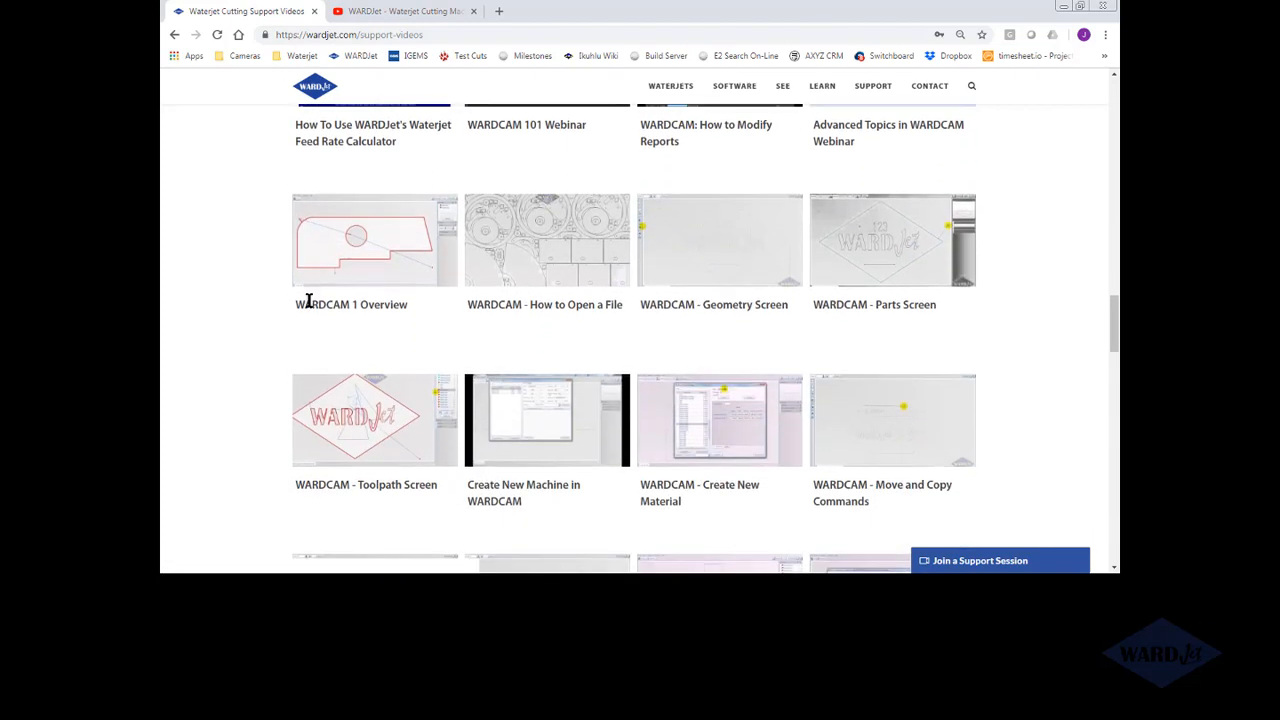
scroll("down", 3)
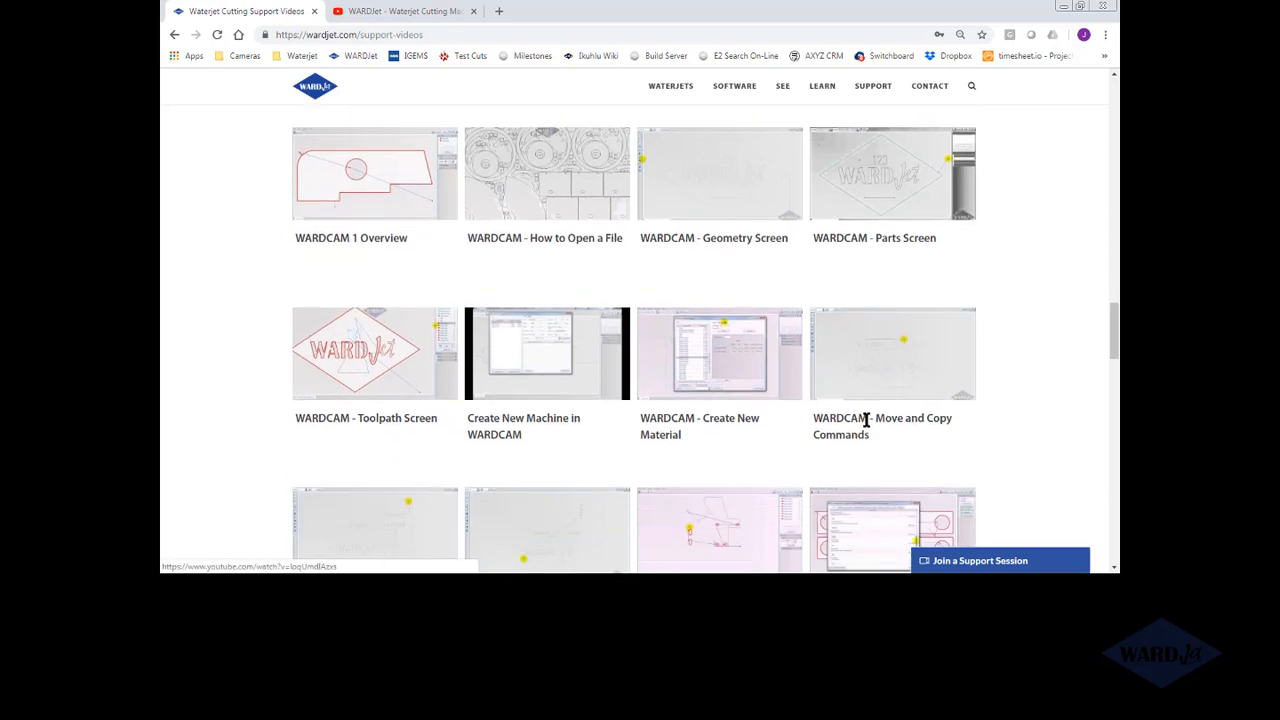
scroll("down", 3)
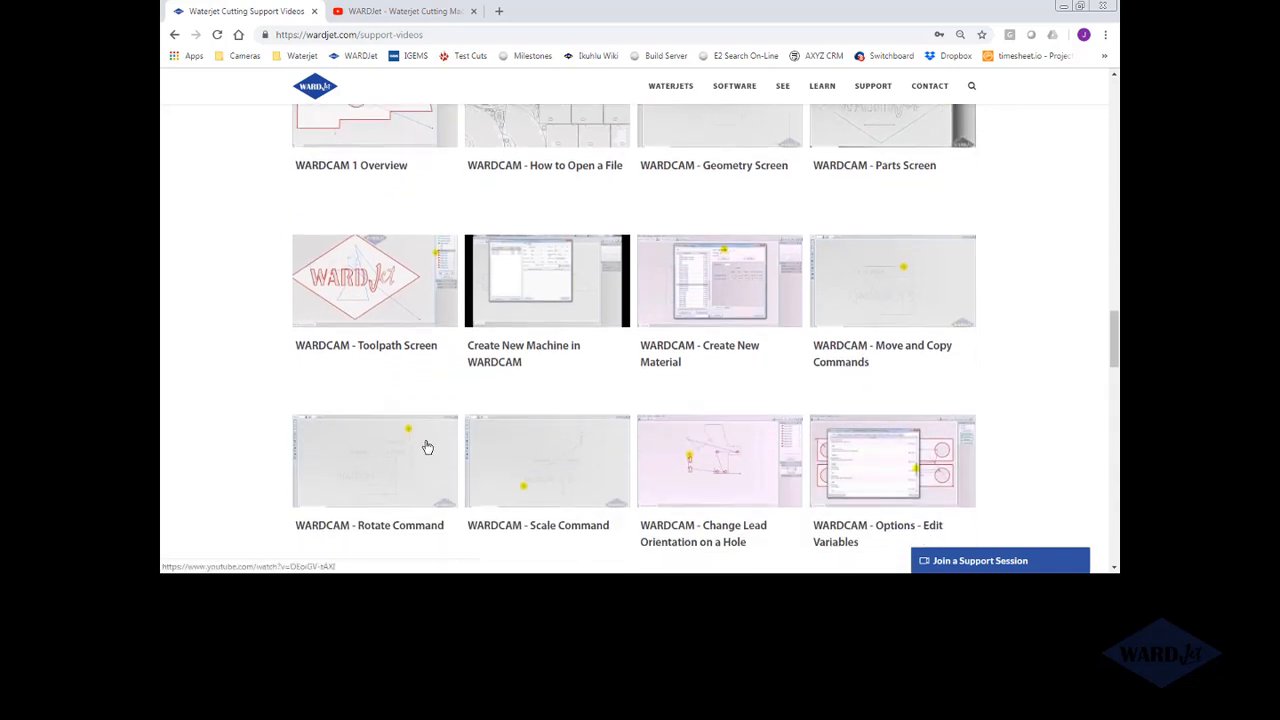
scroll("down", 3)
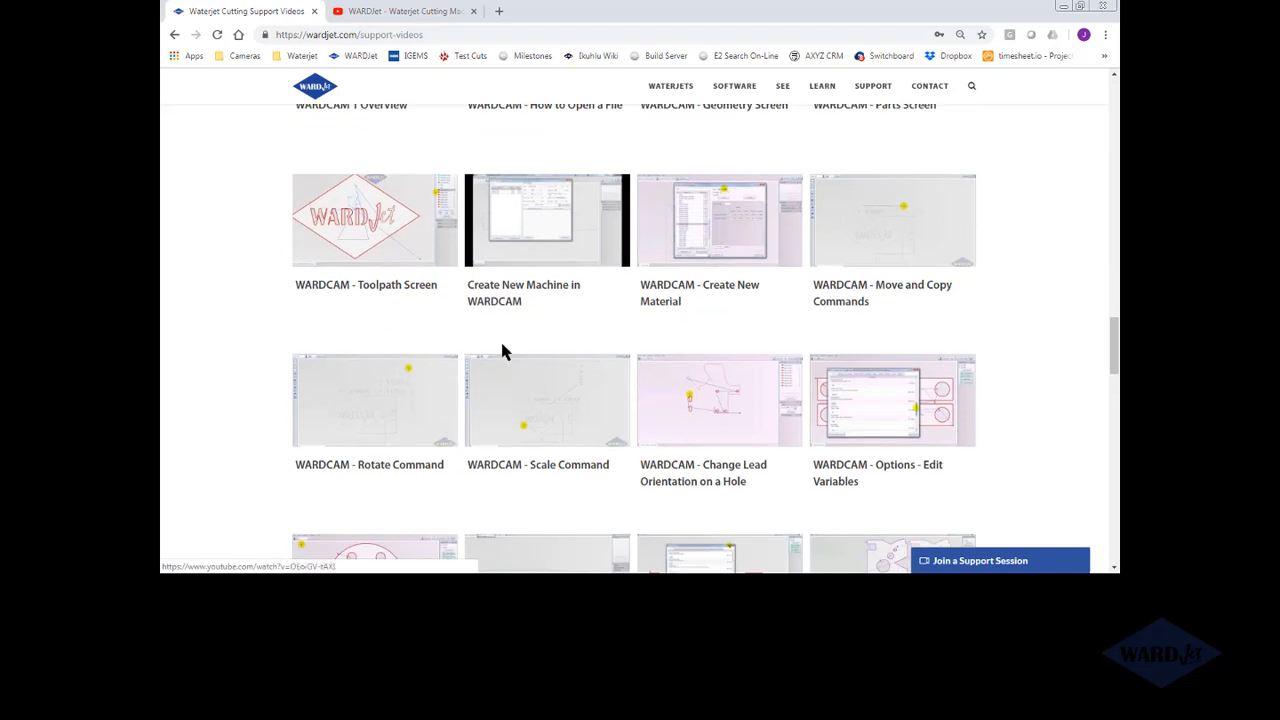
scroll("down", 3)
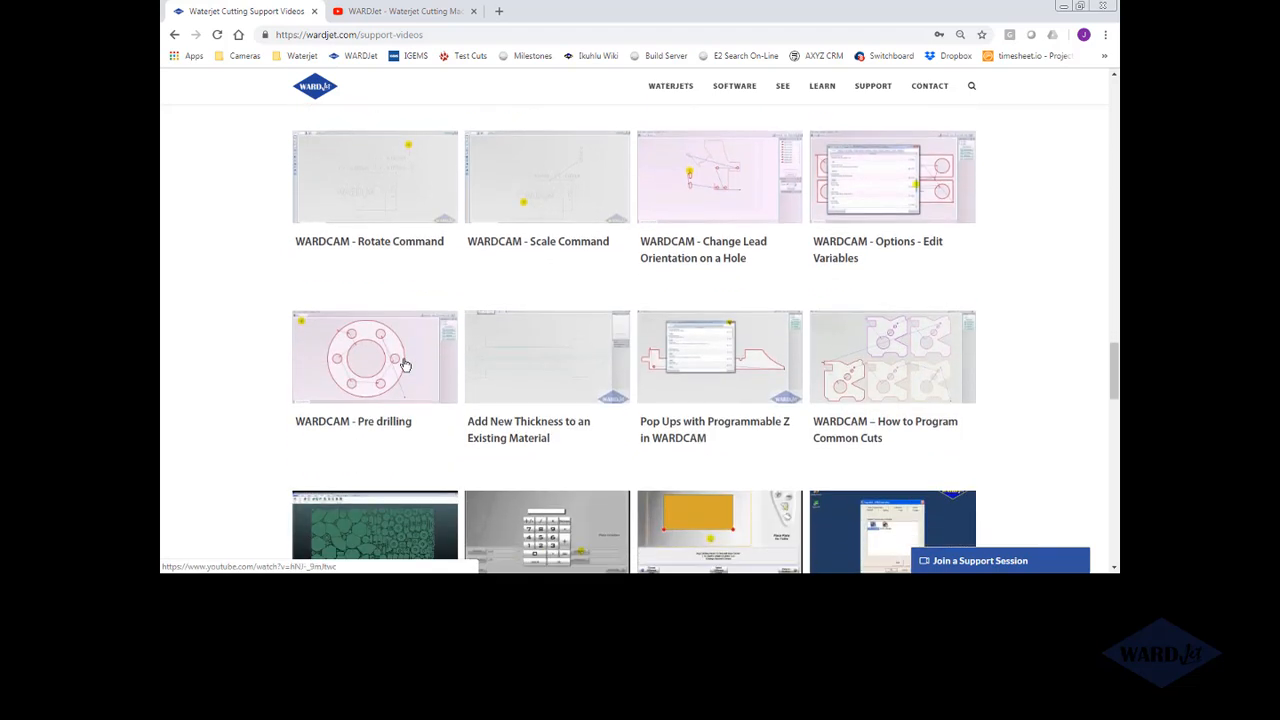
scroll("up", 3)
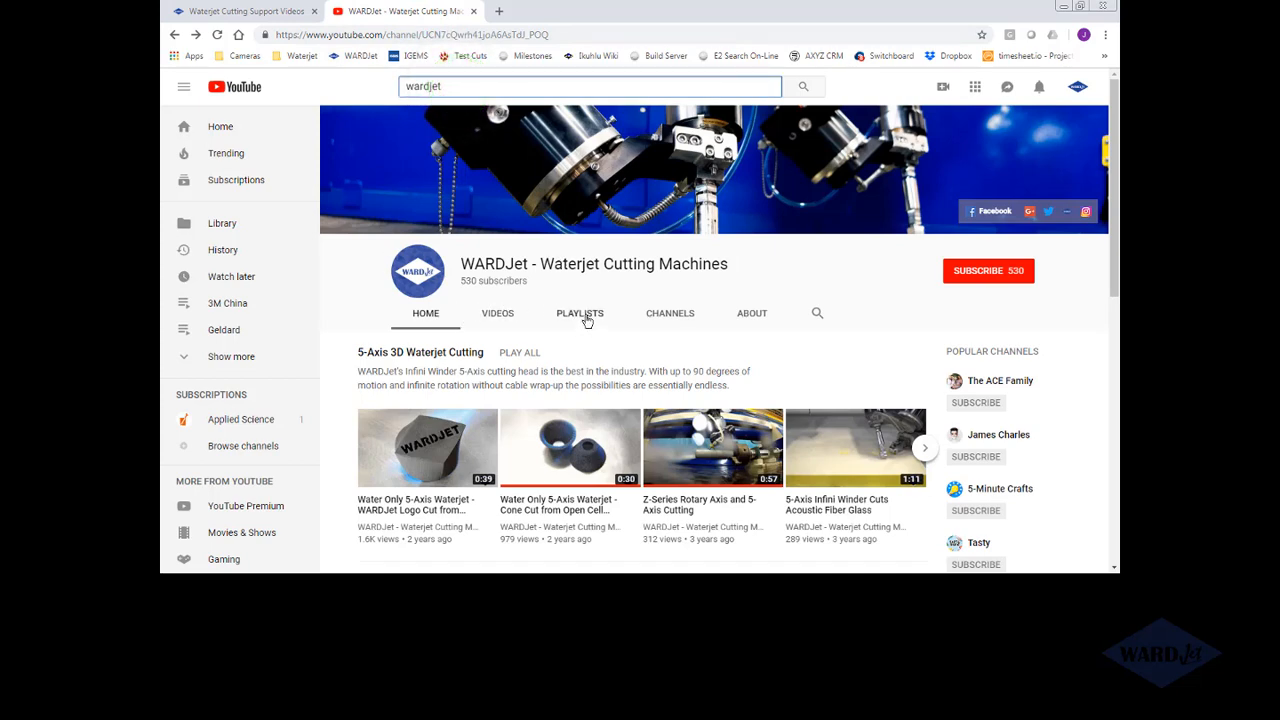
- Play All on the channel's WARDCAM Tutorials playlist and scroll through its video list
left_click(580, 313)
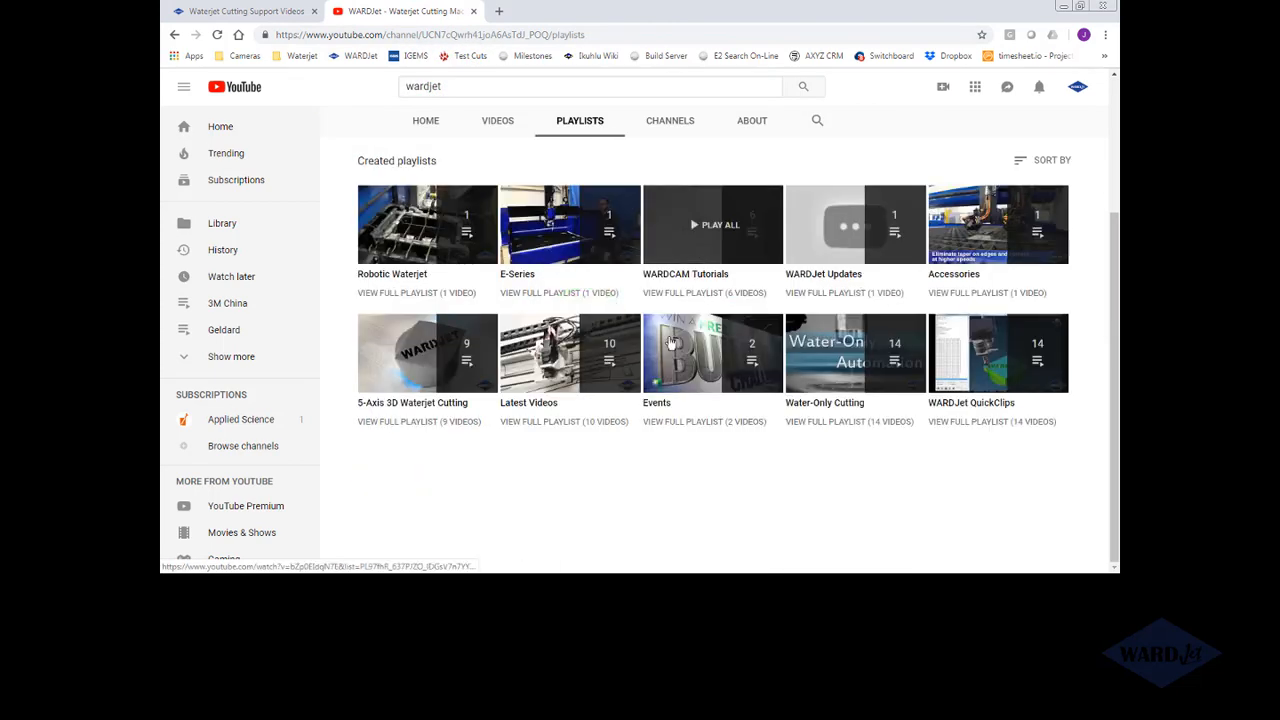
left_click(712, 224)
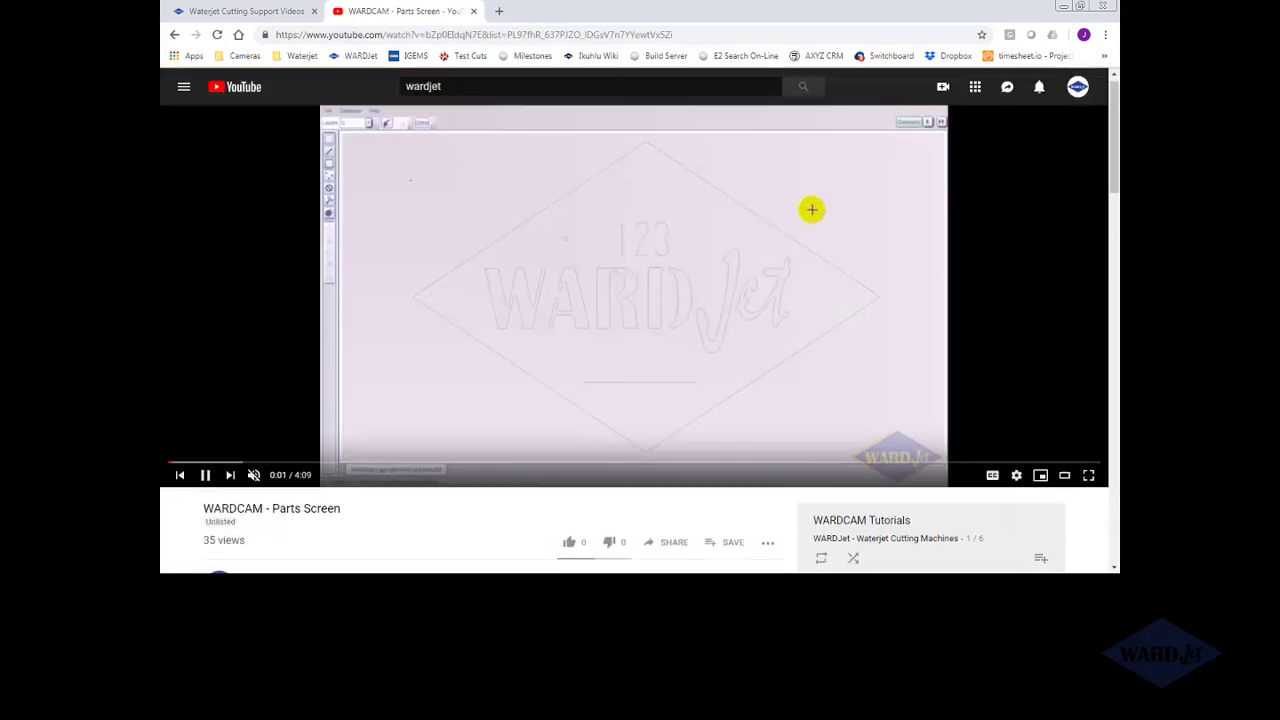
scroll("down", 3)
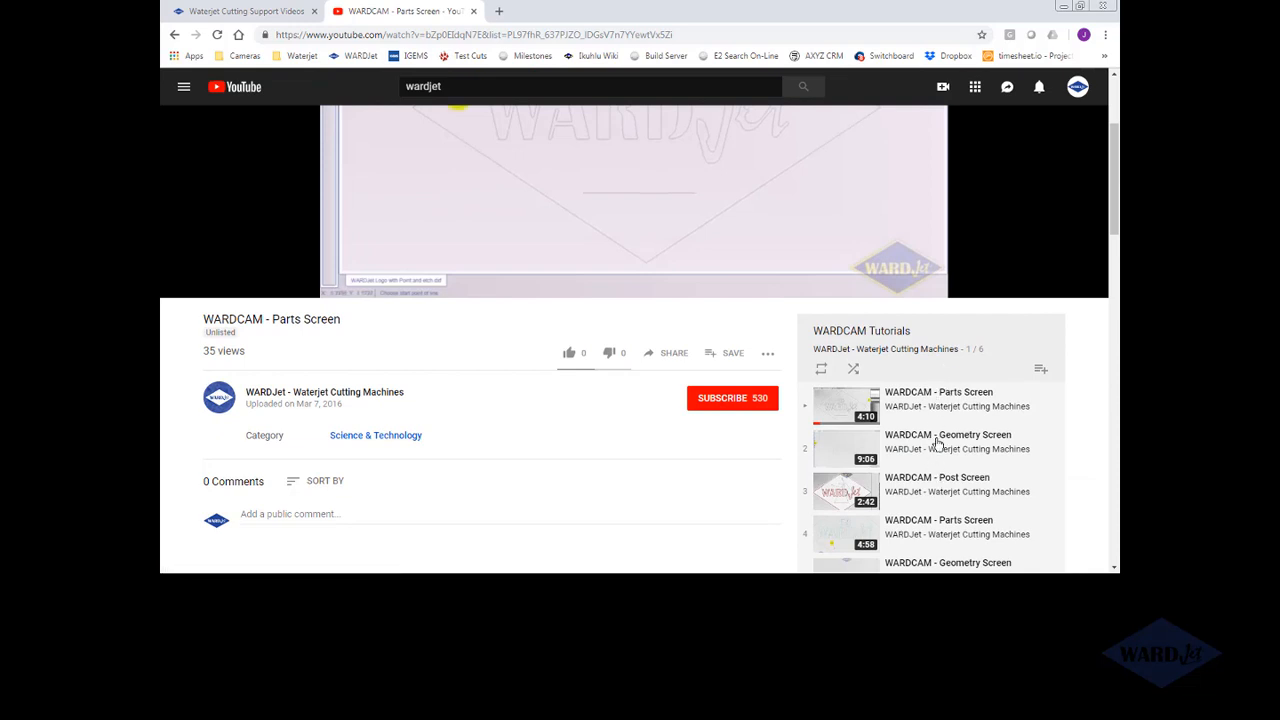
mouse_move(932, 438)
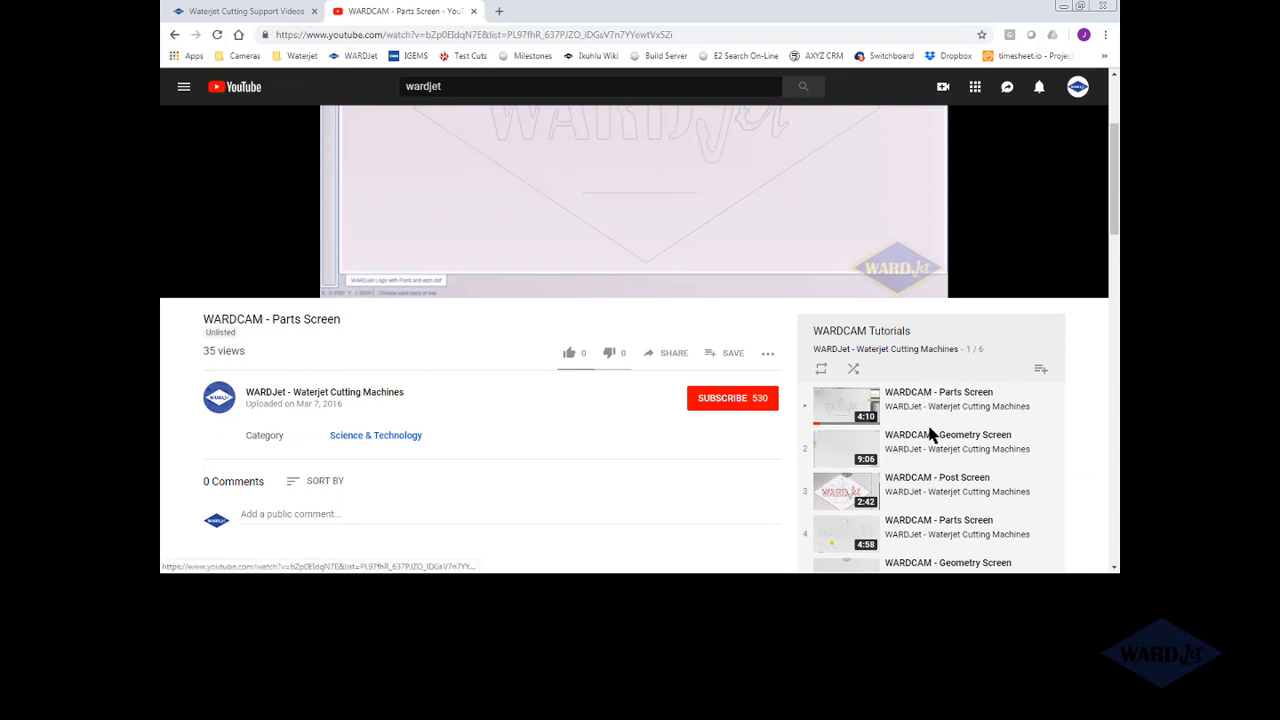
scroll("down", 3)
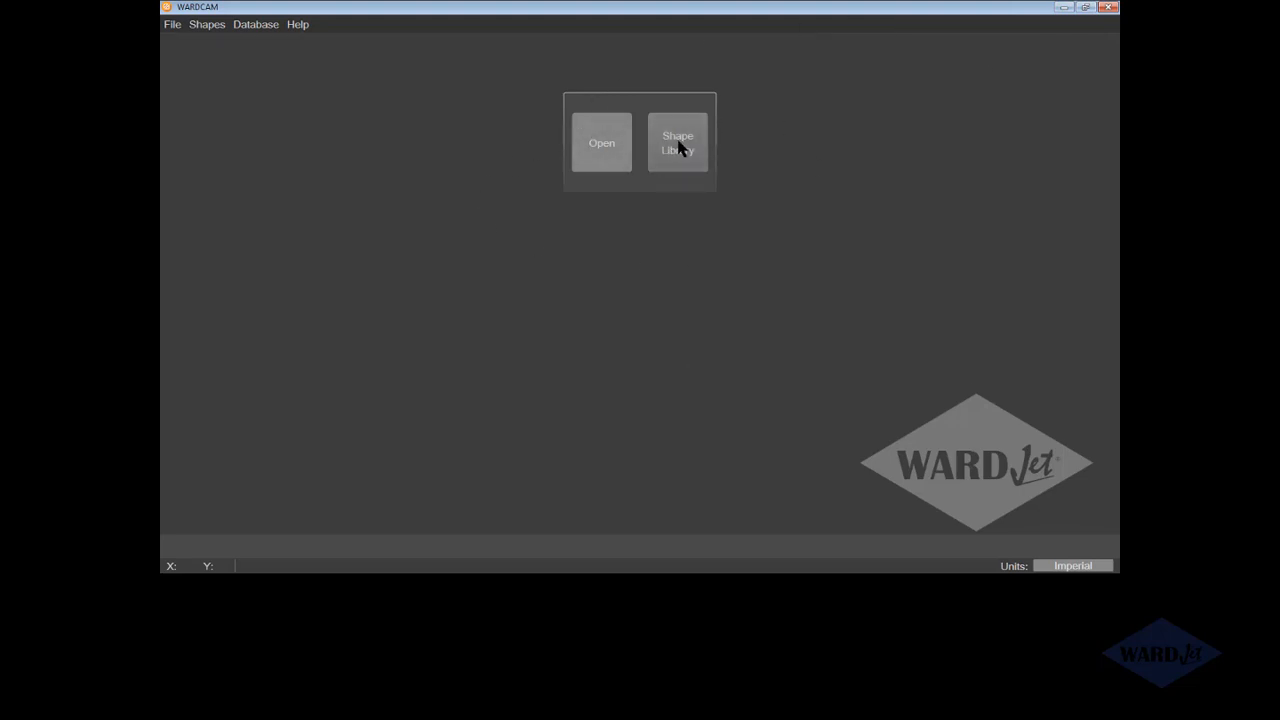
left_click(677, 142)
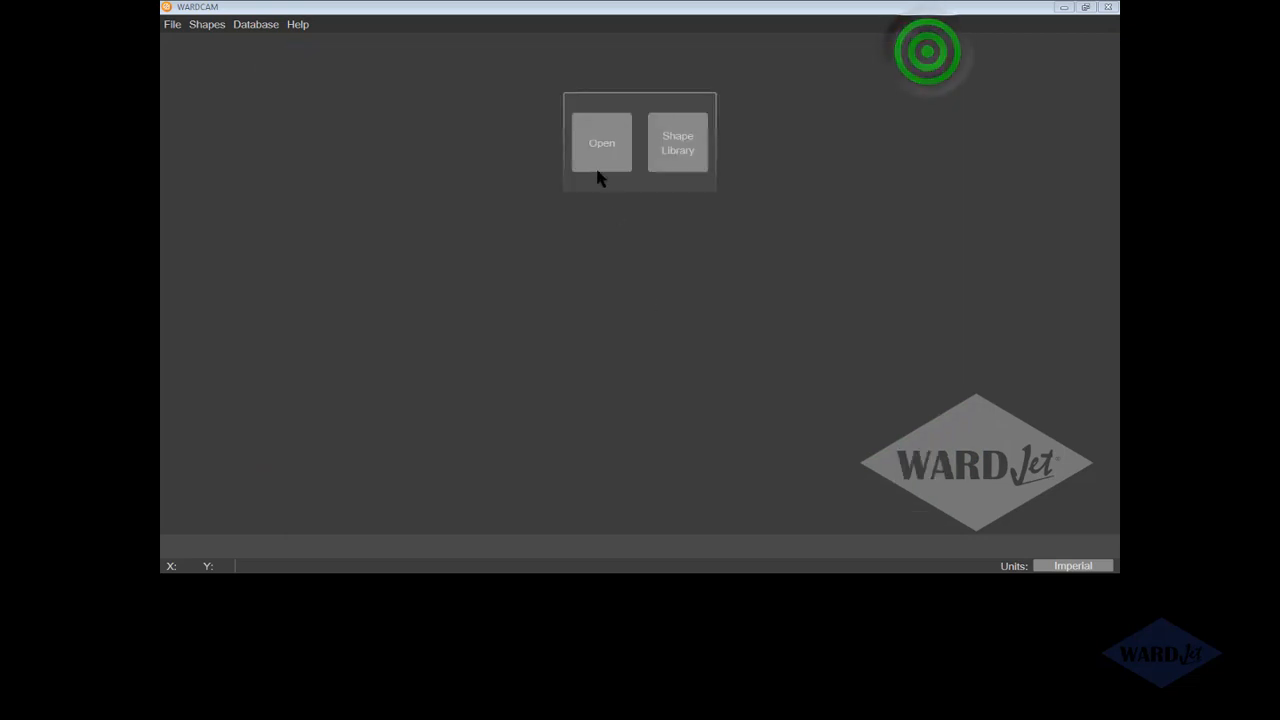
- Go up the breadcrumb path to Sales, enter Training Files, and open Demo 1.DXF
left_click(601, 142)
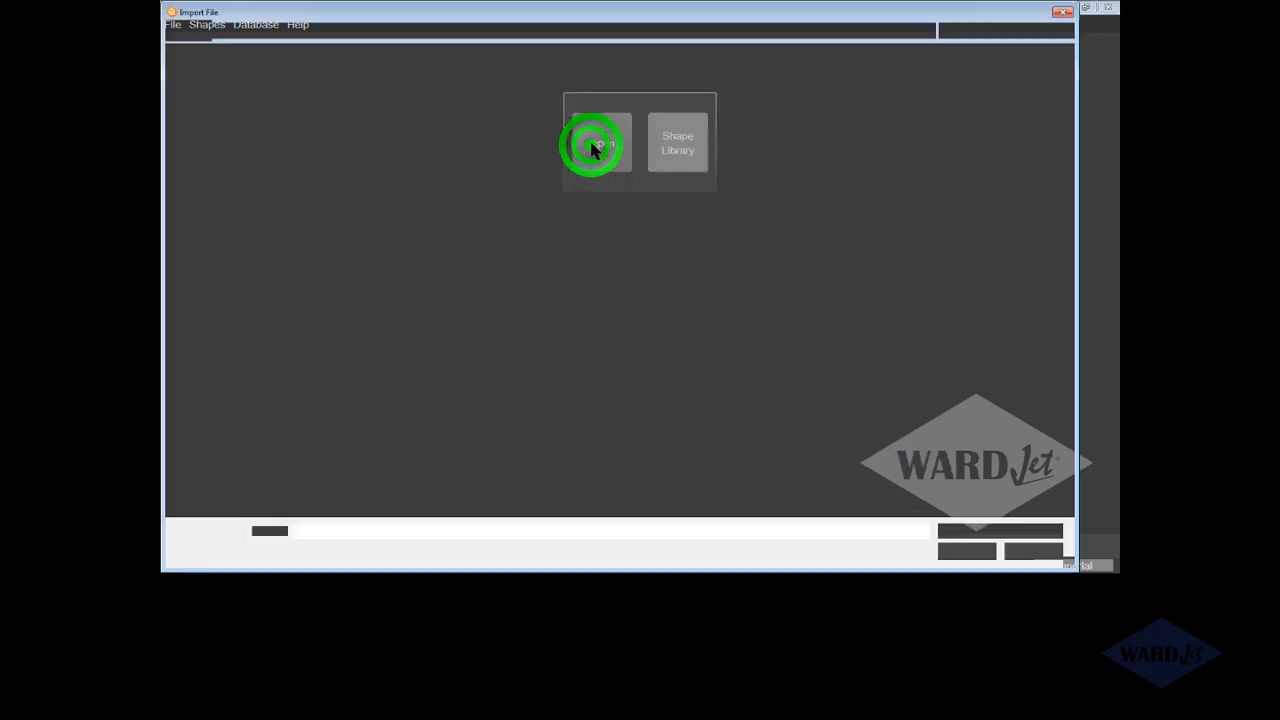
left_click(595, 145)
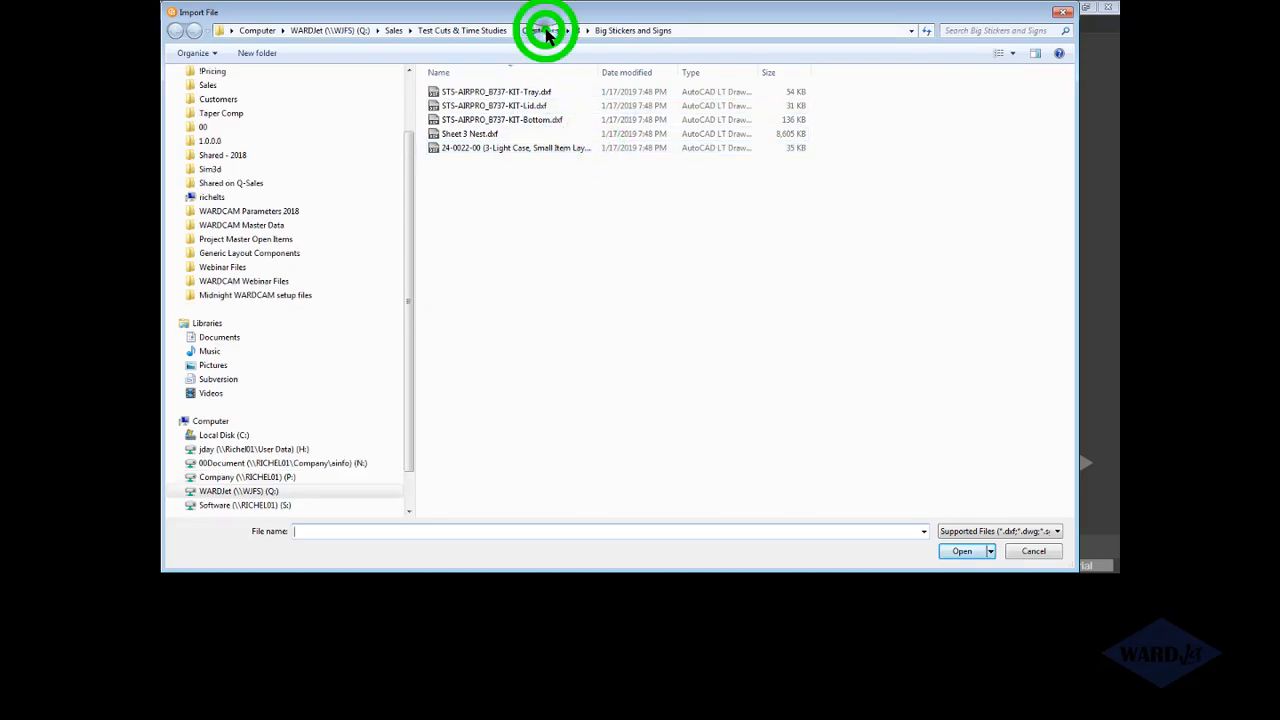
left_click(461, 30)
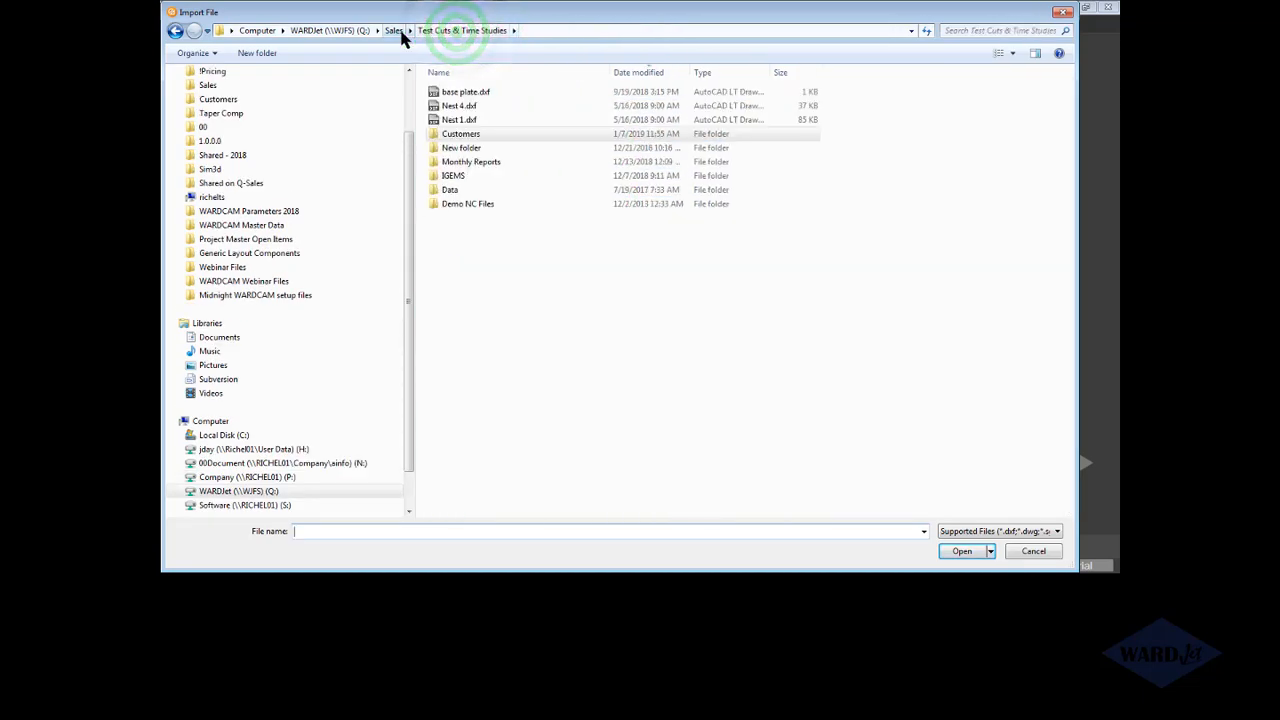
left_click(393, 30)
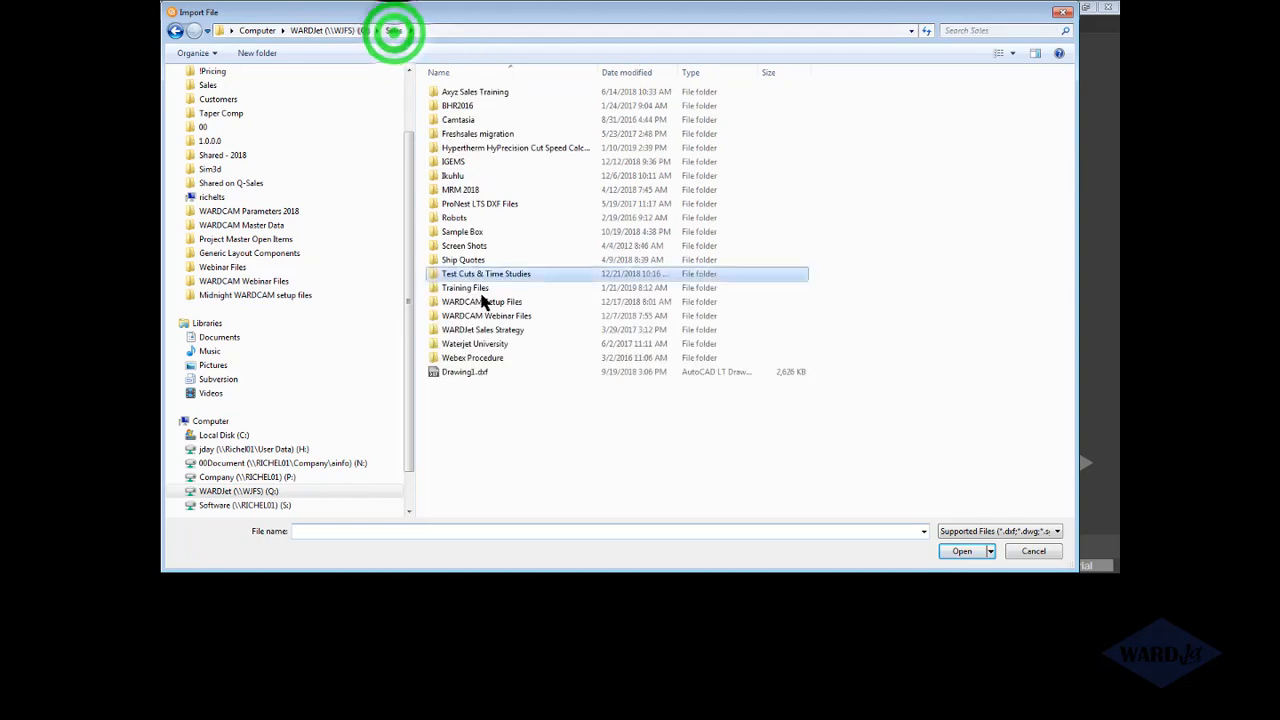
double_click(465, 288)
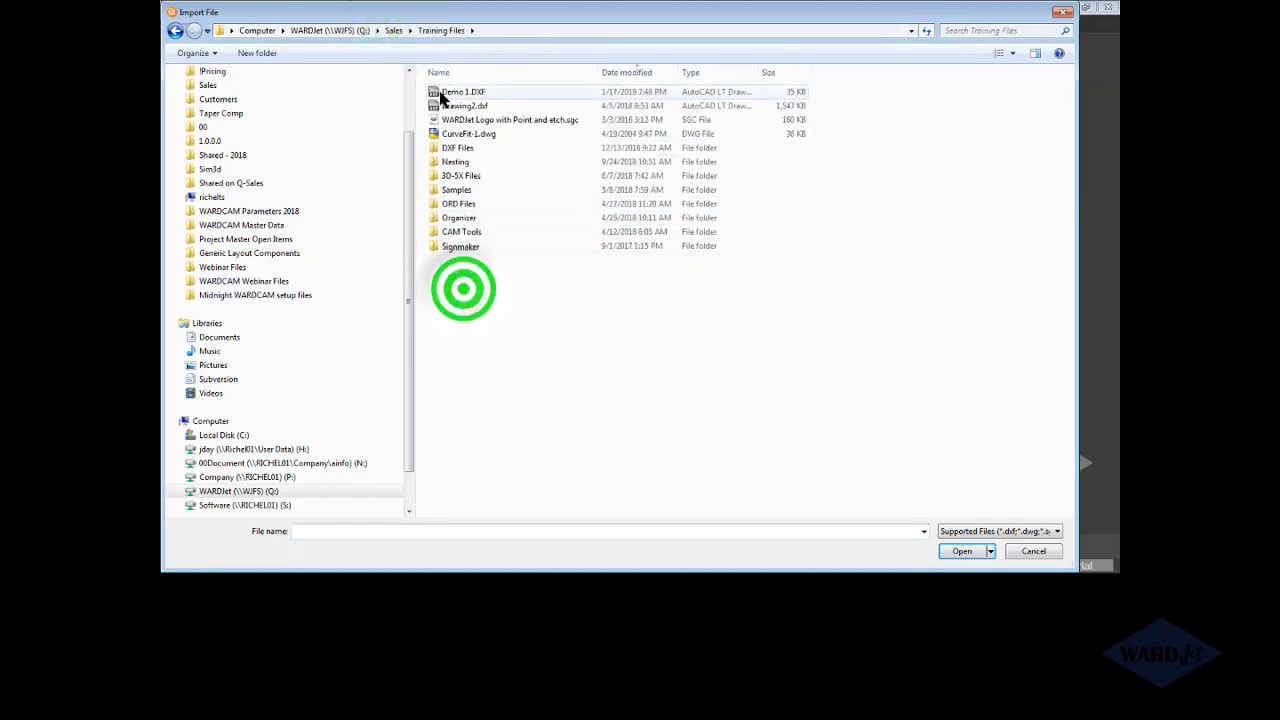
left_click(961, 551)
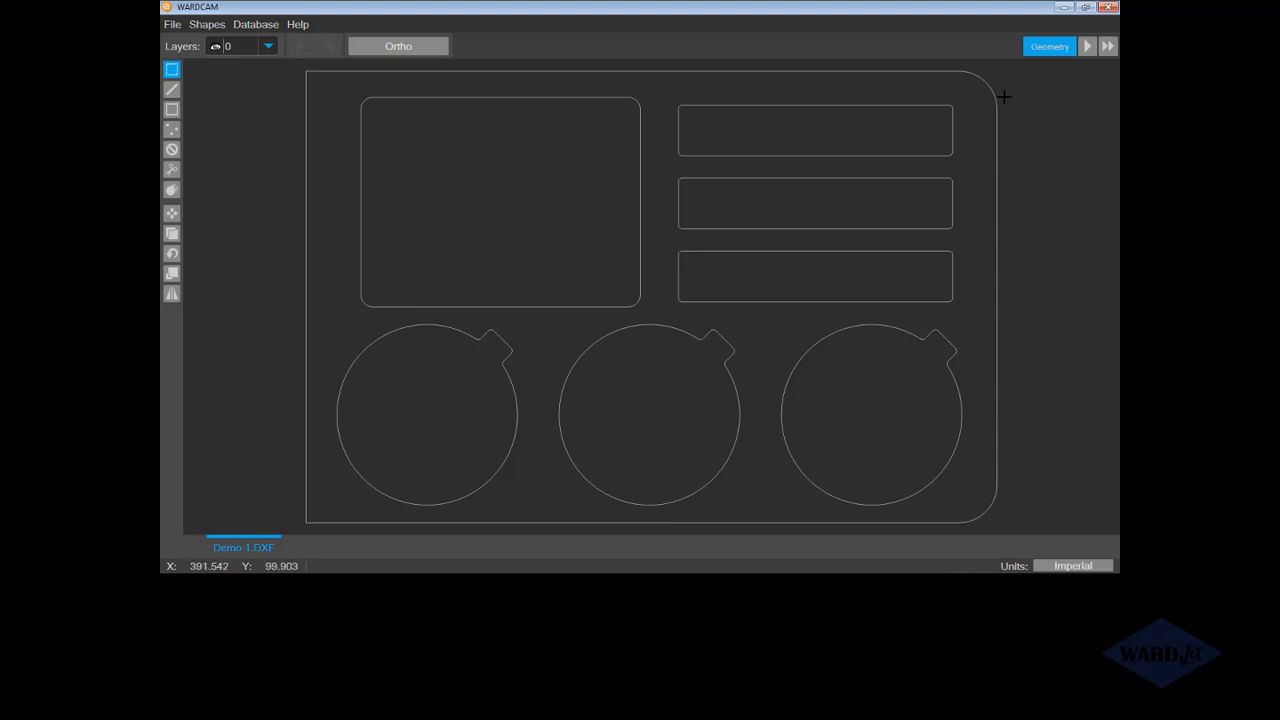
mouse_move(1083, 174)
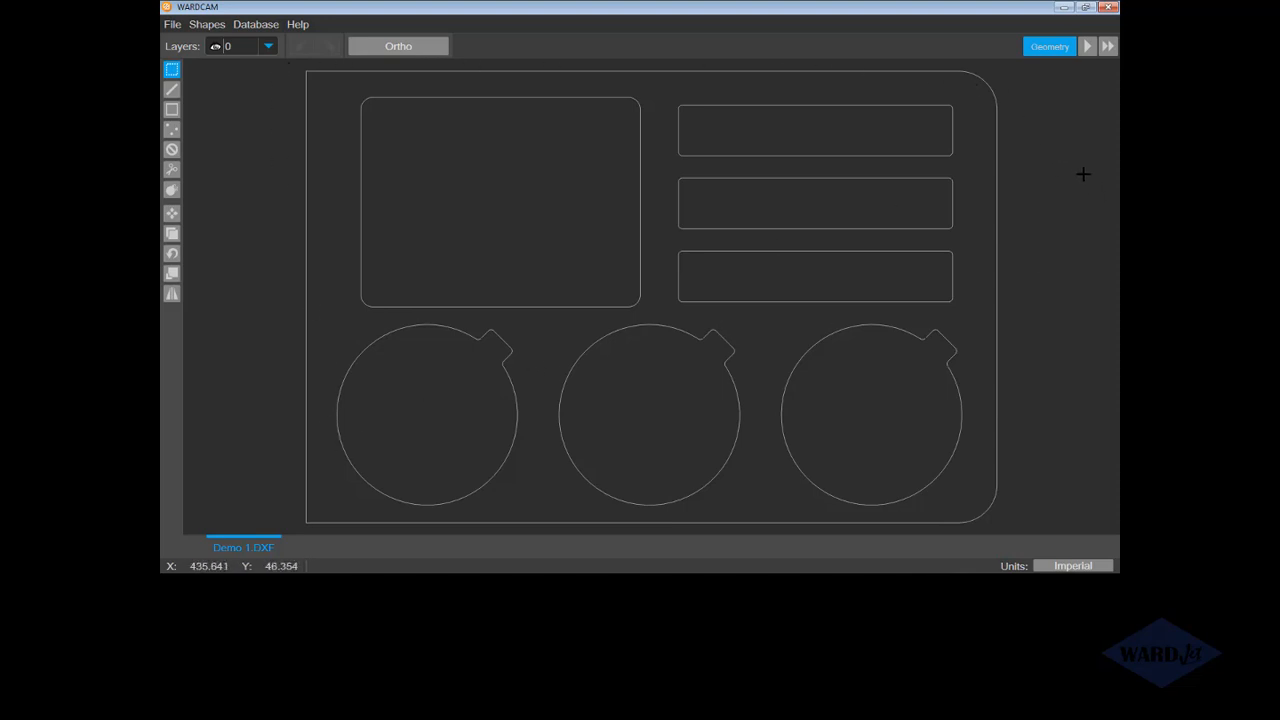
mouse_move(1031, 260)
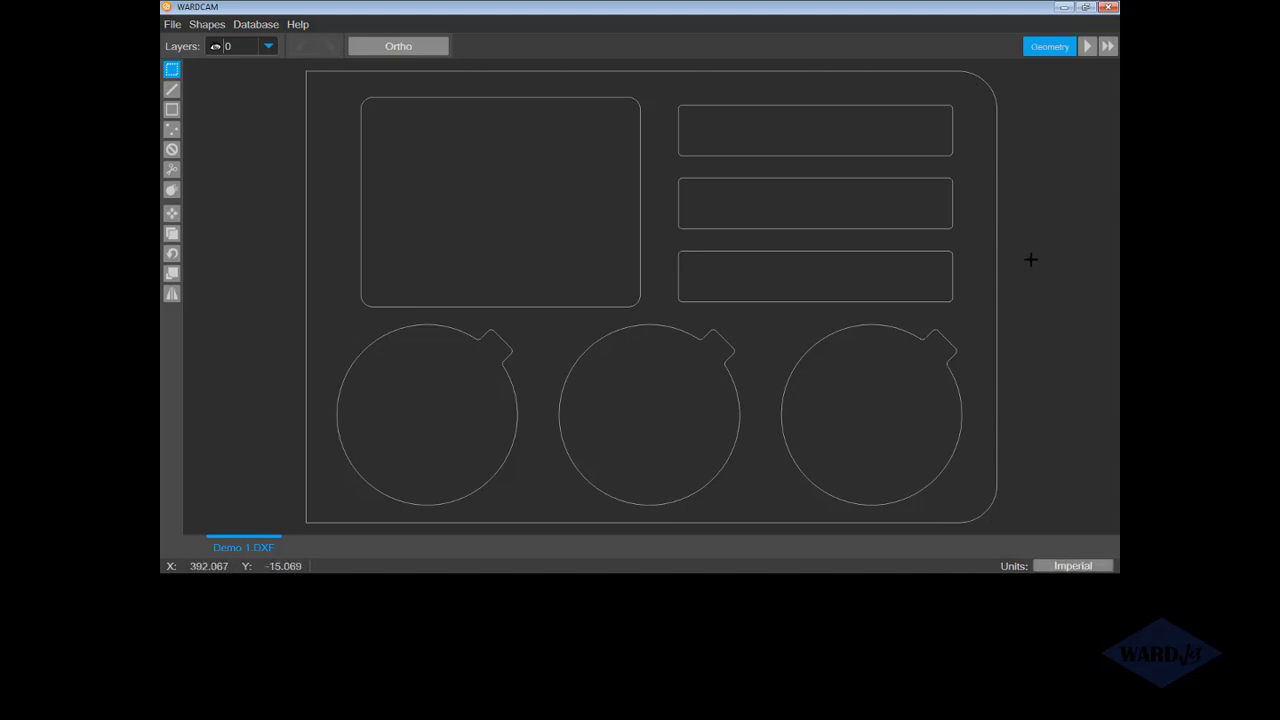
mouse_move(310, 520)
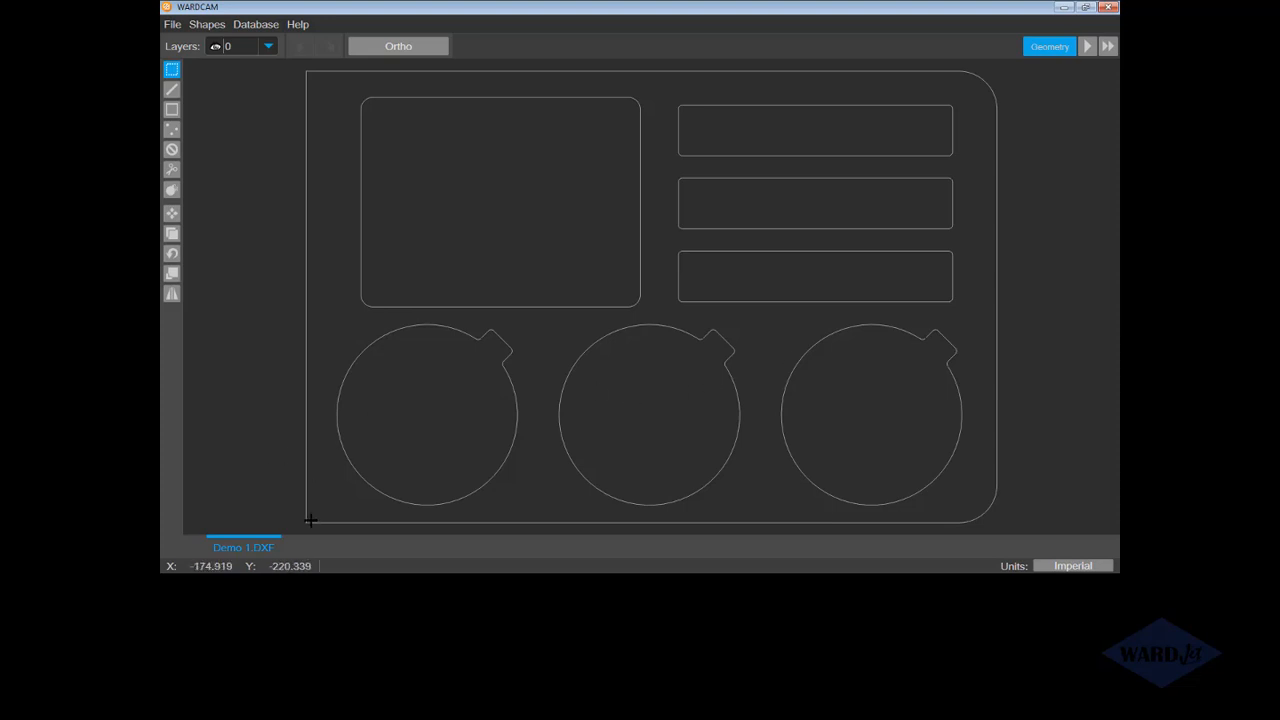
mouse_move(288, 499)
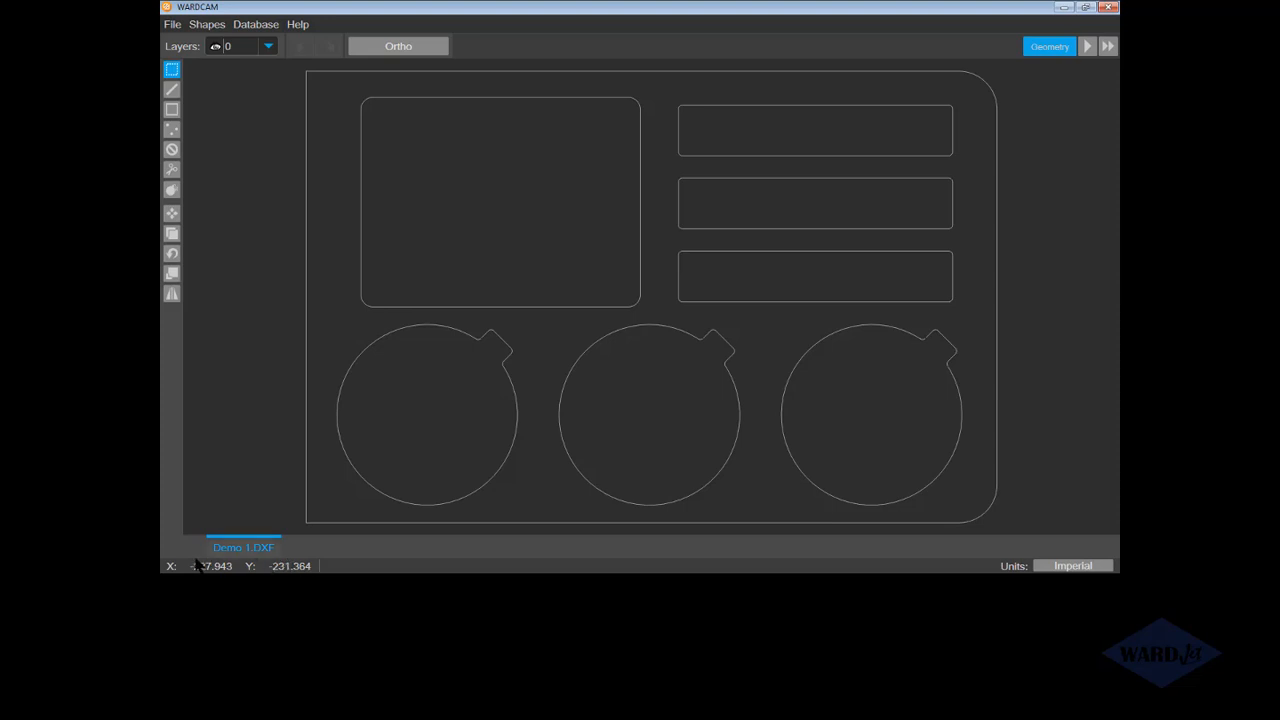
mouse_move(246, 567)
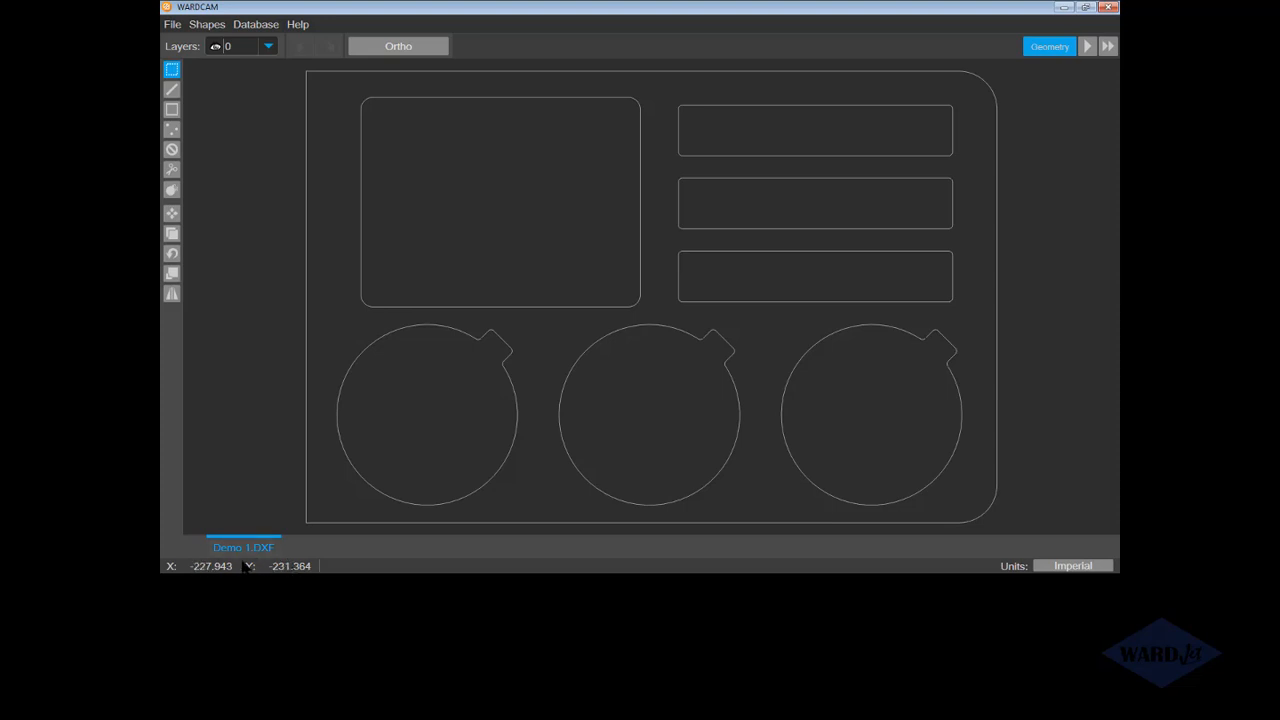
mouse_move(317, 344)
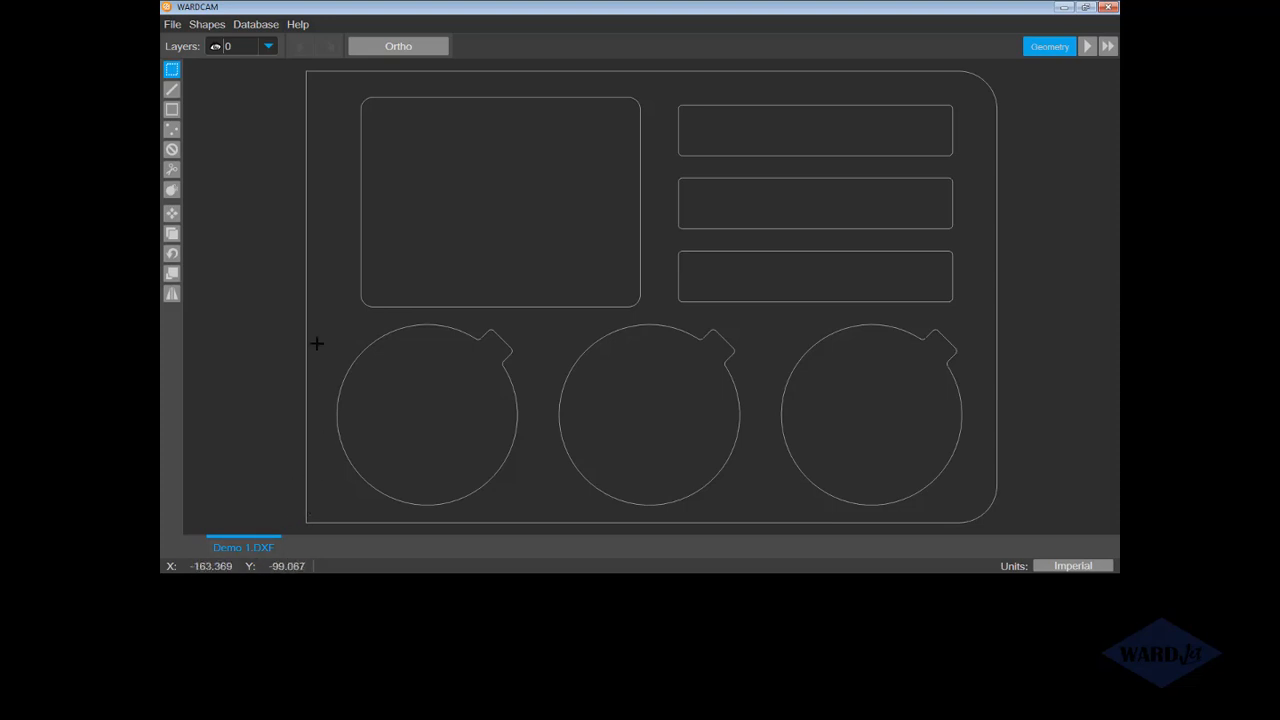
mouse_move(306, 298)
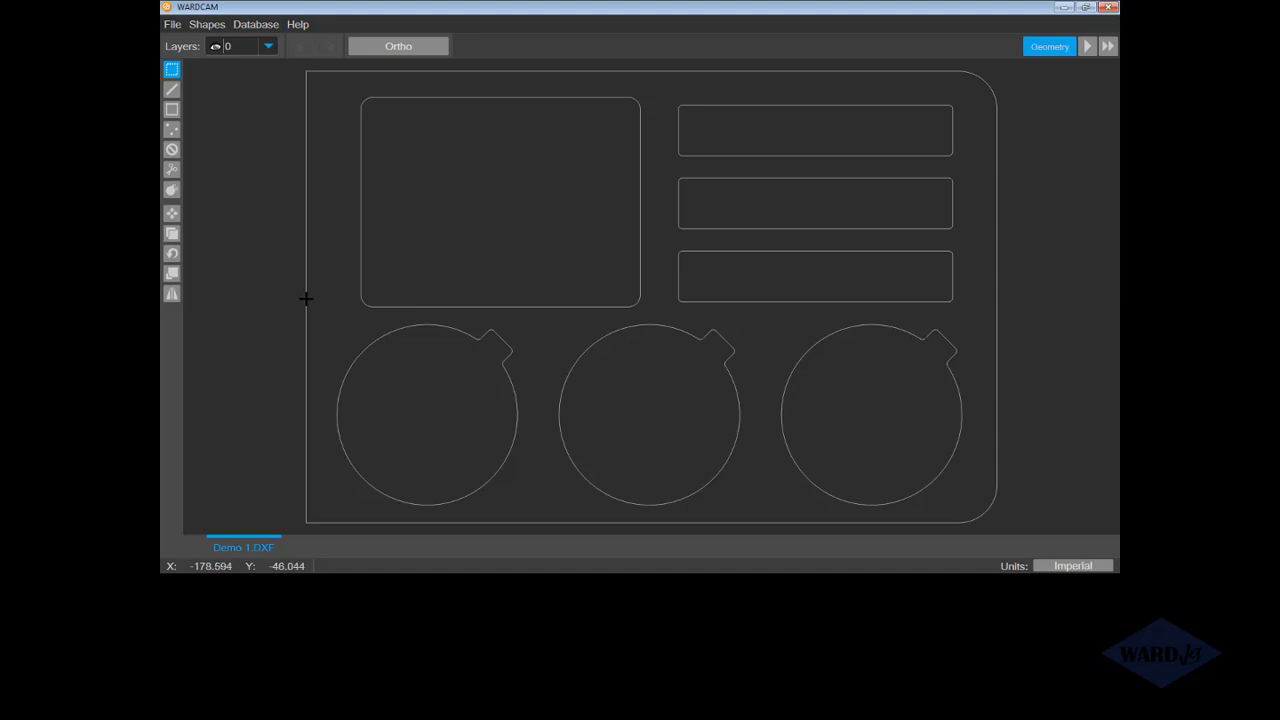
mouse_move(996, 296)
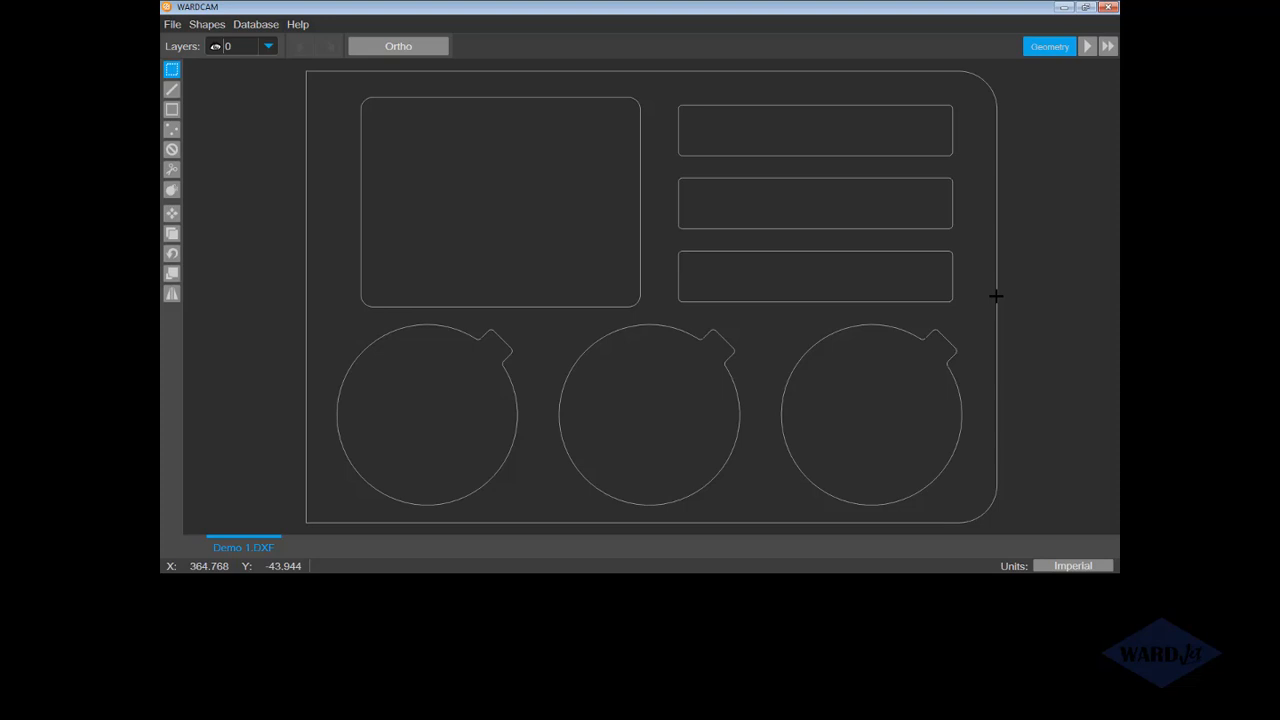
mouse_move(1005, 238)
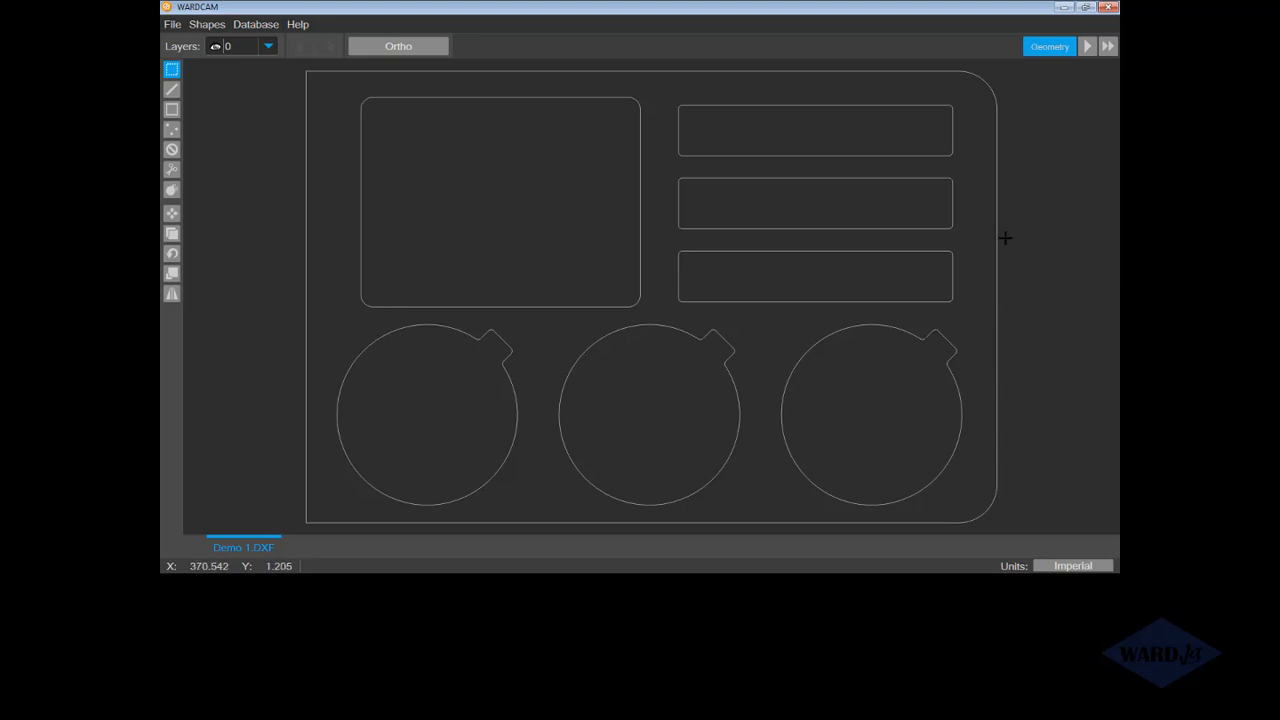
mouse_move(679, 293)
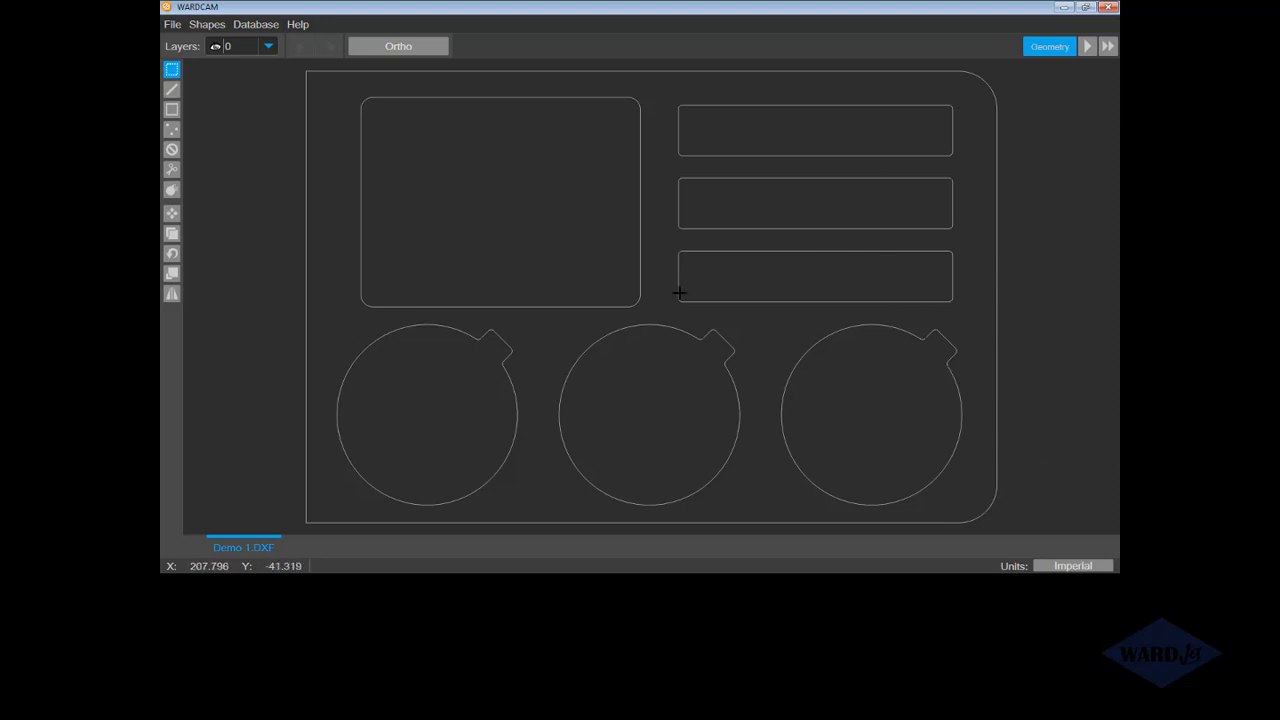
mouse_move(870, 203)
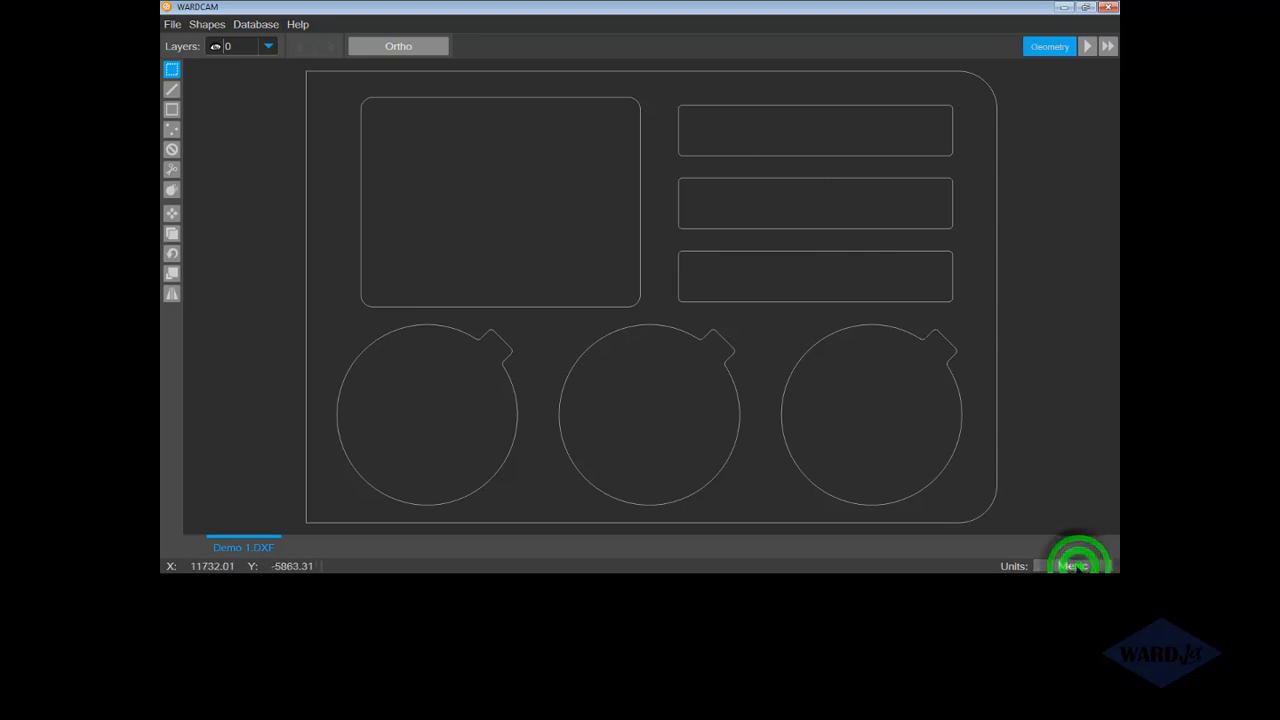
left_click(172, 24)
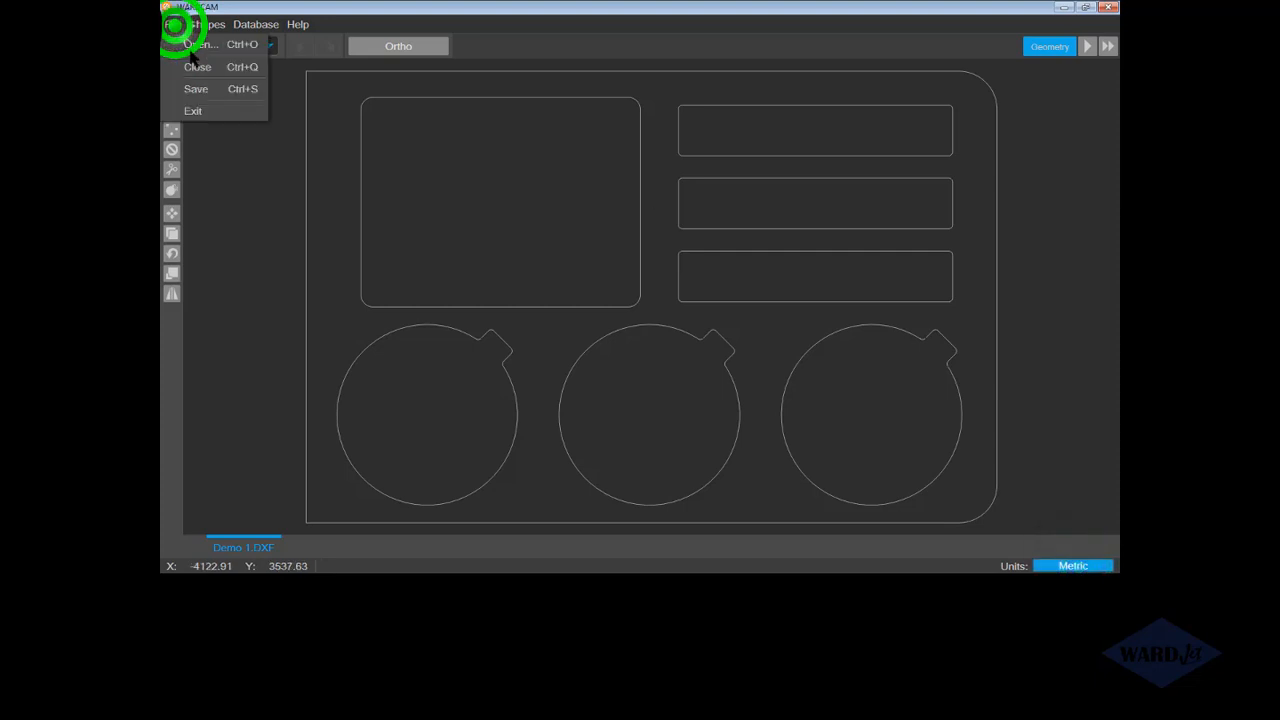
left_click(197, 67)
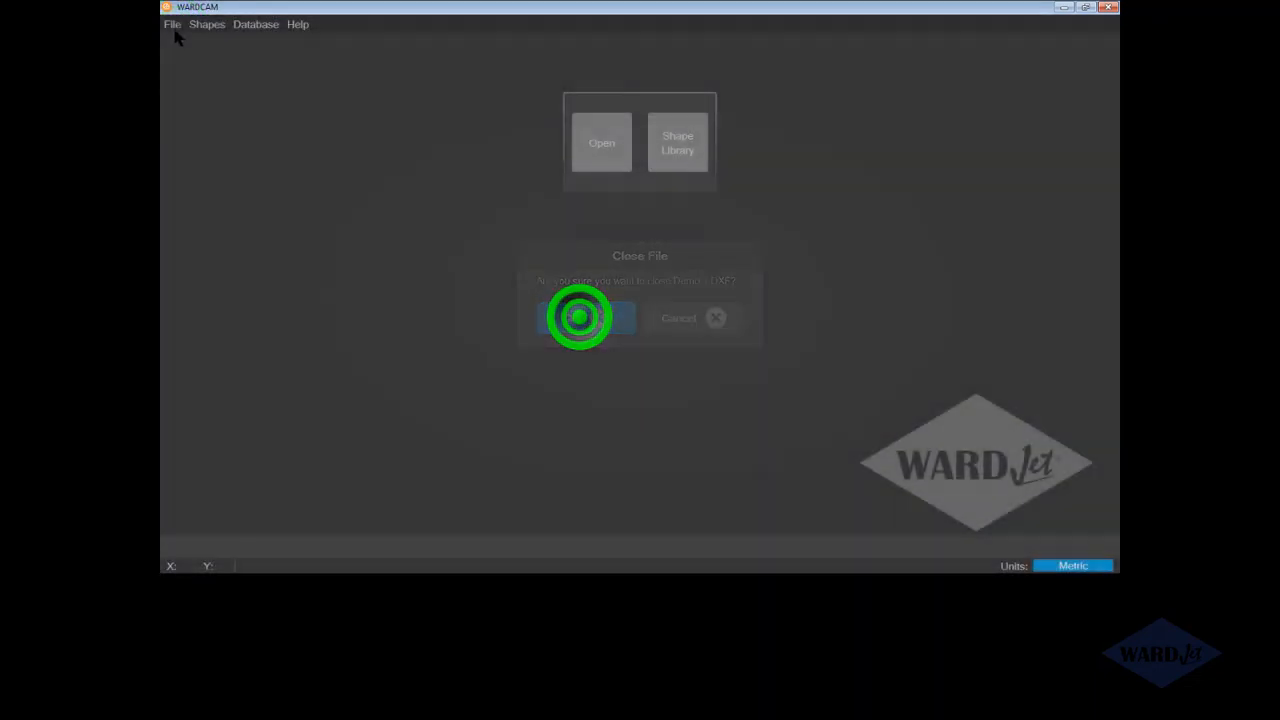
left_click(585, 317)
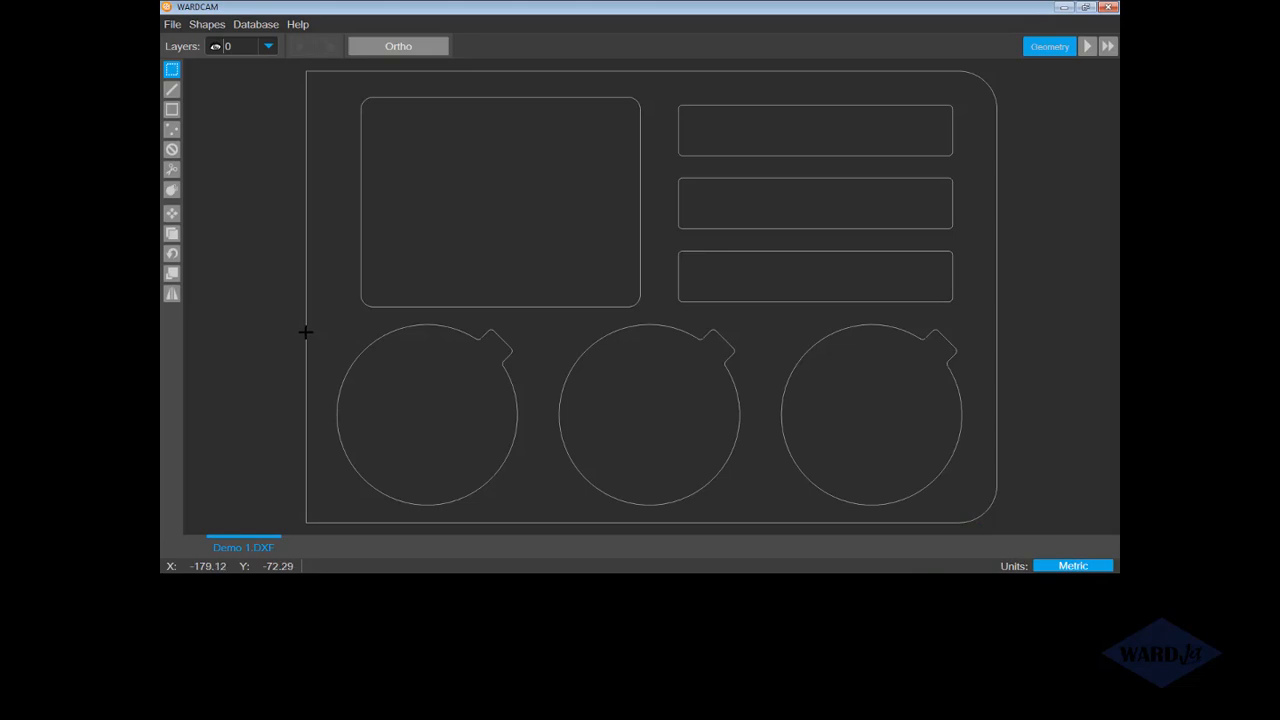
mouse_move(852, 284)
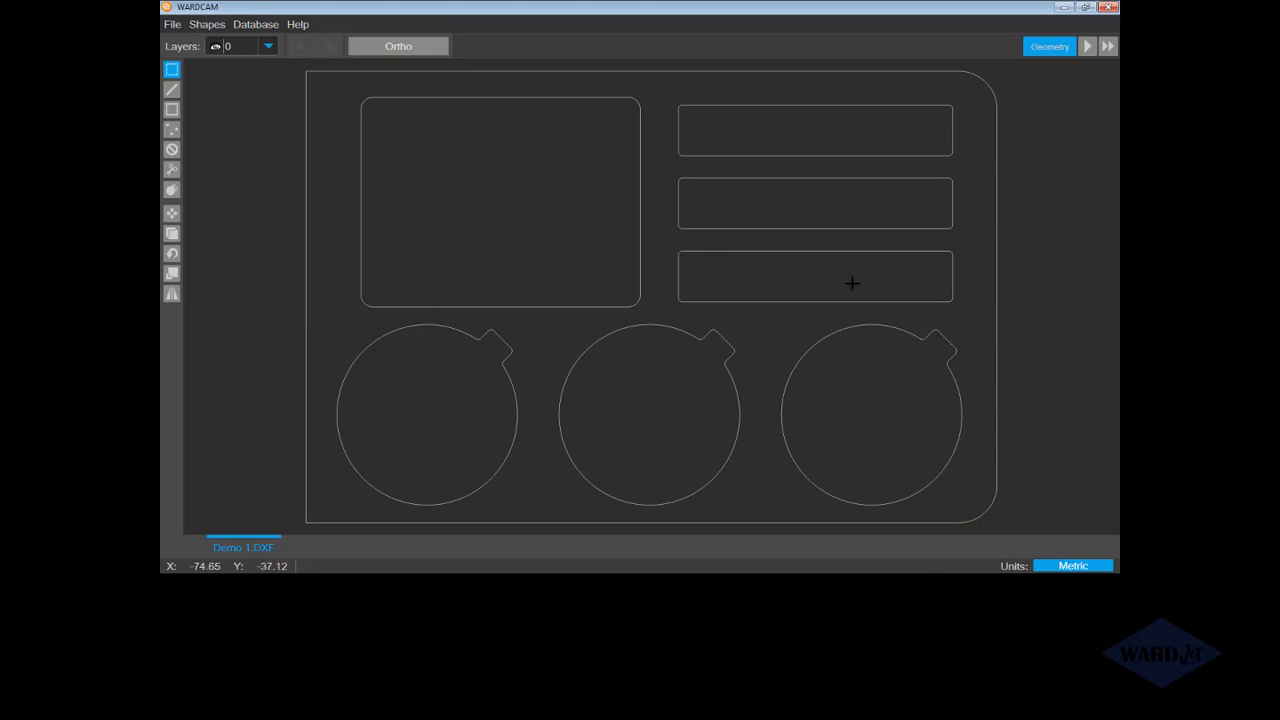
mouse_move(600, 183)
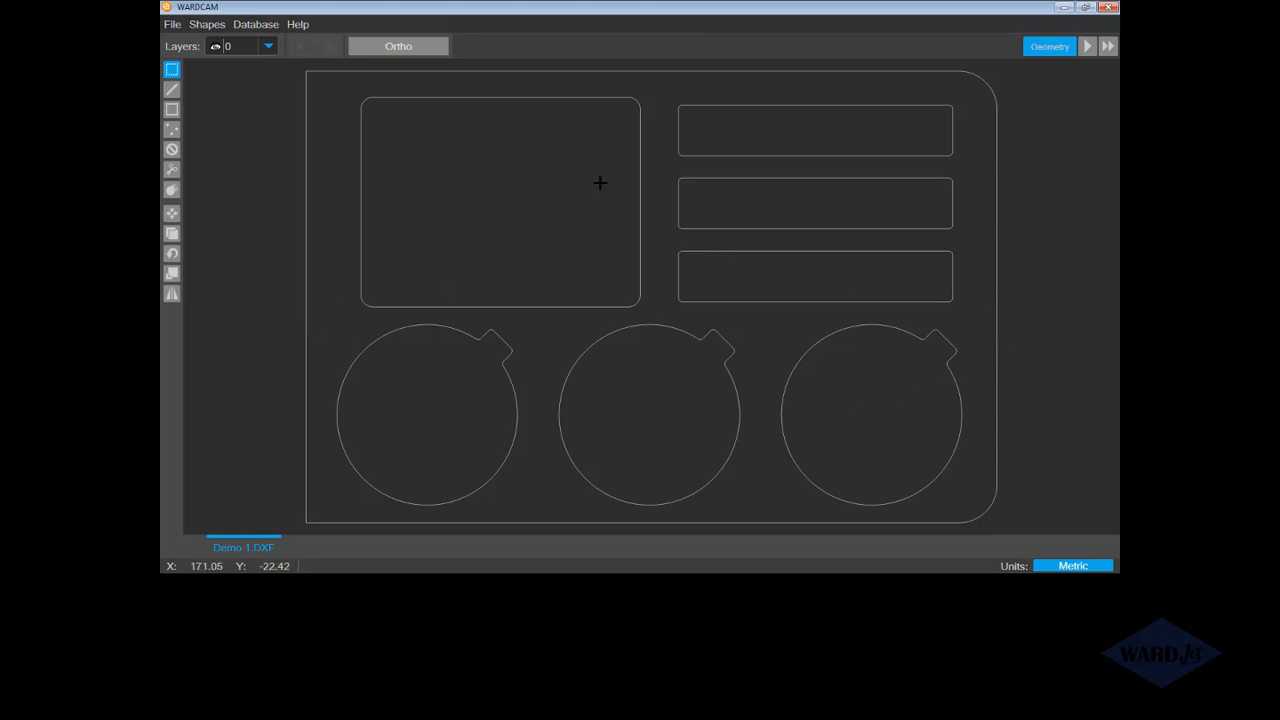
mouse_move(980, 147)
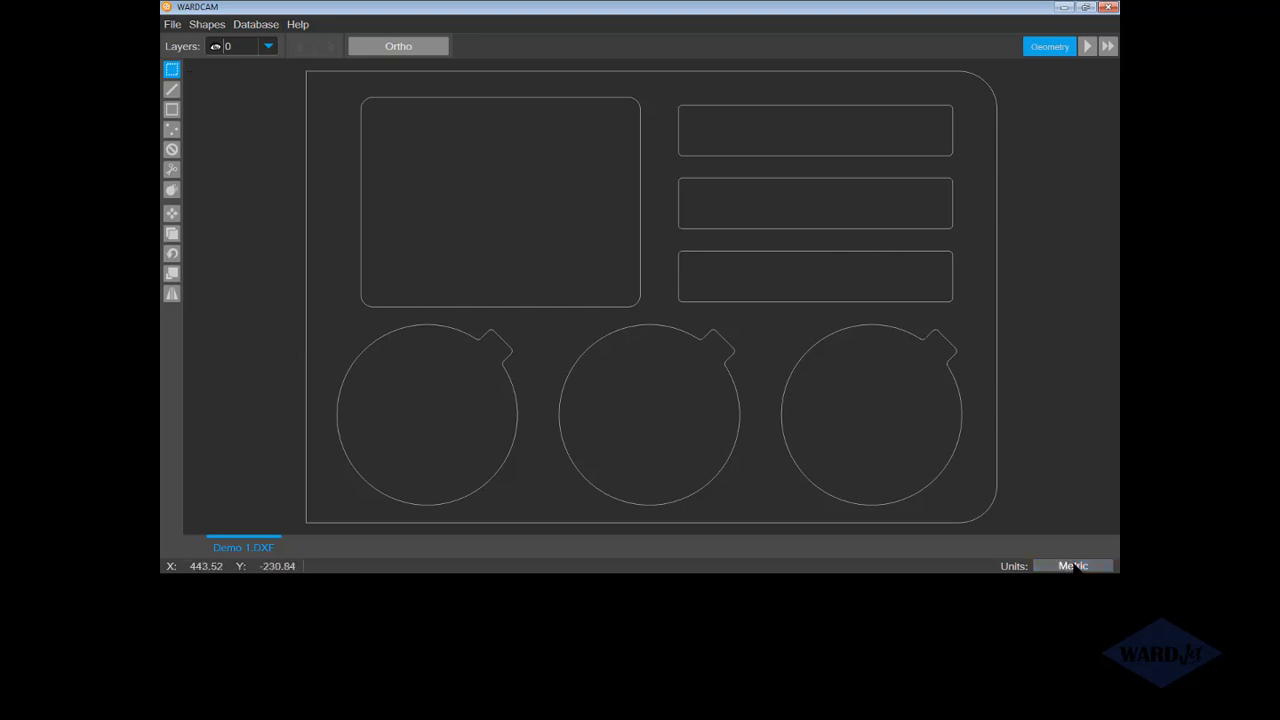
- Close the Demo 1.DXF drawing and import Demo 1.DXF again
left_click(1072, 566)
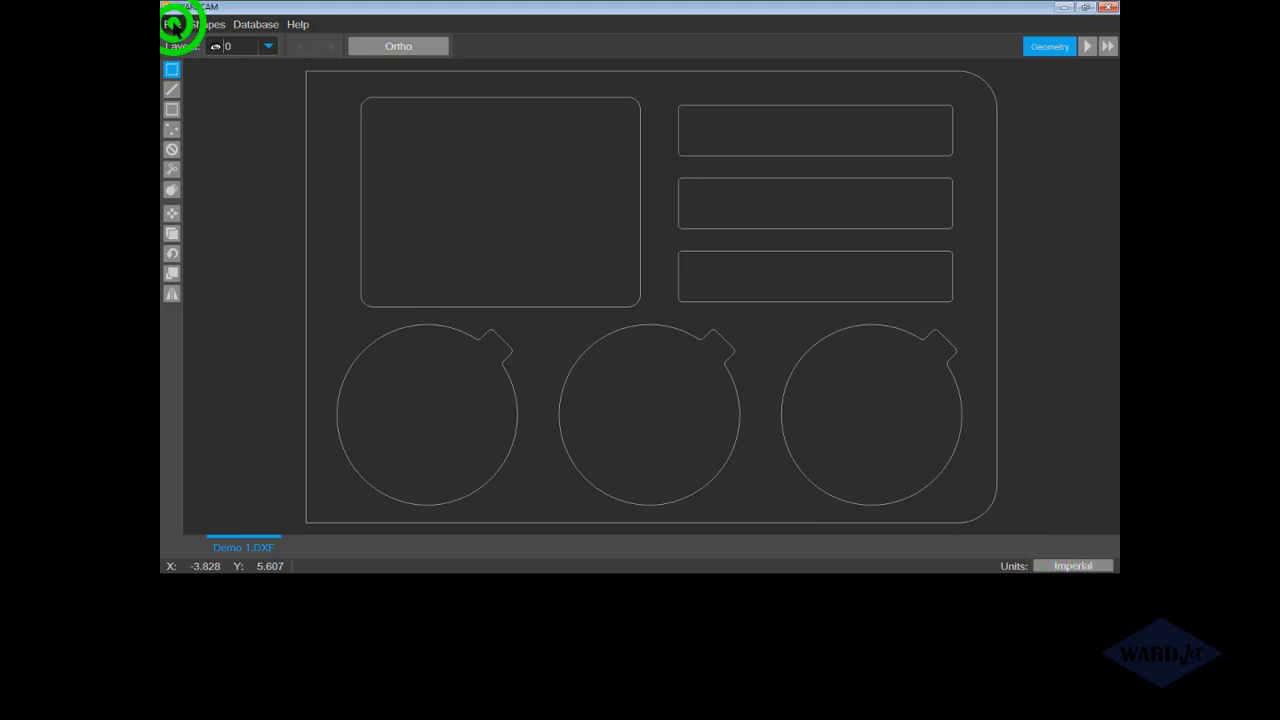
left_click(172, 24)
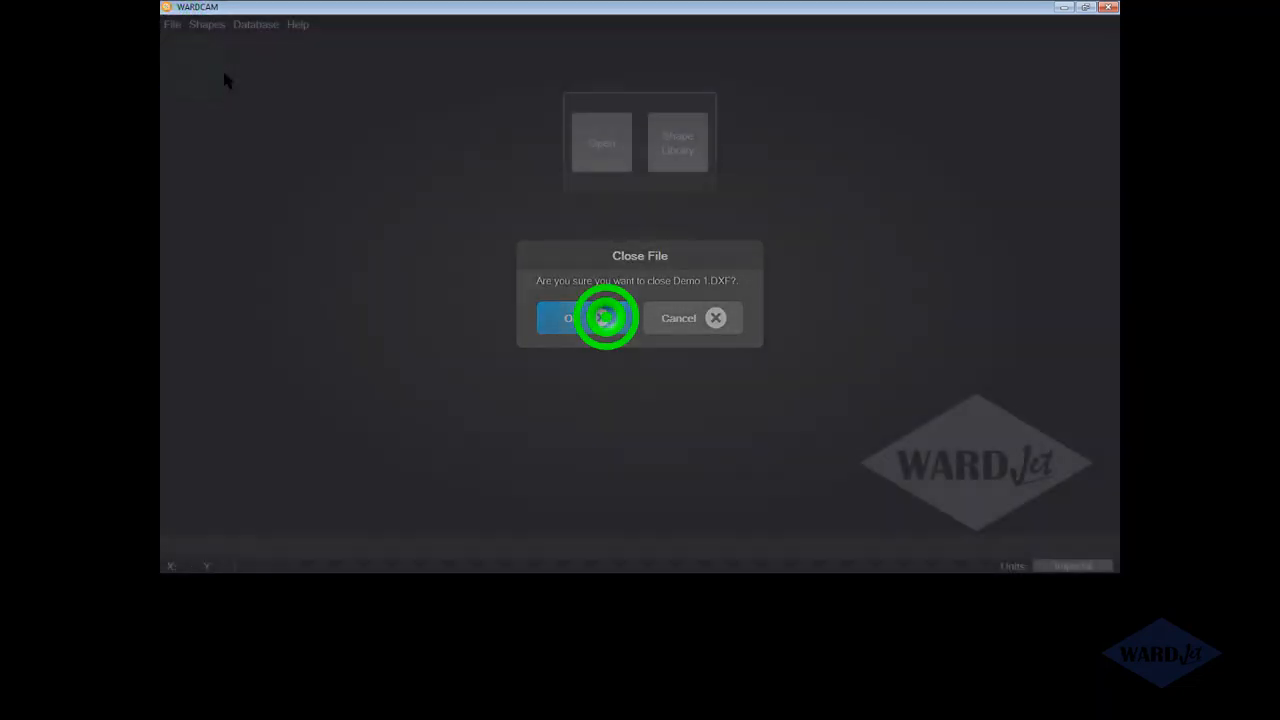
left_click(570, 318)
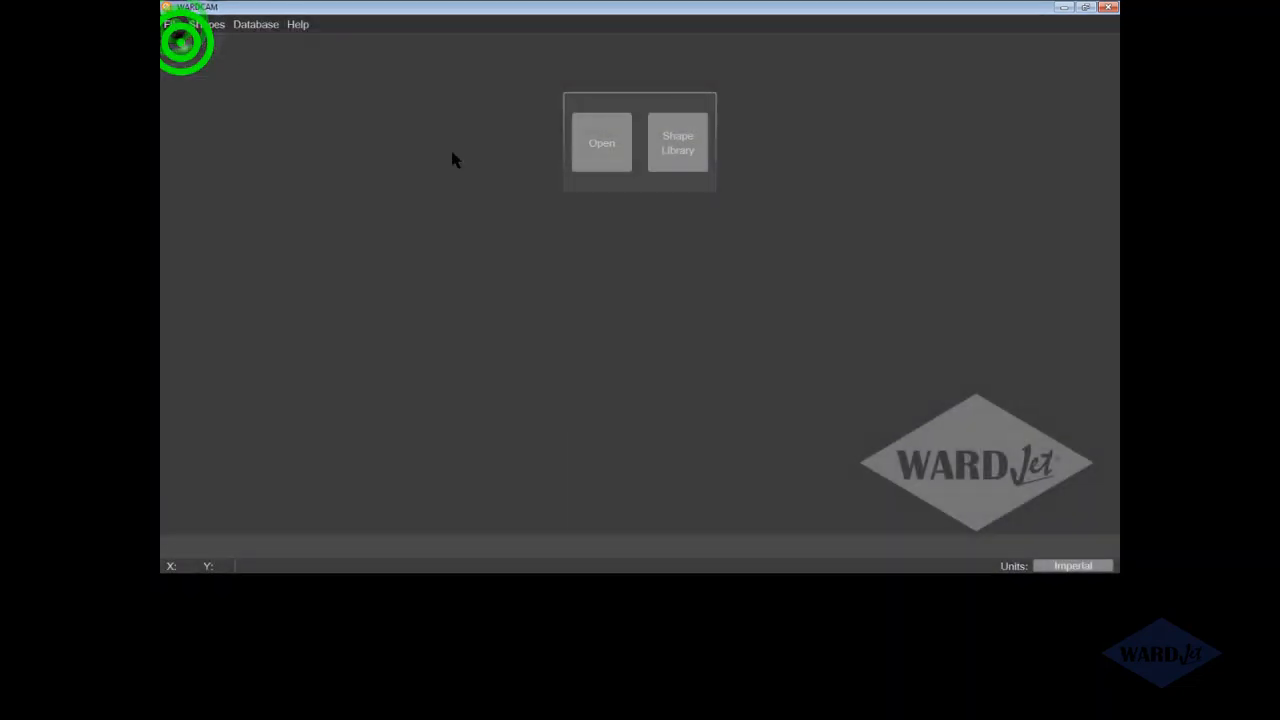
left_click(601, 142)
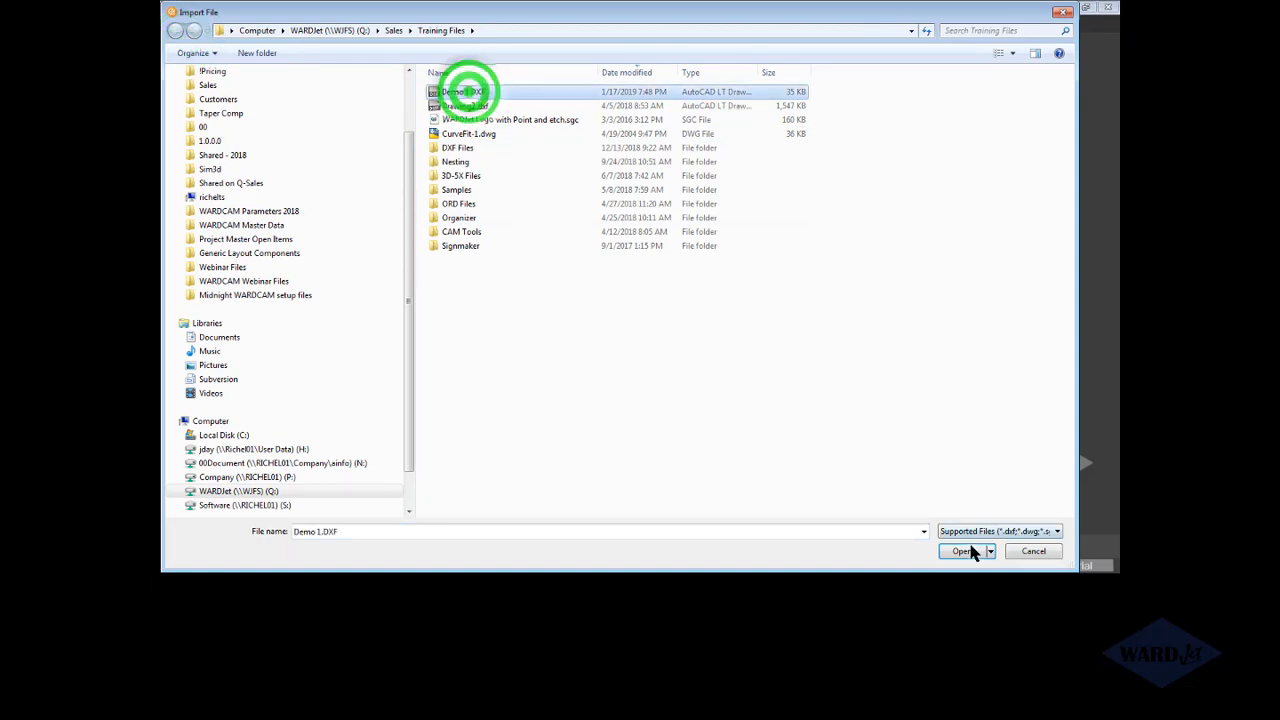
left_click(960, 551)
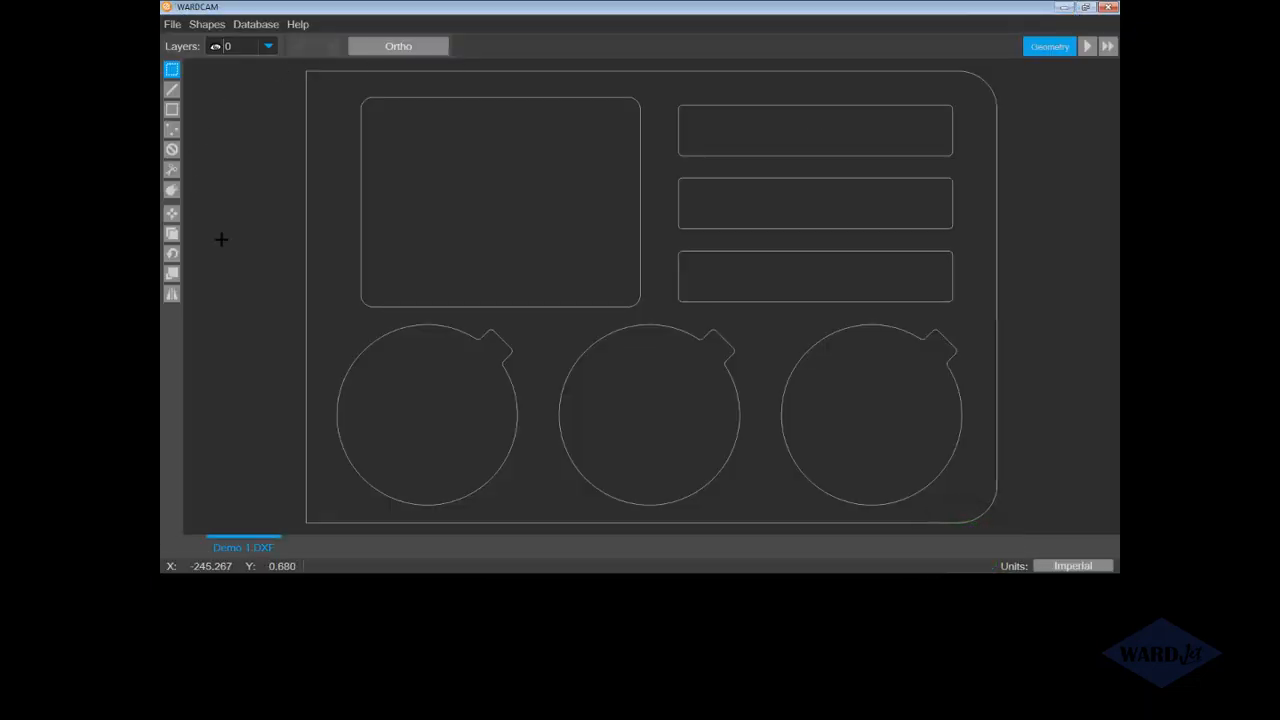
mouse_move(170, 112)
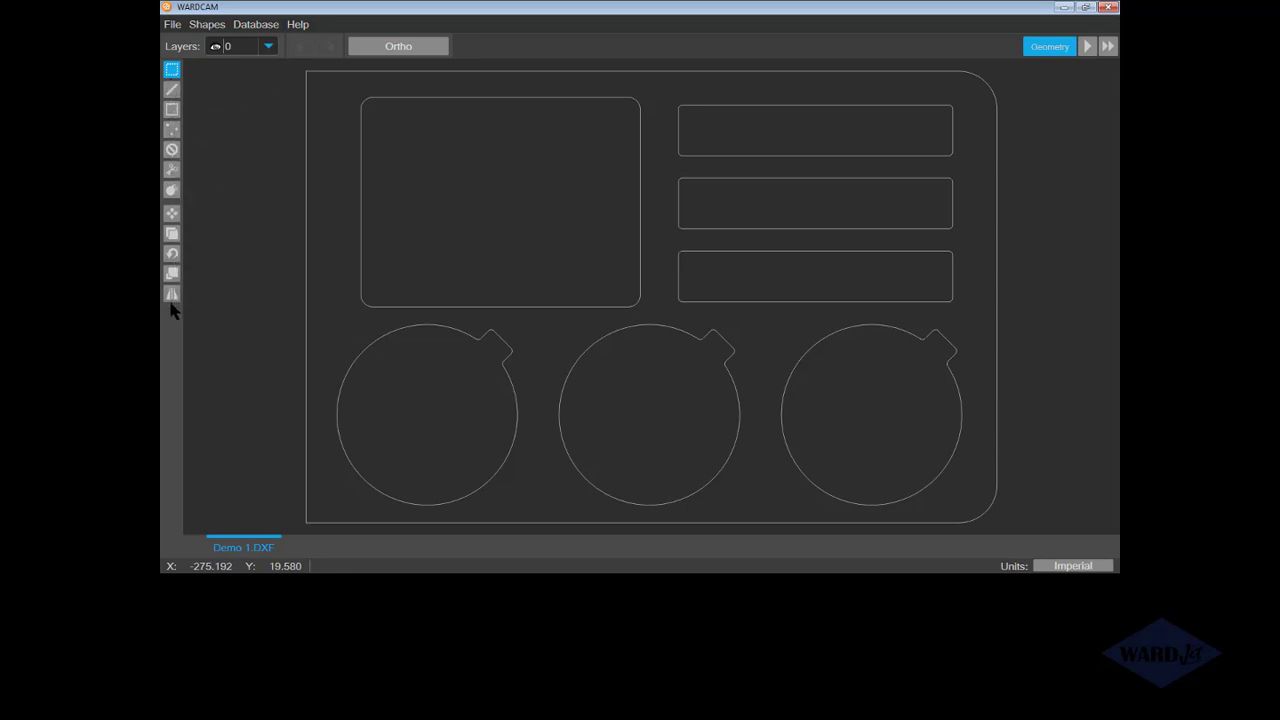
mouse_move(172, 277)
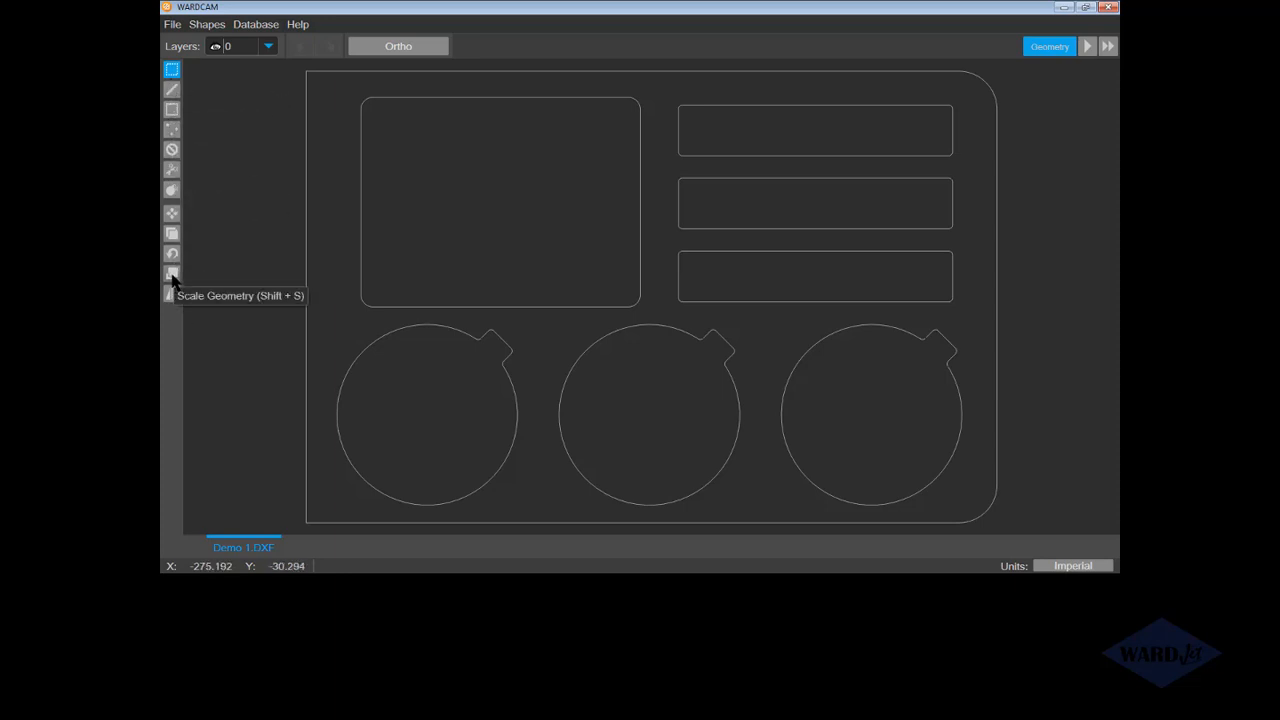
mouse_move(172, 192)
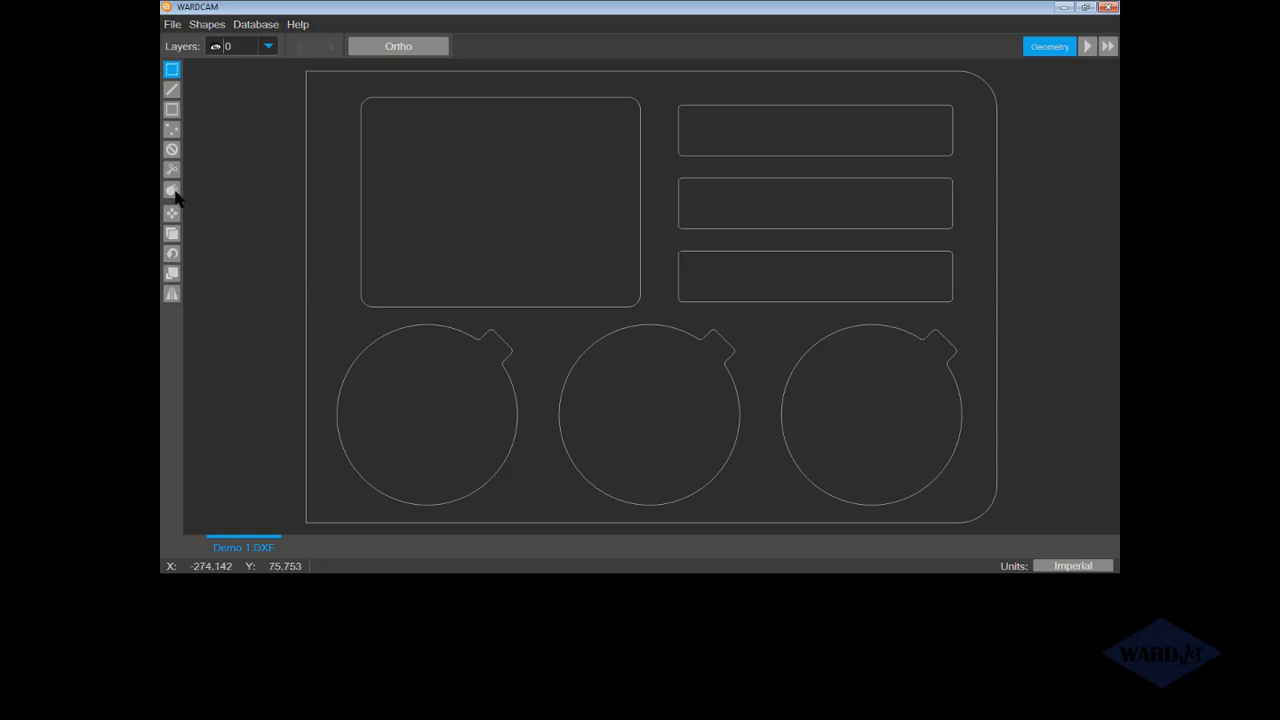
mouse_move(172, 213)
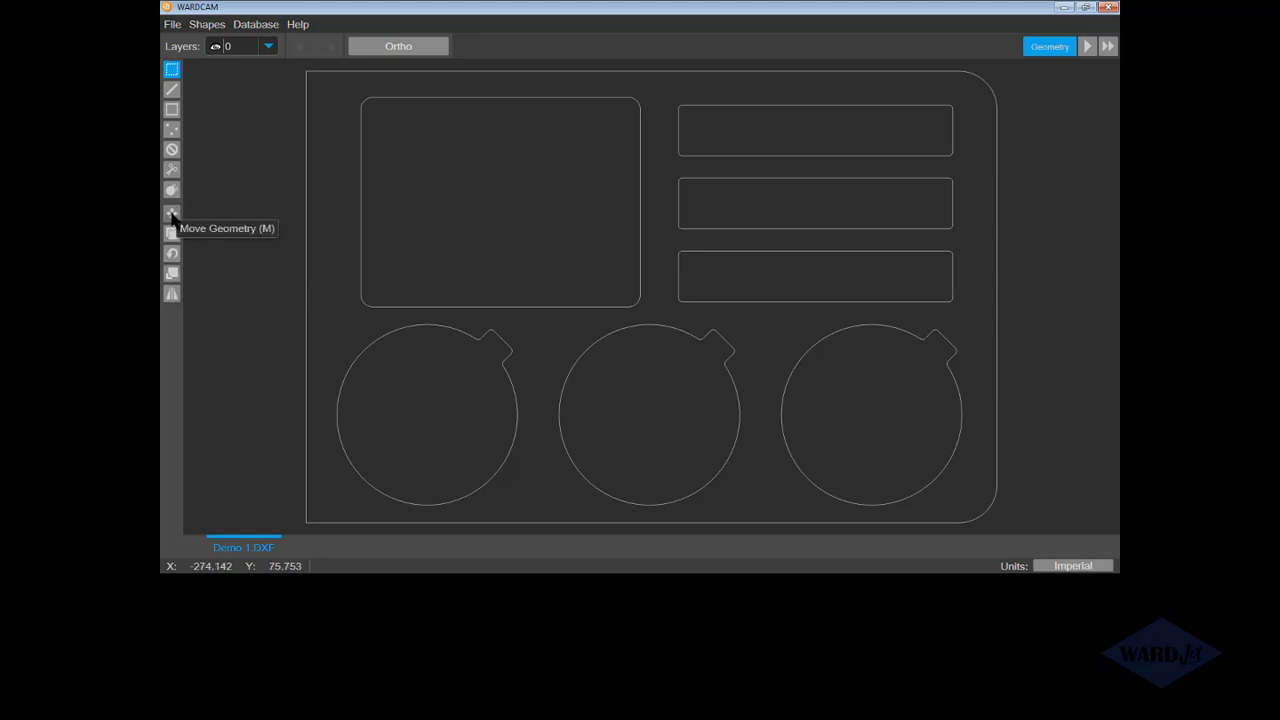
mouse_move(194, 300)
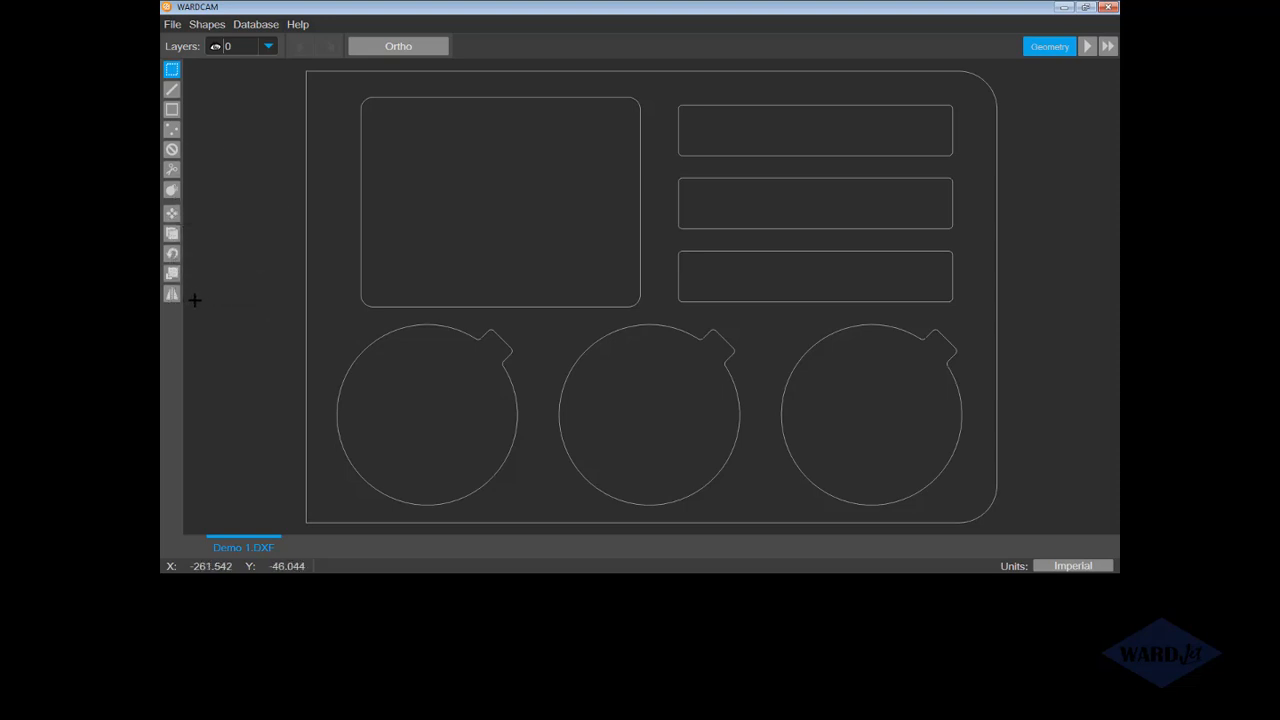
scroll("down", 3)
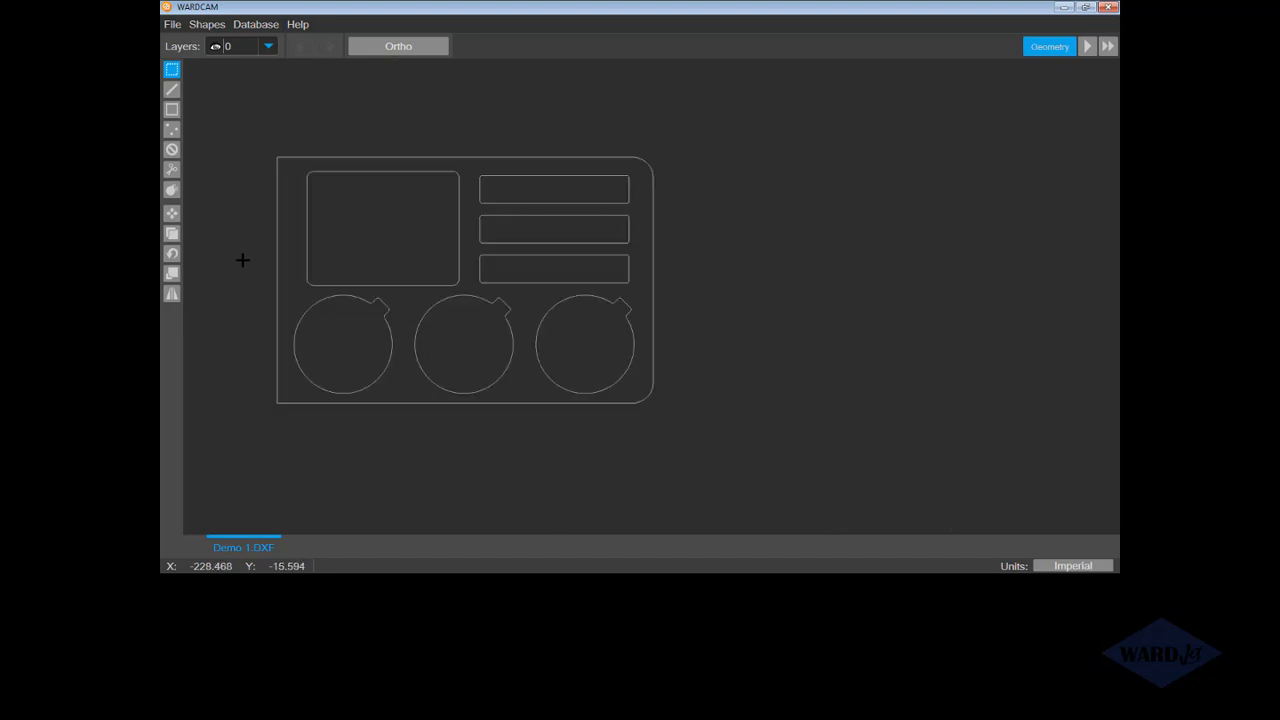
mouse_move(172, 69)
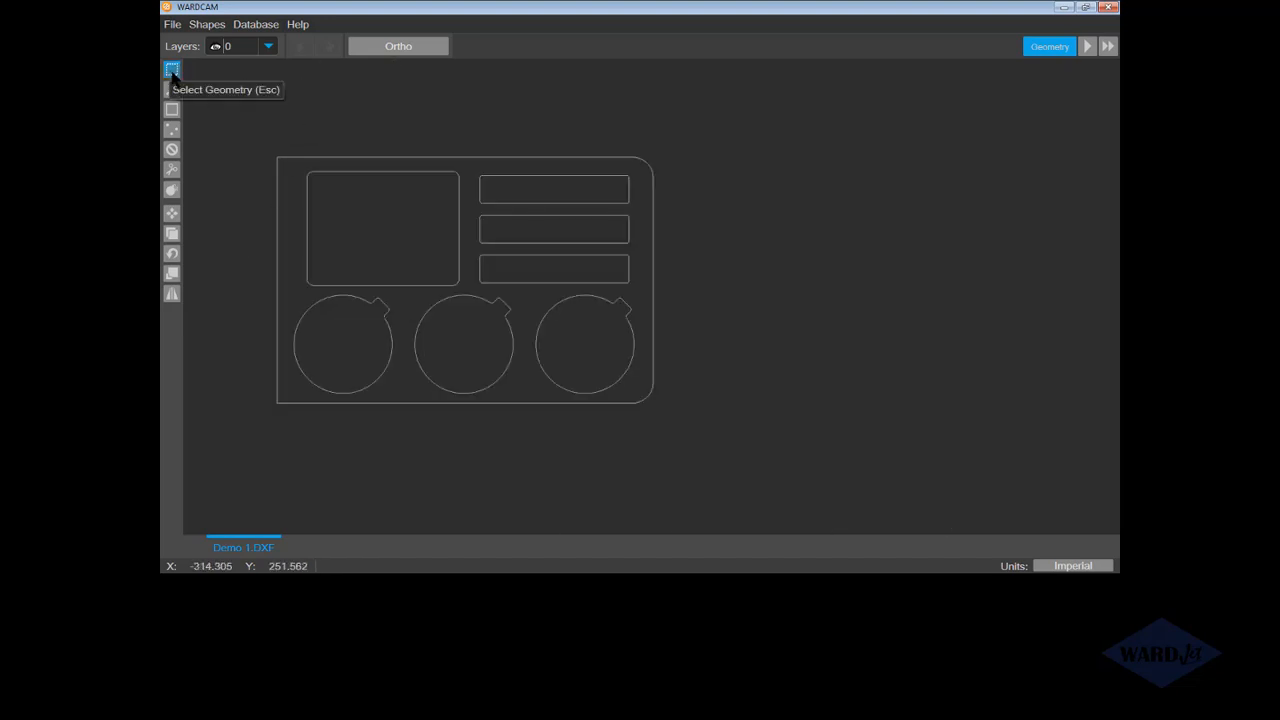
mouse_move(173, 78)
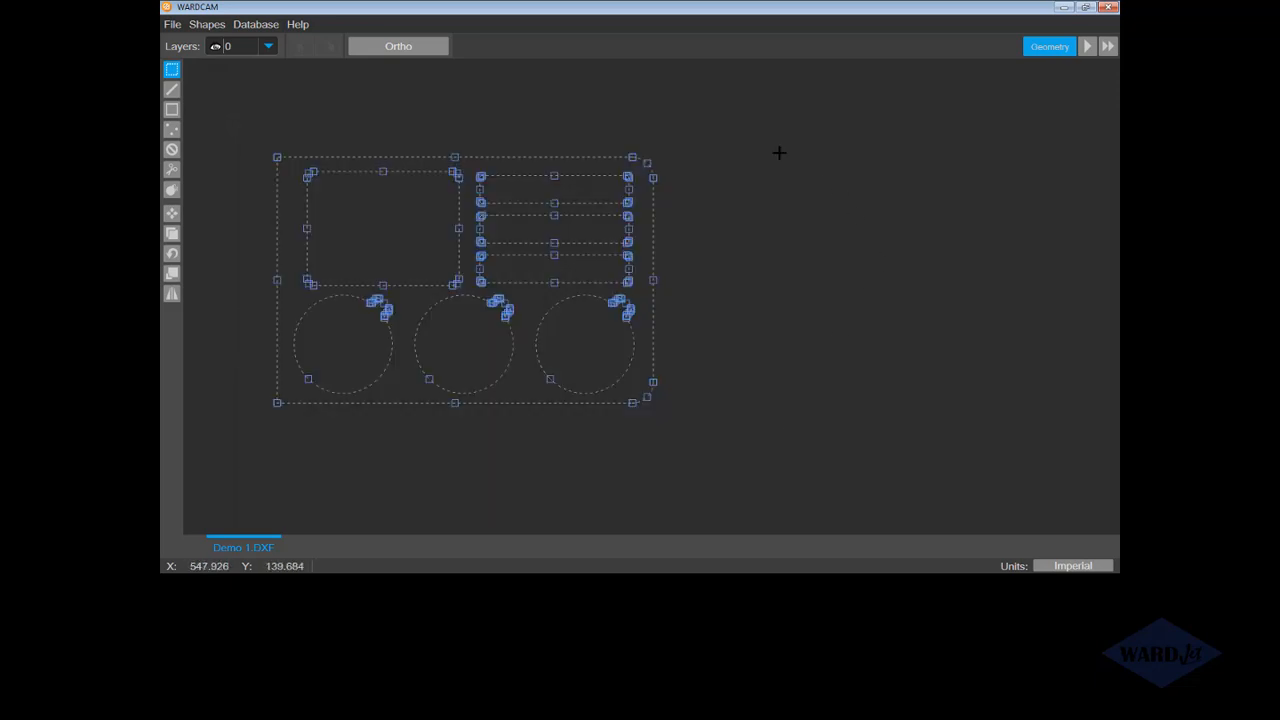
mouse_move(674, 341)
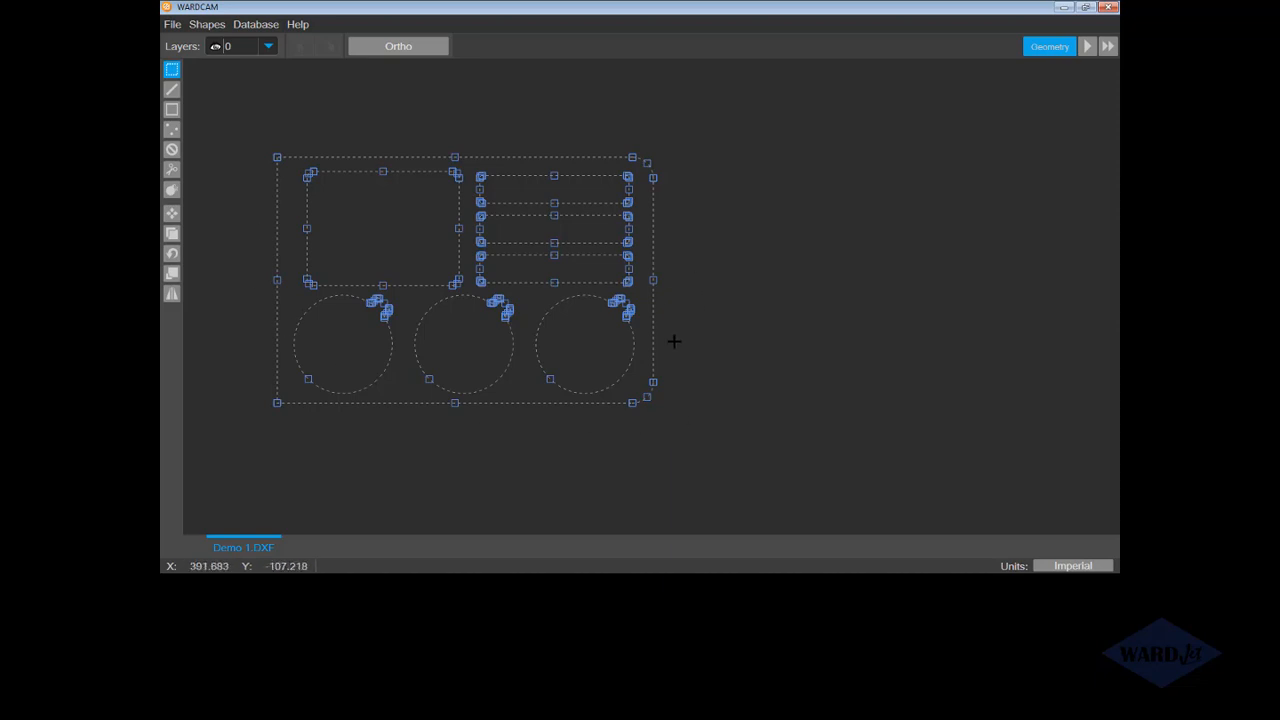
mouse_move(668, 252)
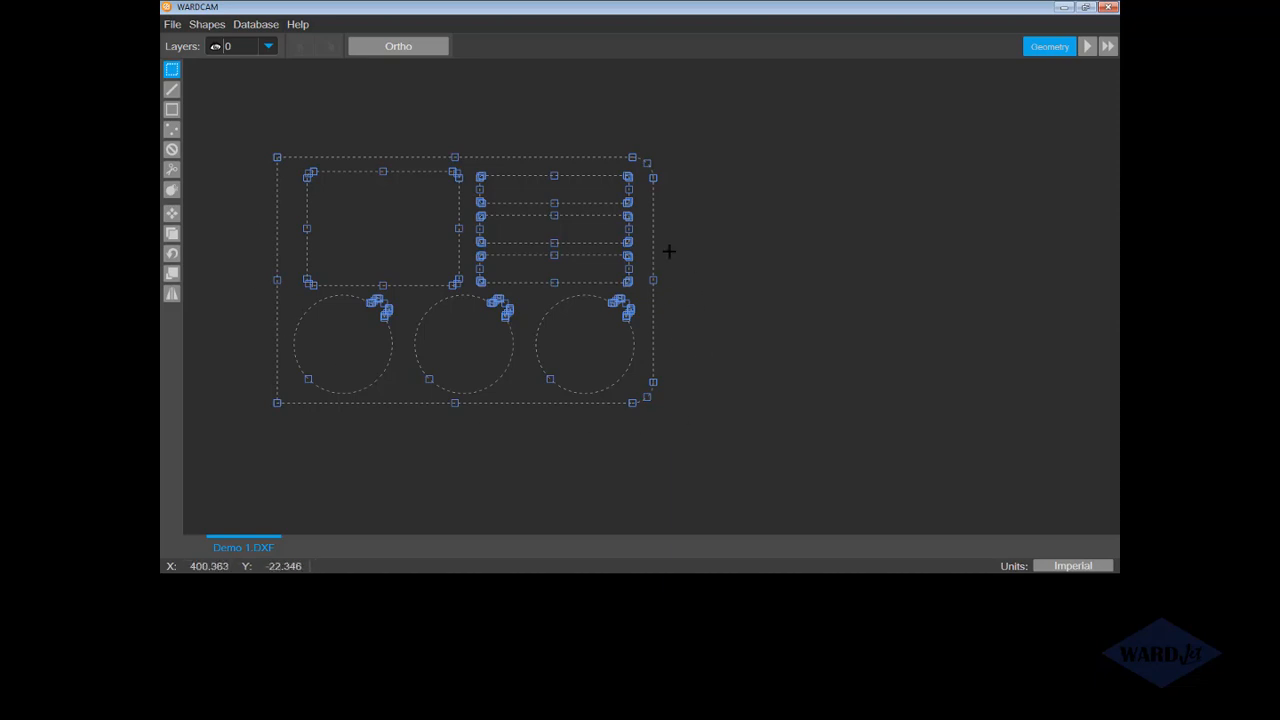
left_click(742, 313)
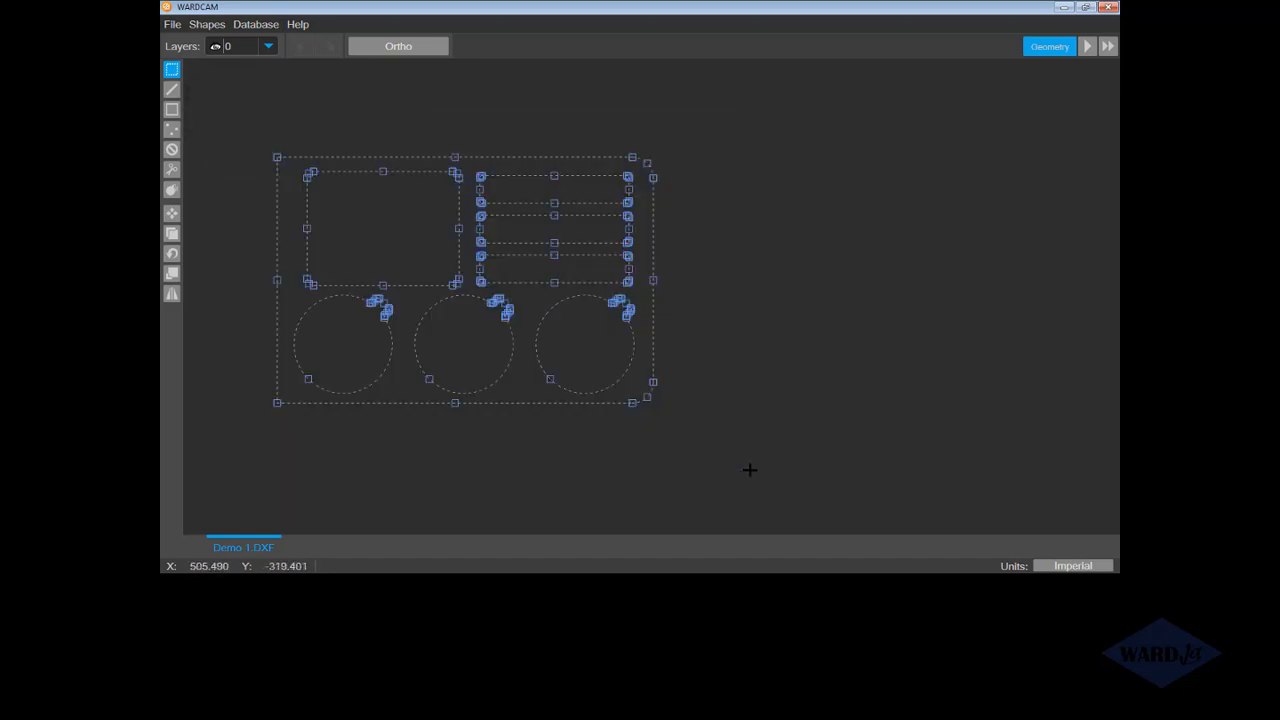
left_click(715, 378)
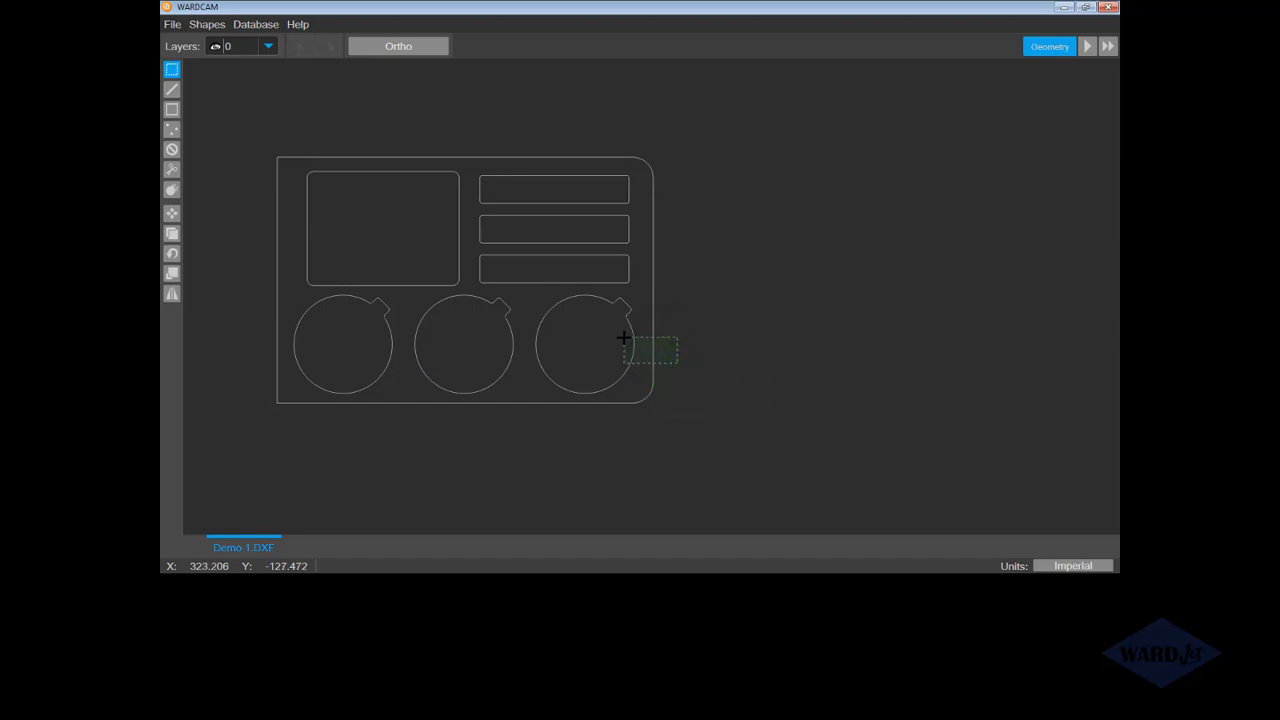
left_click(585, 343)
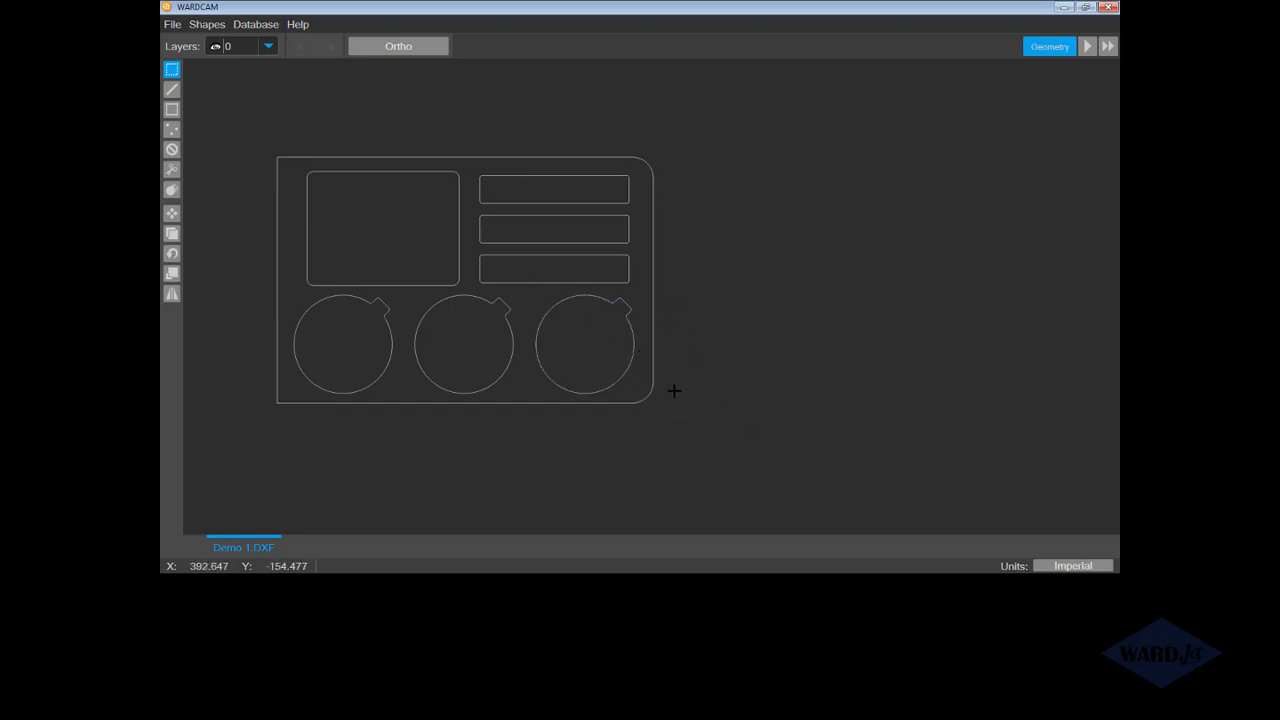
left_click_drag(653, 179, 645, 400)
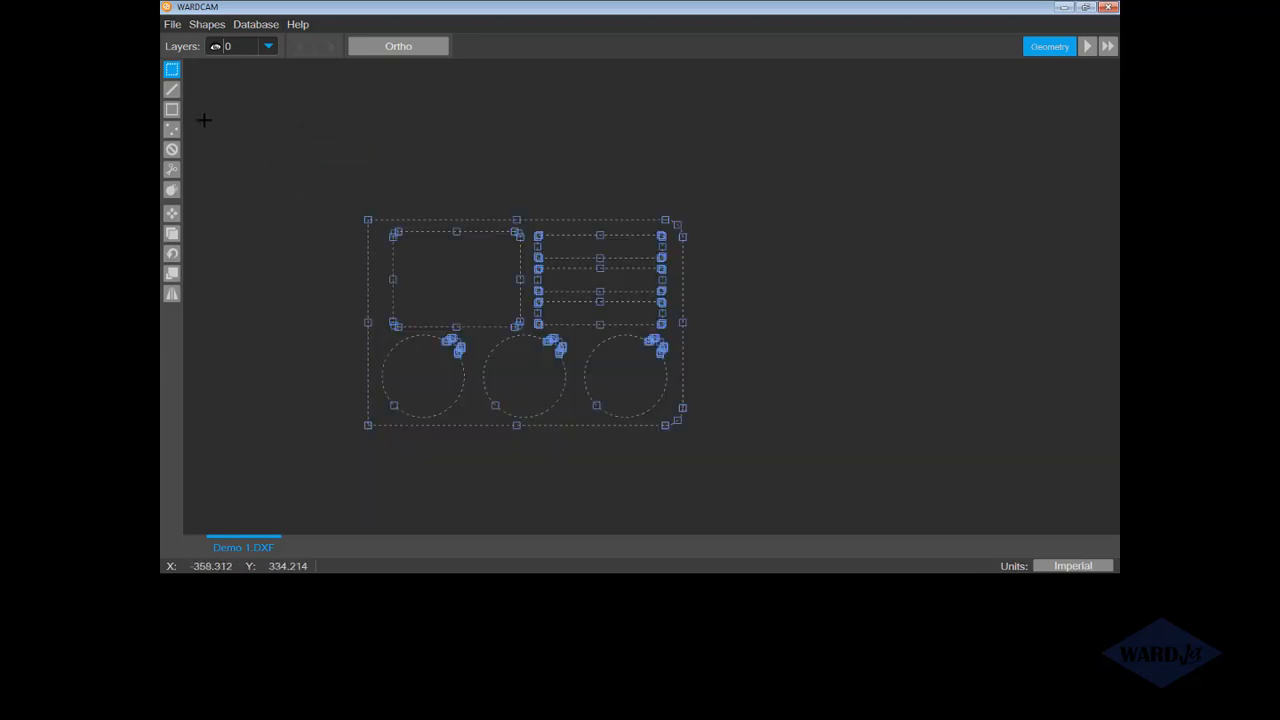
mouse_move(172, 275)
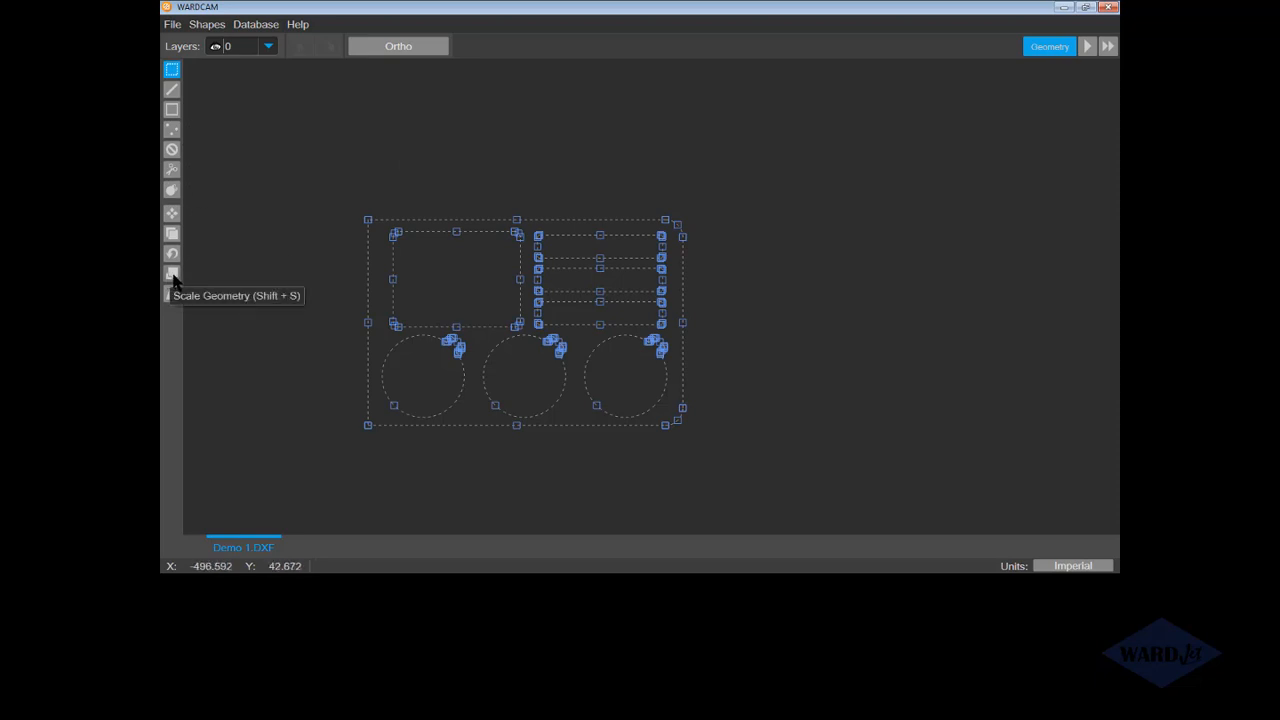
- Scale all selected geometry by .03937 about a base point near the drawing centre
left_click(172, 274)
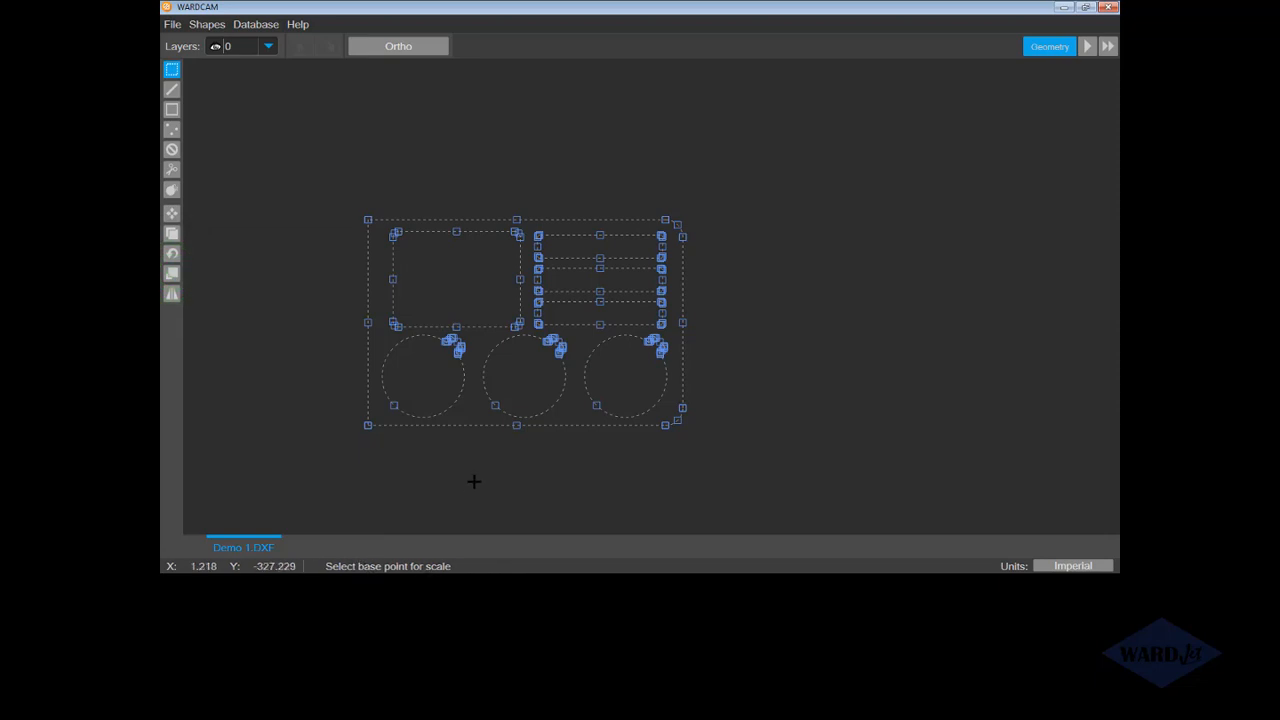
left_click(499, 304)
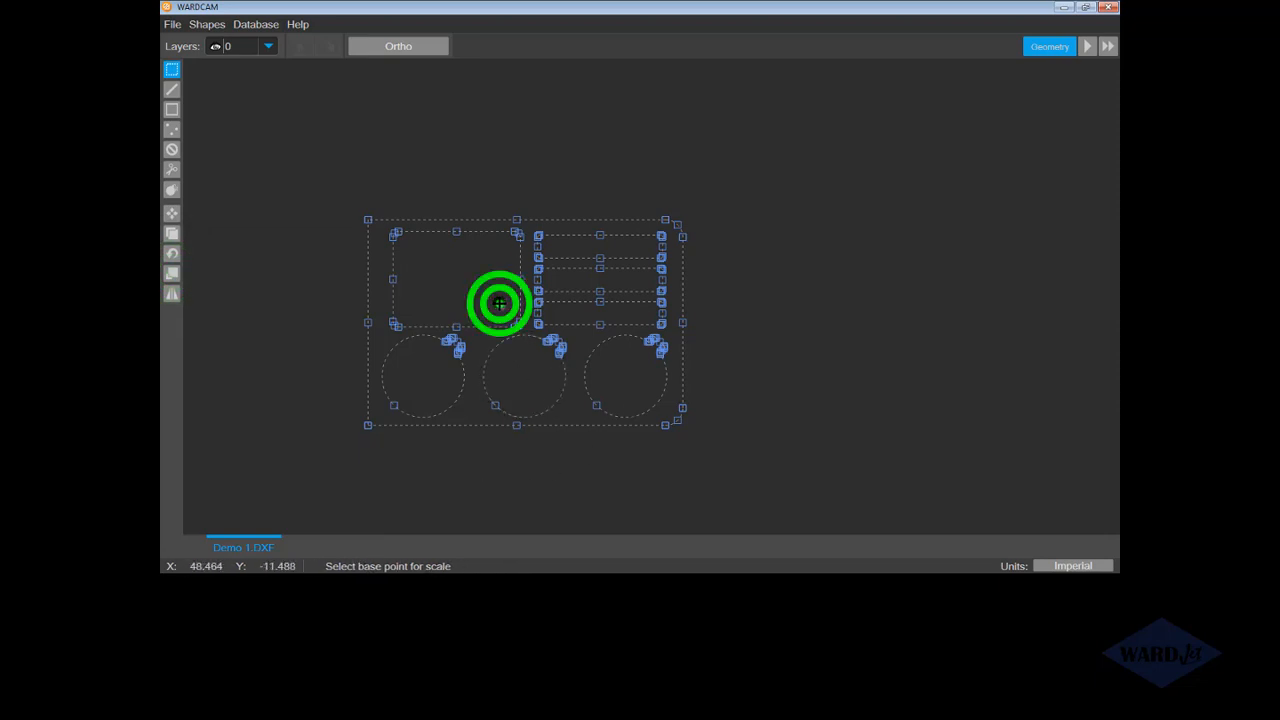
left_click(499, 303)
type(".03")
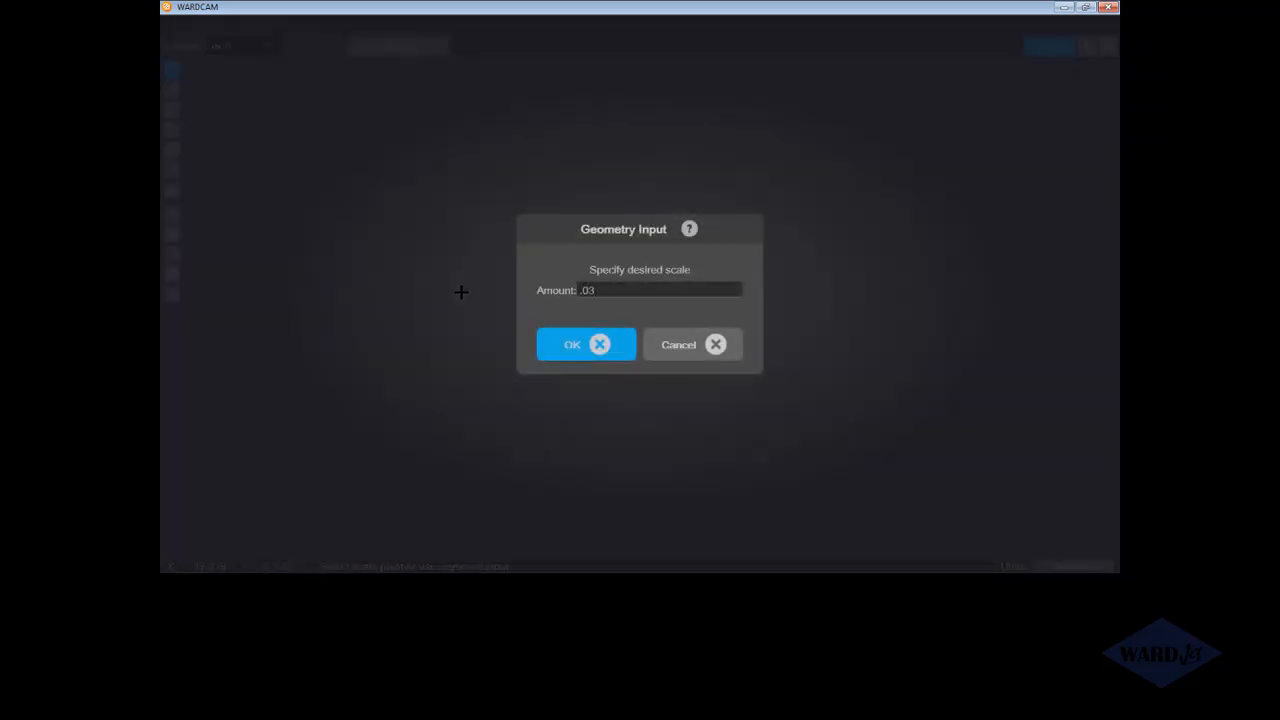
type("937")
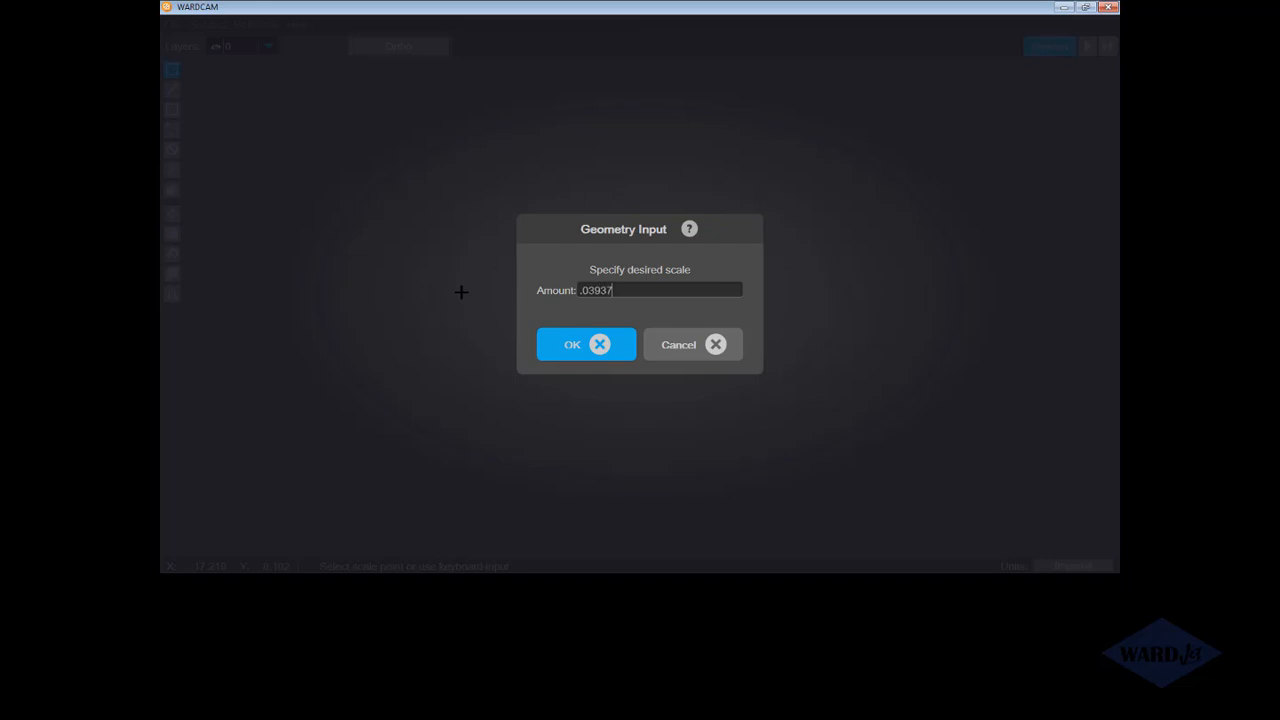
left_click(585, 344)
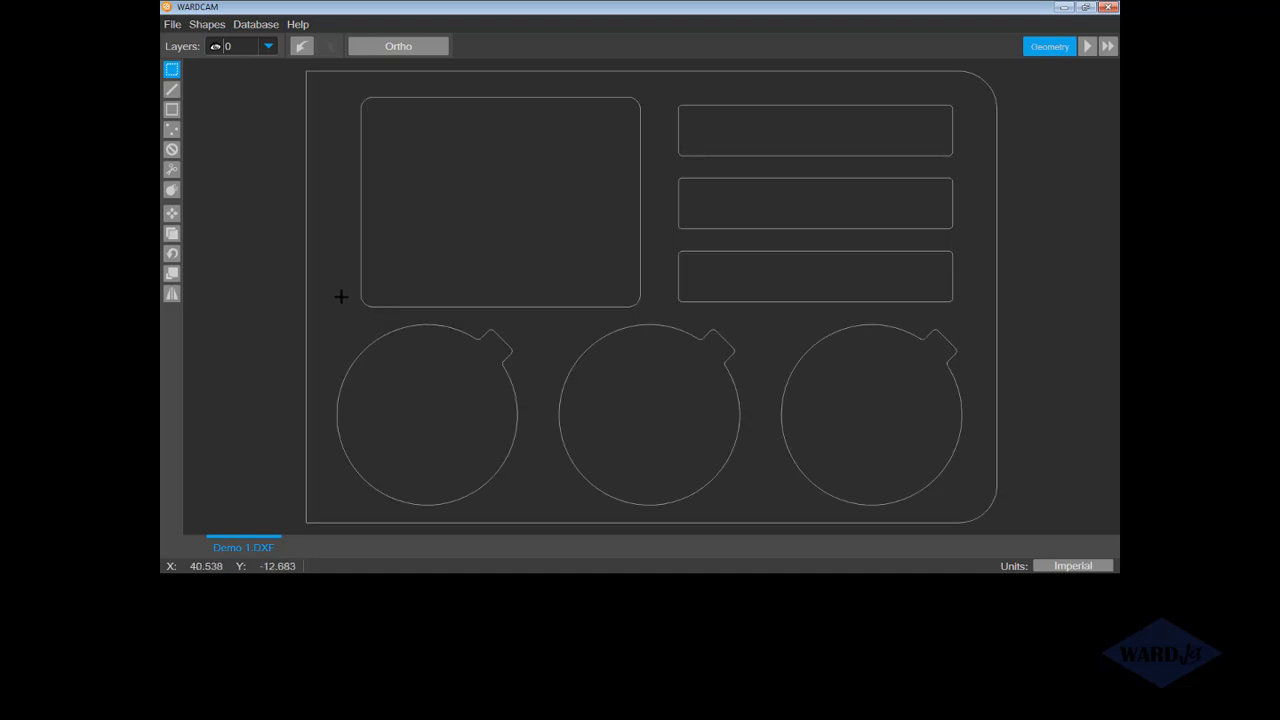
mouse_move(306, 302)
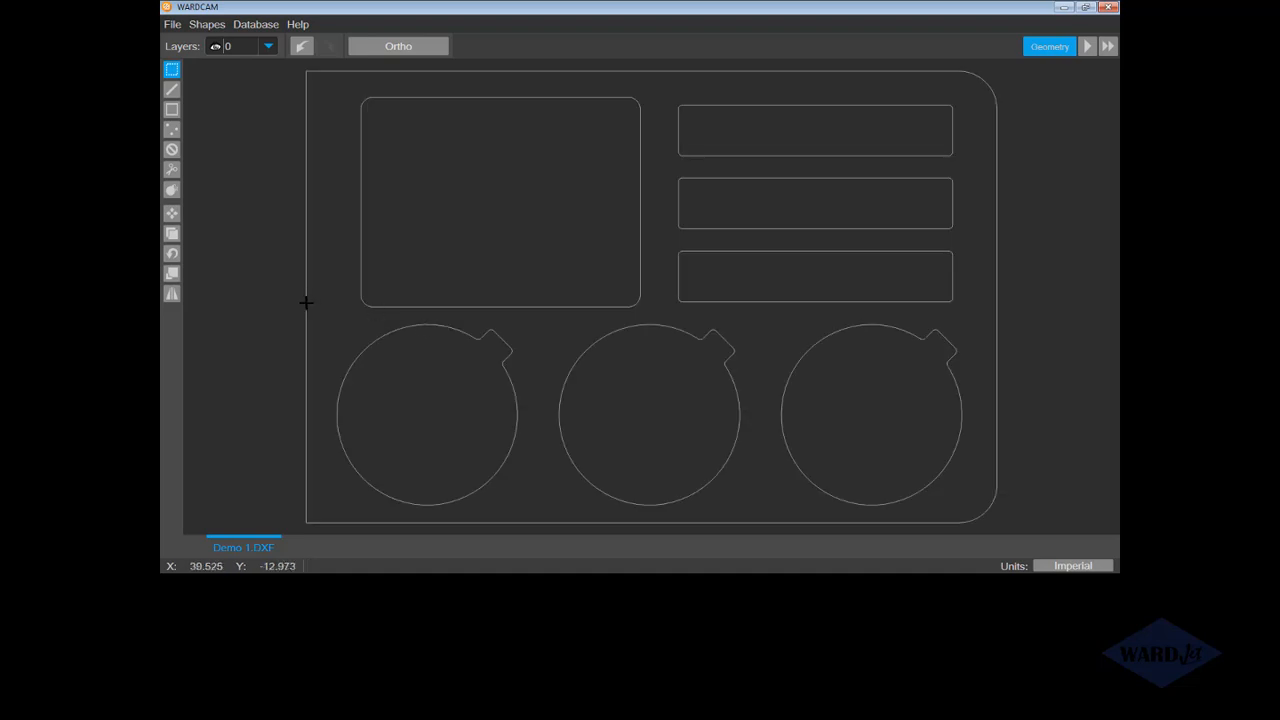
mouse_move(997, 303)
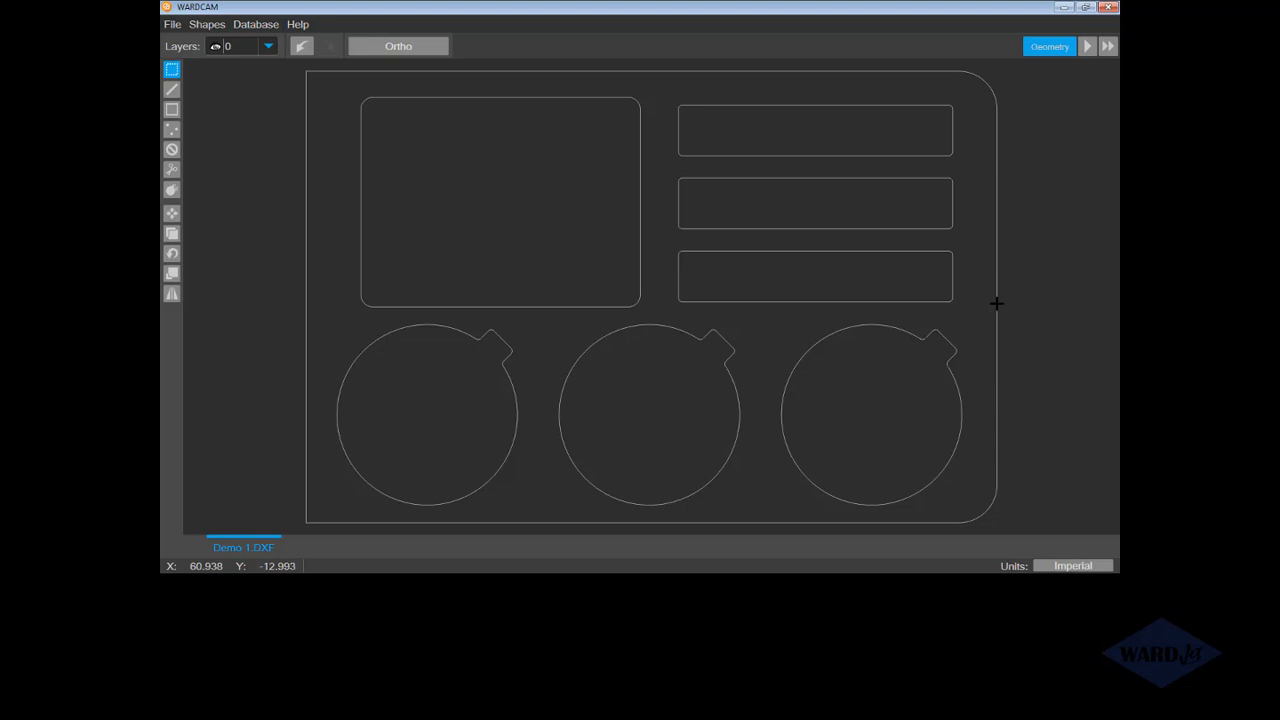
mouse_move(1100, 89)
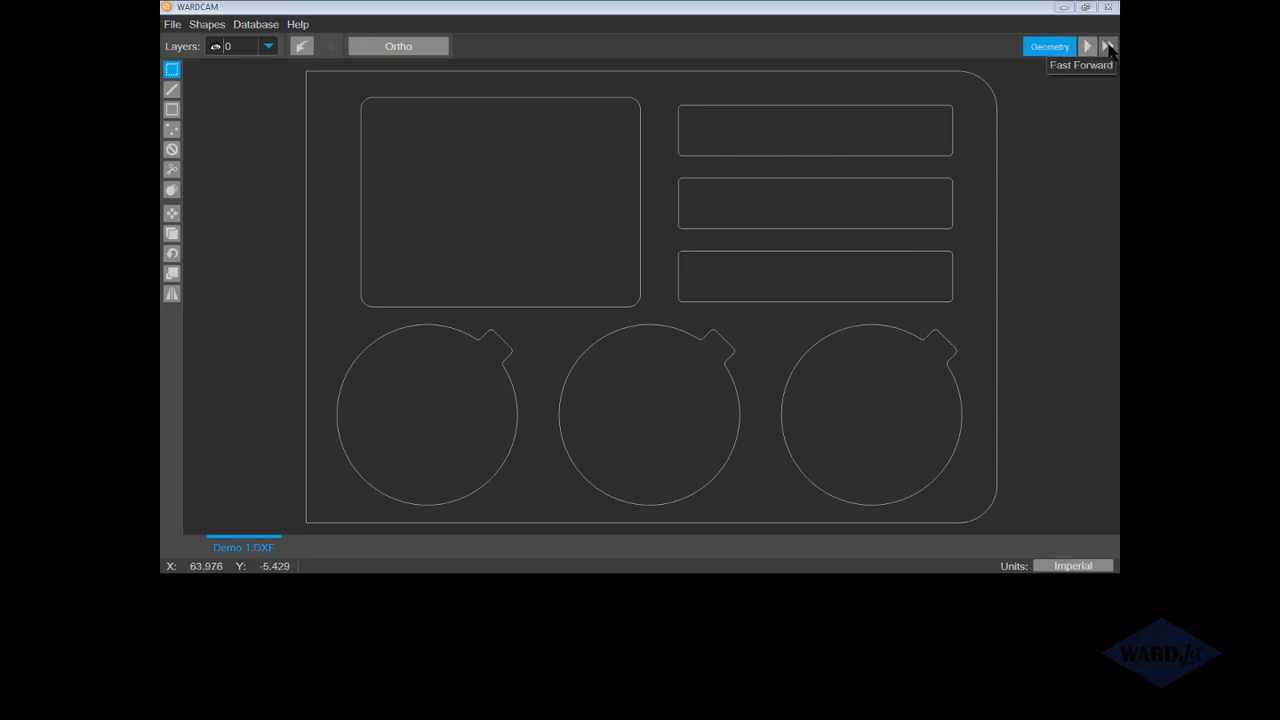
mouse_move(1050, 45)
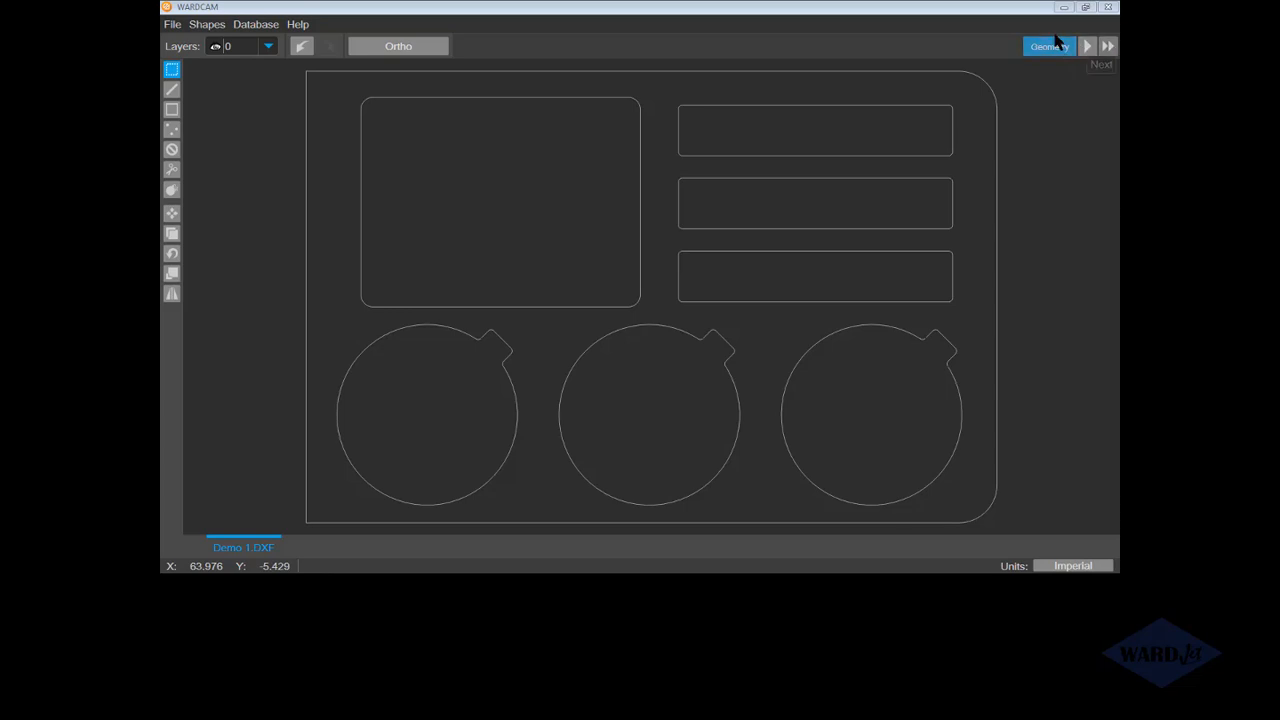
mouse_move(1055, 52)
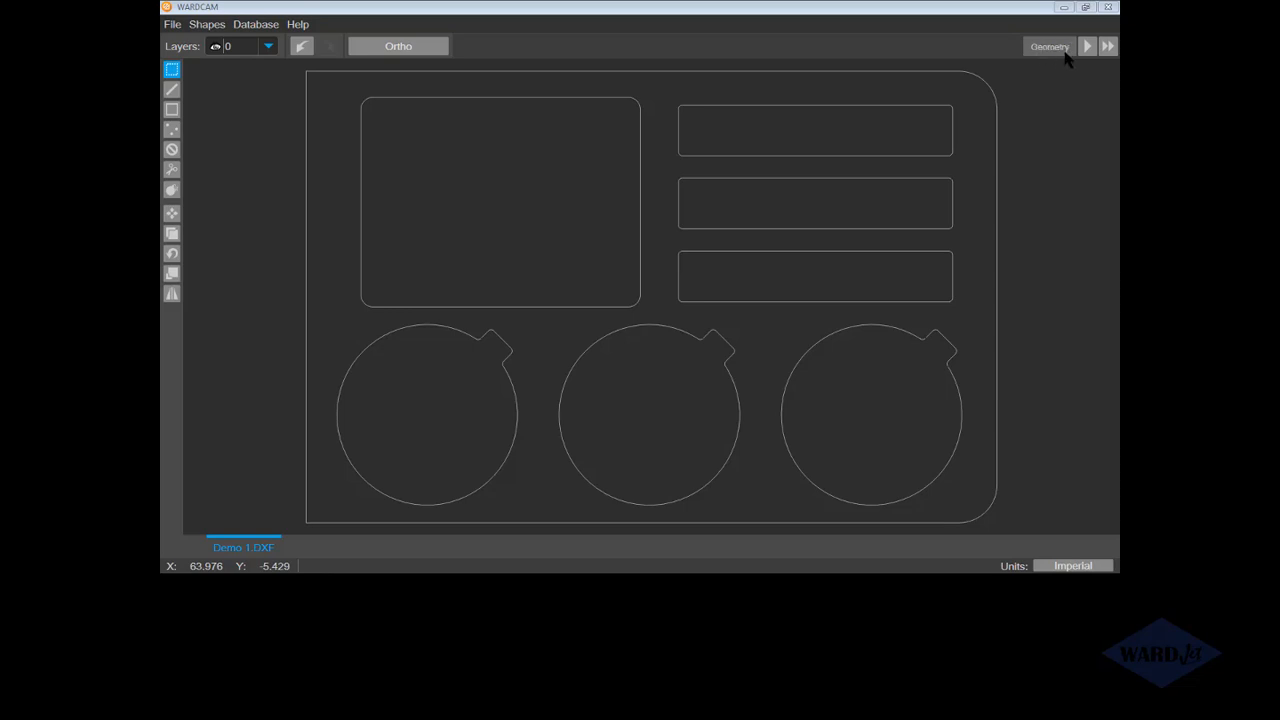
mouse_move(1088, 46)
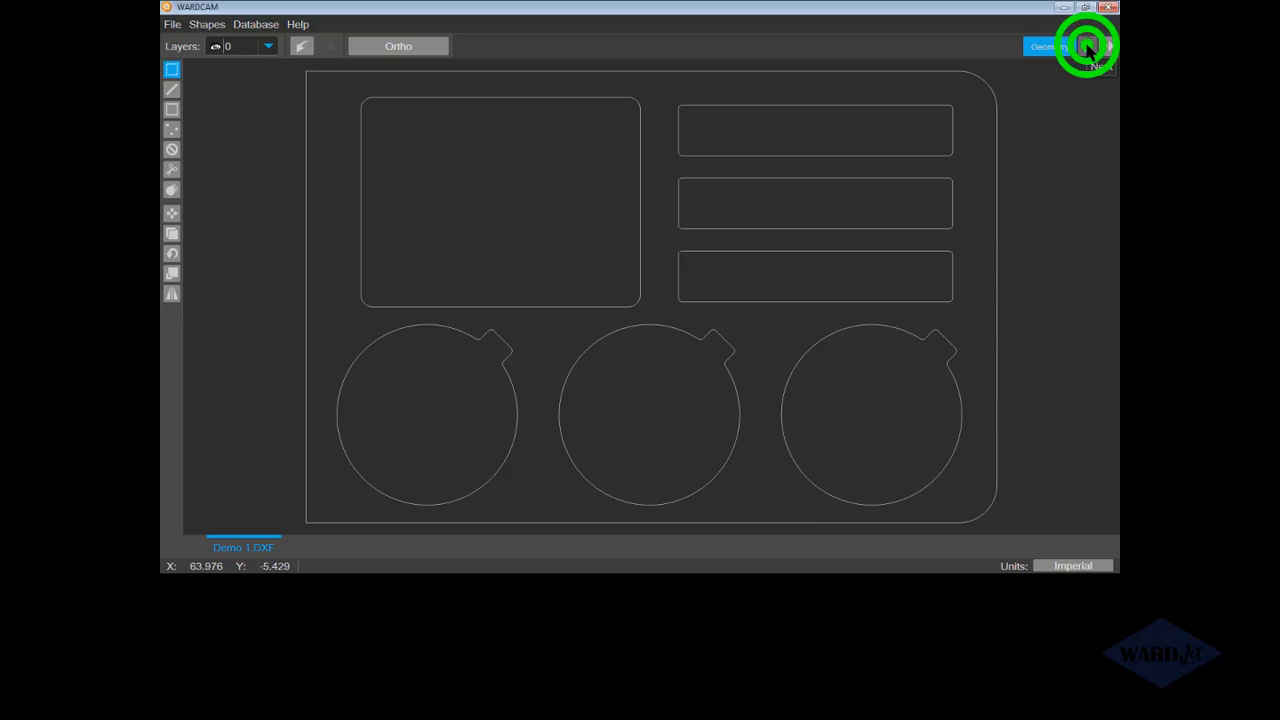
left_click(1086, 46)
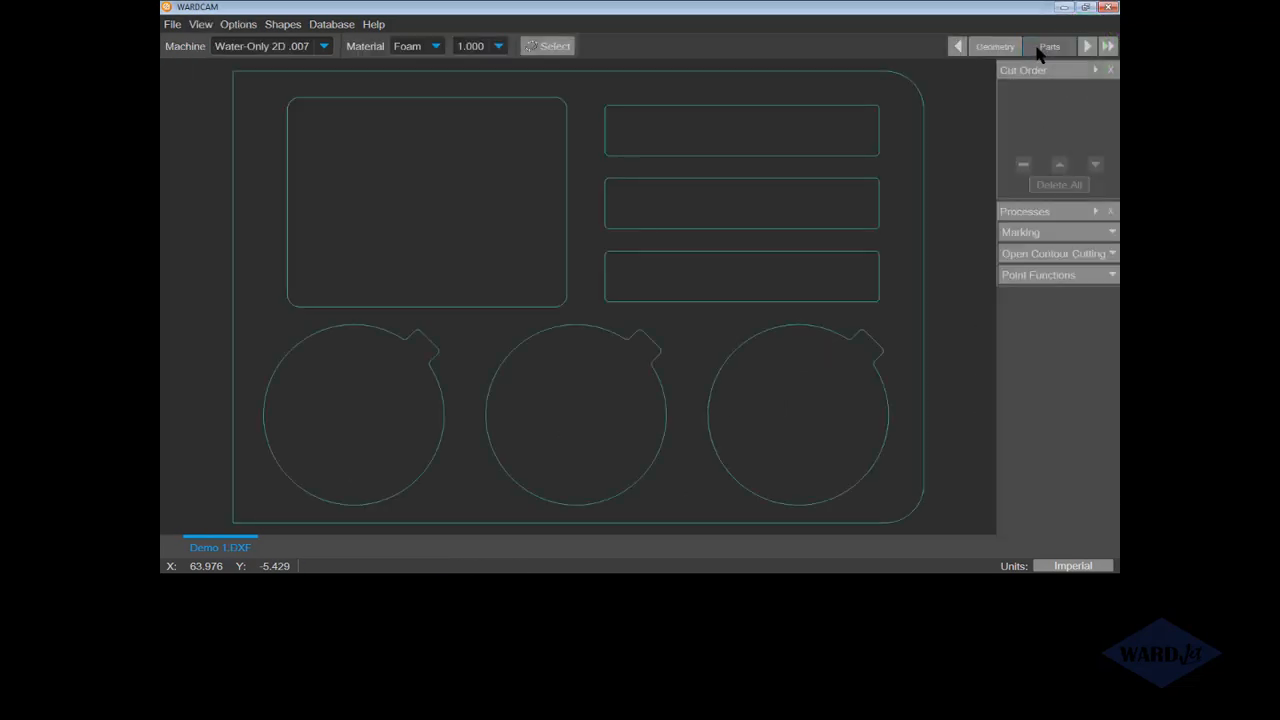
left_click(1049, 46)
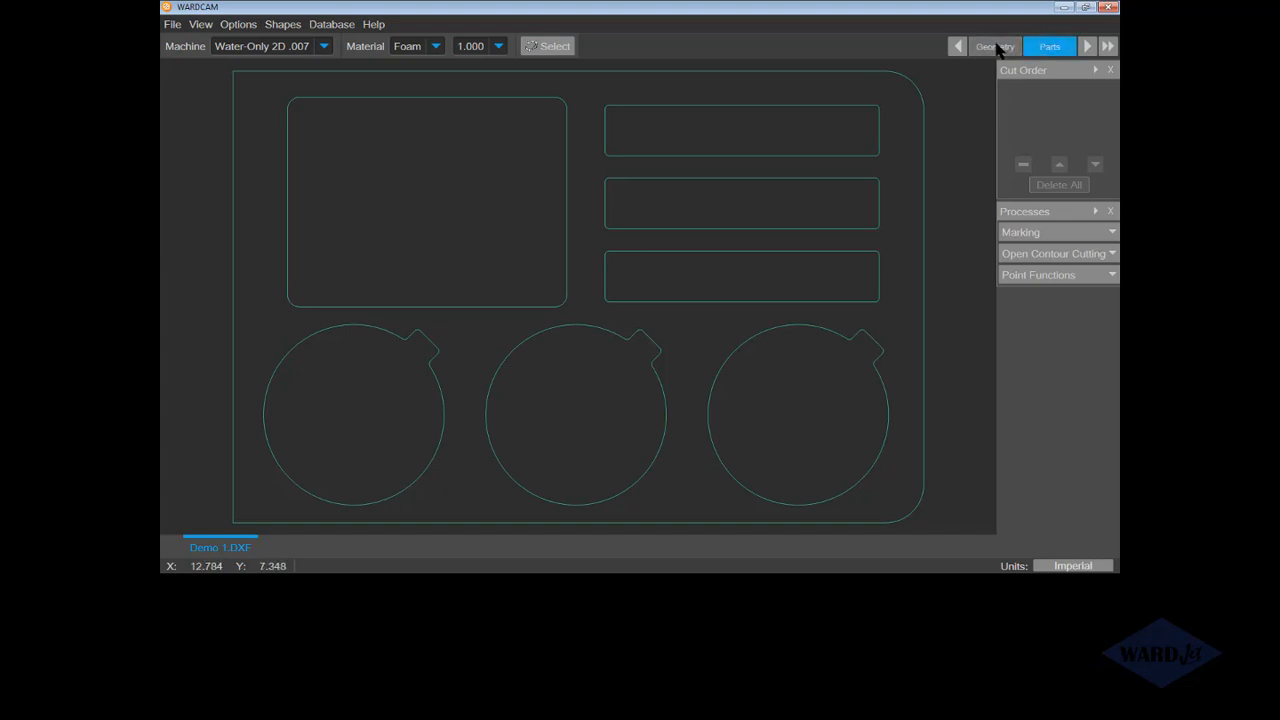
mouse_move(985, 55)
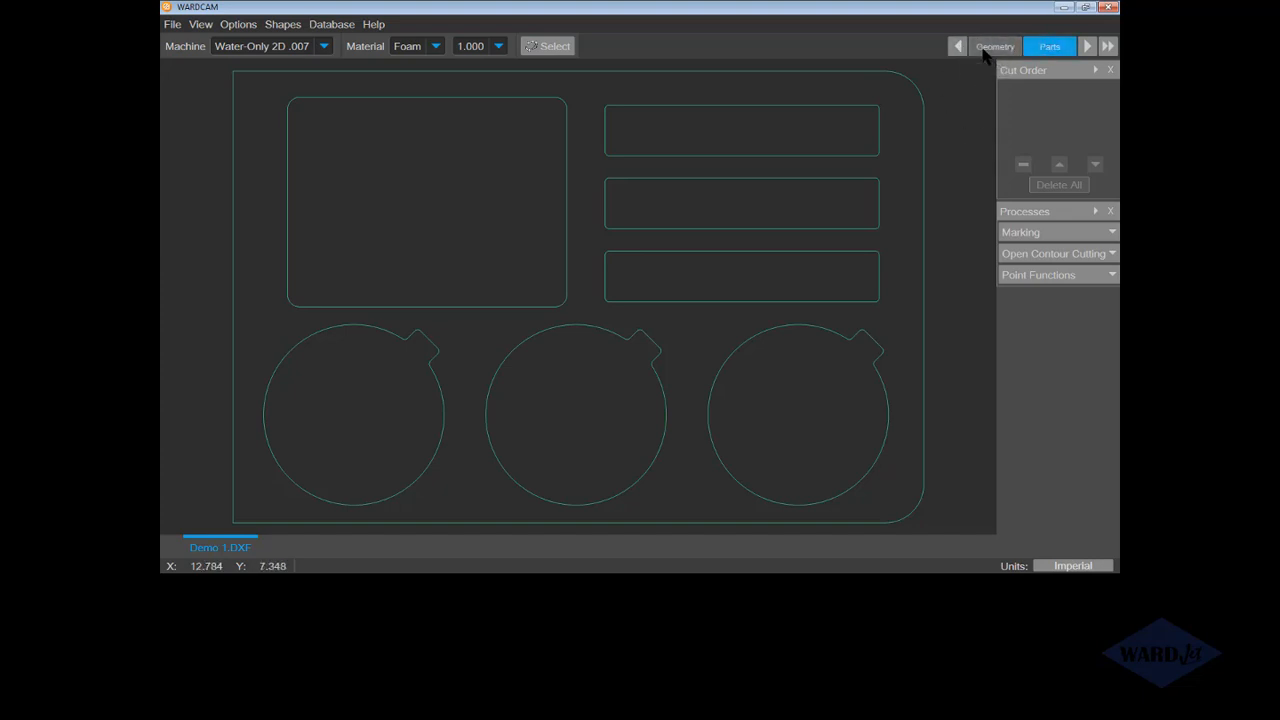
left_click(994, 46)
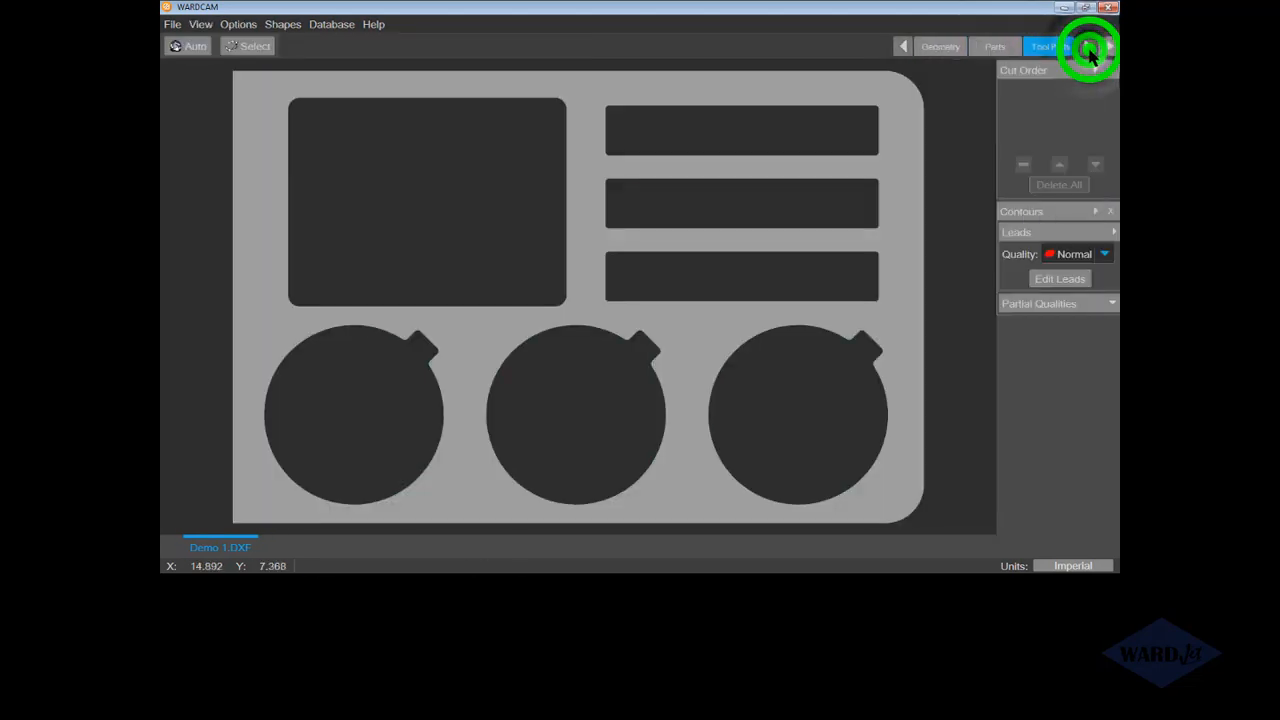
left_click(1049, 46)
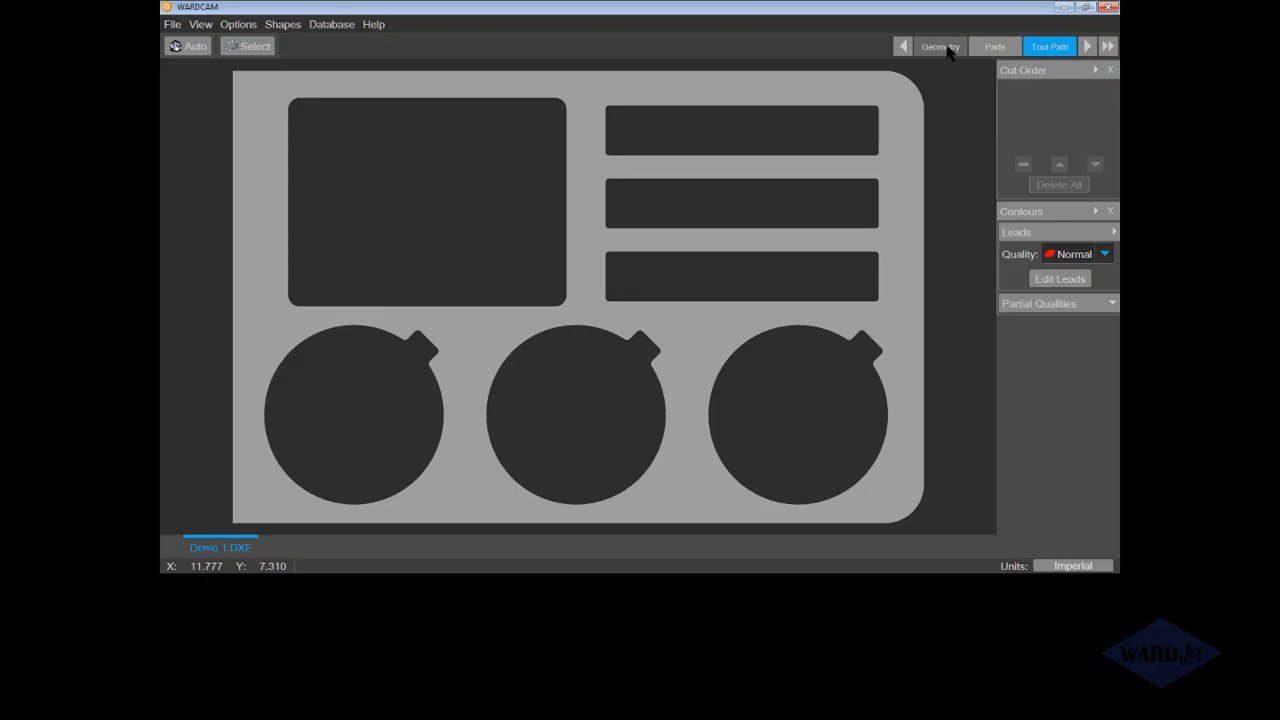
left_click(939, 46)
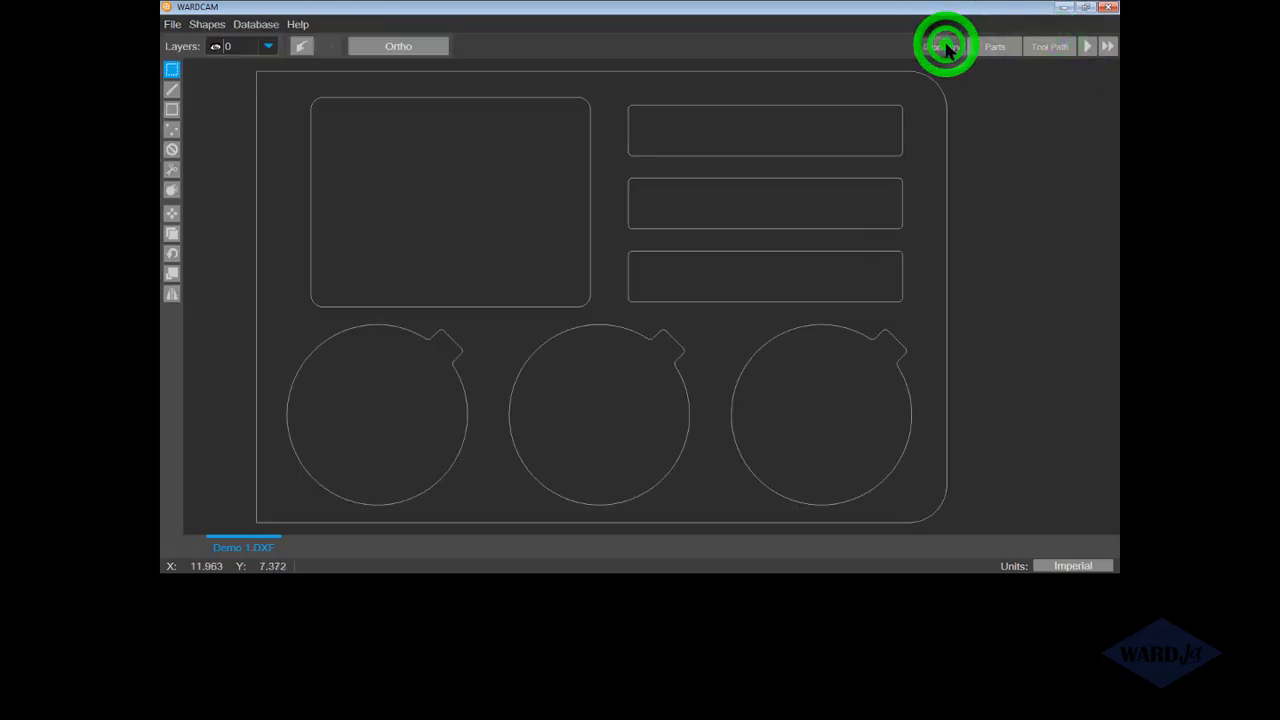
left_click(940, 46)
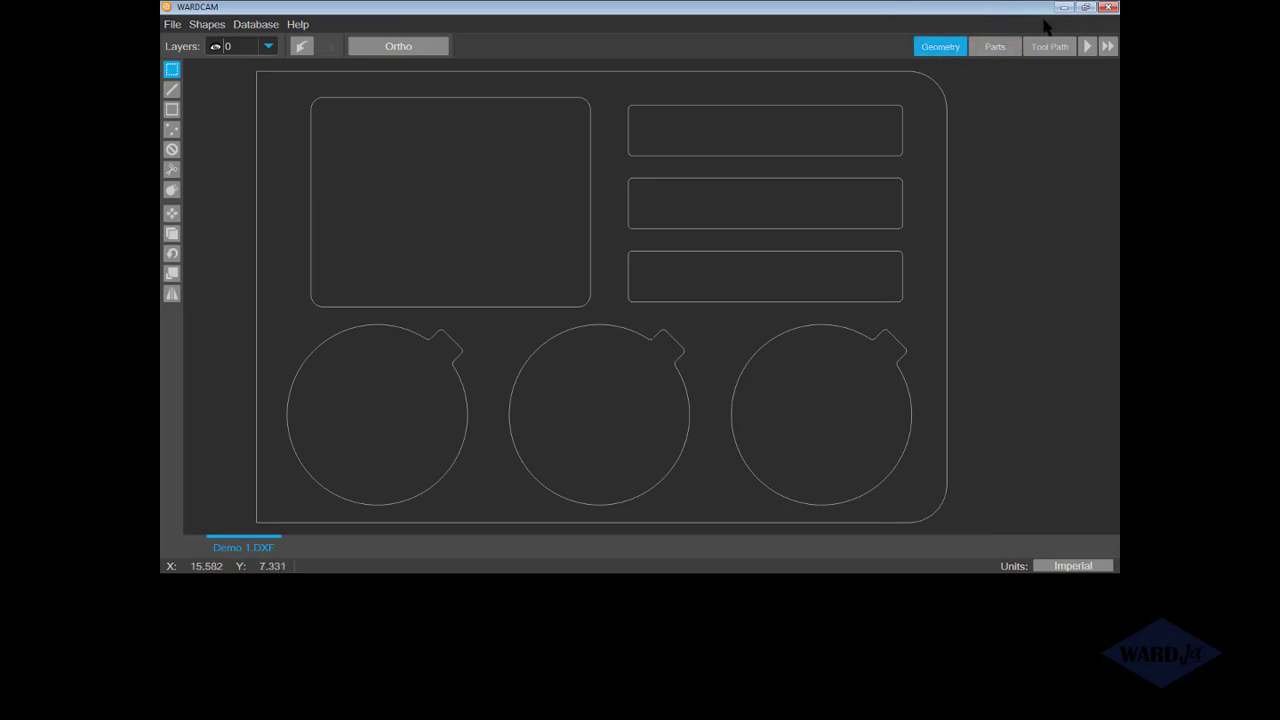
left_click(995, 46)
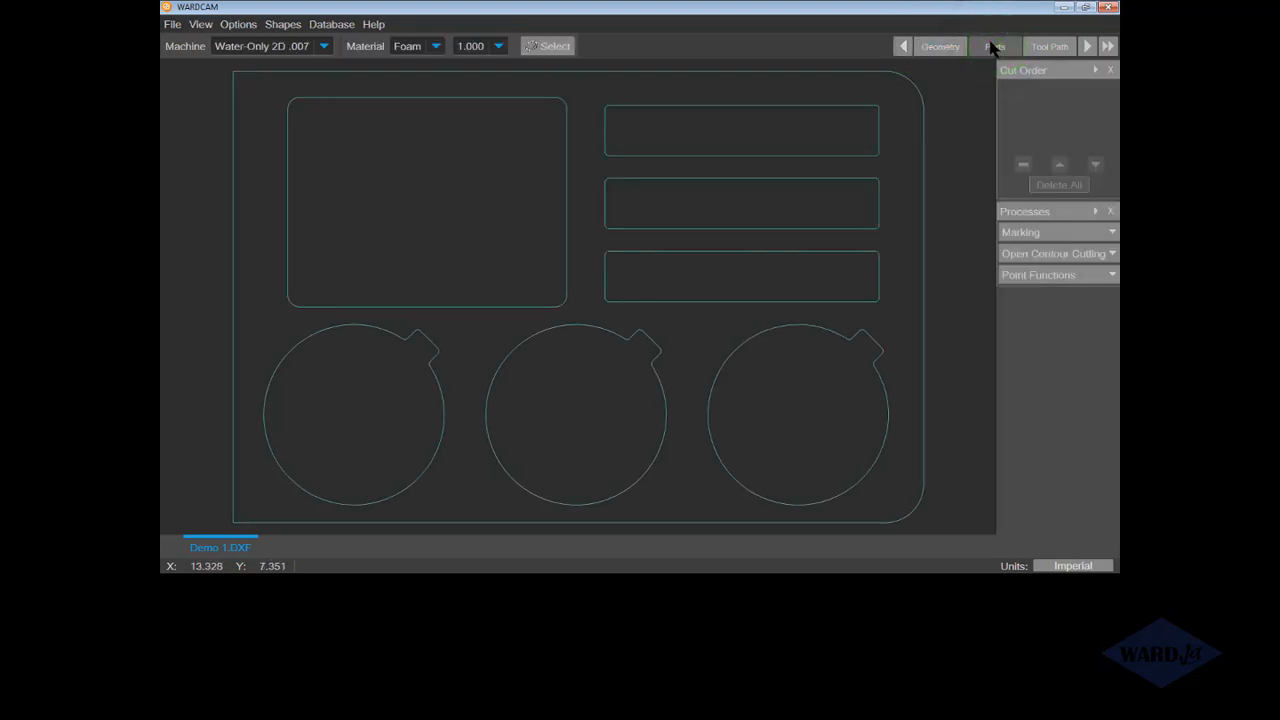
- Choose the X-Series 2D .014-0.040 machine from the Machine list
left_click(994, 46)
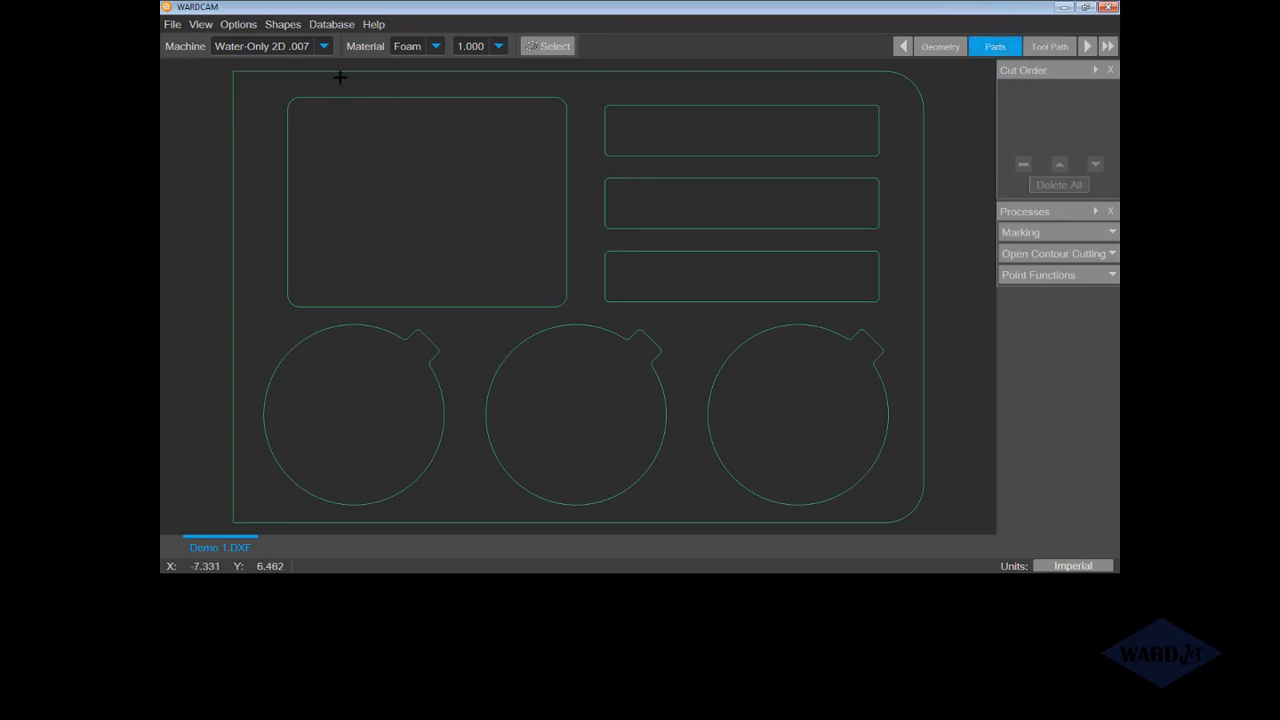
mouse_move(321, 67)
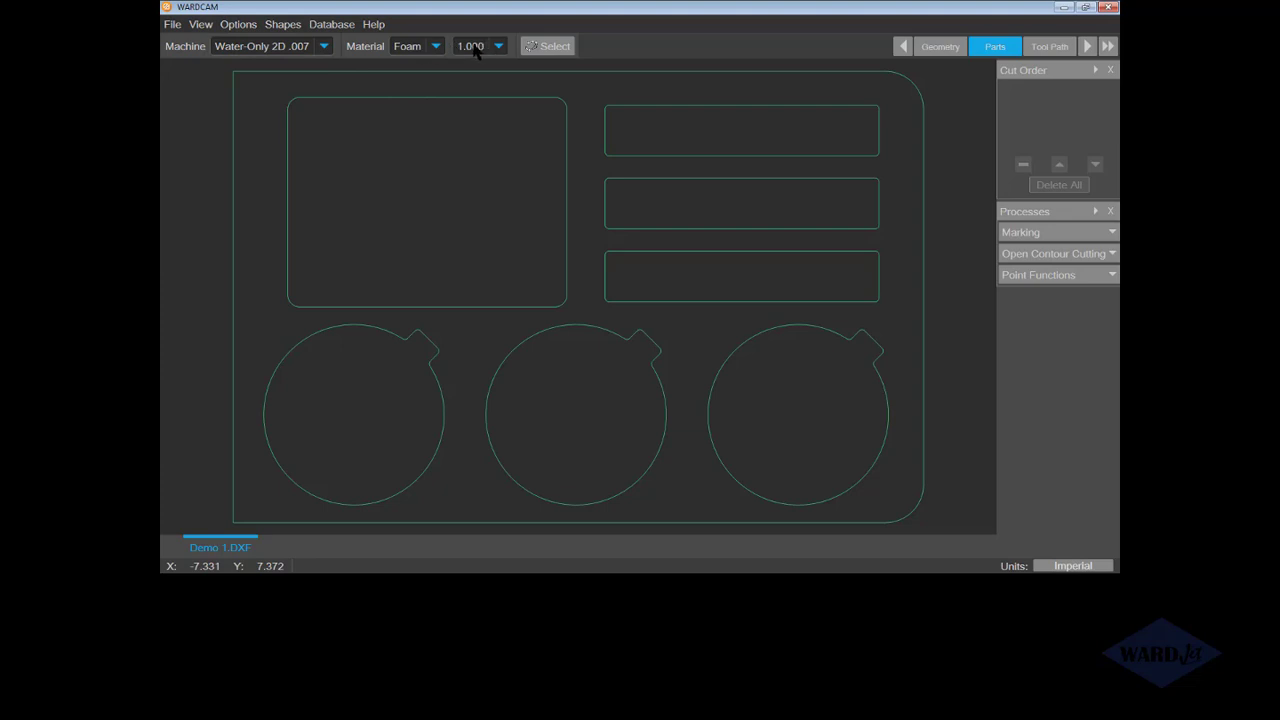
mouse_move(429, 56)
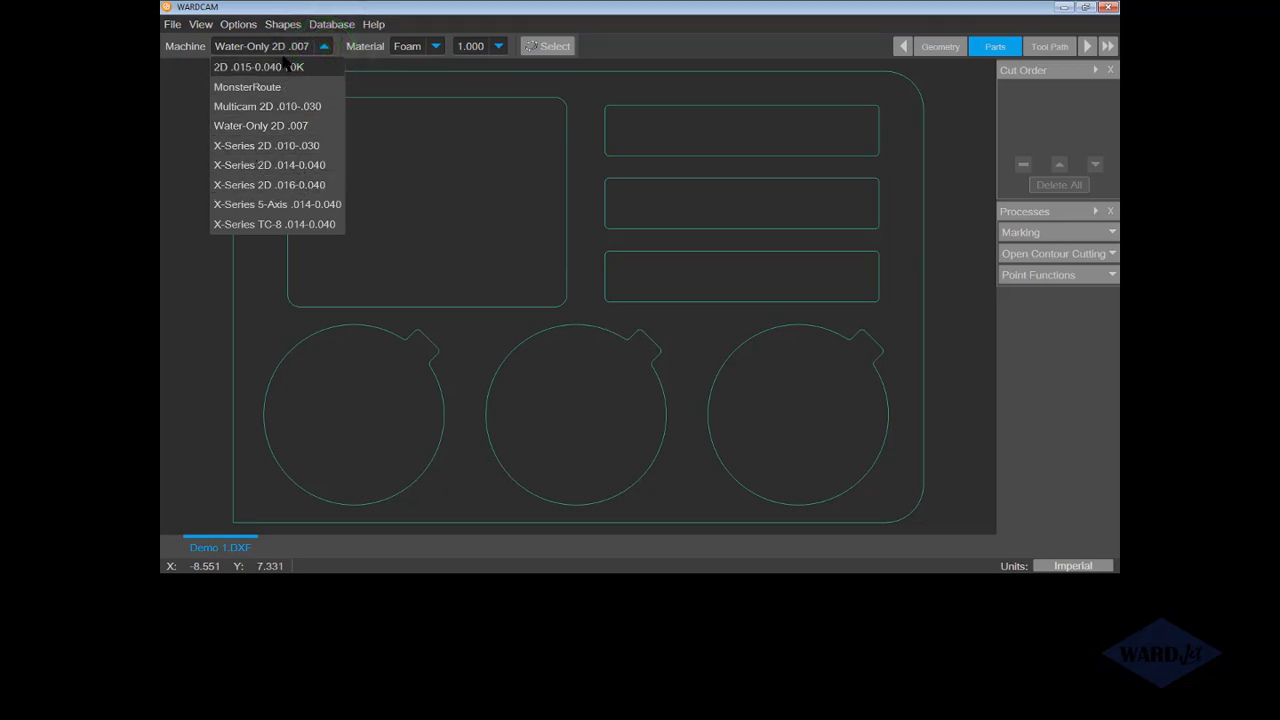
mouse_move(262, 87)
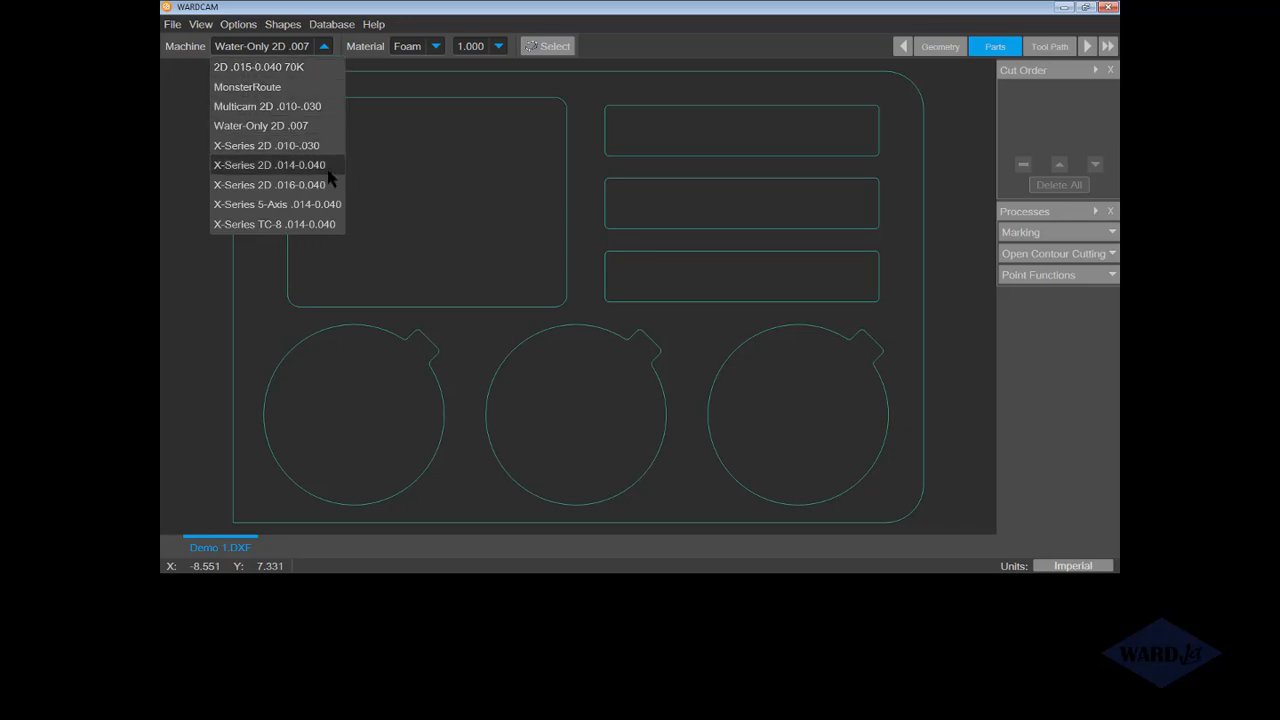
mouse_move(305, 170)
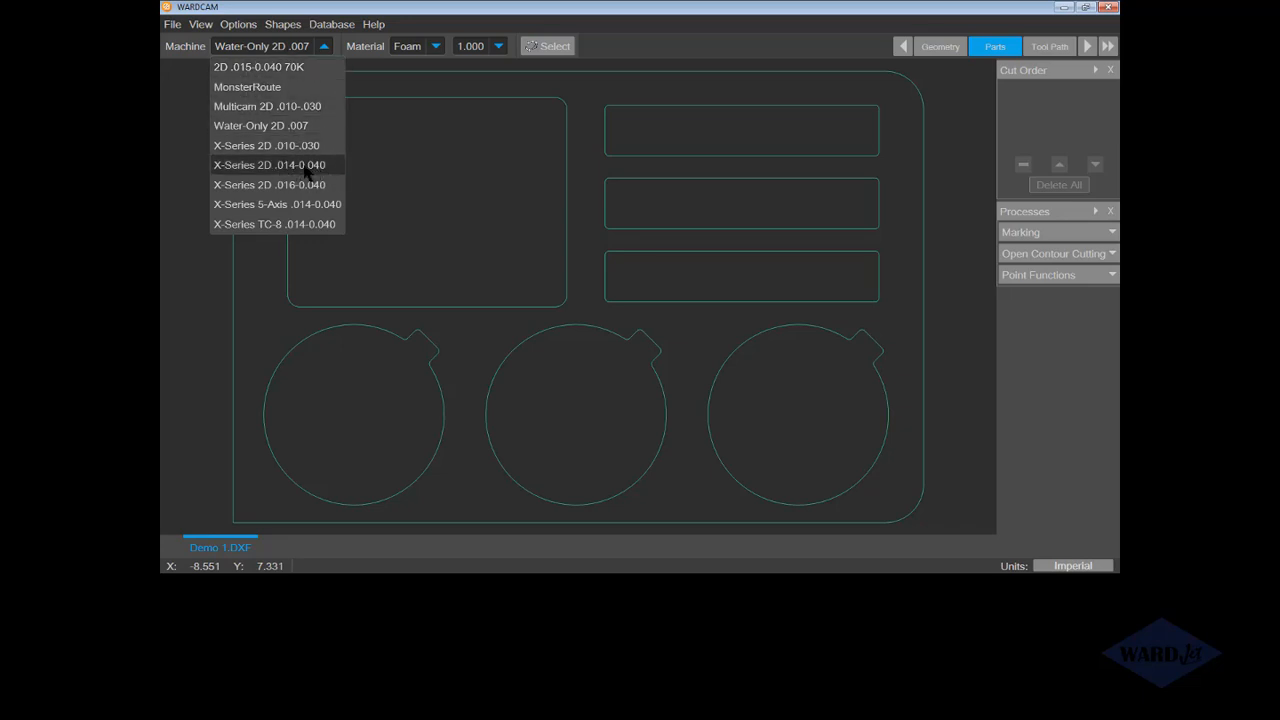
left_click(290, 164)
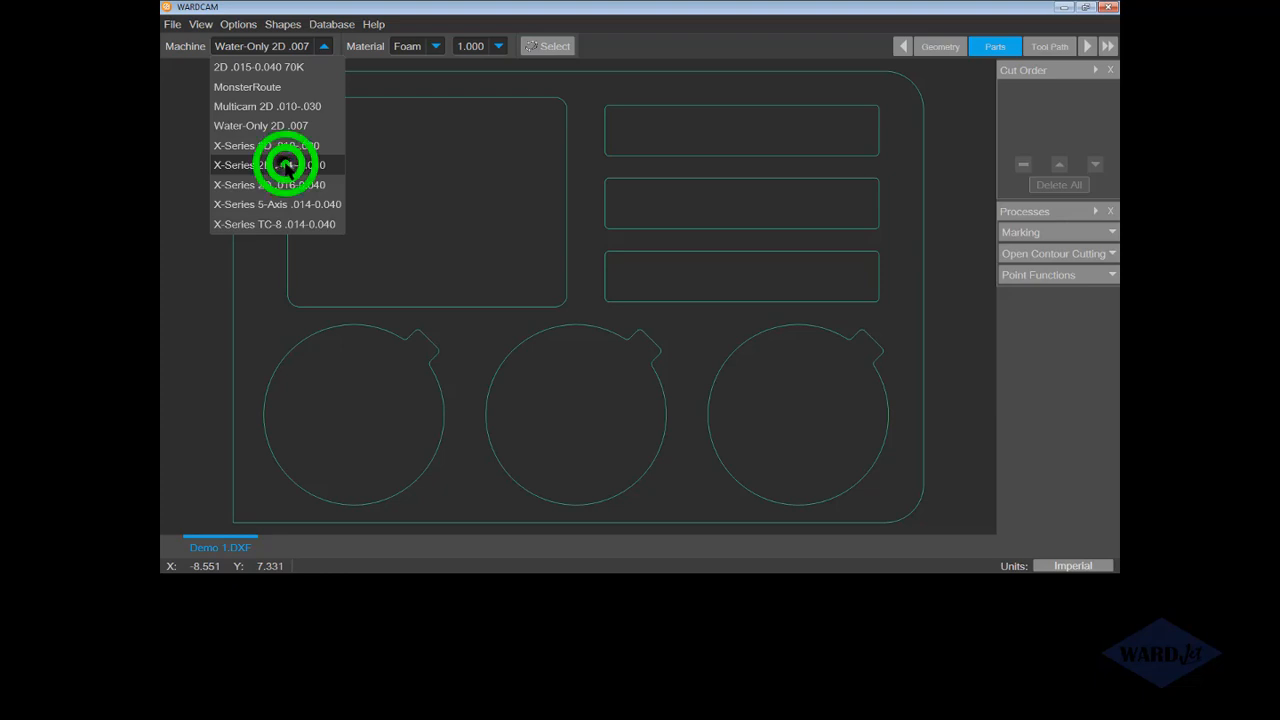
left_click(268, 164)
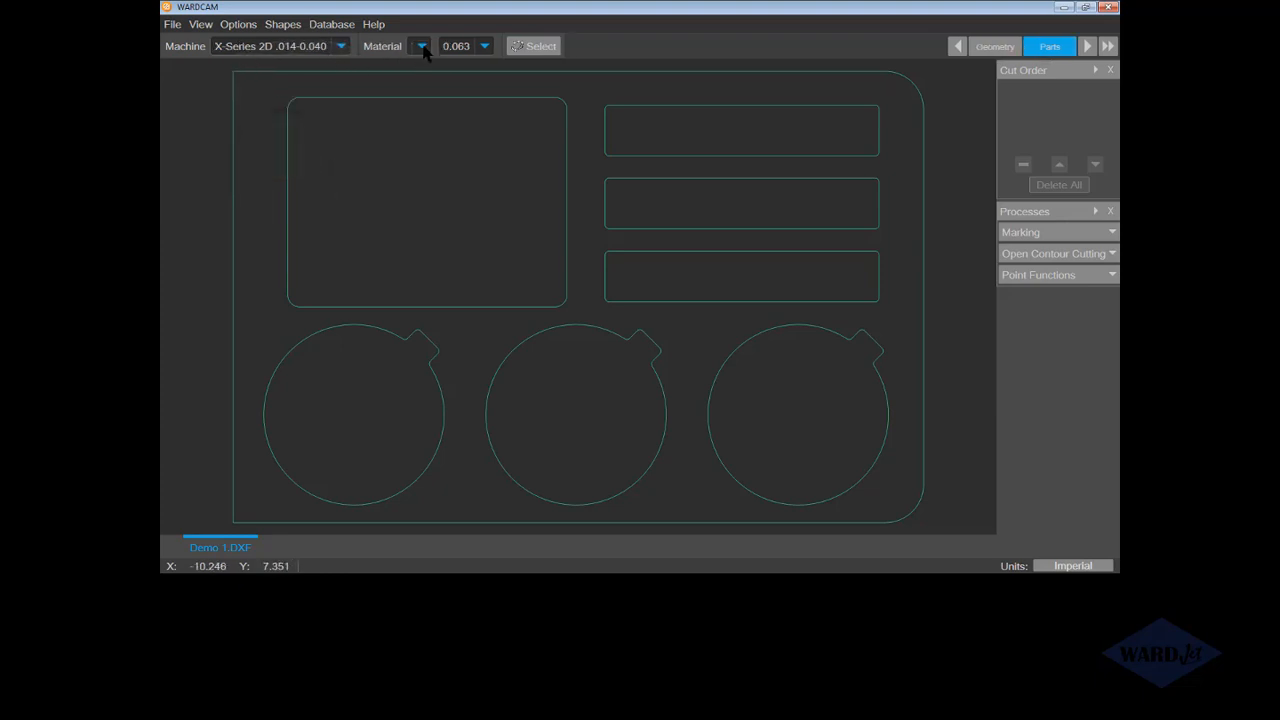
- Set the material to Stainless Steel with 0.250 thickness
left_click(420, 46)
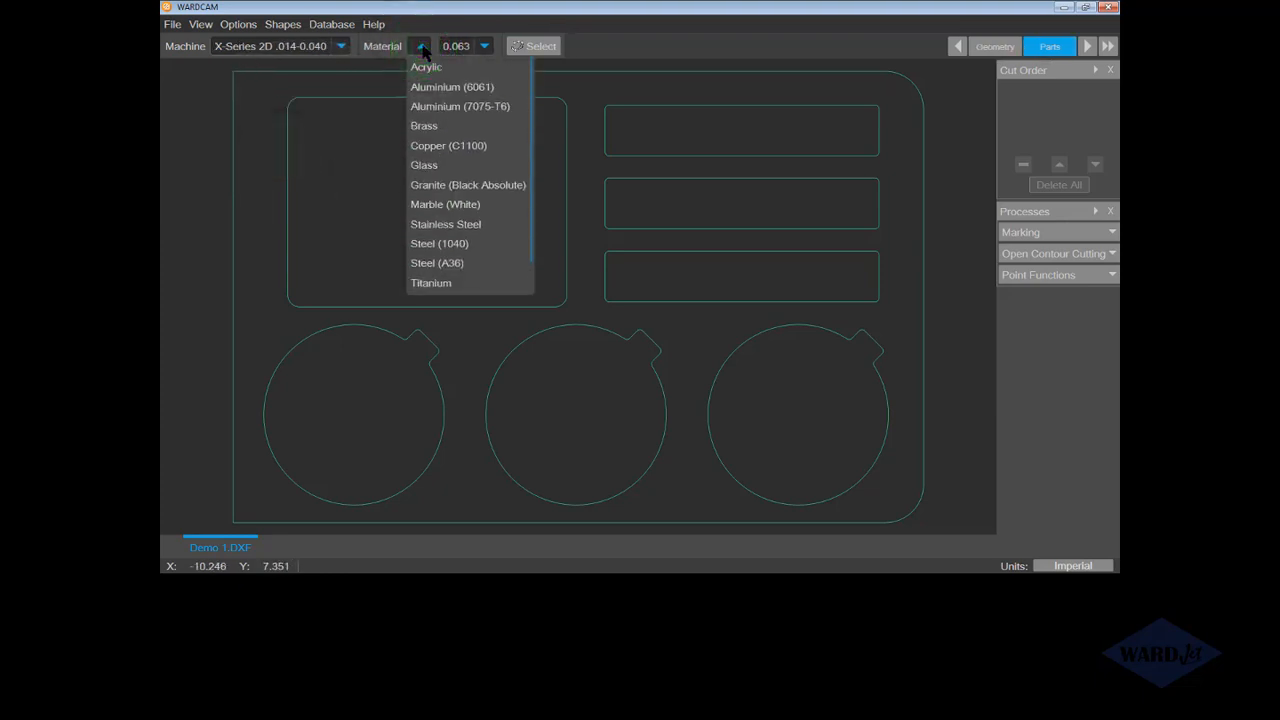
scroll("down", 3)
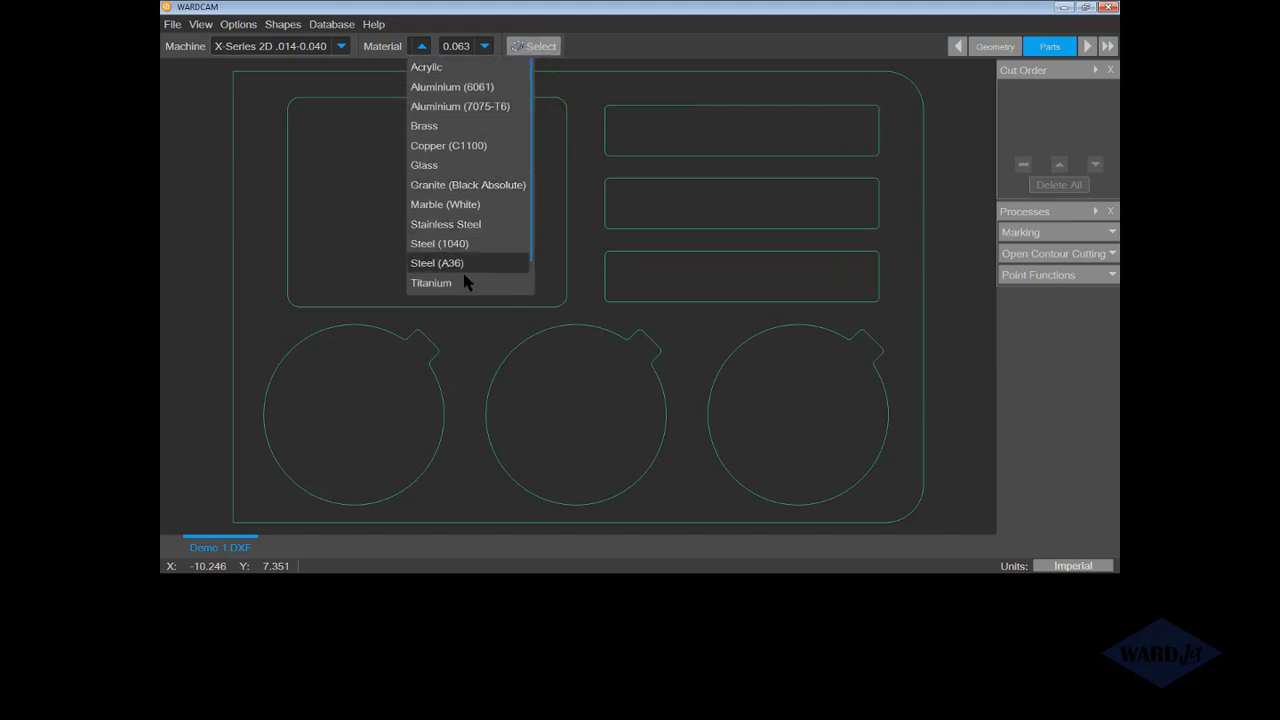
mouse_move(445, 224)
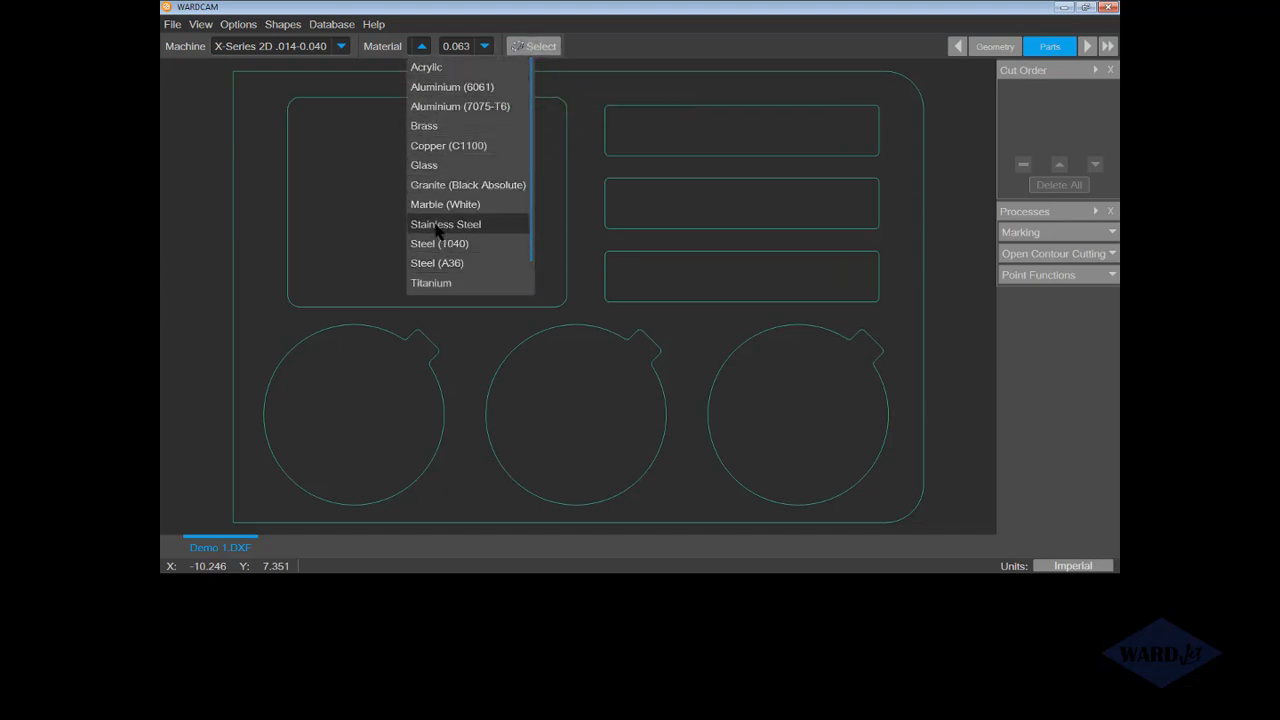
left_click(445, 223)
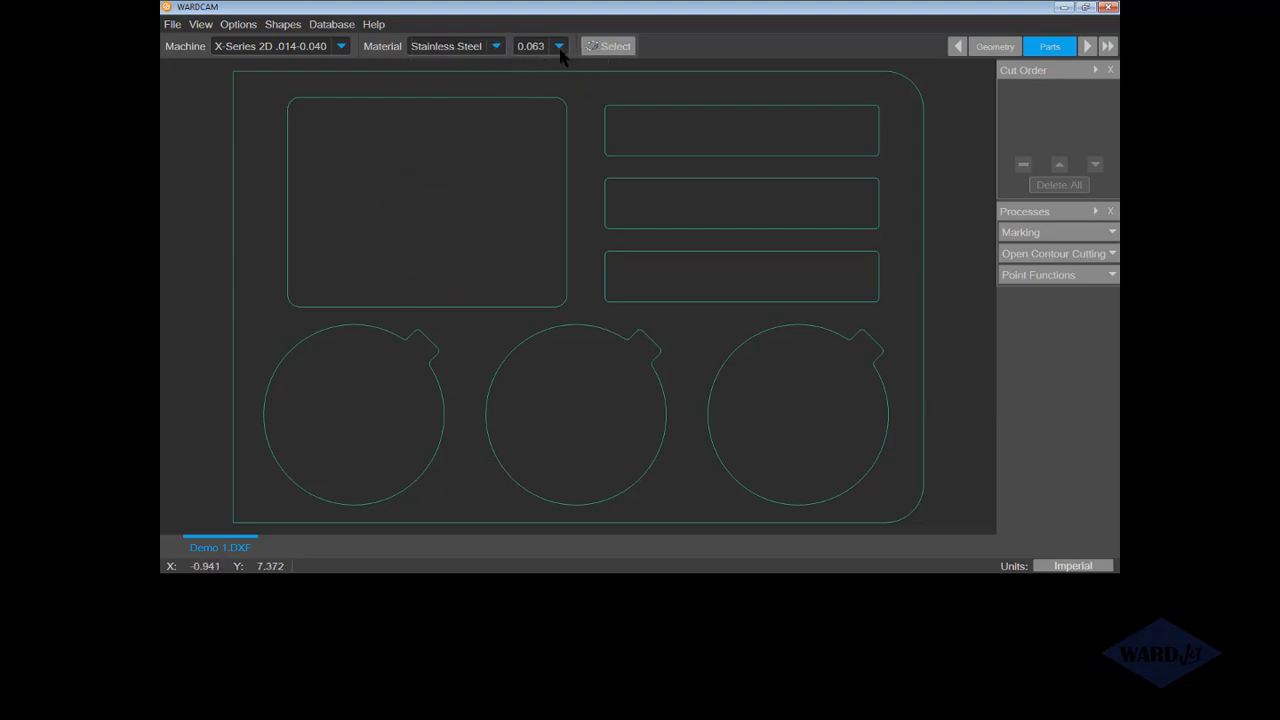
left_click(558, 46)
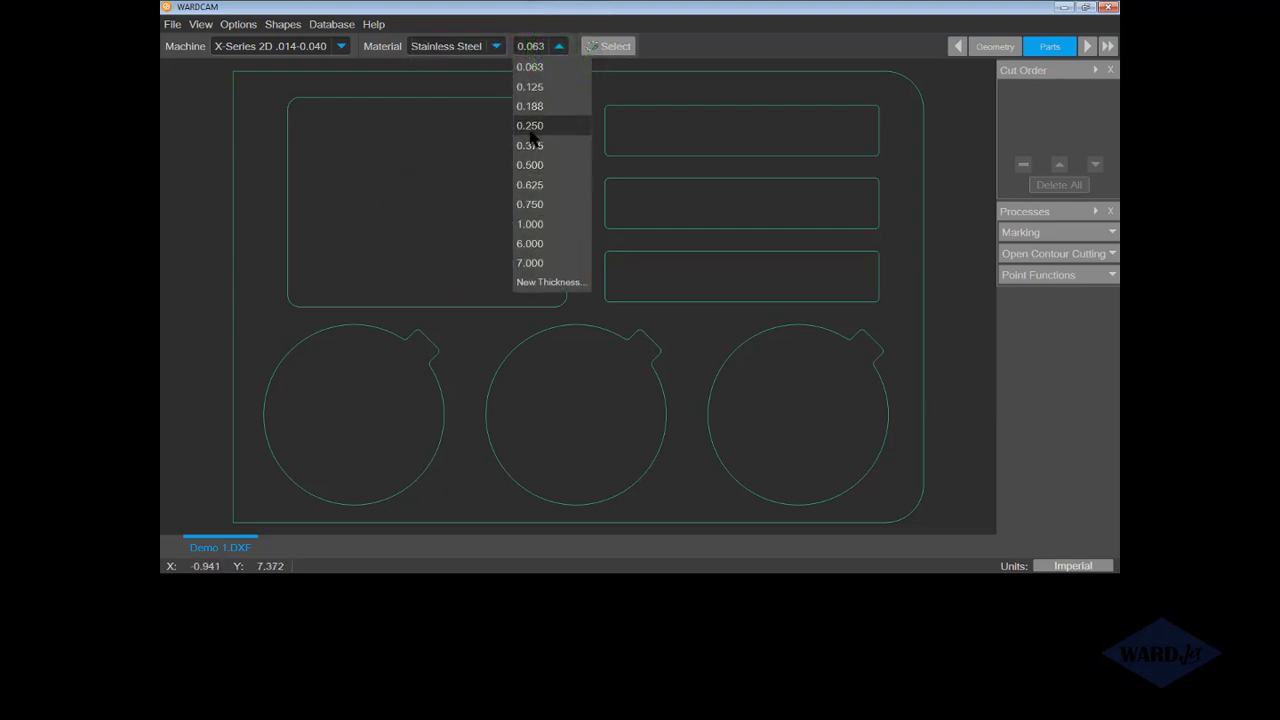
left_click(530, 125)
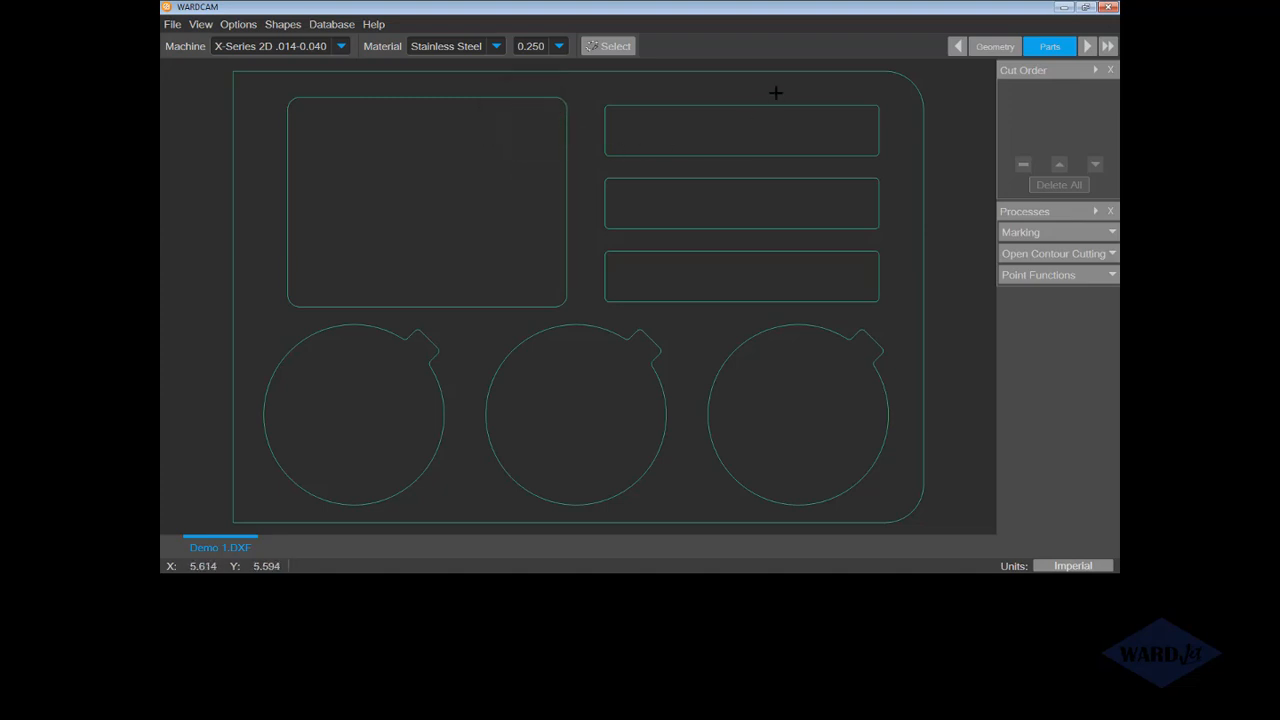
mouse_move(297, 24)
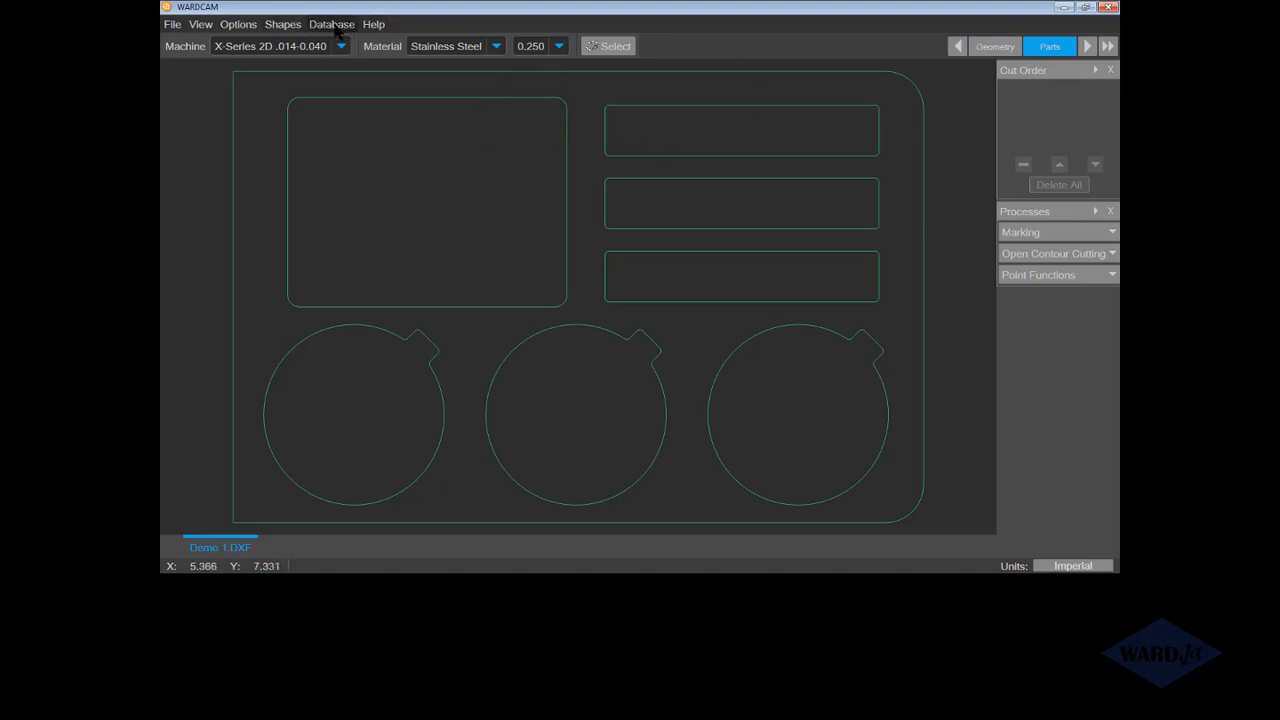
- Open the Machine Database from the Database menu to view the X-Series 2D settings
left_click(331, 24)
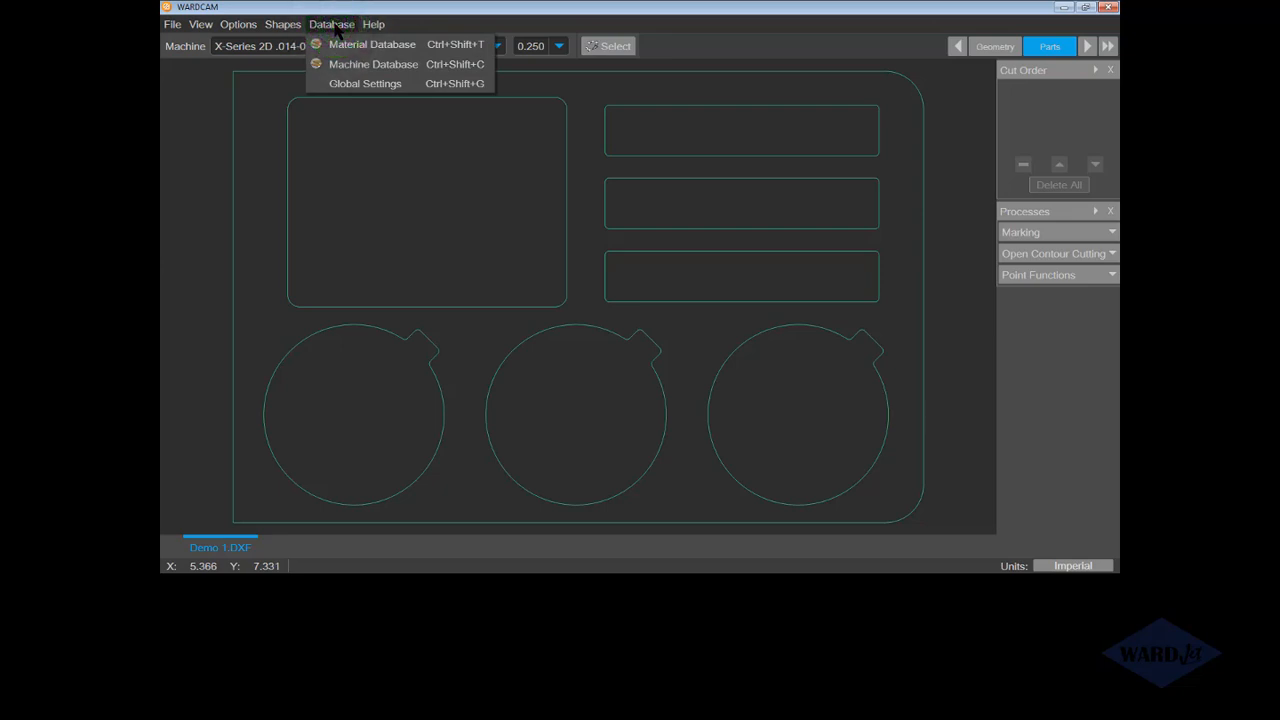
left_click(372, 44)
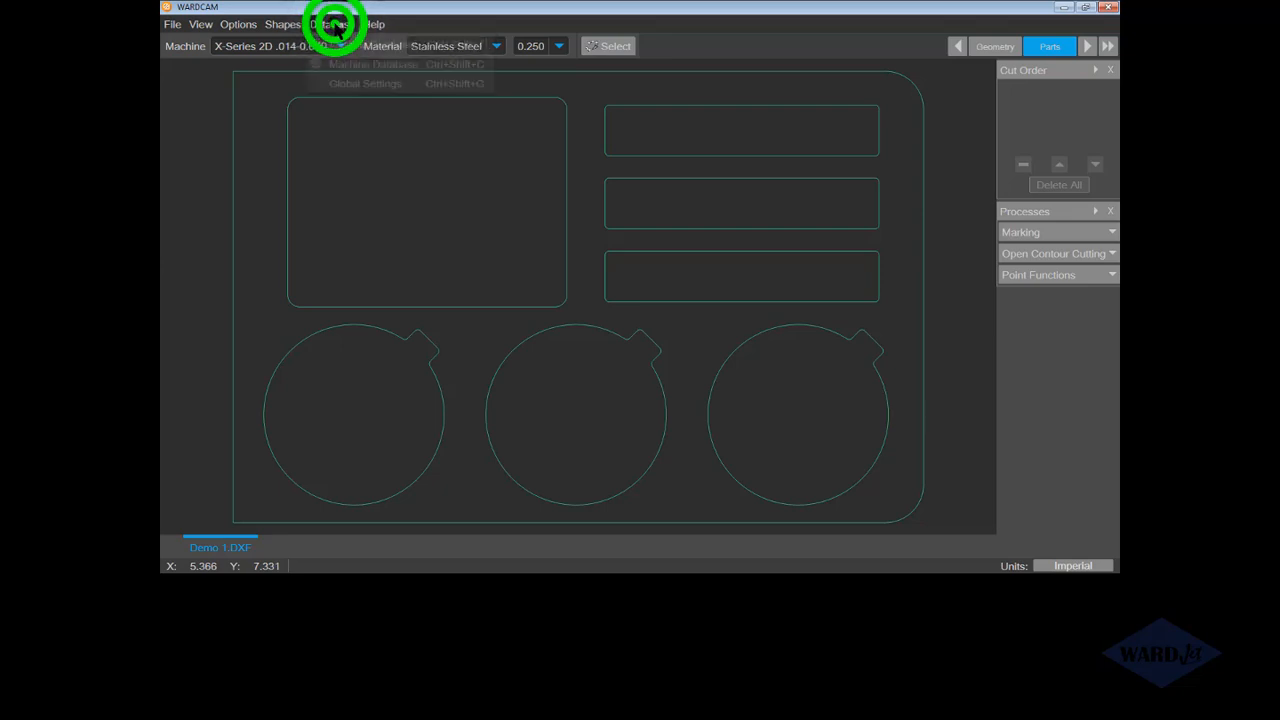
left_click(331, 24)
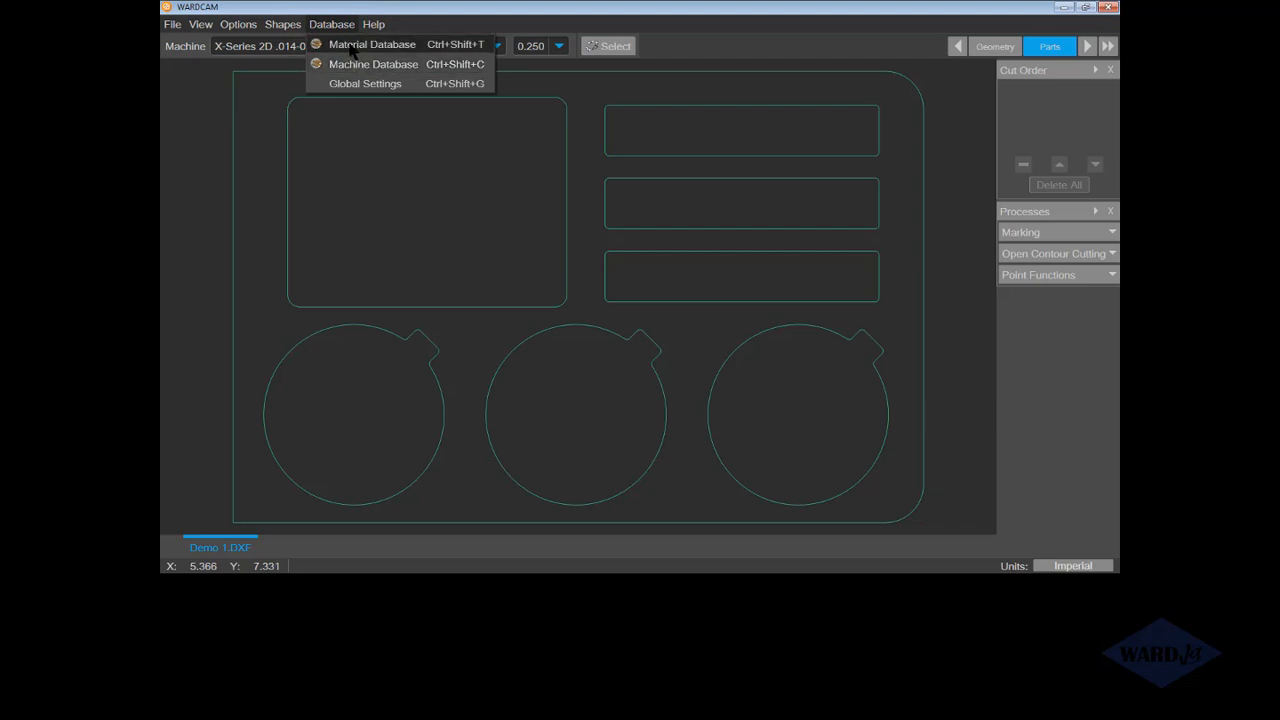
mouse_move(378, 71)
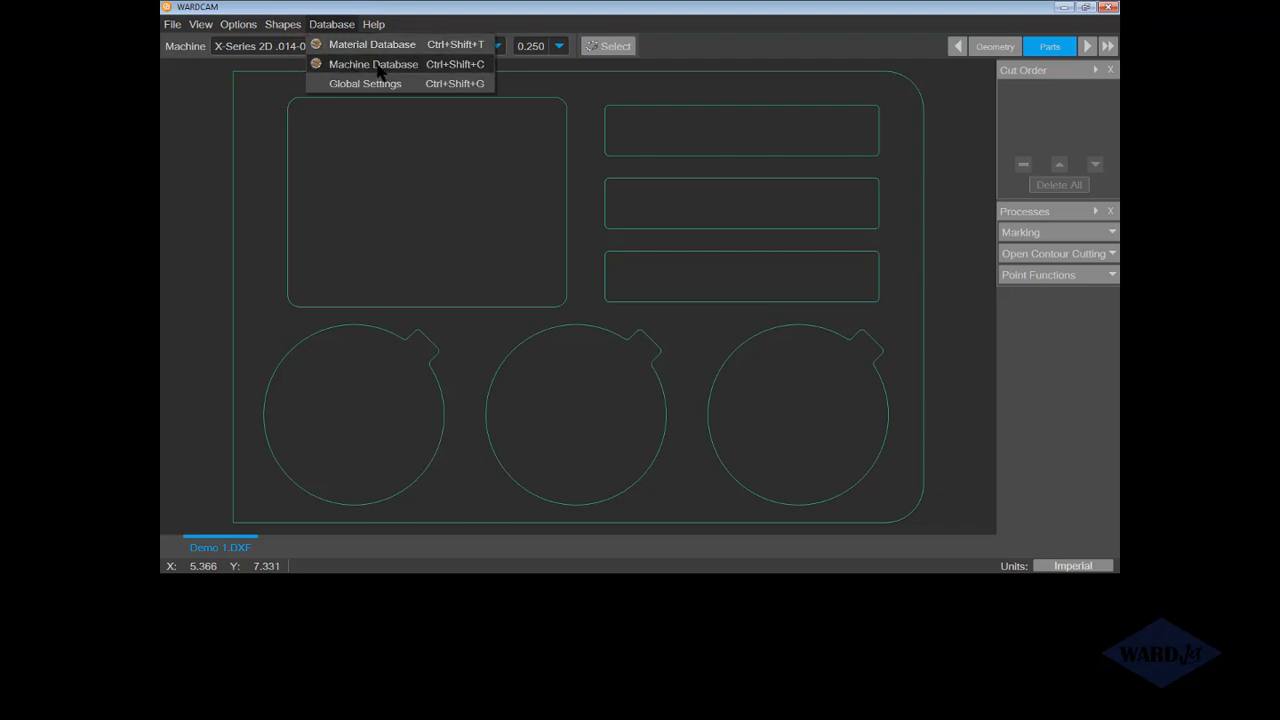
left_click(372, 64)
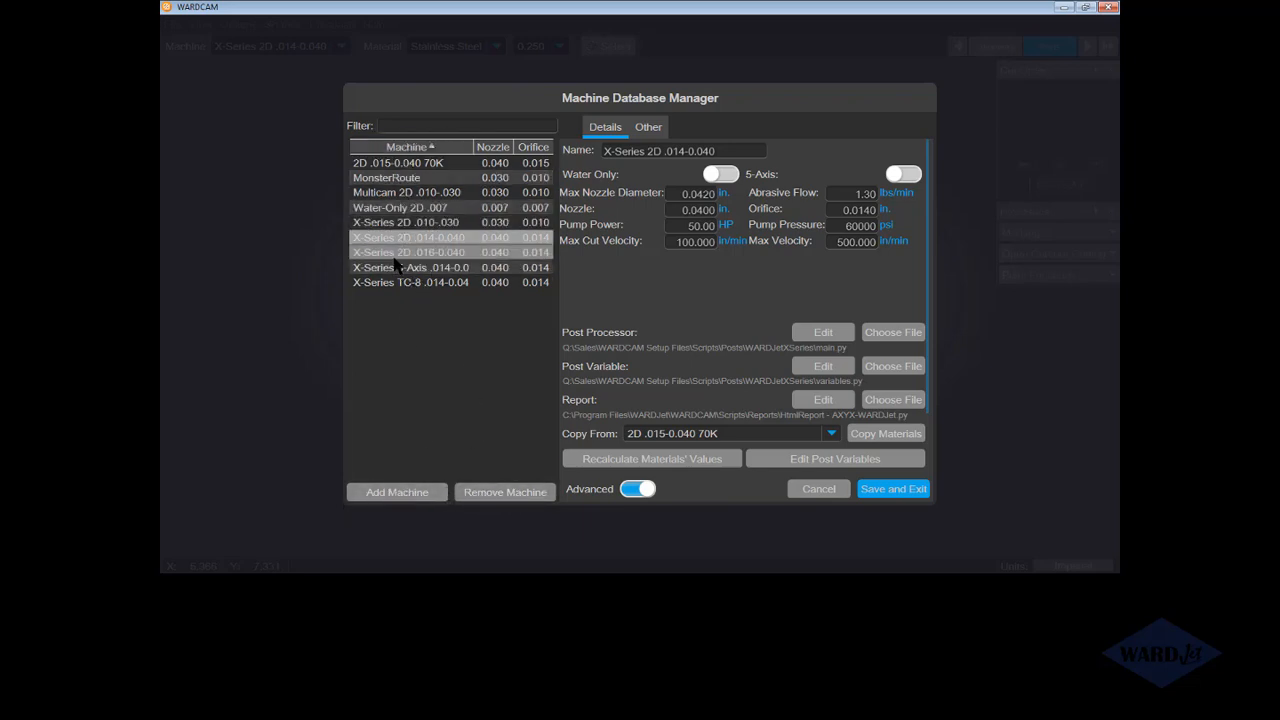
left_click(410, 252)
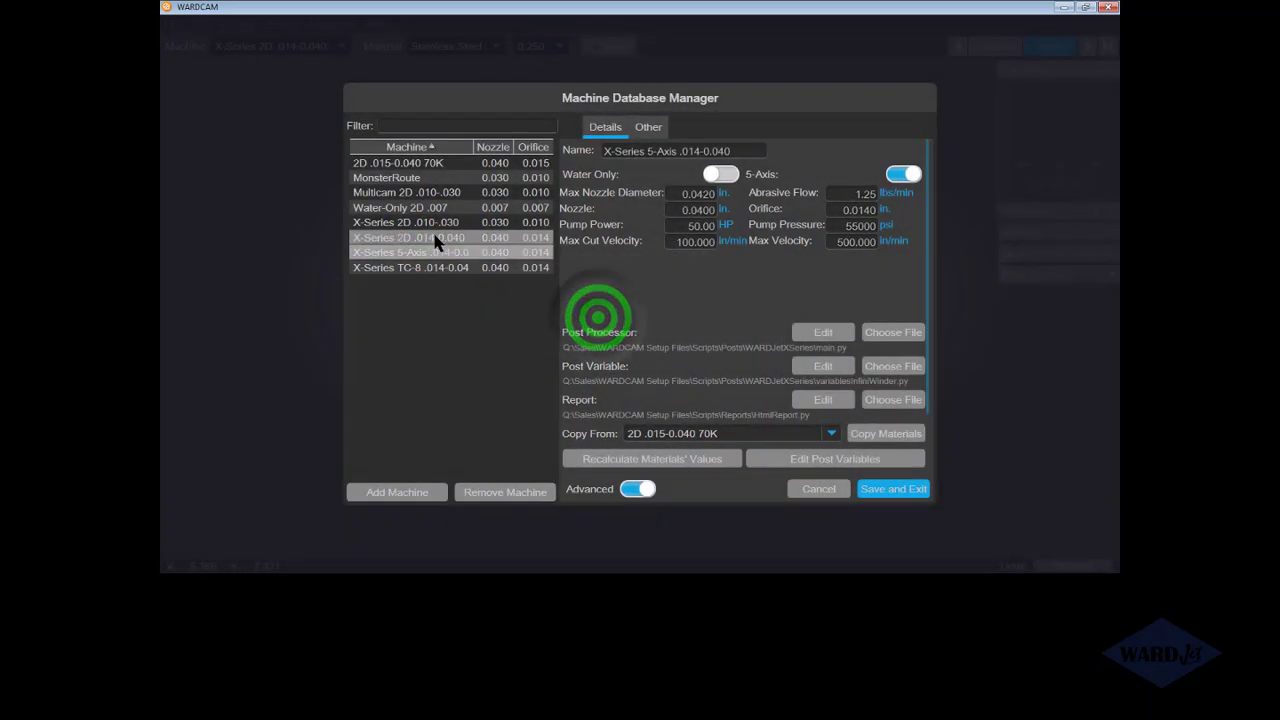
left_click(408, 237)
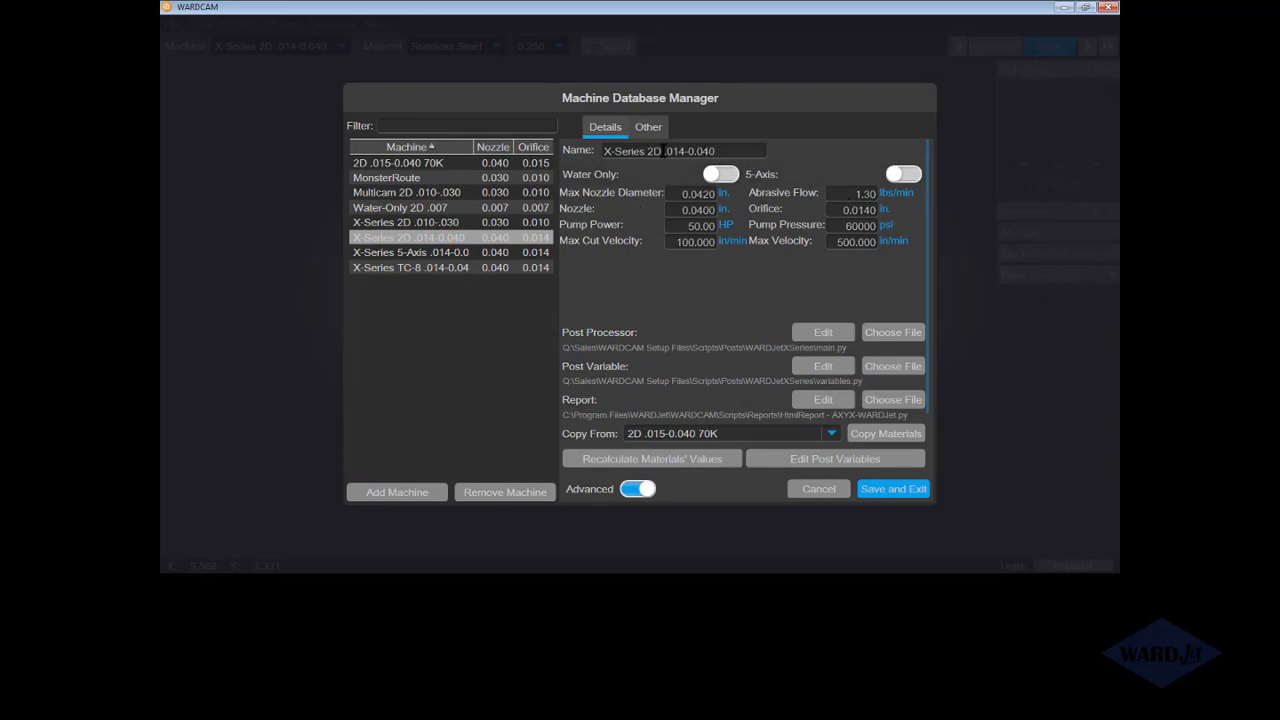
triple_click(683, 151)
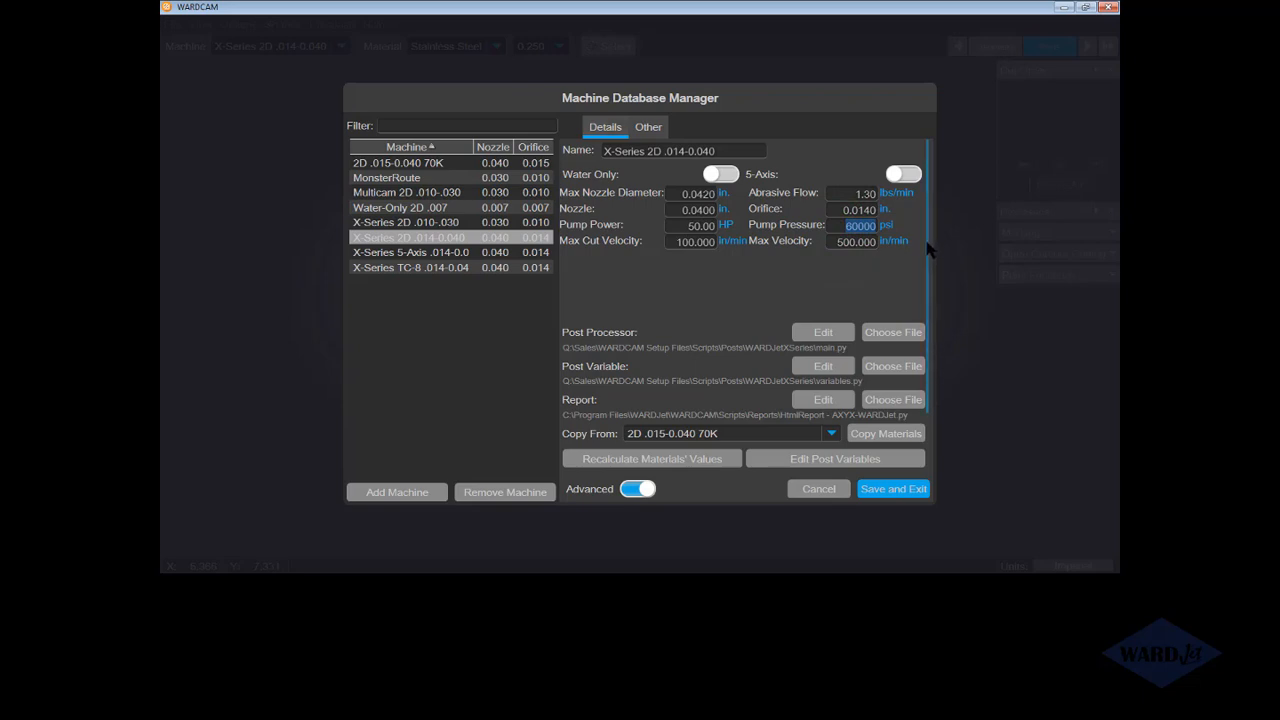
left_click(638, 489)
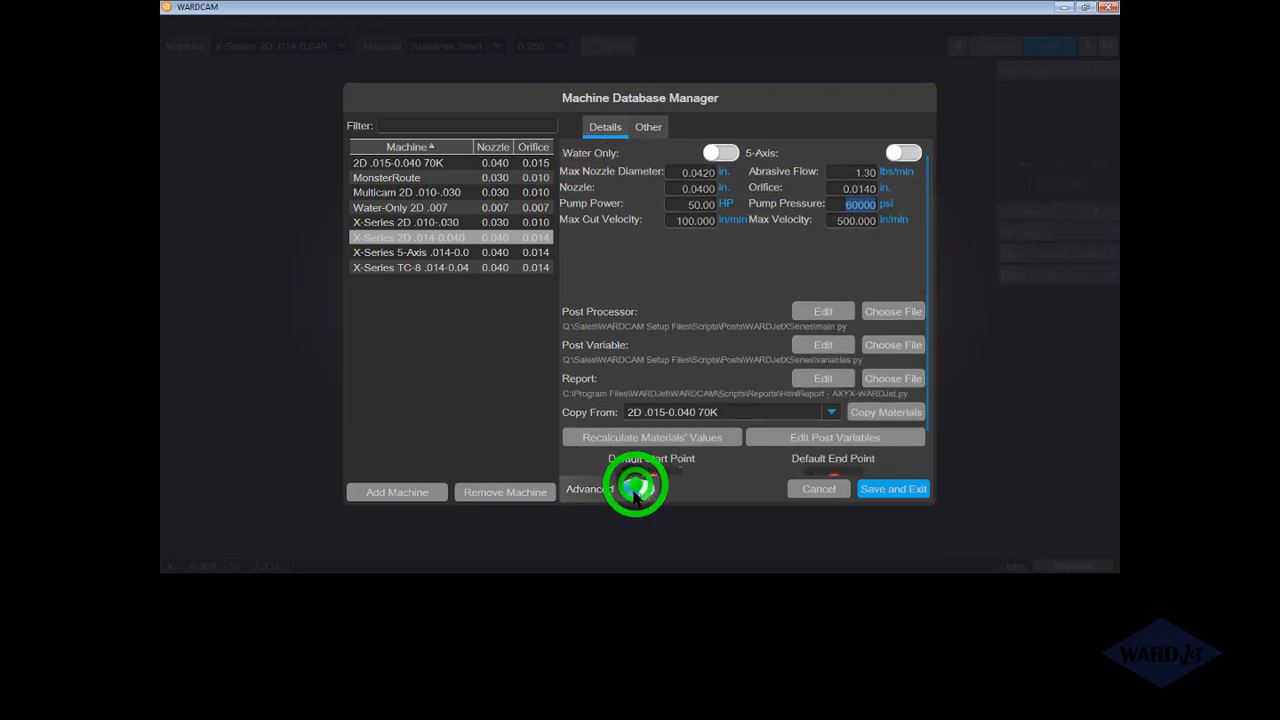
- Pick the Default Start Point and Default End Point images in the Machine Database Manager
left_click(637, 489)
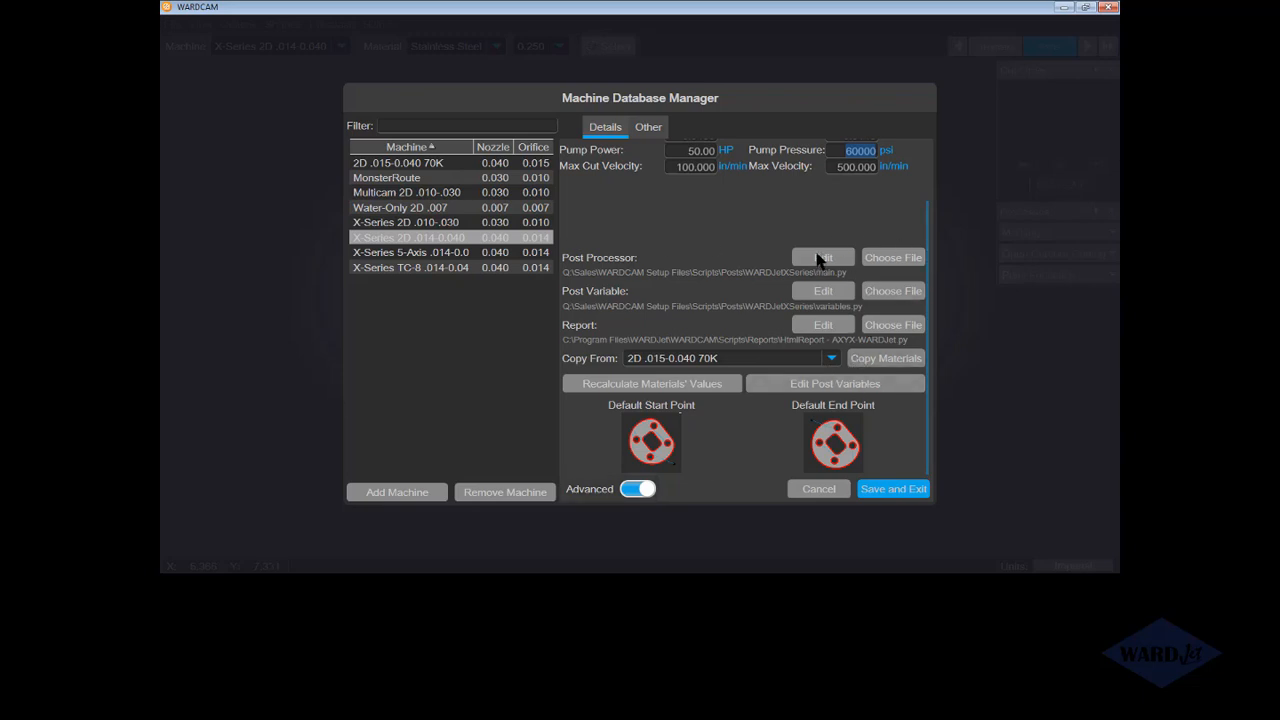
mouse_move(865, 275)
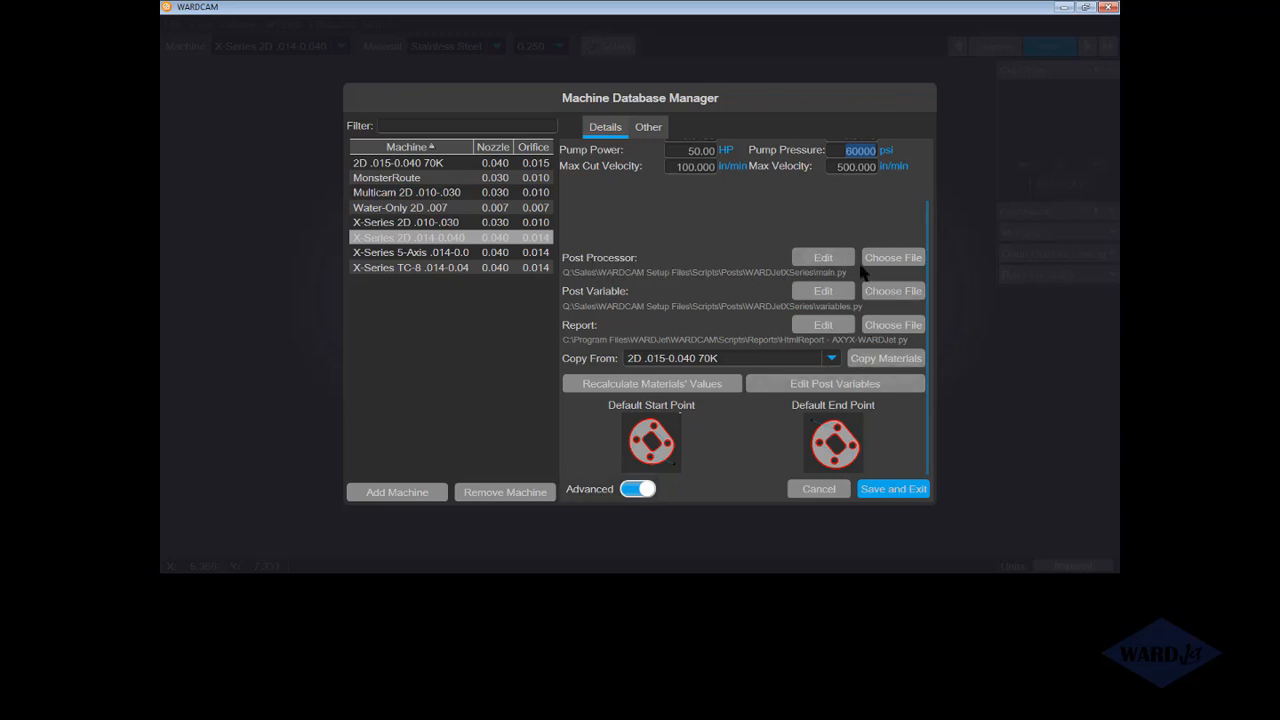
mouse_move(715, 285)
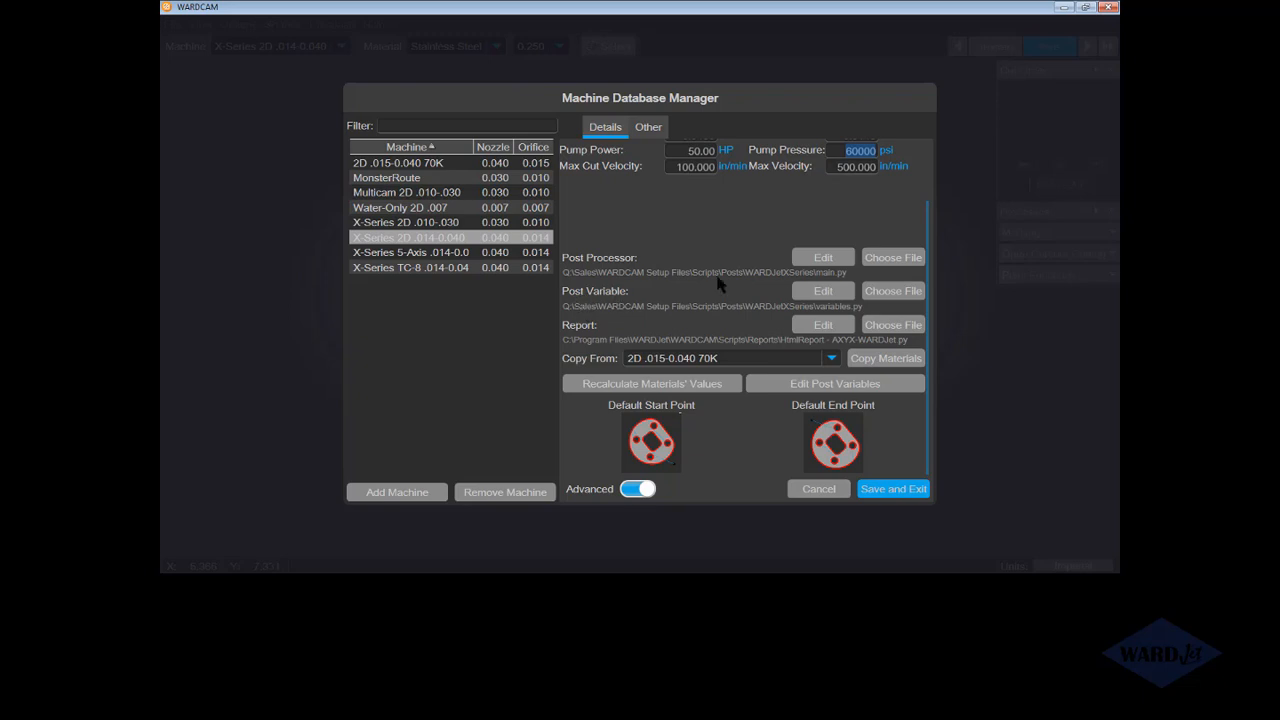
mouse_move(665, 465)
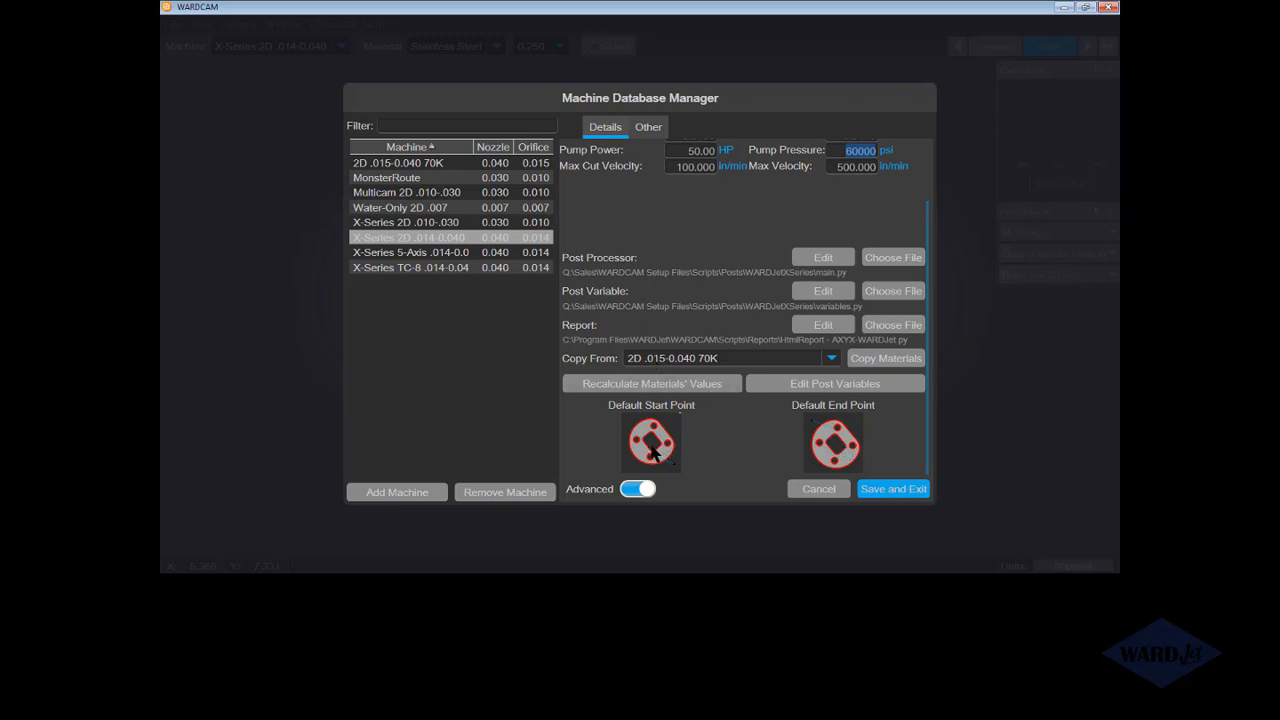
left_click(651, 445)
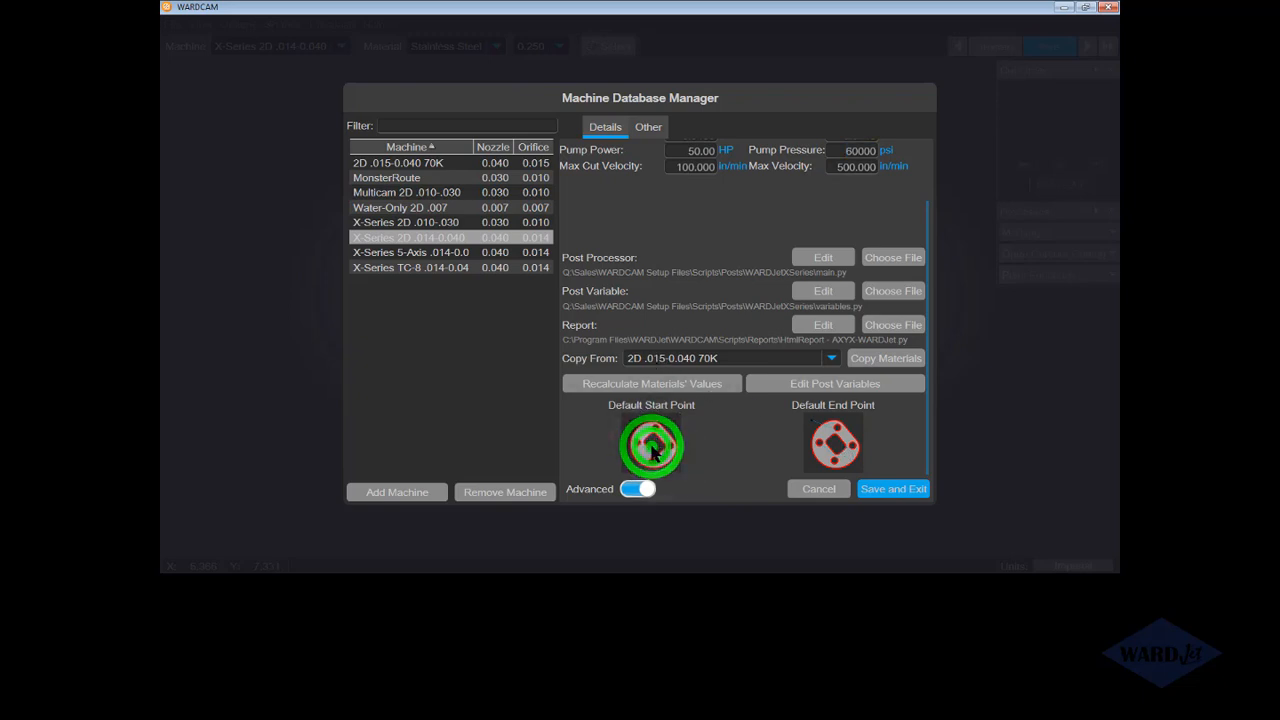
left_click(651, 445)
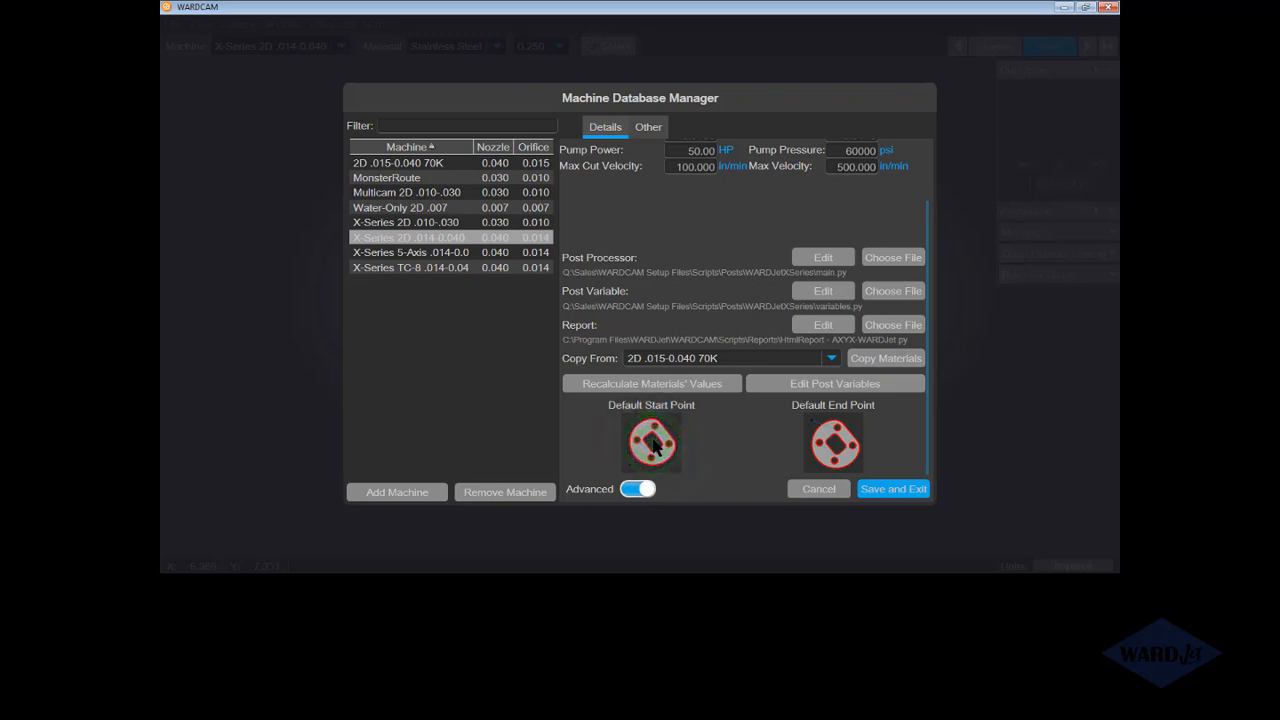
left_click(651, 443)
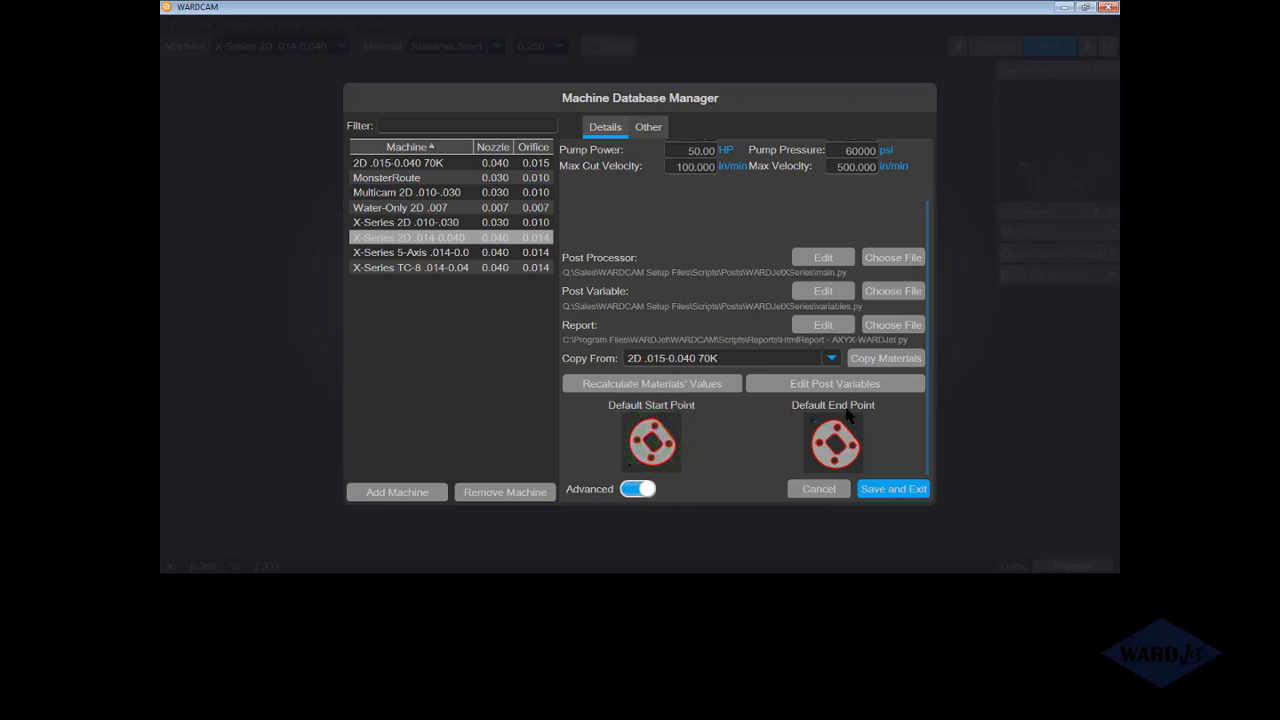
left_click(833, 442)
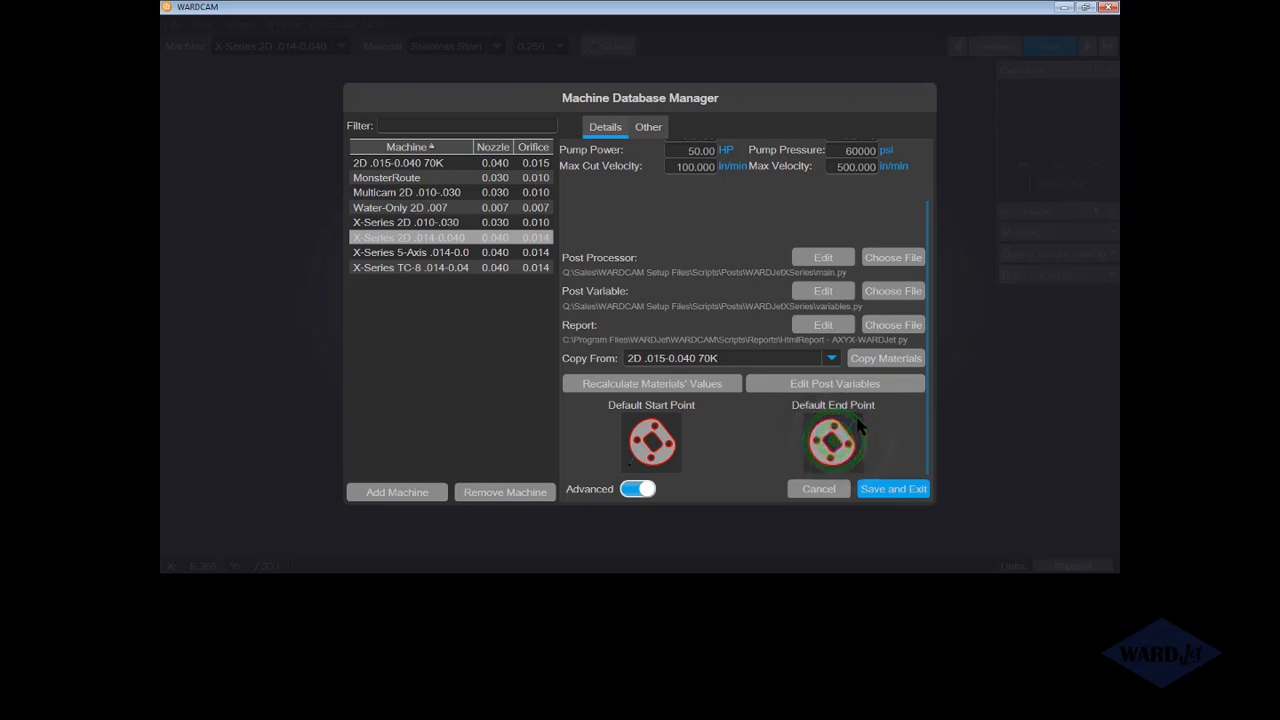
mouse_move(618, 467)
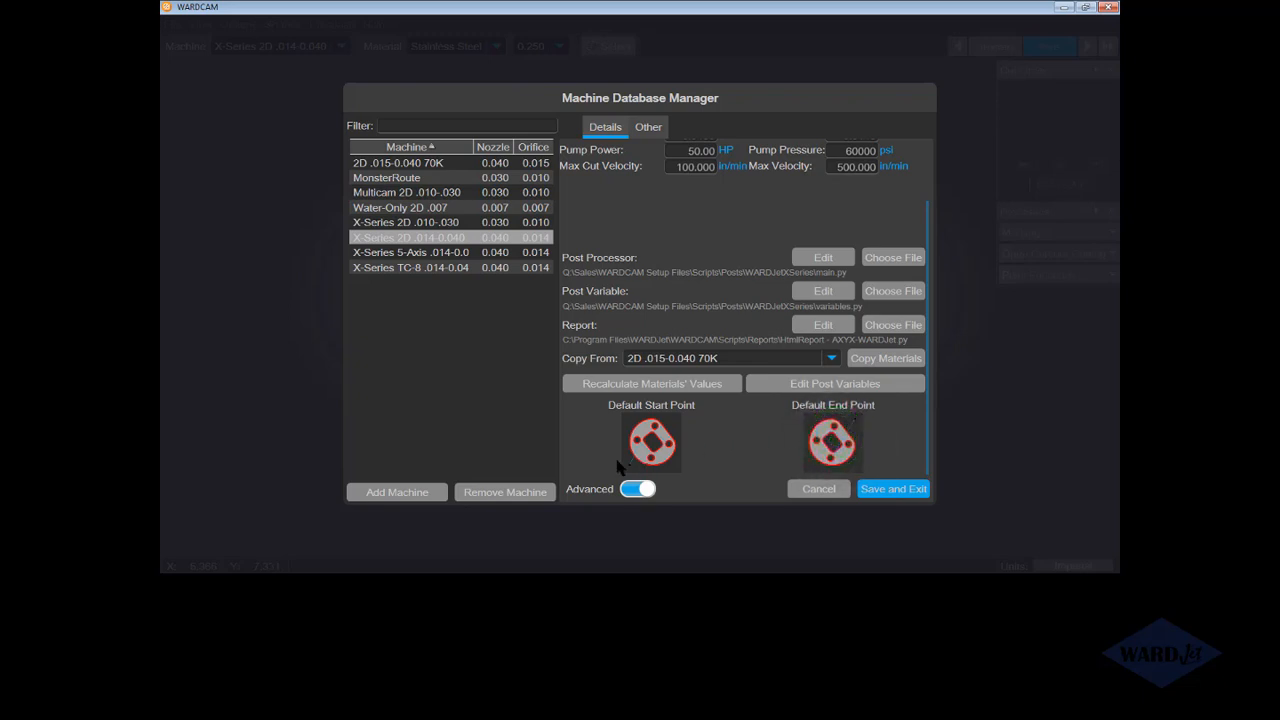
mouse_move(585, 467)
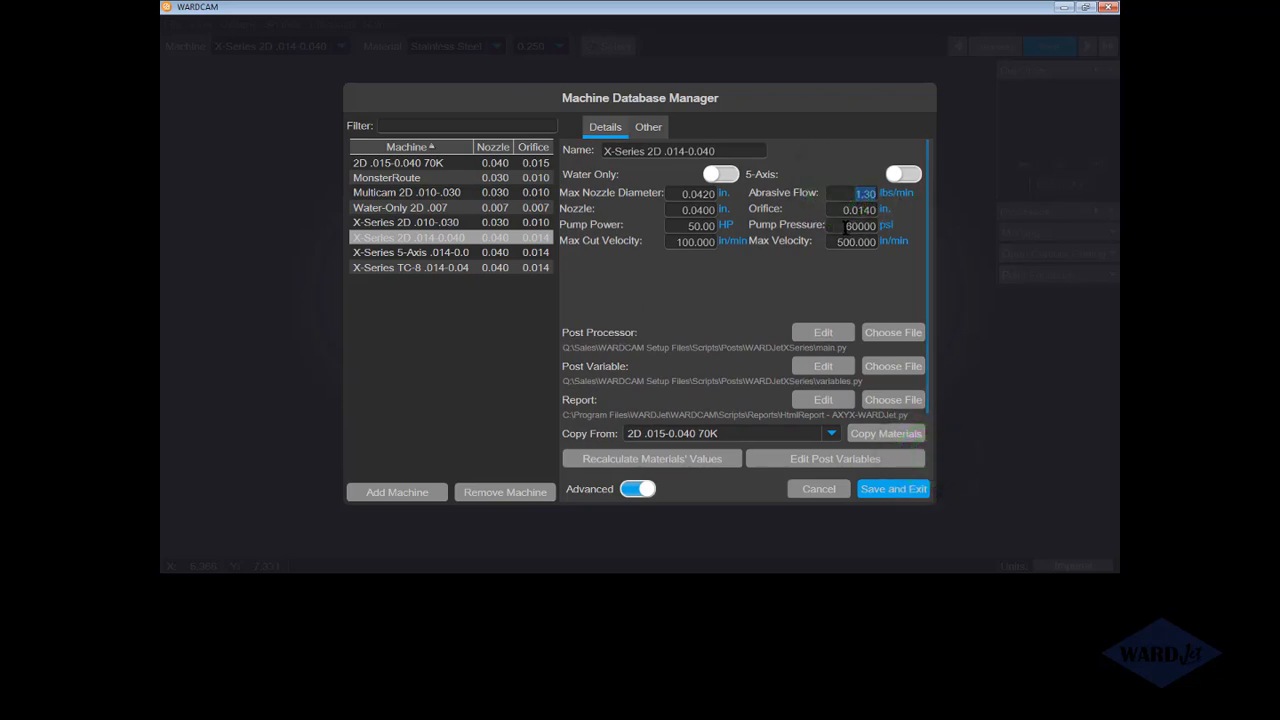
- Set pump pressure to 55000, recalculate linked material feed values, then Save and Exit
left_click(843, 225)
type("55000")
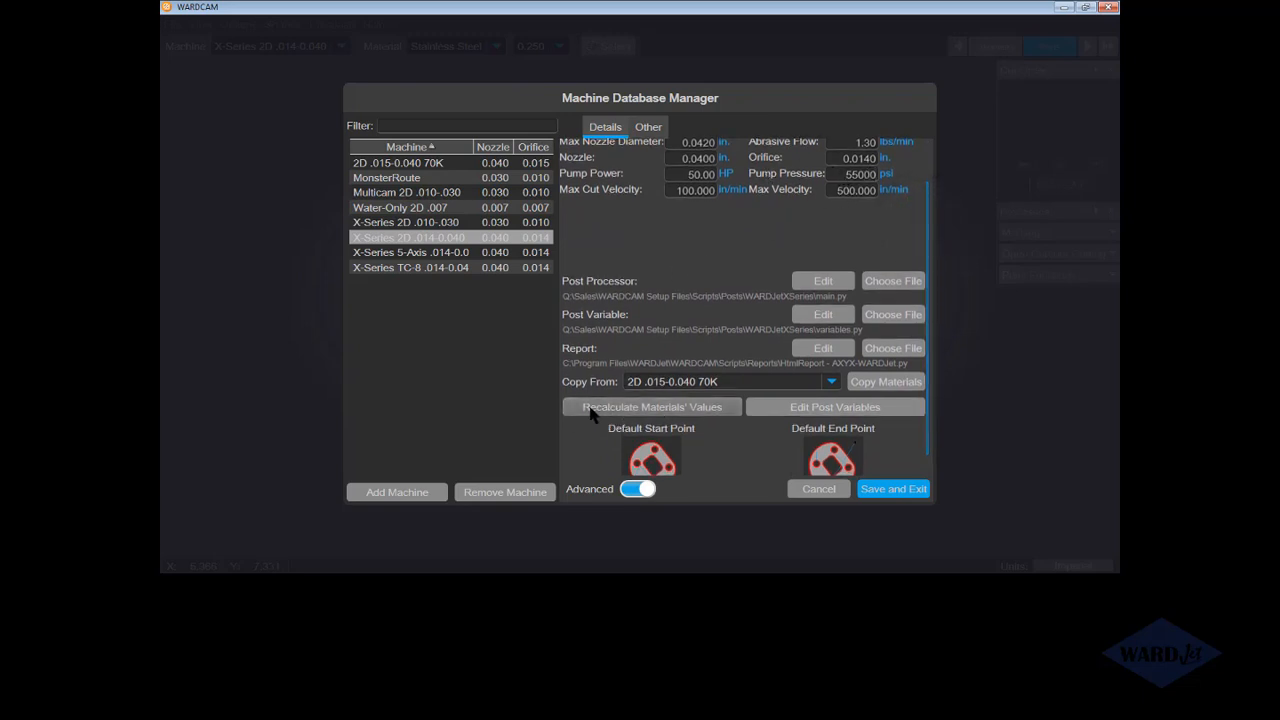
mouse_move(718, 418)
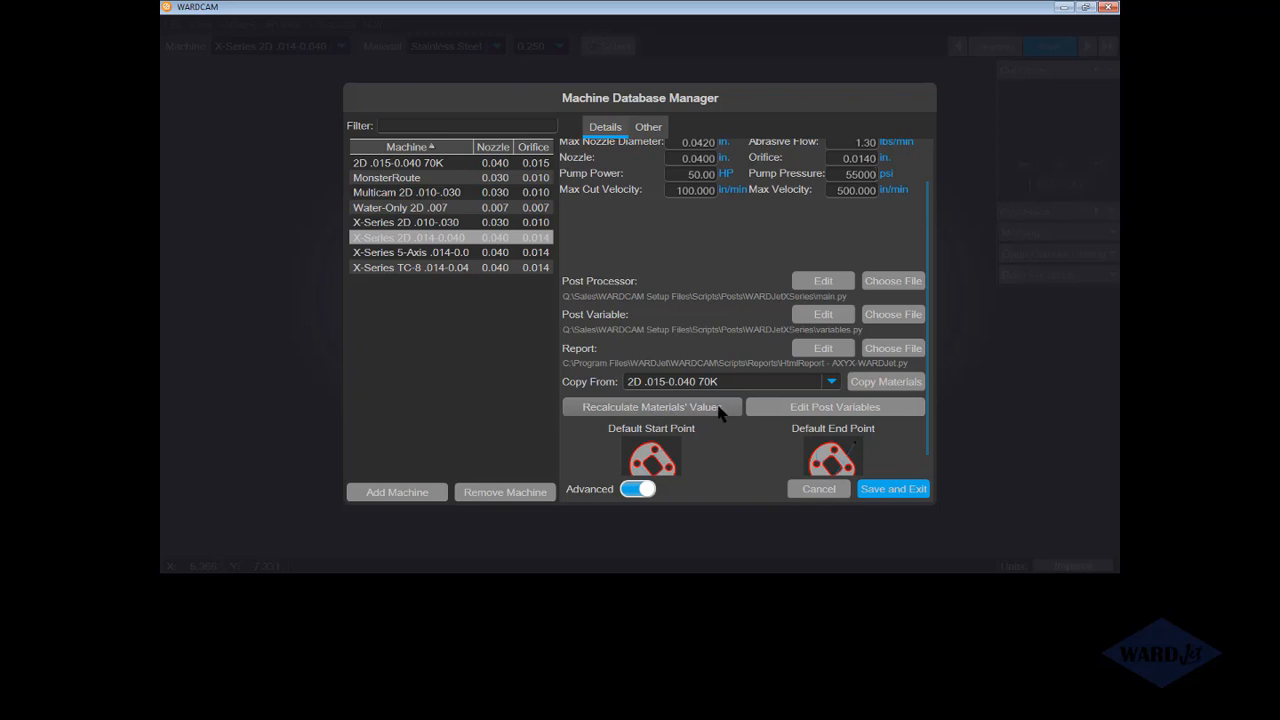
left_click(651, 407)
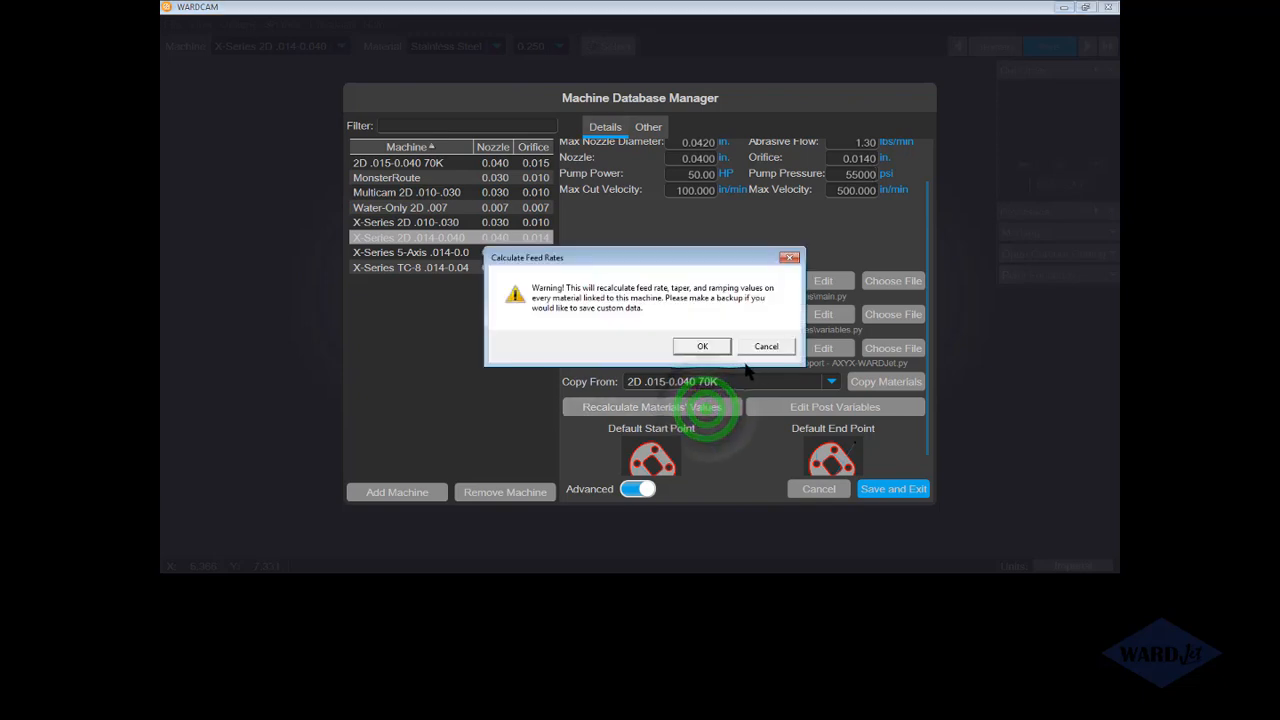
left_click(702, 346)
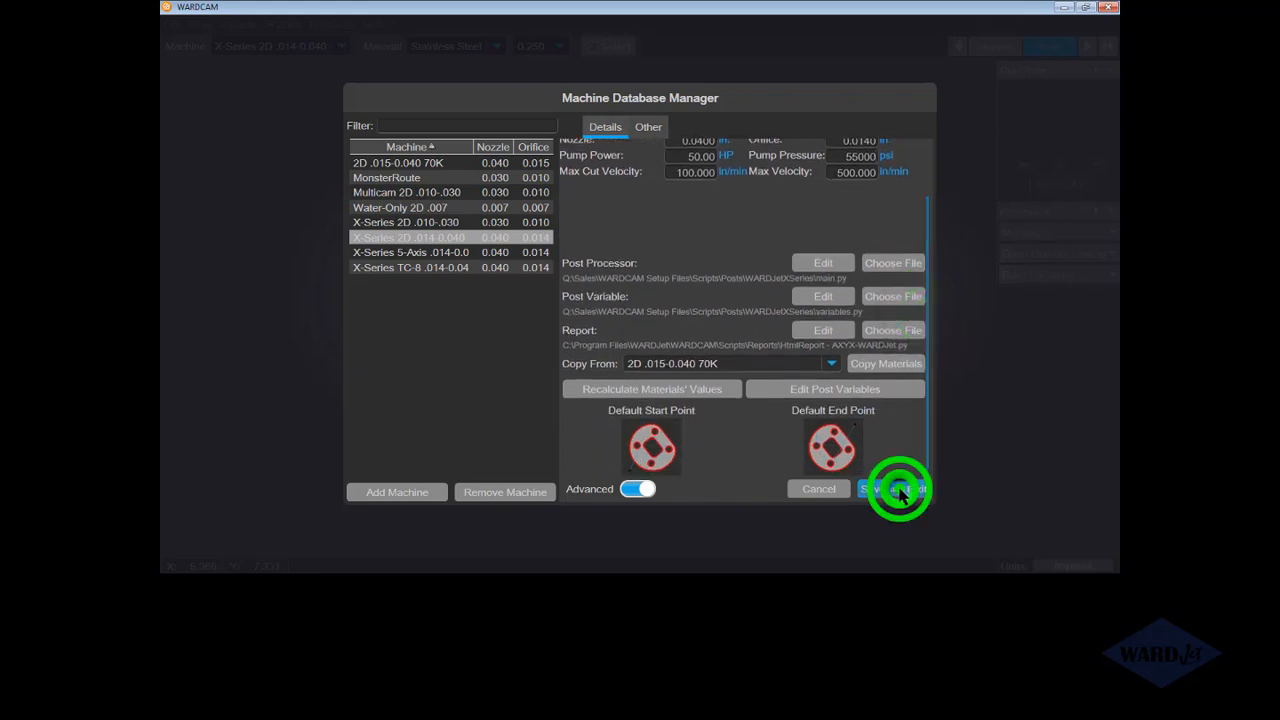
left_click(885, 489)
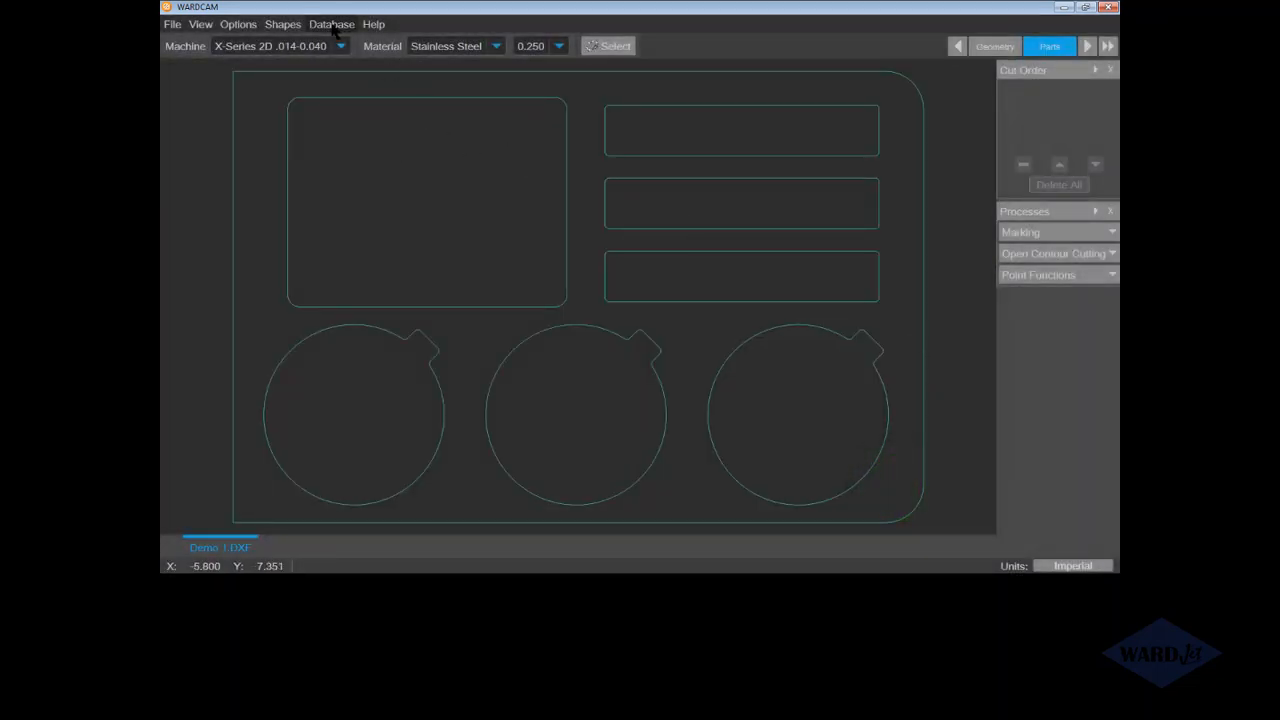
- Open the Material Database and select Stainless Steel 0.250 to show its feed rates
left_click(331, 24)
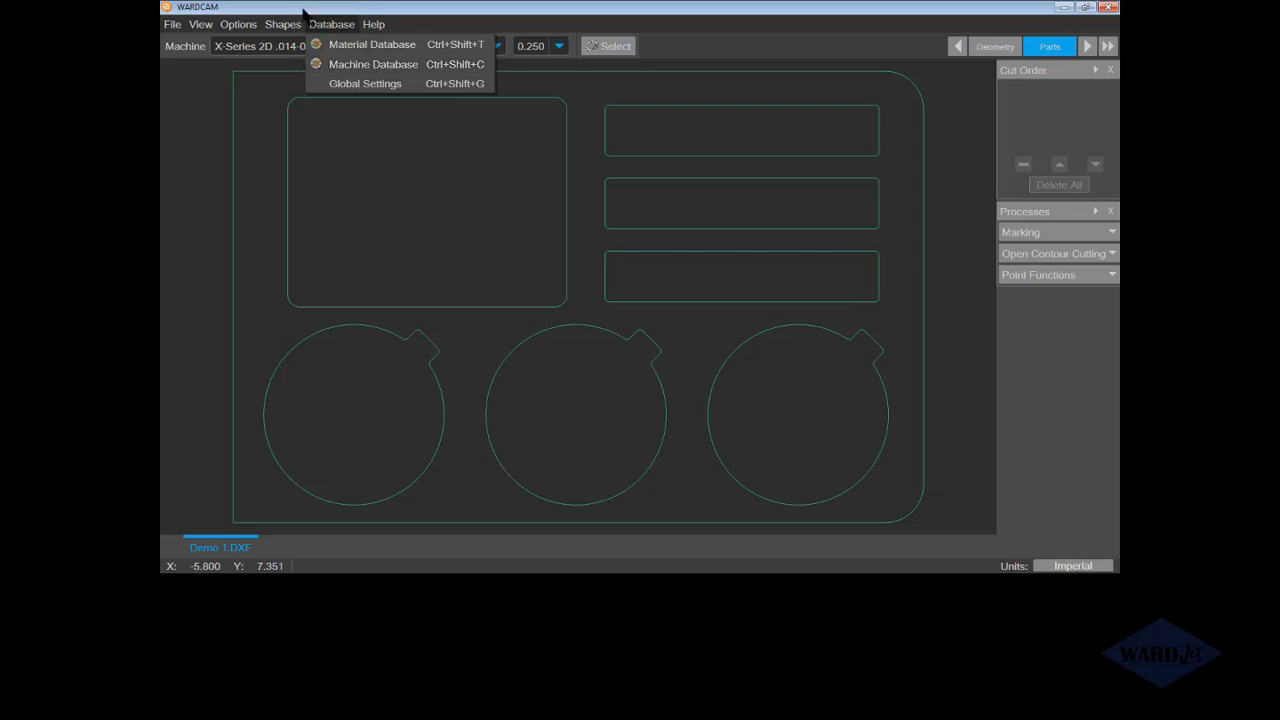
left_click(372, 44)
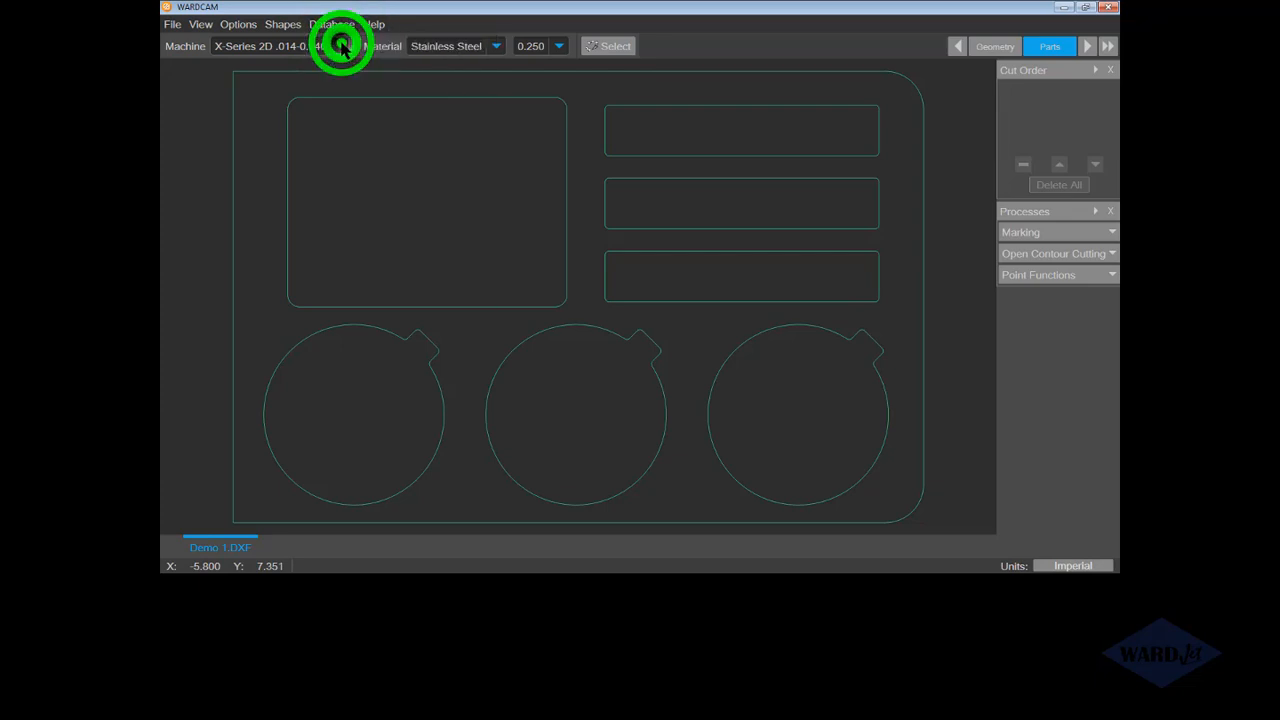
left_click(328, 24)
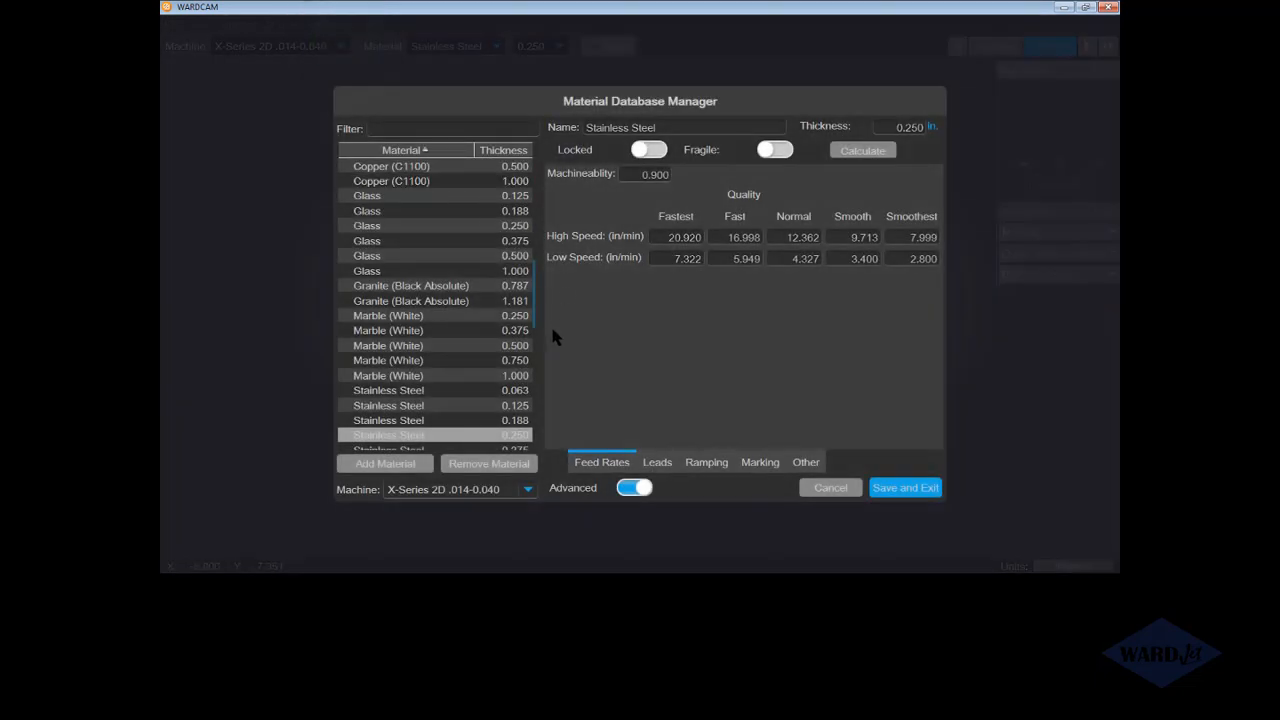
scroll("down", 3)
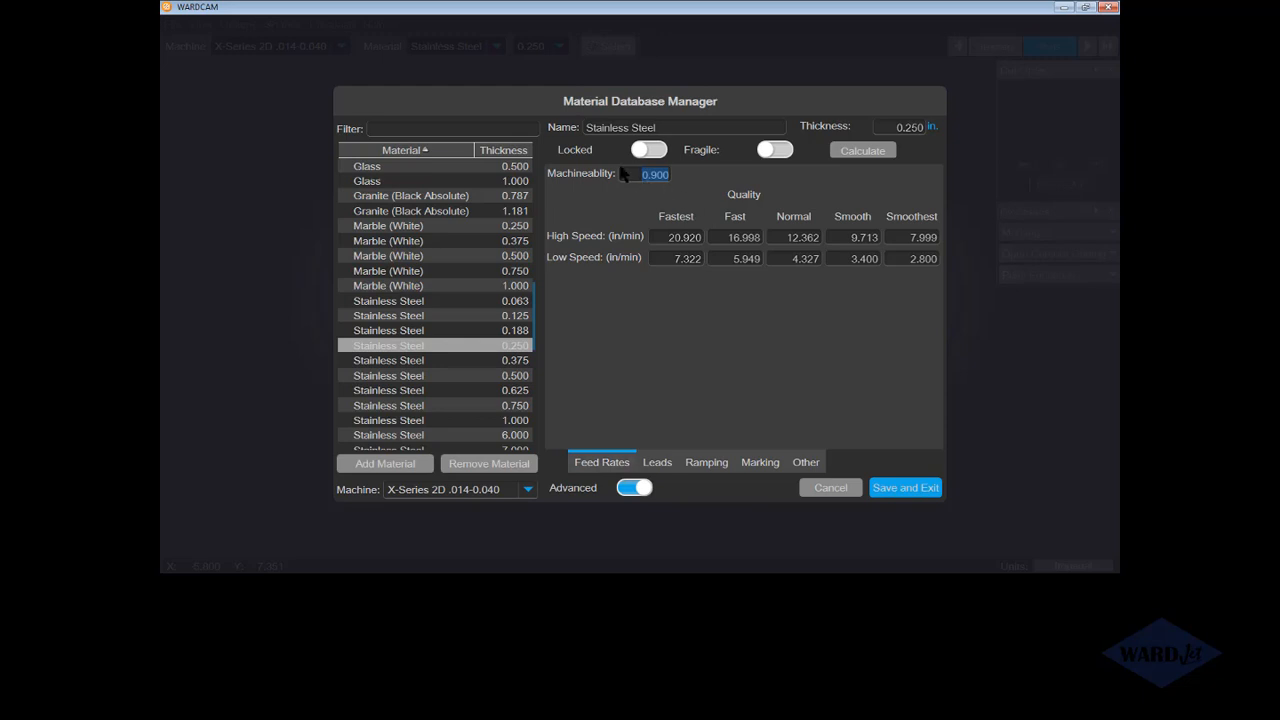
mouse_move(623, 192)
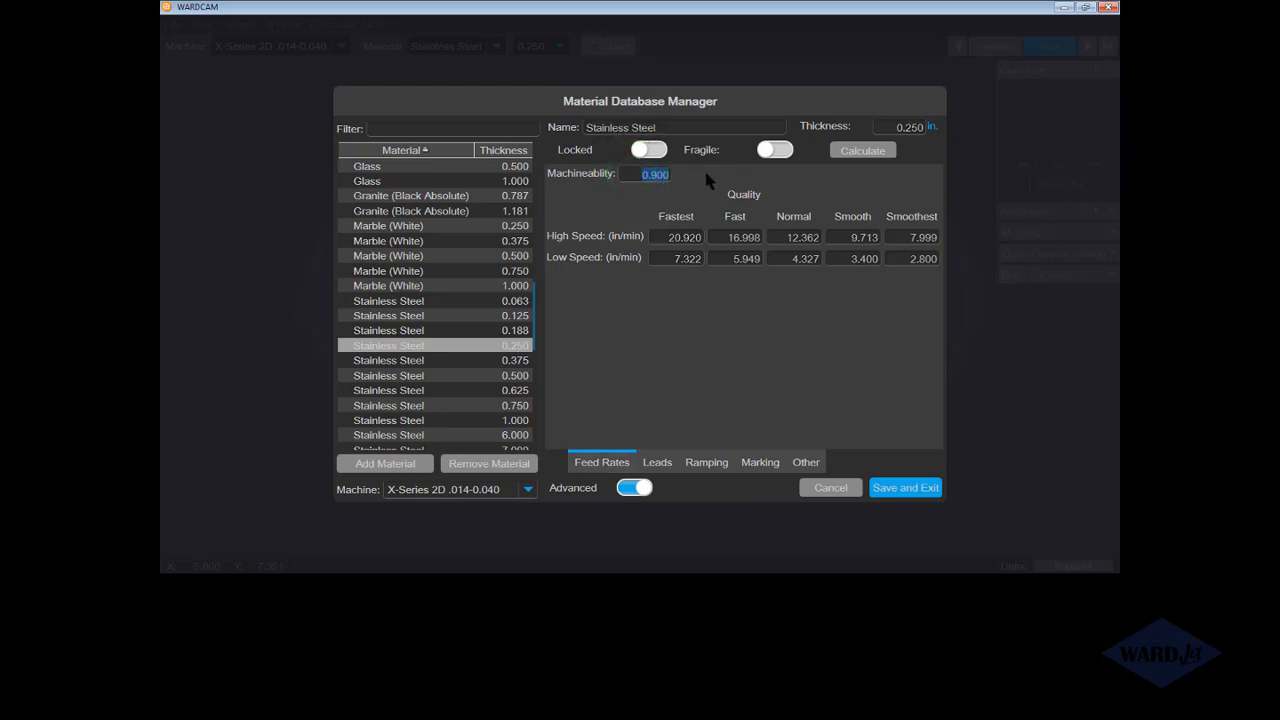
left_click(535, 345)
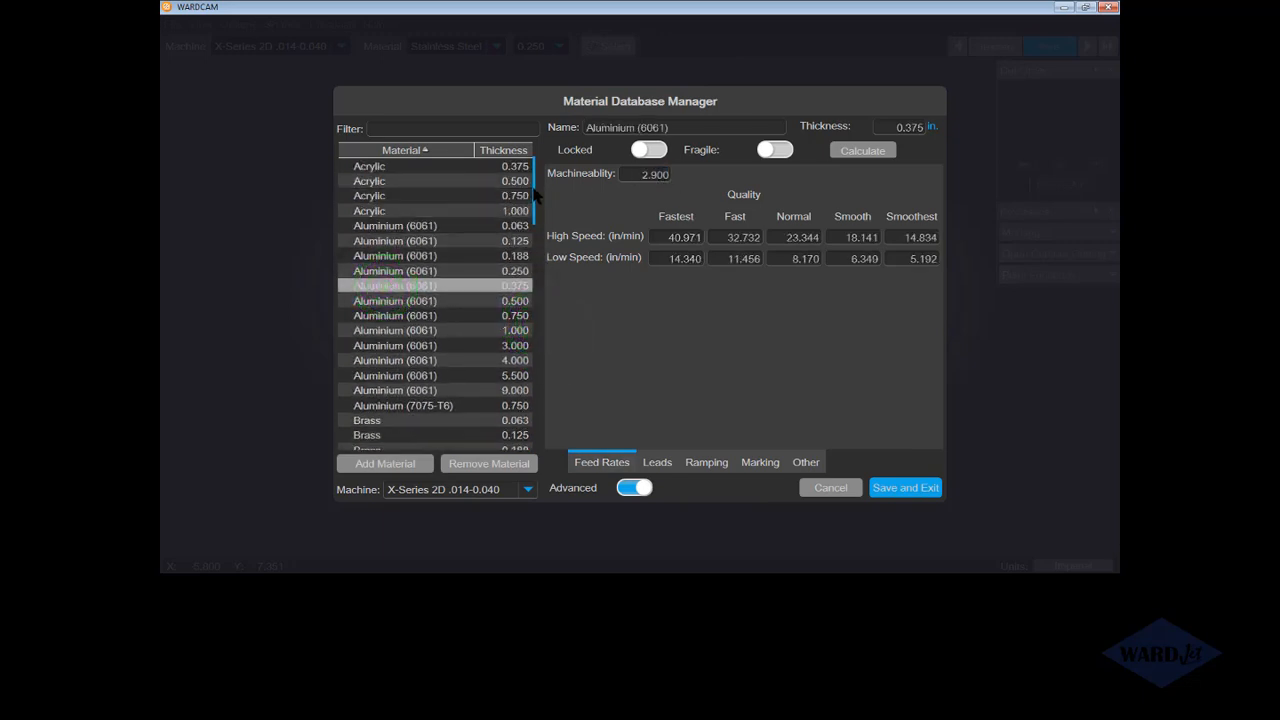
scroll("down", 3)
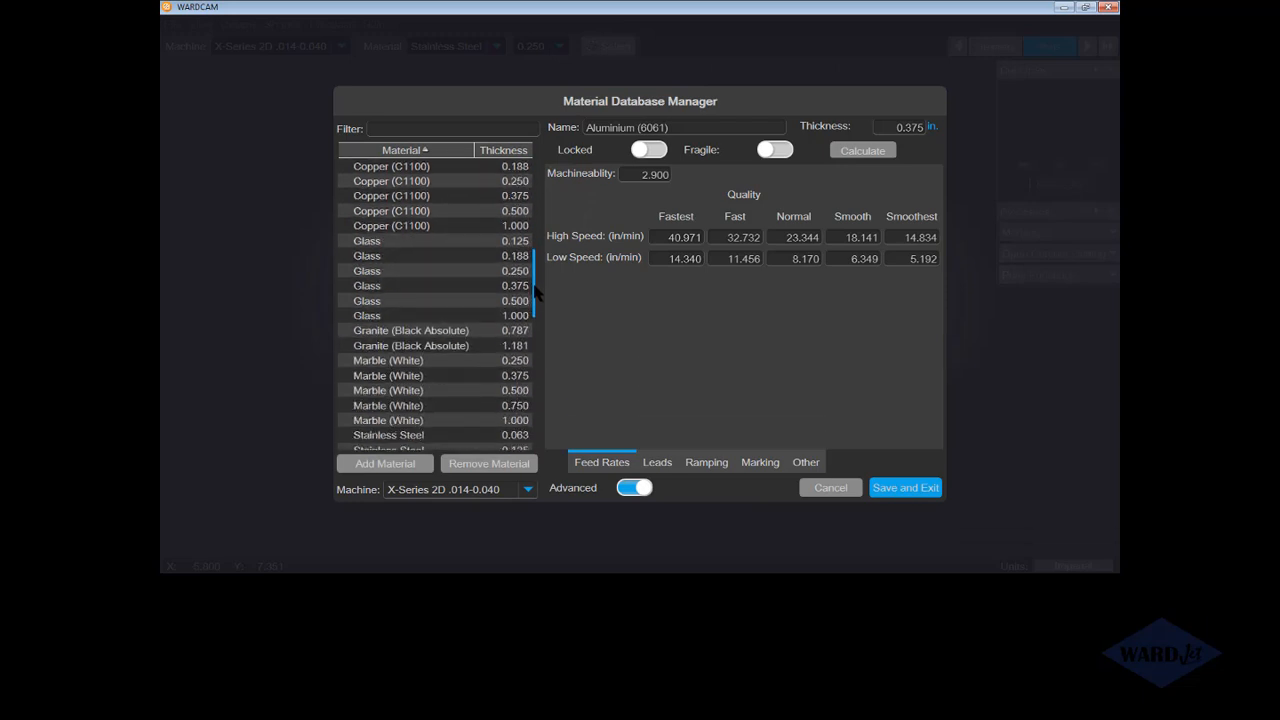
left_click(400, 300)
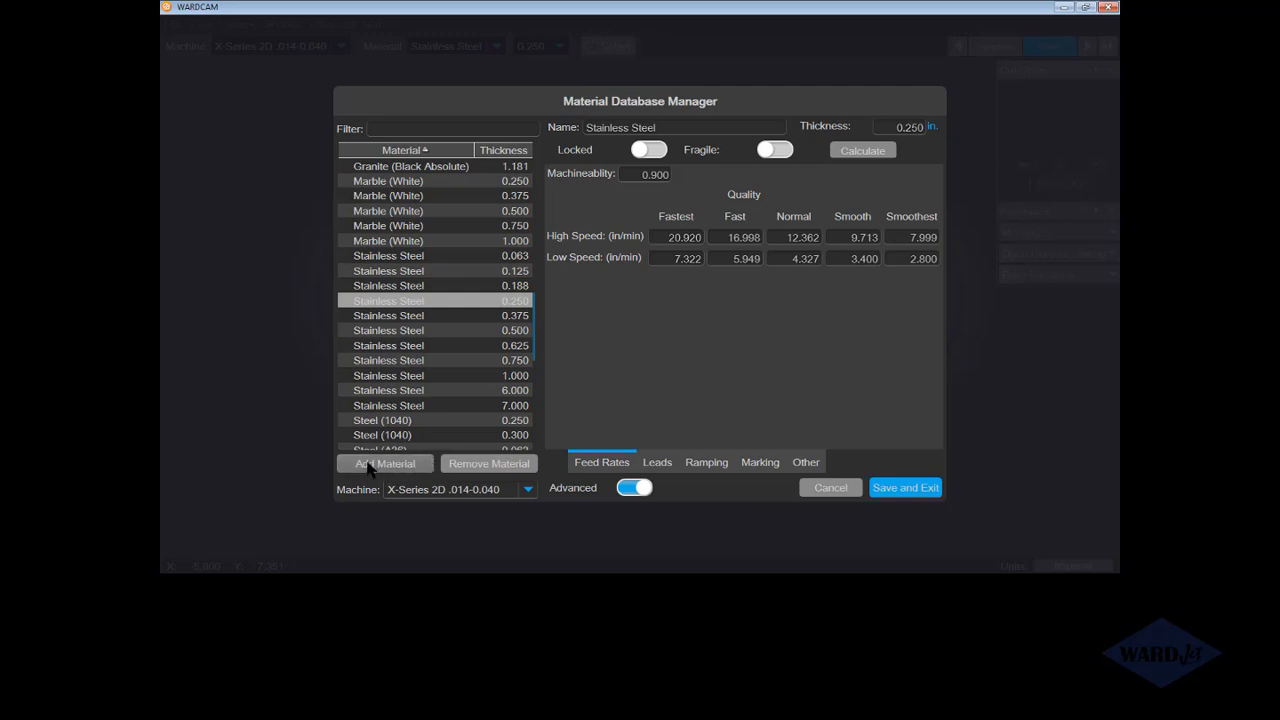
mouse_move(489, 463)
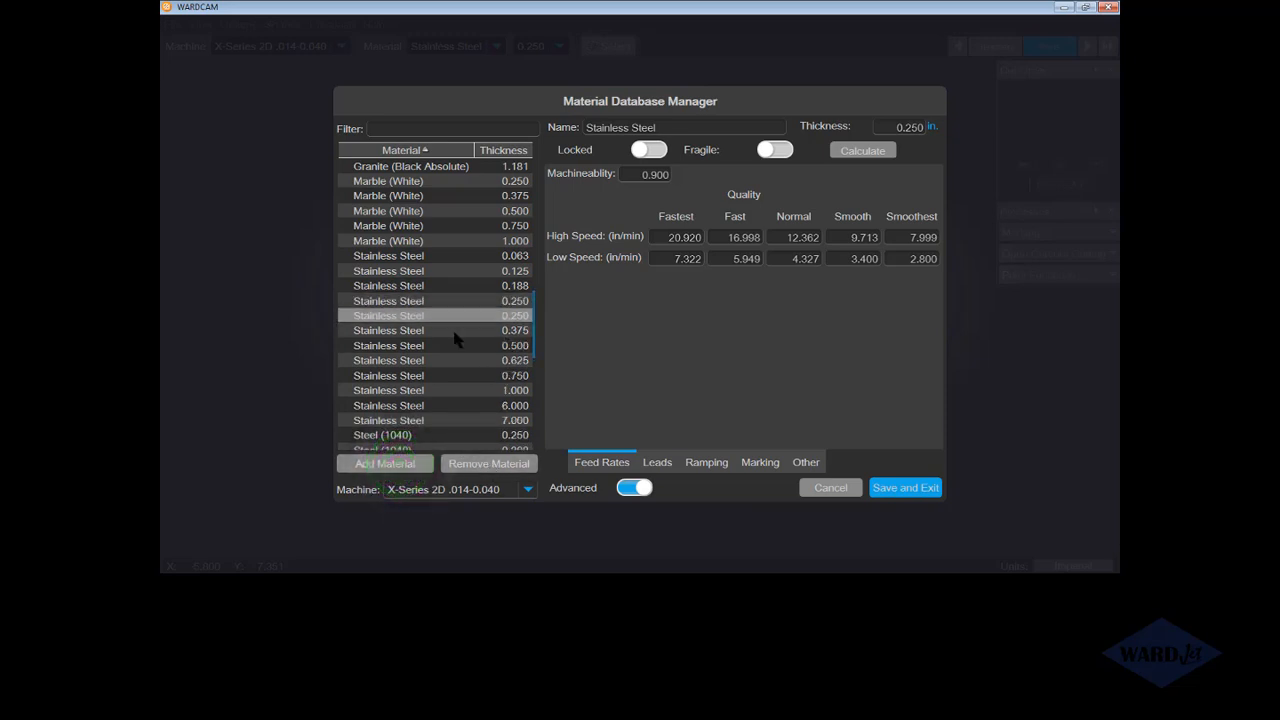
mouse_move(518, 322)
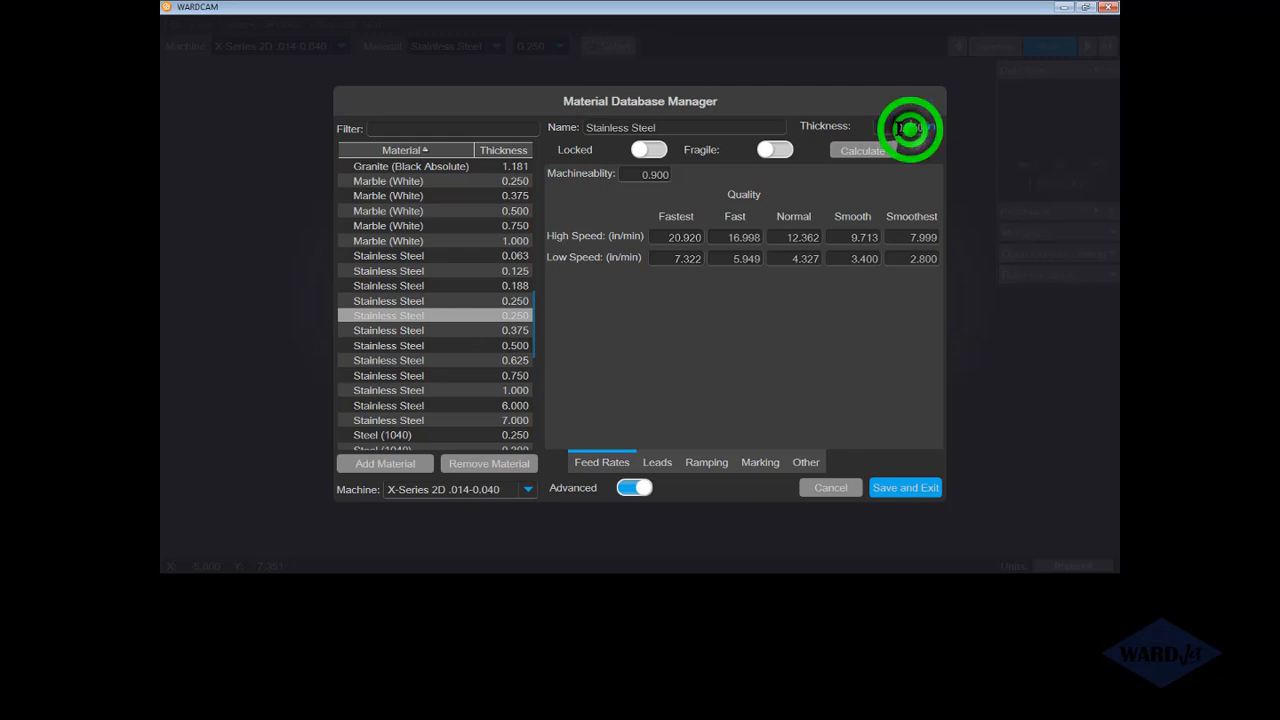
- Set the new Stainless Steel entry's thickness to 0.3125 and recalculate its feed rates
left_click(895, 126)
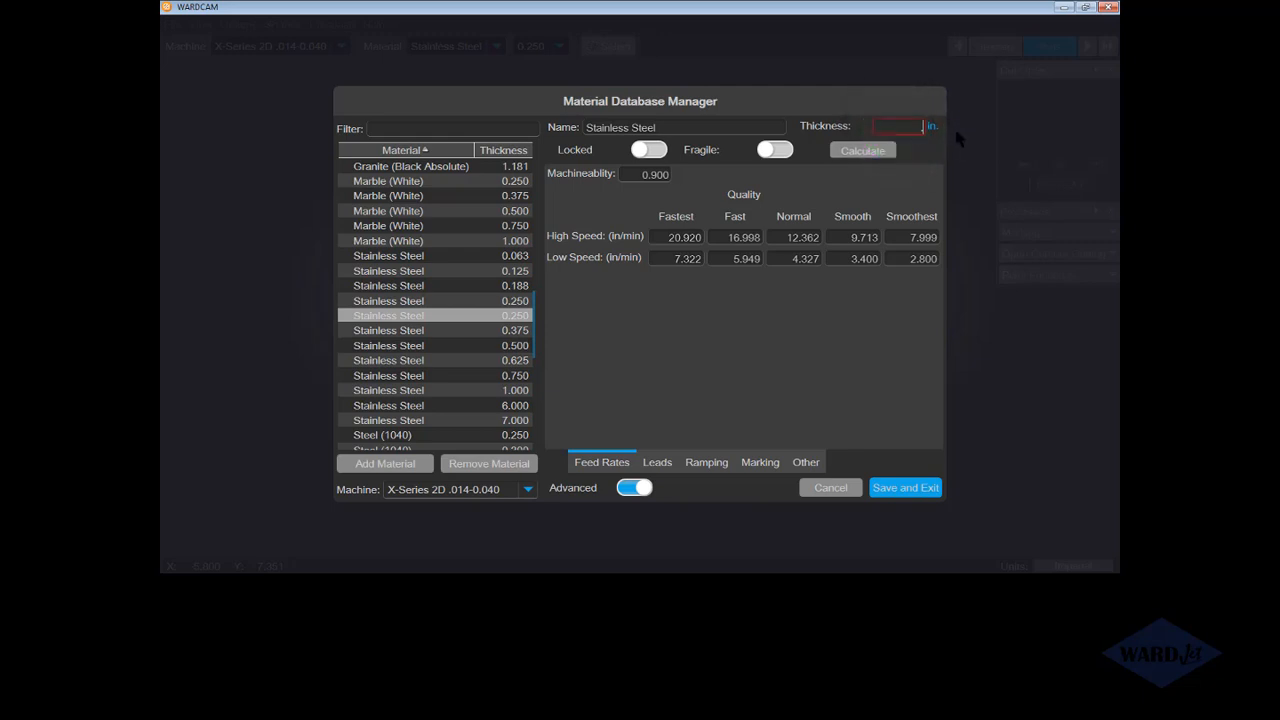
type(".3125")
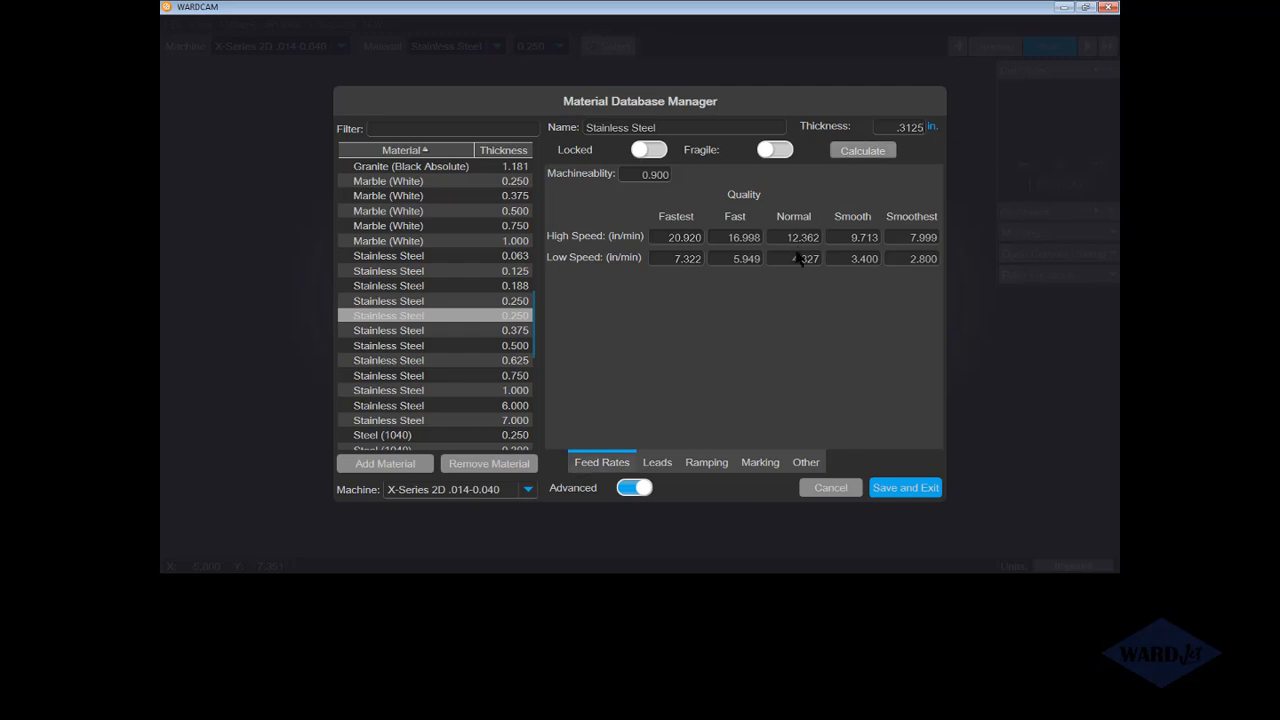
left_click(862, 150)
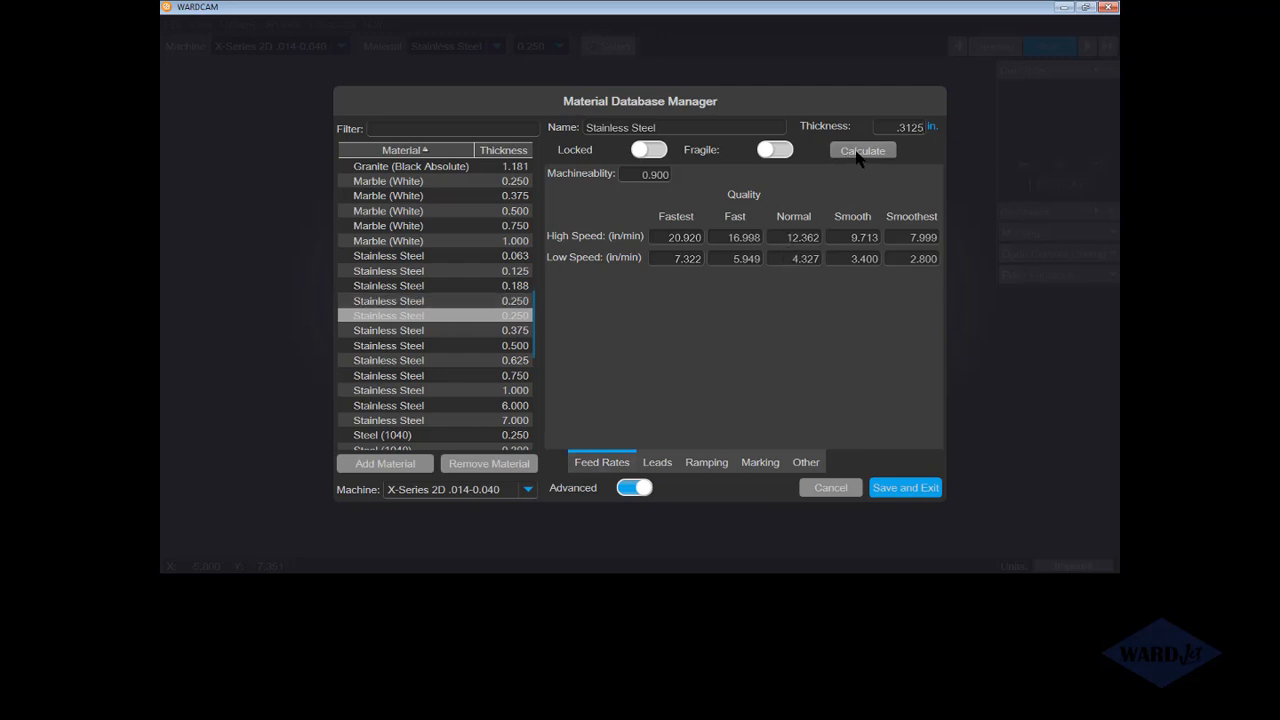
left_click(861, 150)
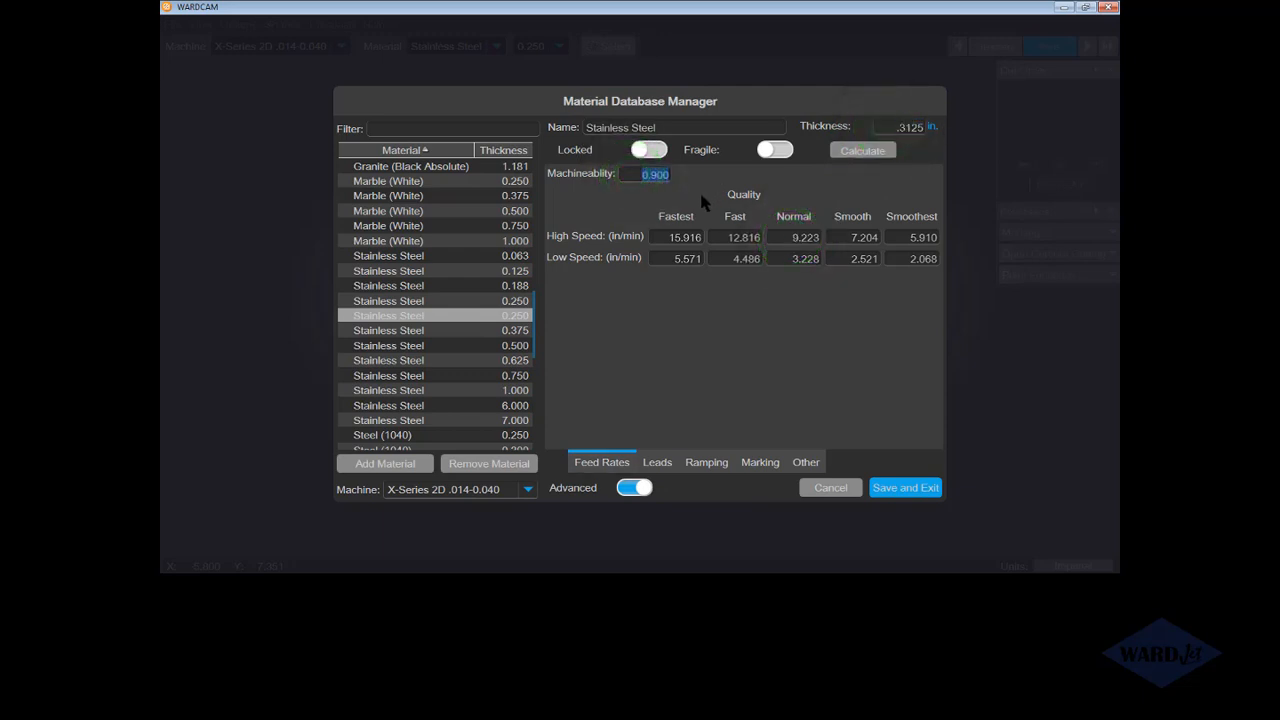
left_click(676, 237)
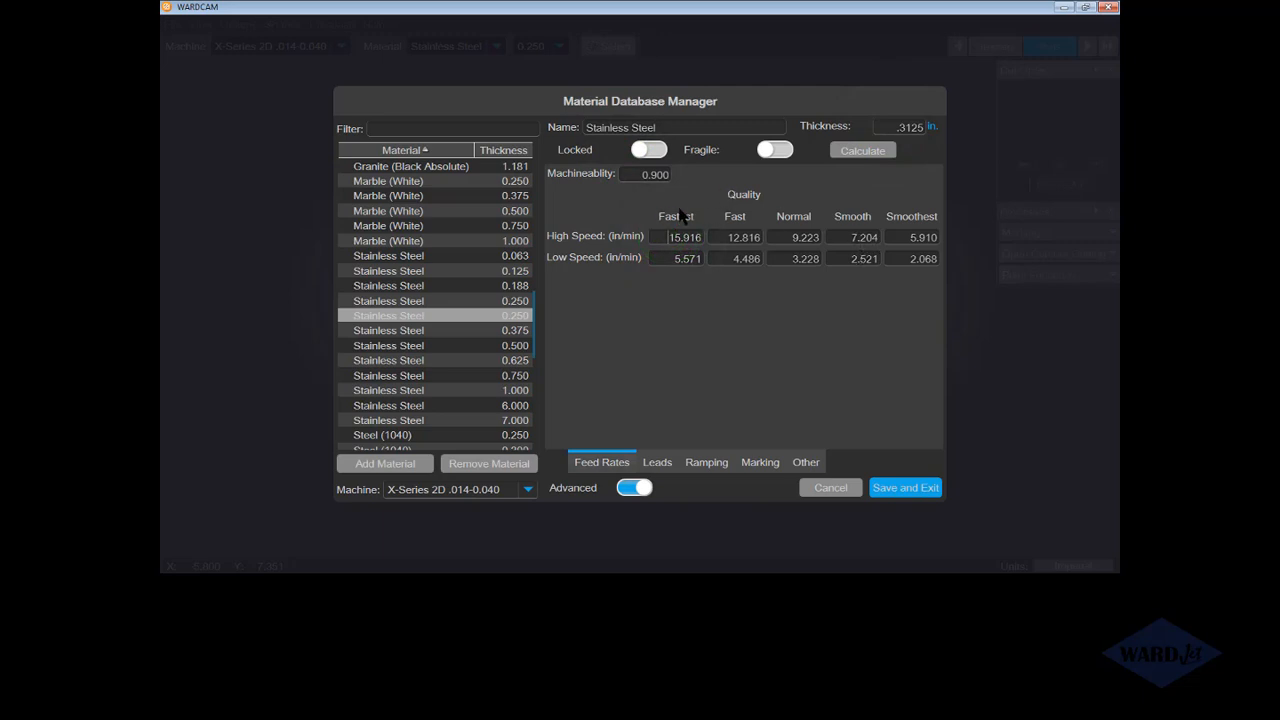
mouse_move(675, 222)
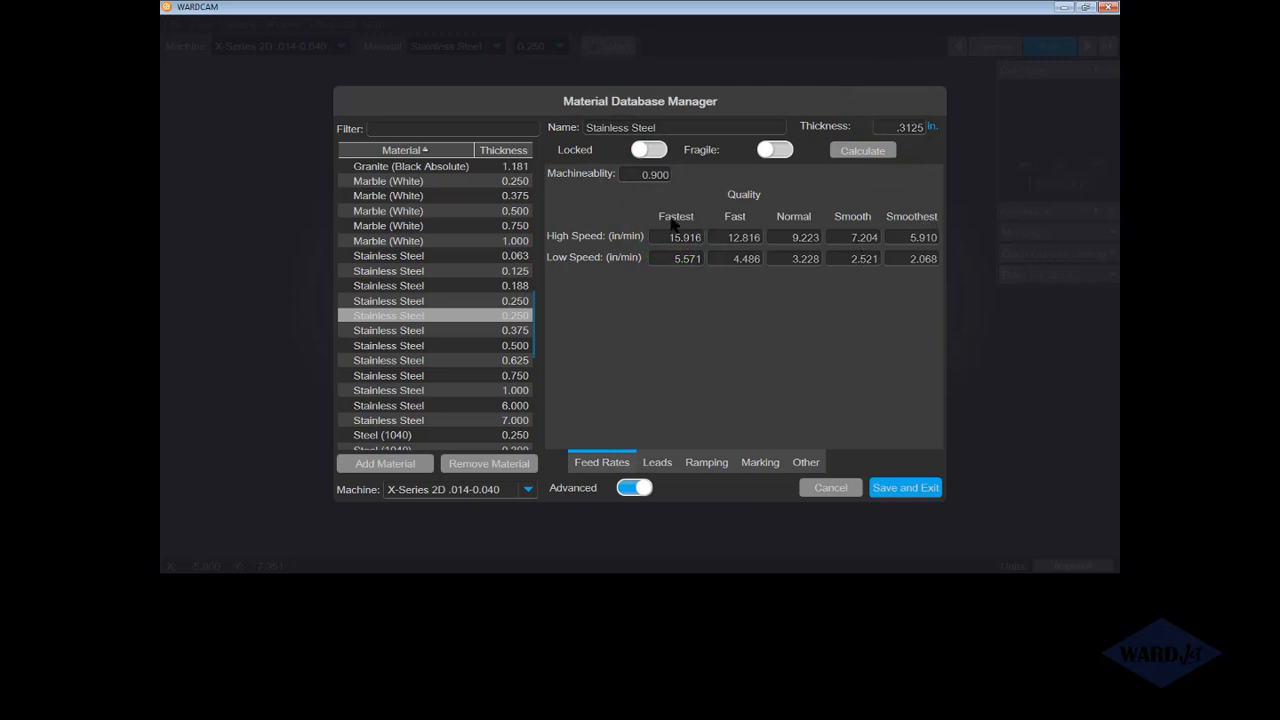
mouse_move(890, 228)
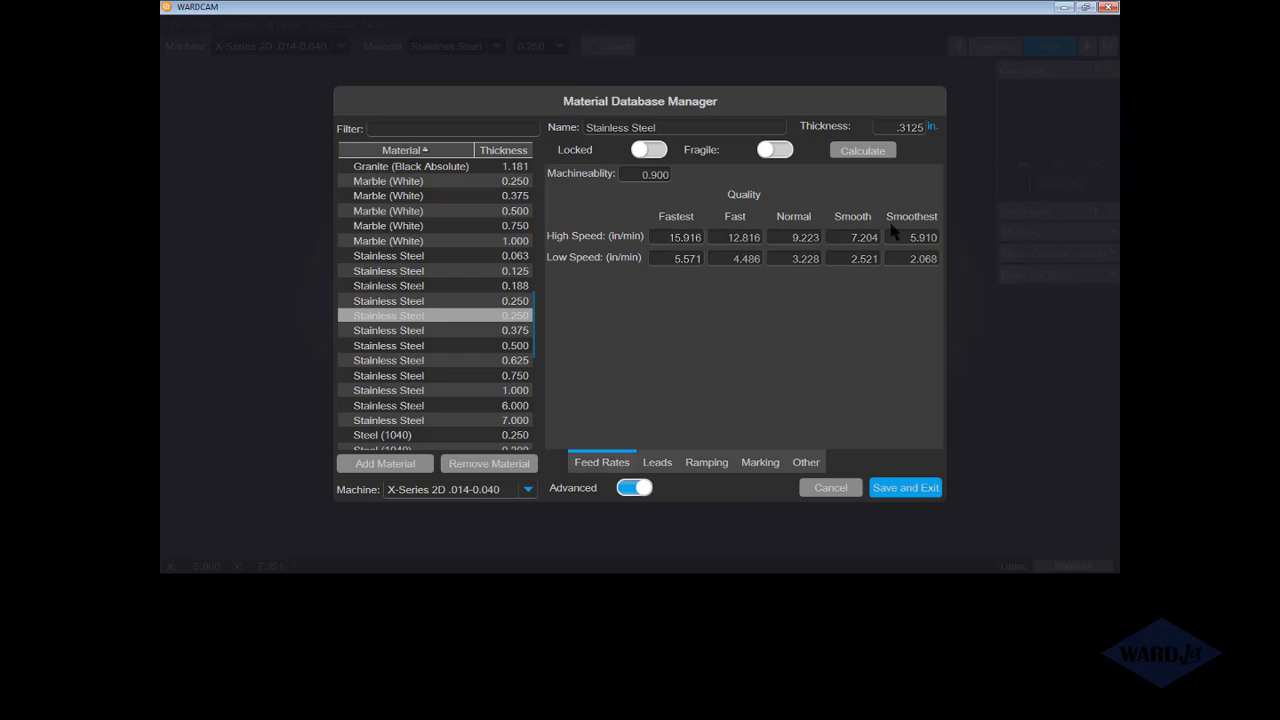
mouse_move(830, 220)
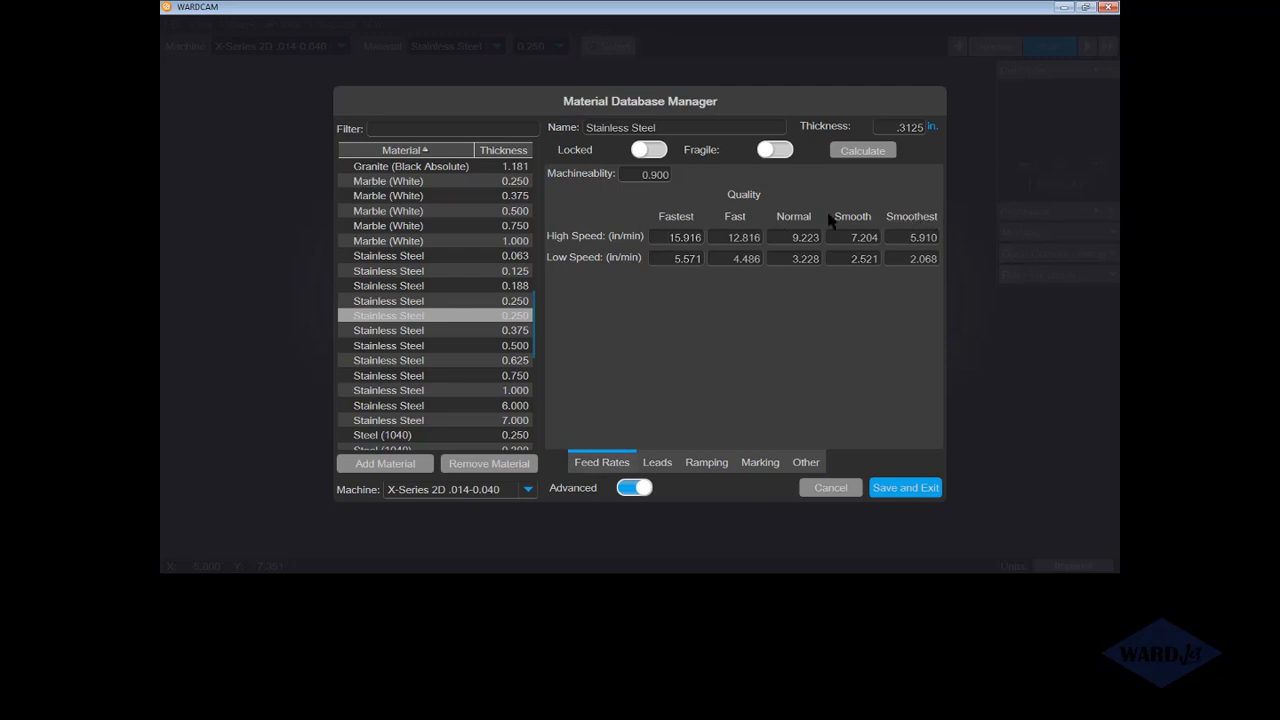
mouse_move(685, 222)
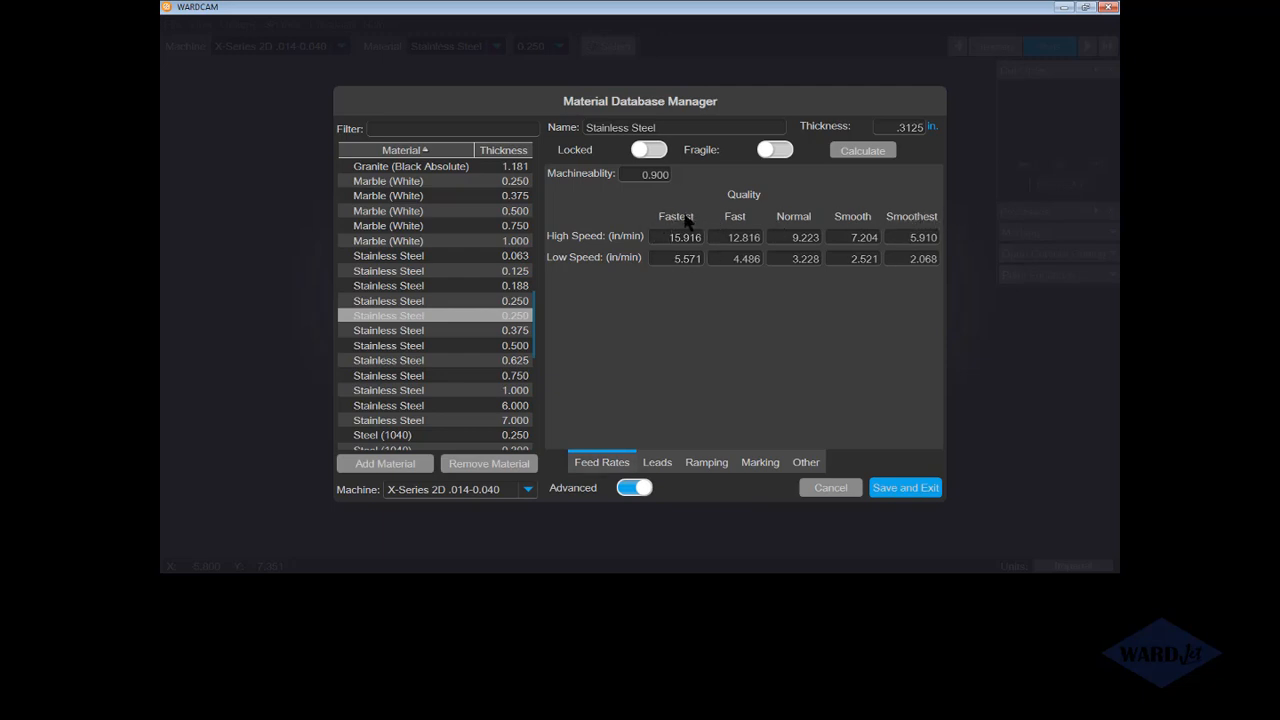
mouse_move(563, 245)
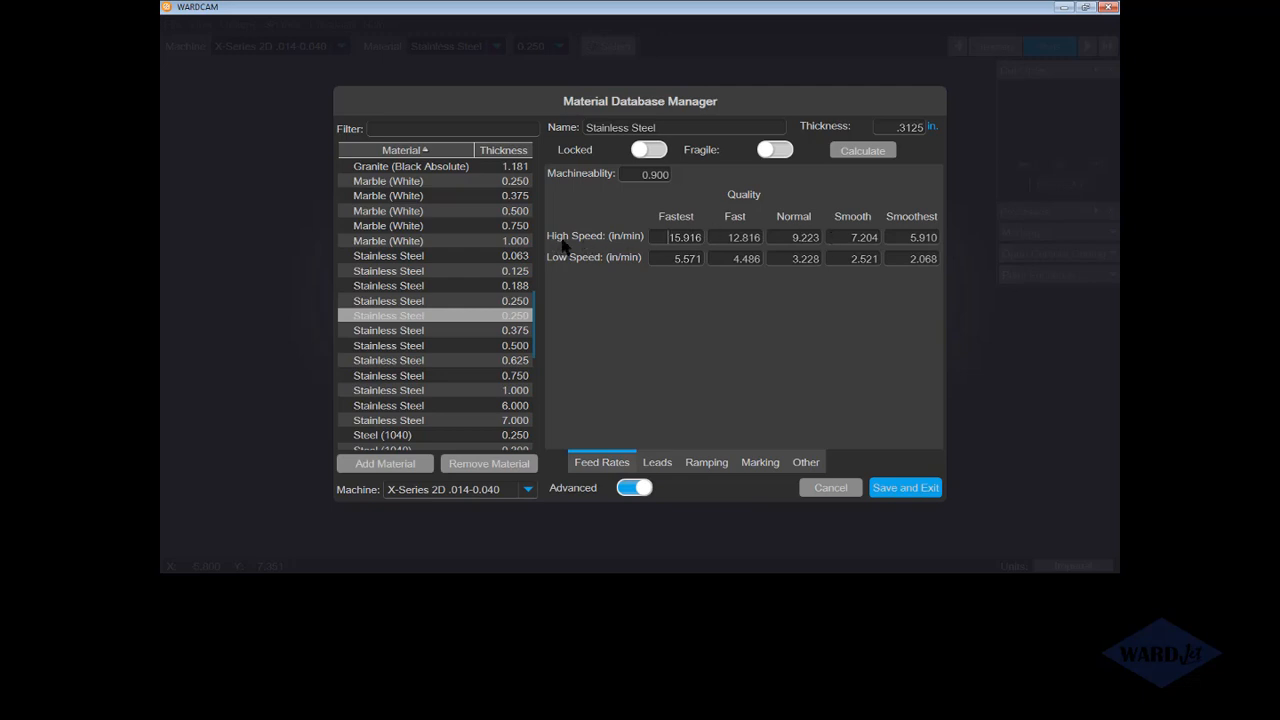
mouse_move(631, 281)
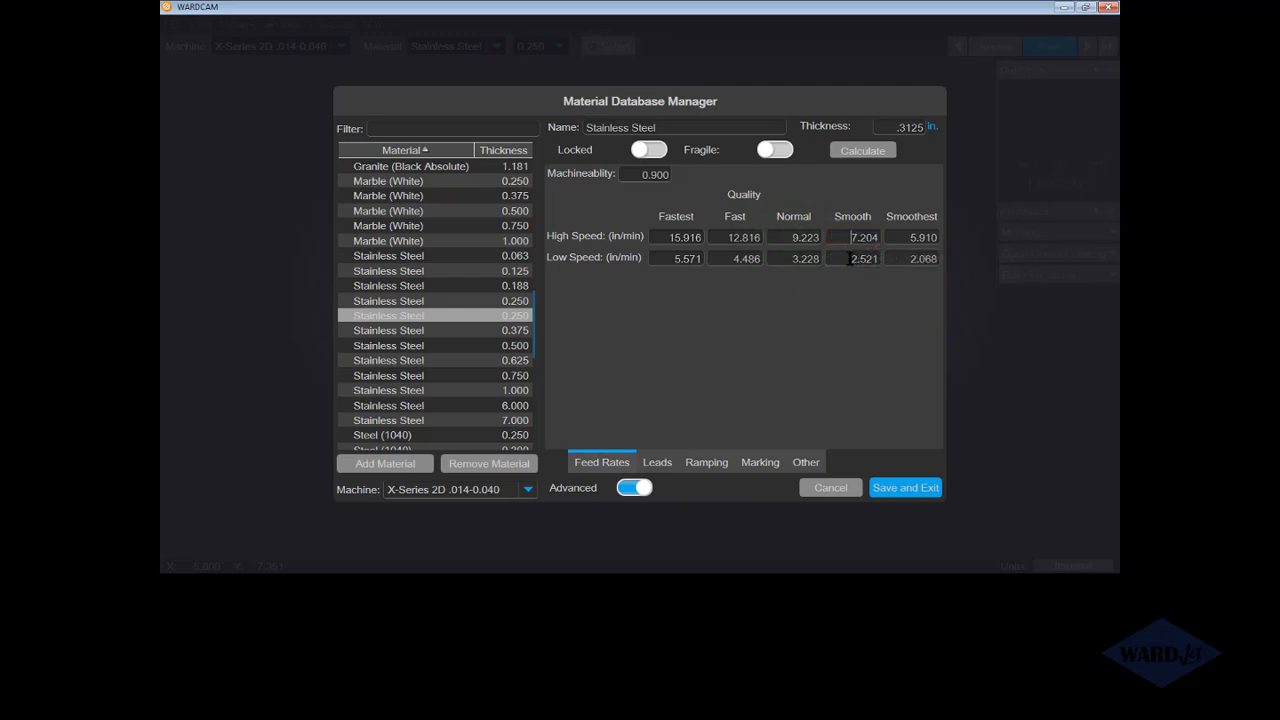
- Hand-enter Stainless Steel feed rates: Normal high 9, low 3; Smooth 7 and 2
left_click(862, 150)
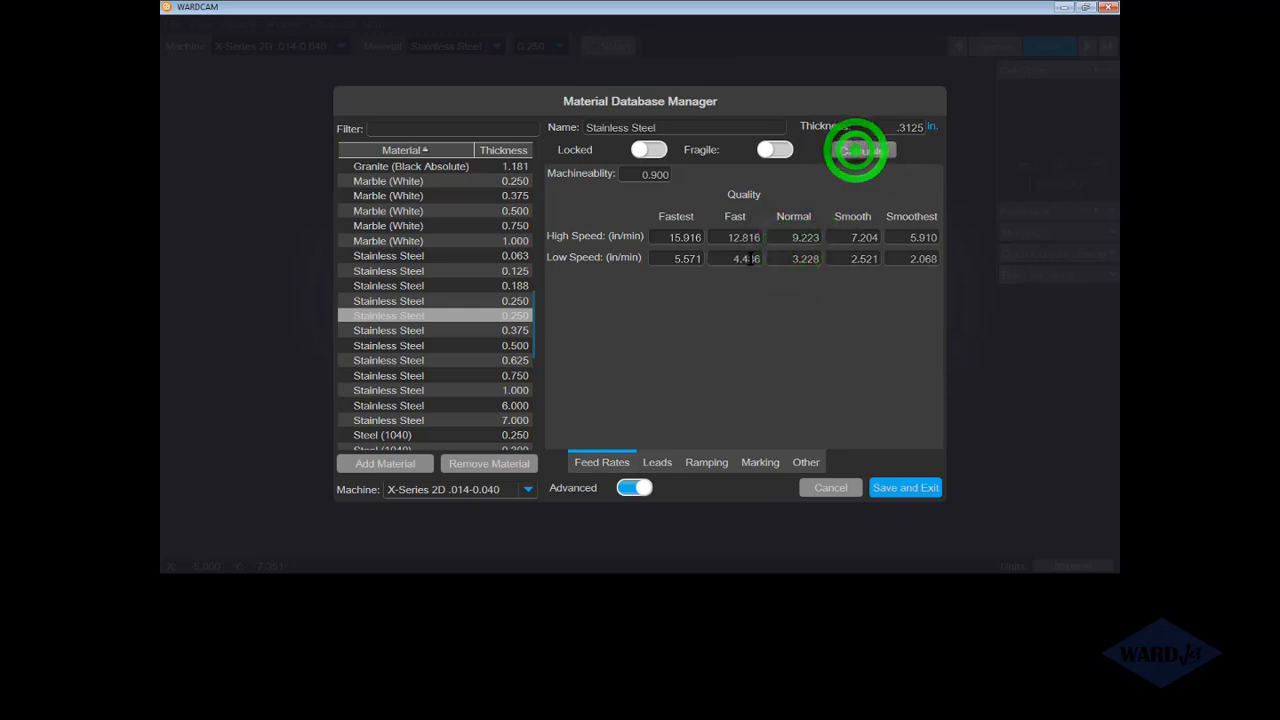
left_click(860, 150)
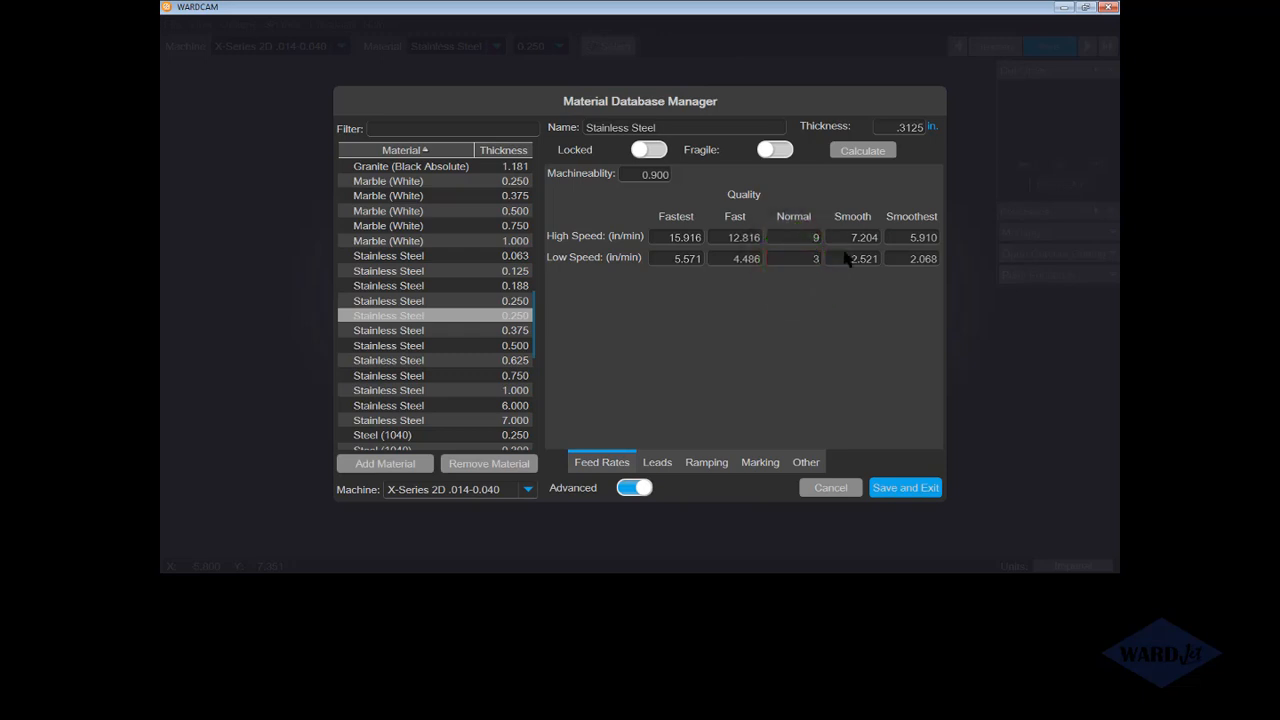
left_click(852, 237)
type("7")
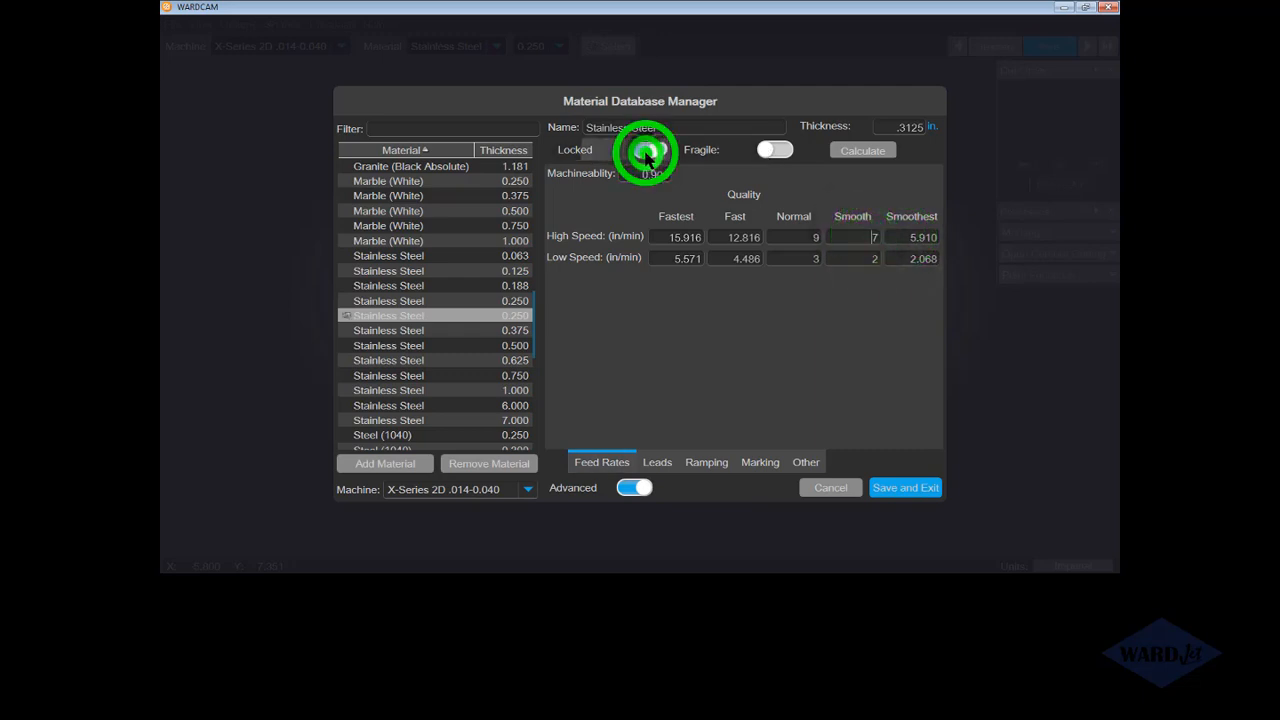
- Lock and unlock the material, then recalculate feed rates back to values like 9.223 and 3.228
left_click(648, 149)
type("10")
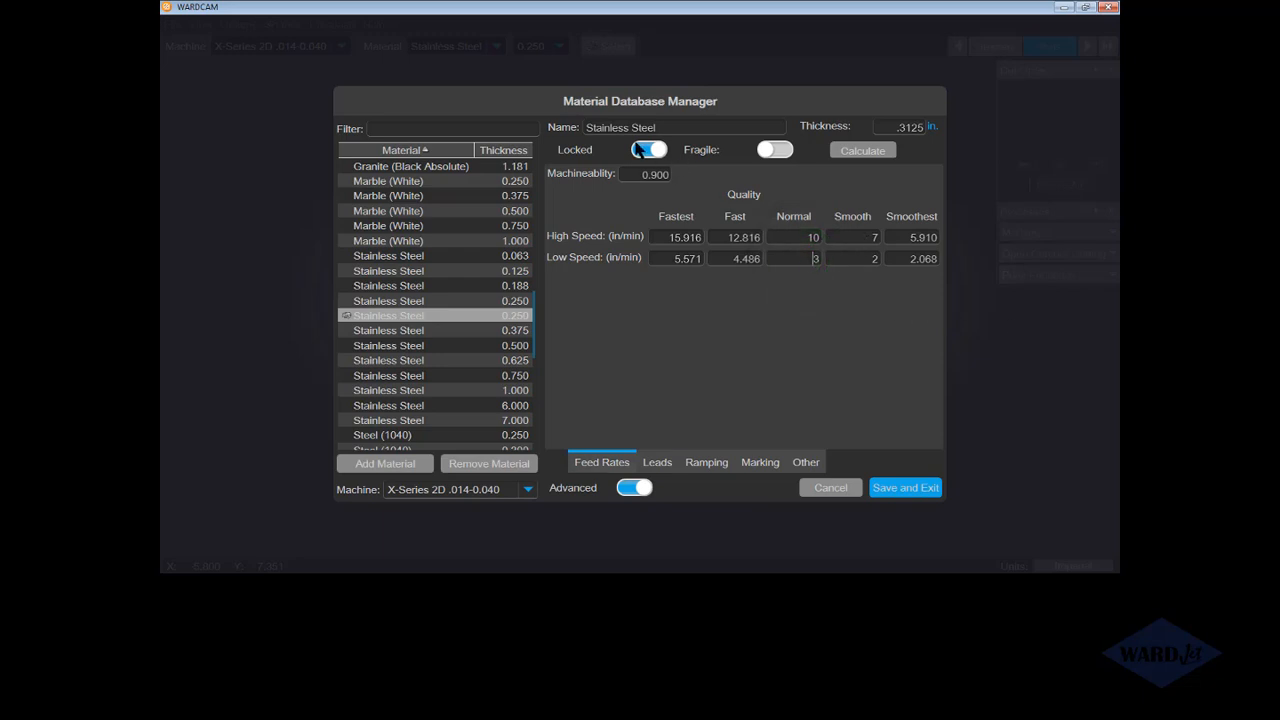
left_click(649, 149)
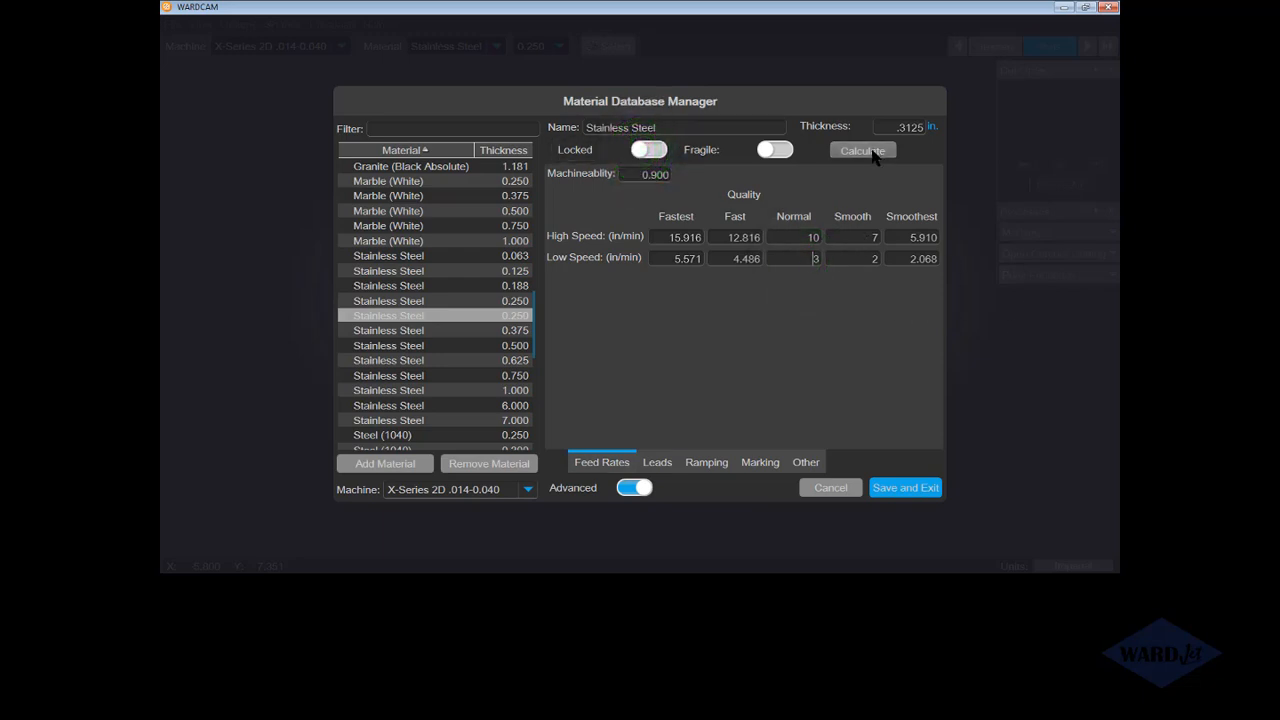
left_click(861, 150)
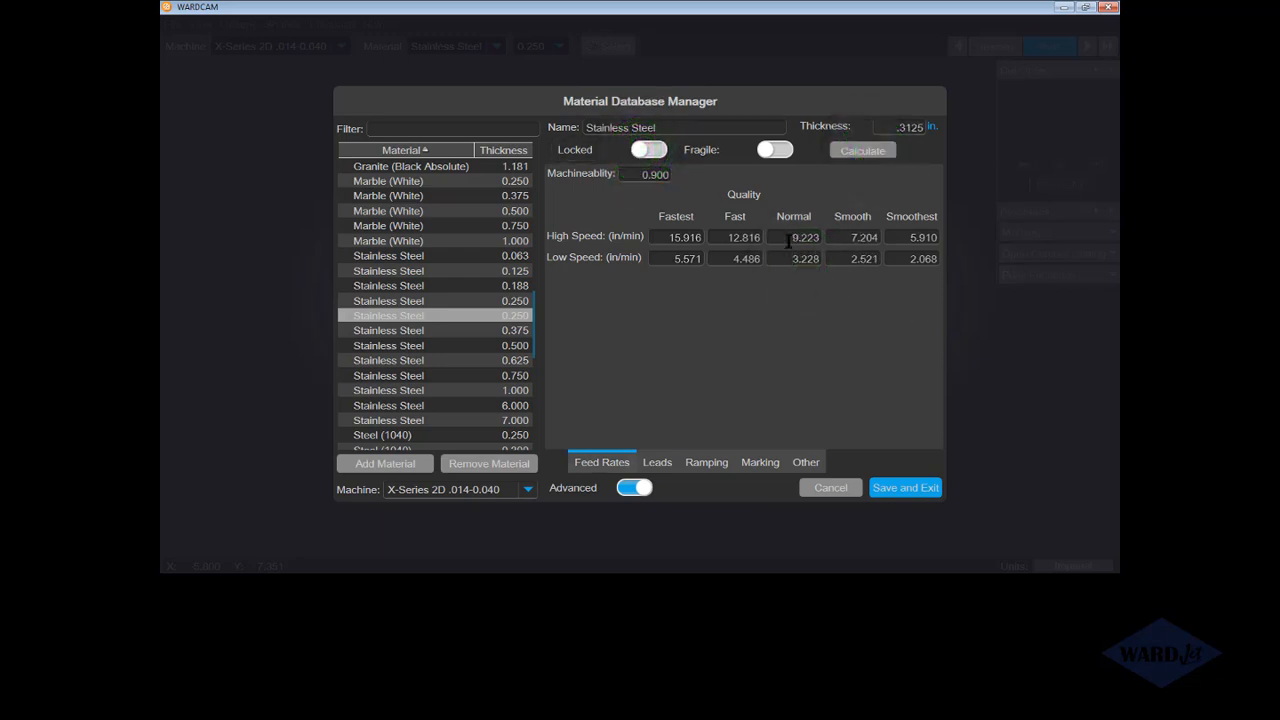
mouse_move(718, 228)
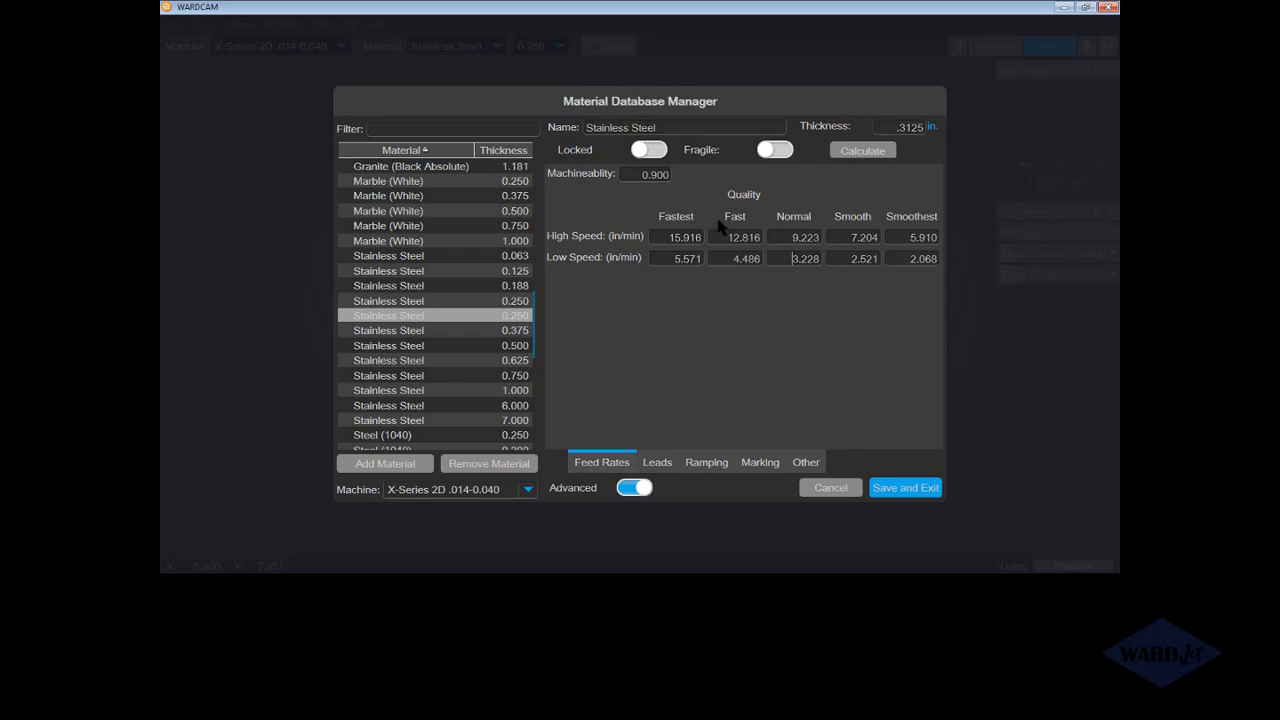
mouse_move(795, 168)
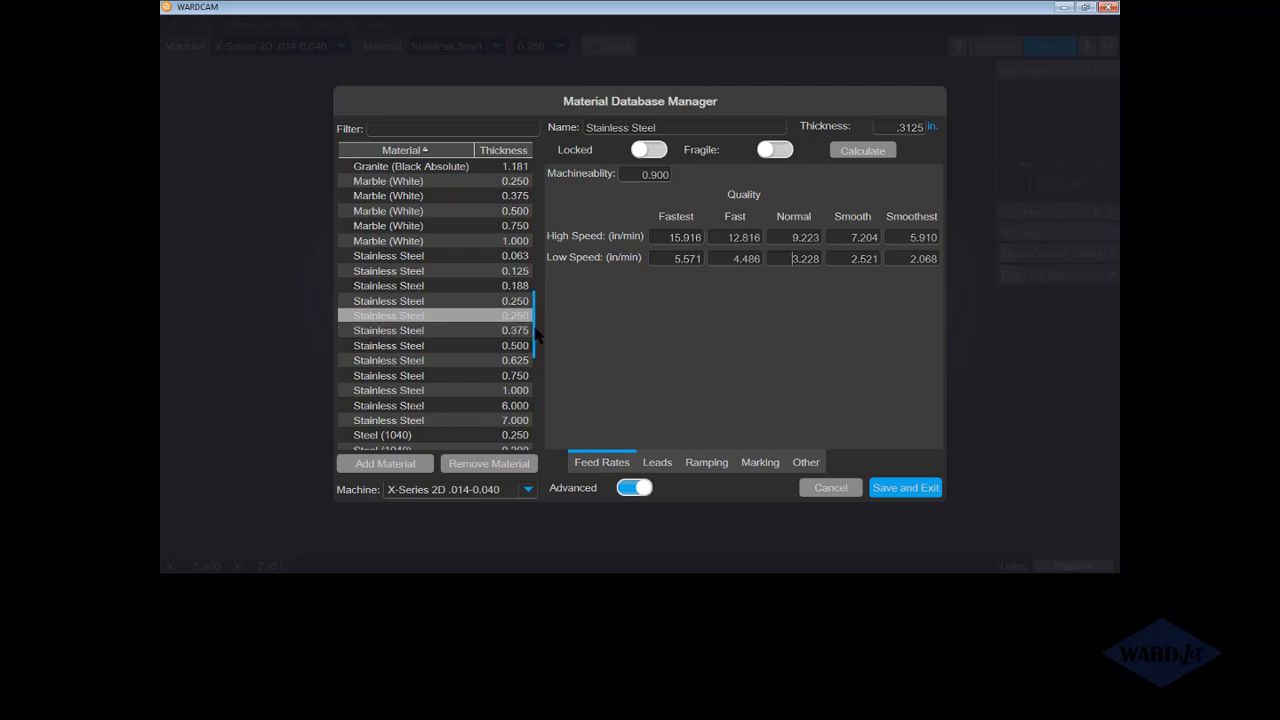
- Select the Glass 0.188 material and view its feed rate and lead settings
scroll("up", 3)
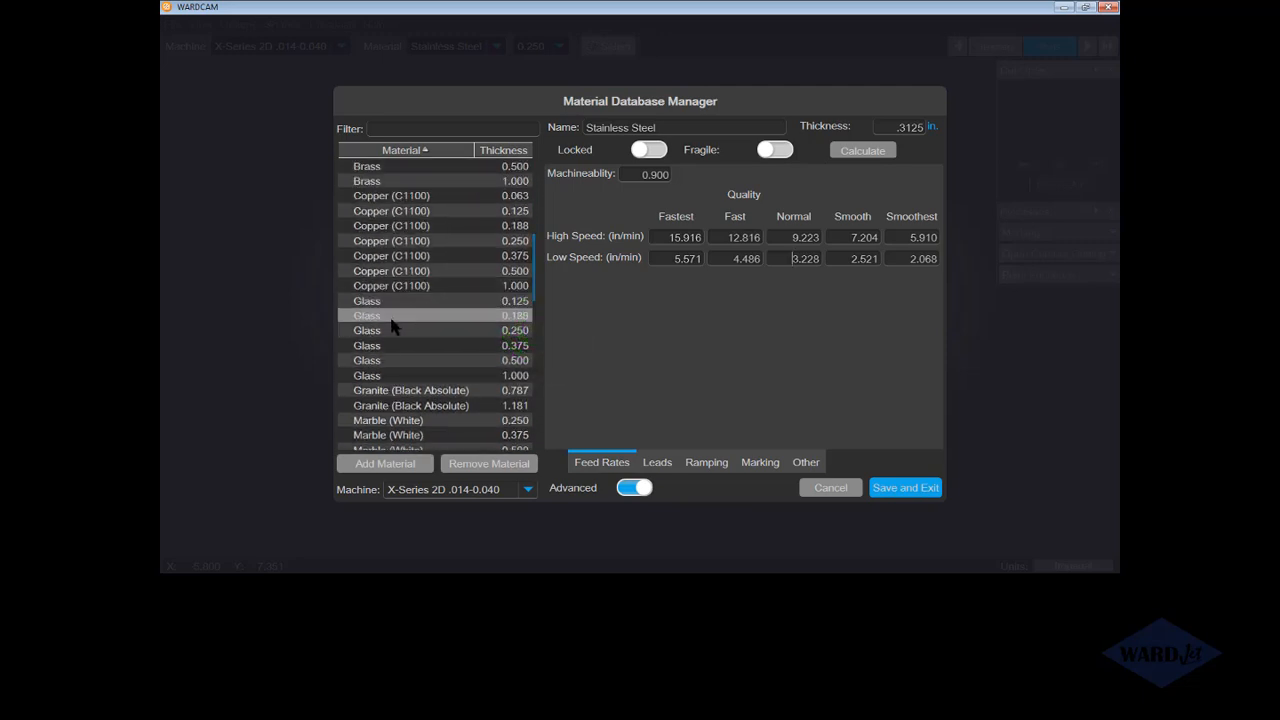
left_click(400, 315)
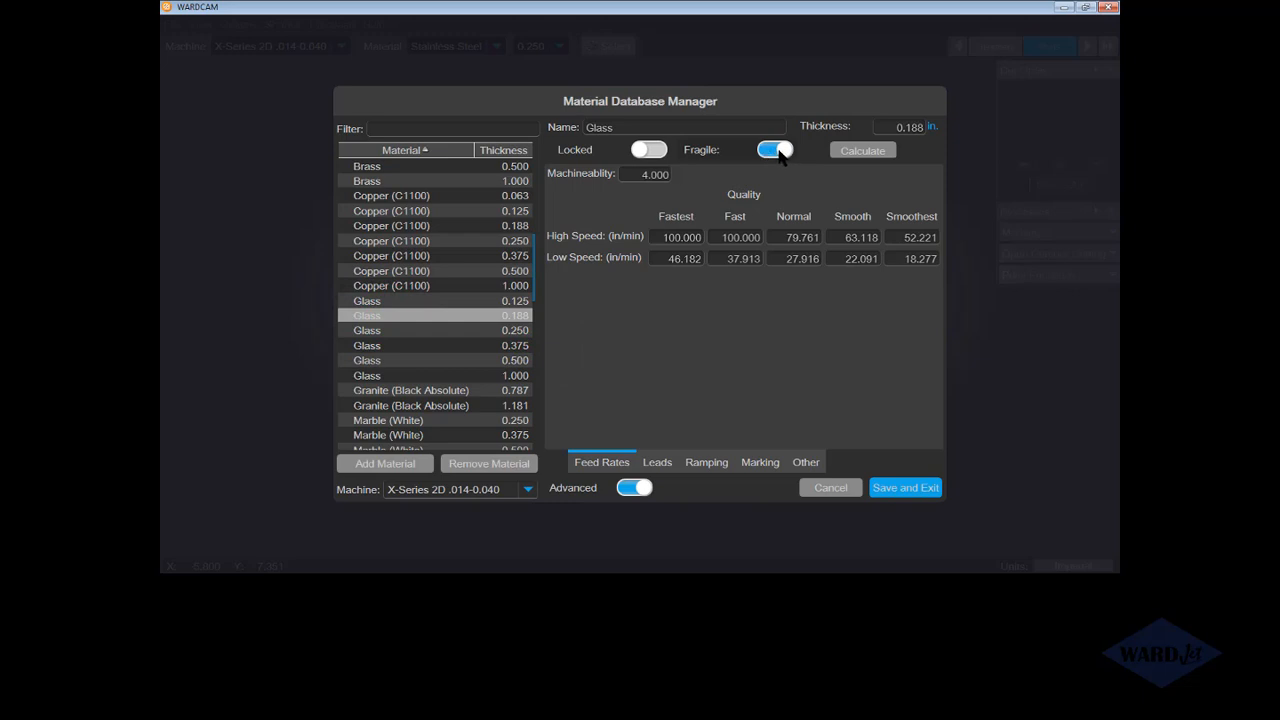
mouse_move(658, 470)
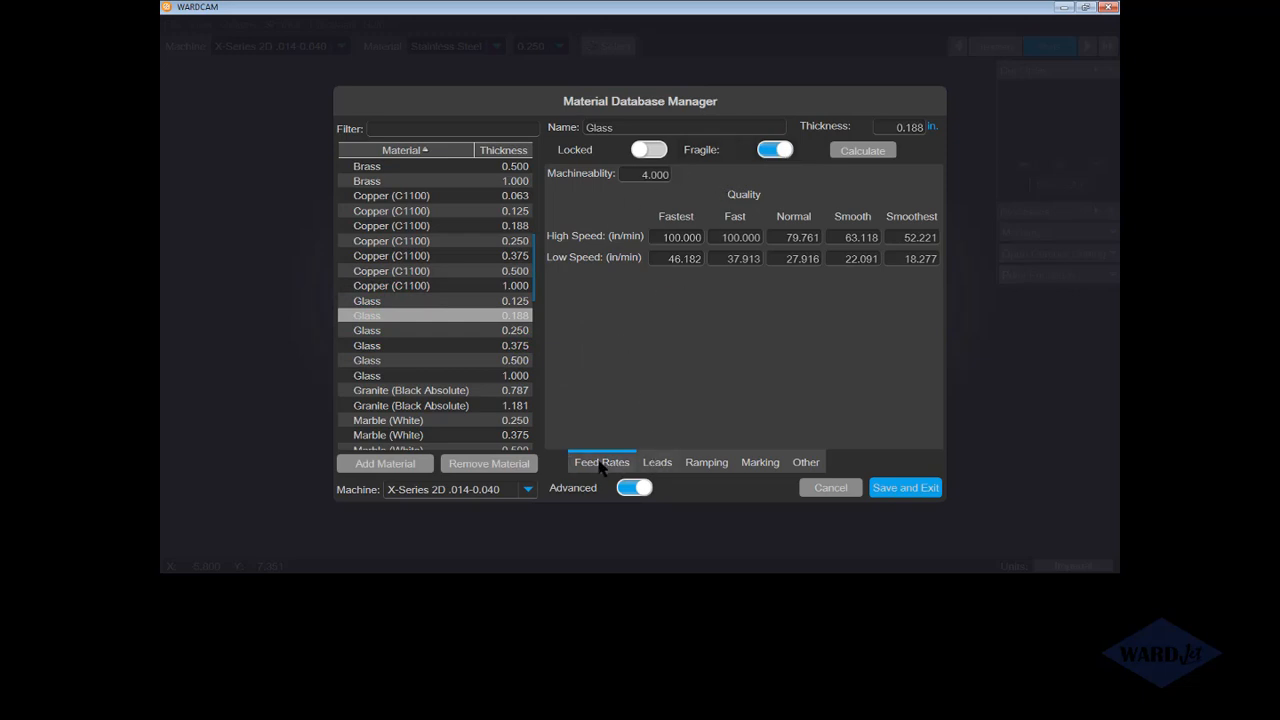
left_click(655, 462)
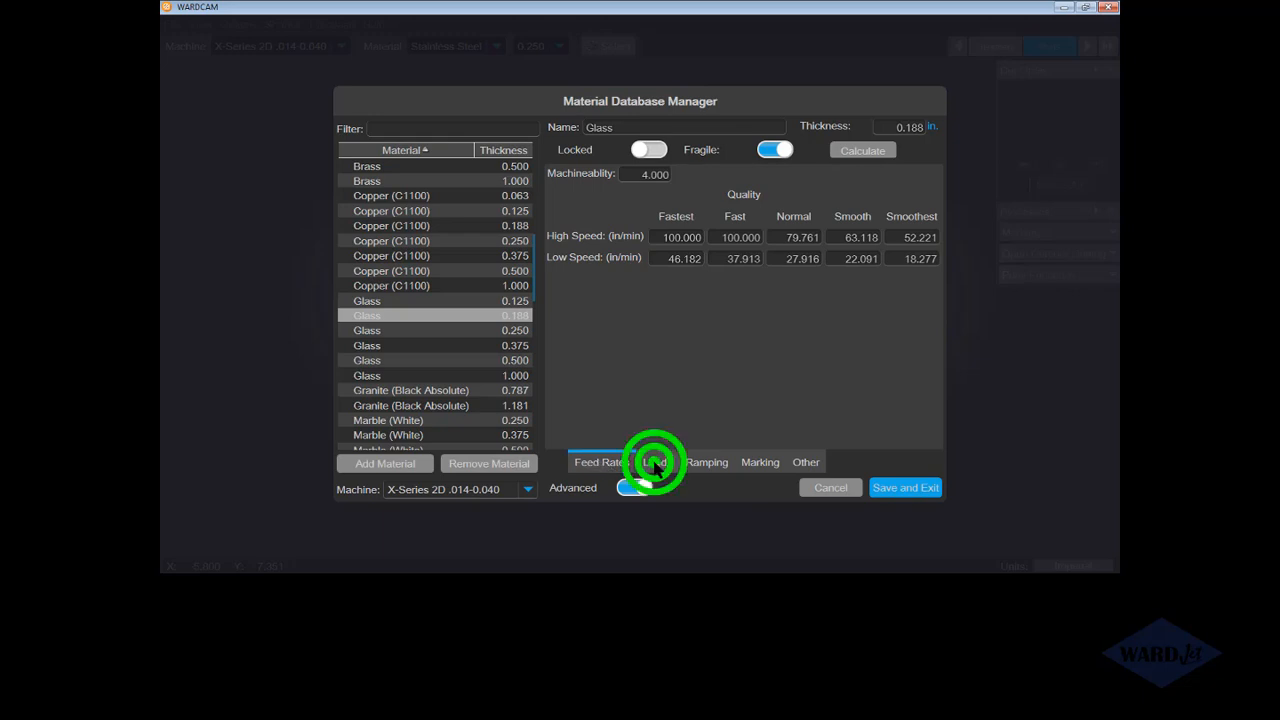
left_click(657, 462)
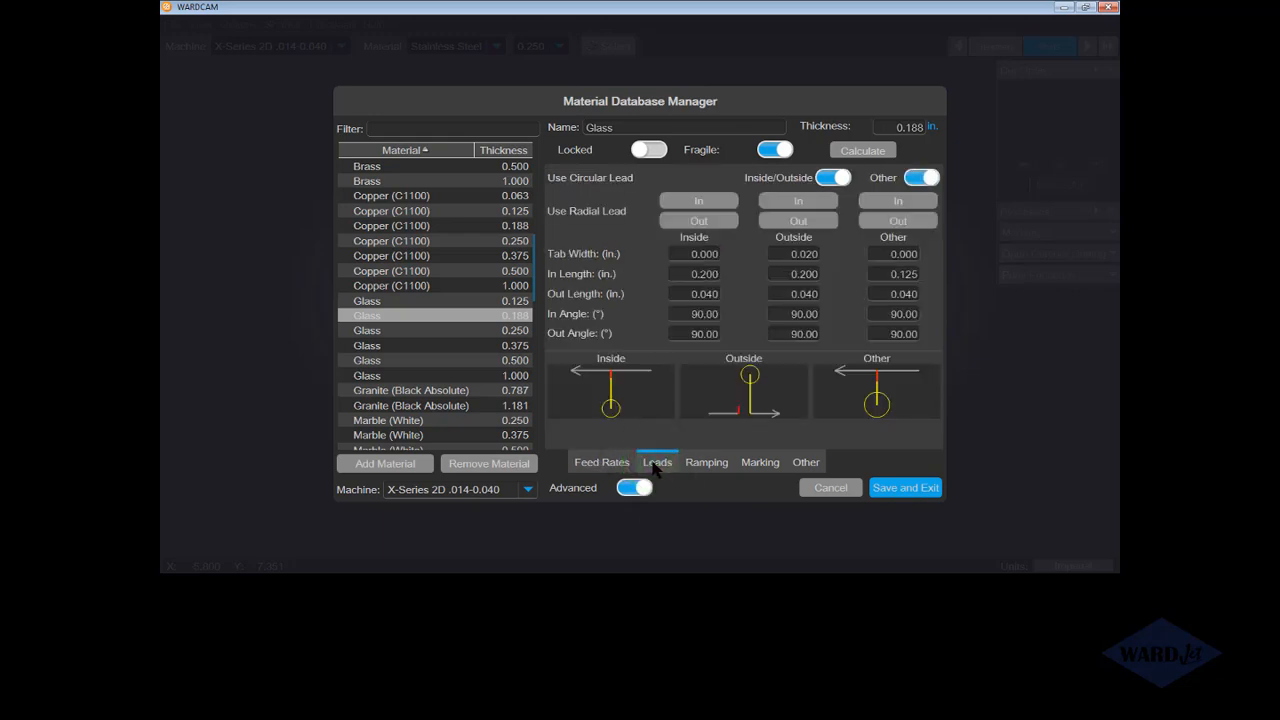
- Toggle Glass's Fragile setting off and back on for low-pressure circular leads
left_click(775, 149)
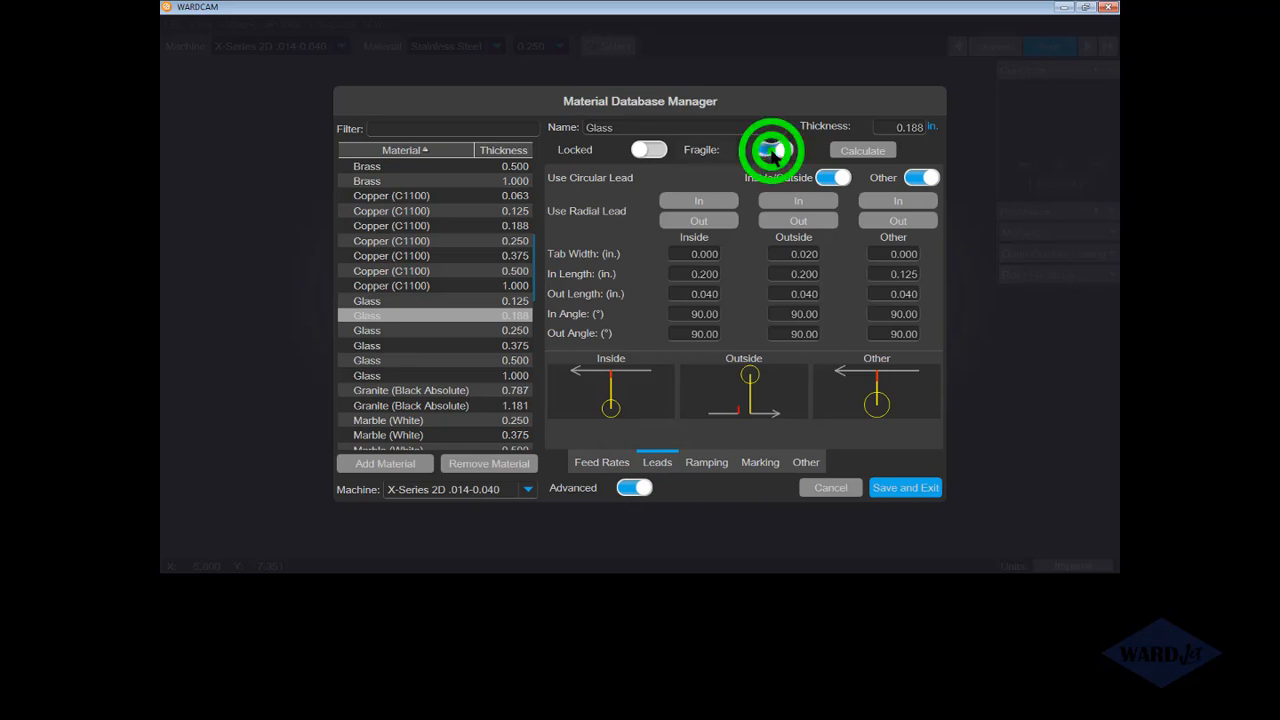
left_click(774, 149)
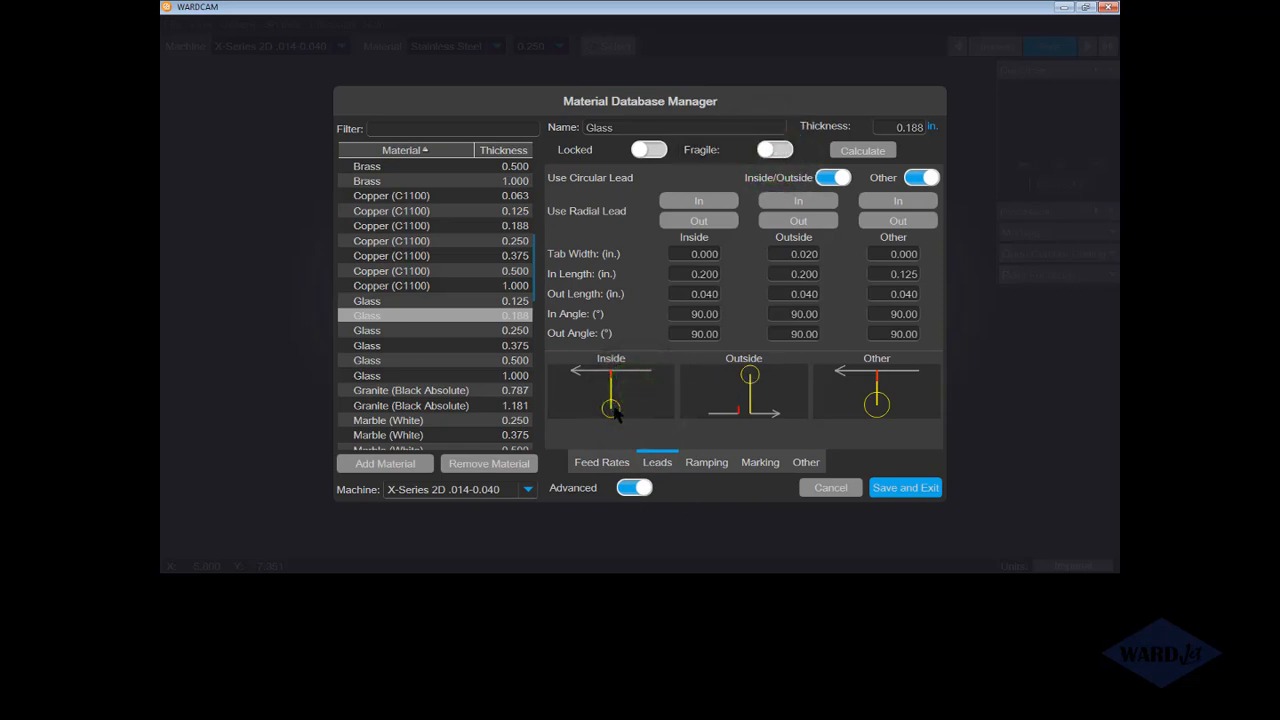
mouse_move(760, 385)
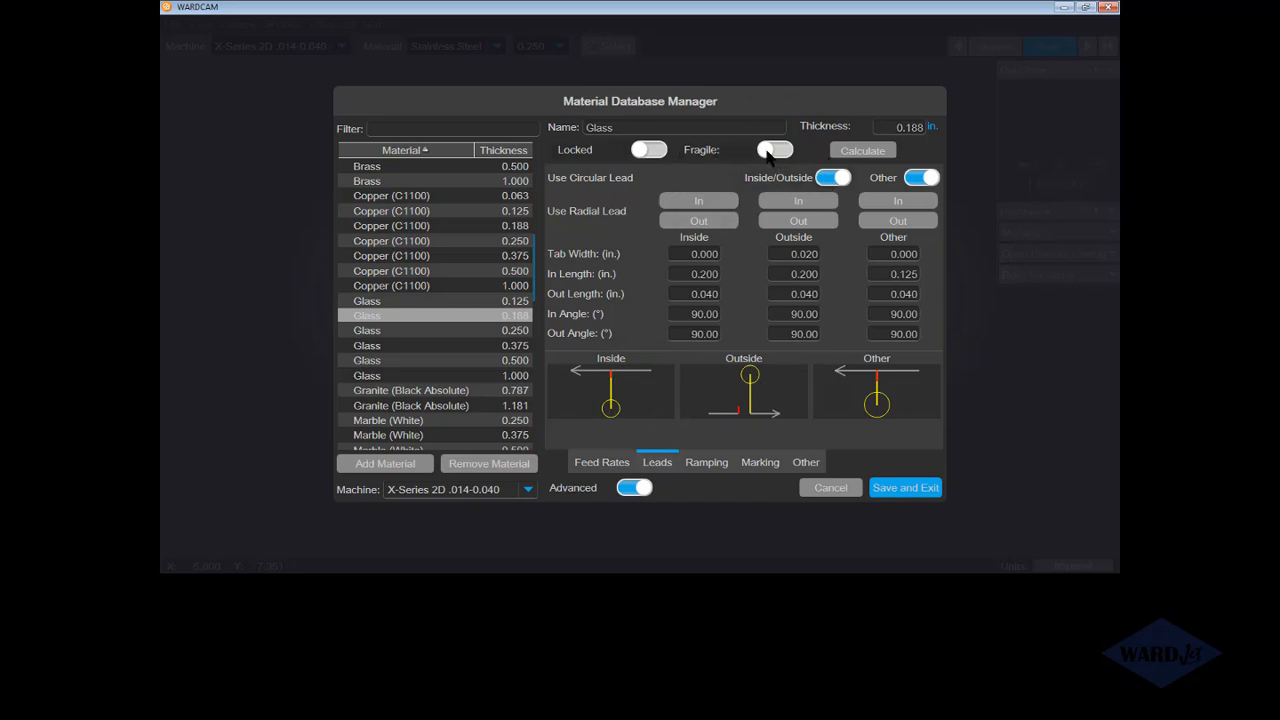
left_click(775, 149)
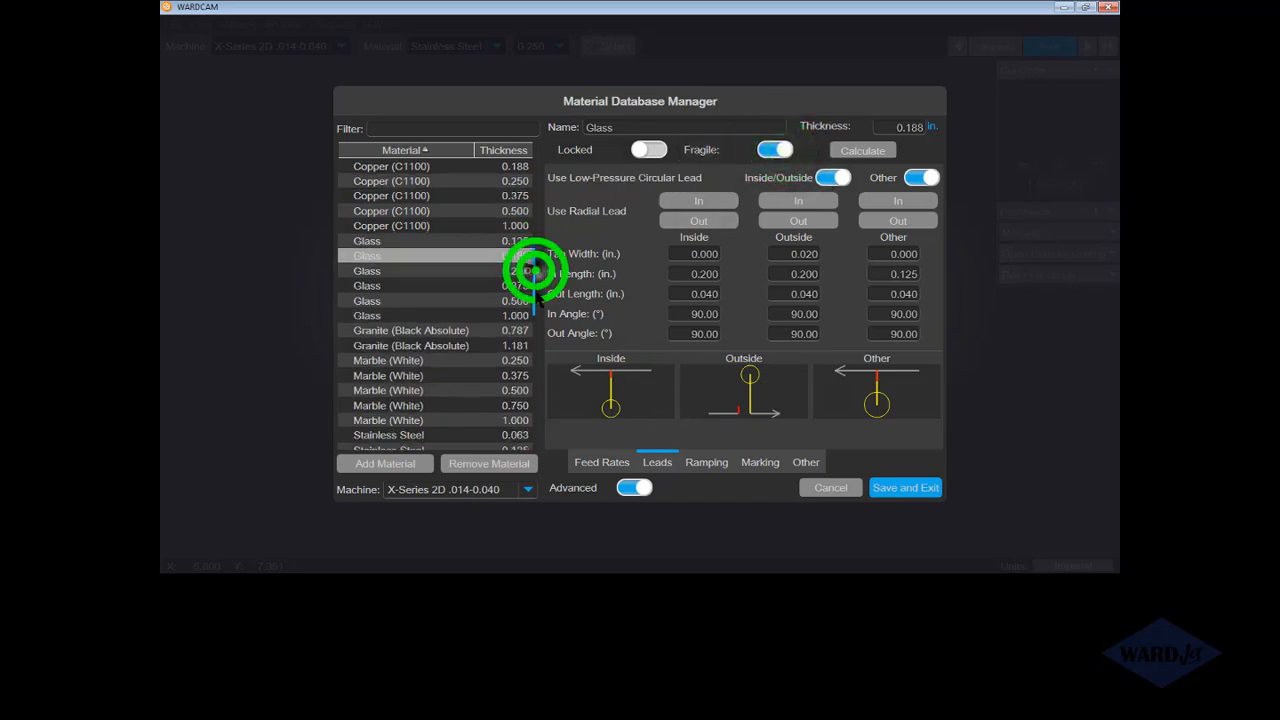
- Select Stainless Steel 0.250 and review its Leads, Marking, Other and Feed Rates settings
scroll("down", 3)
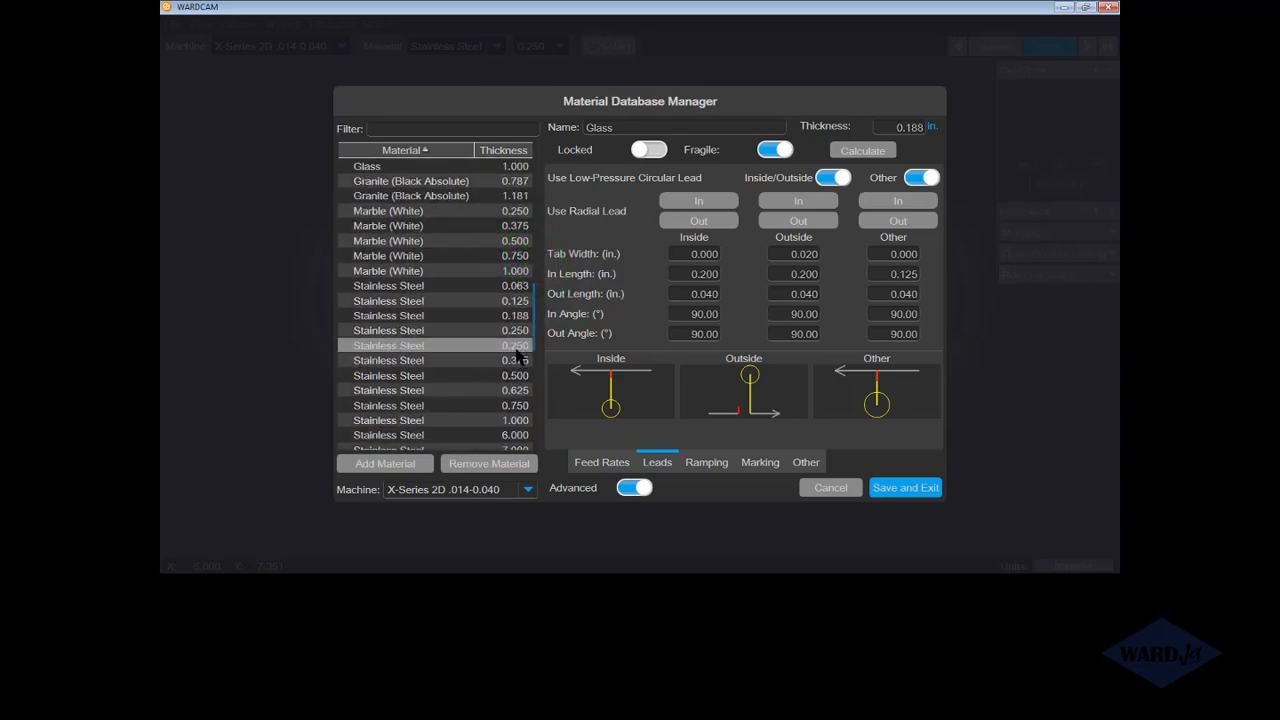
left_click(420, 330)
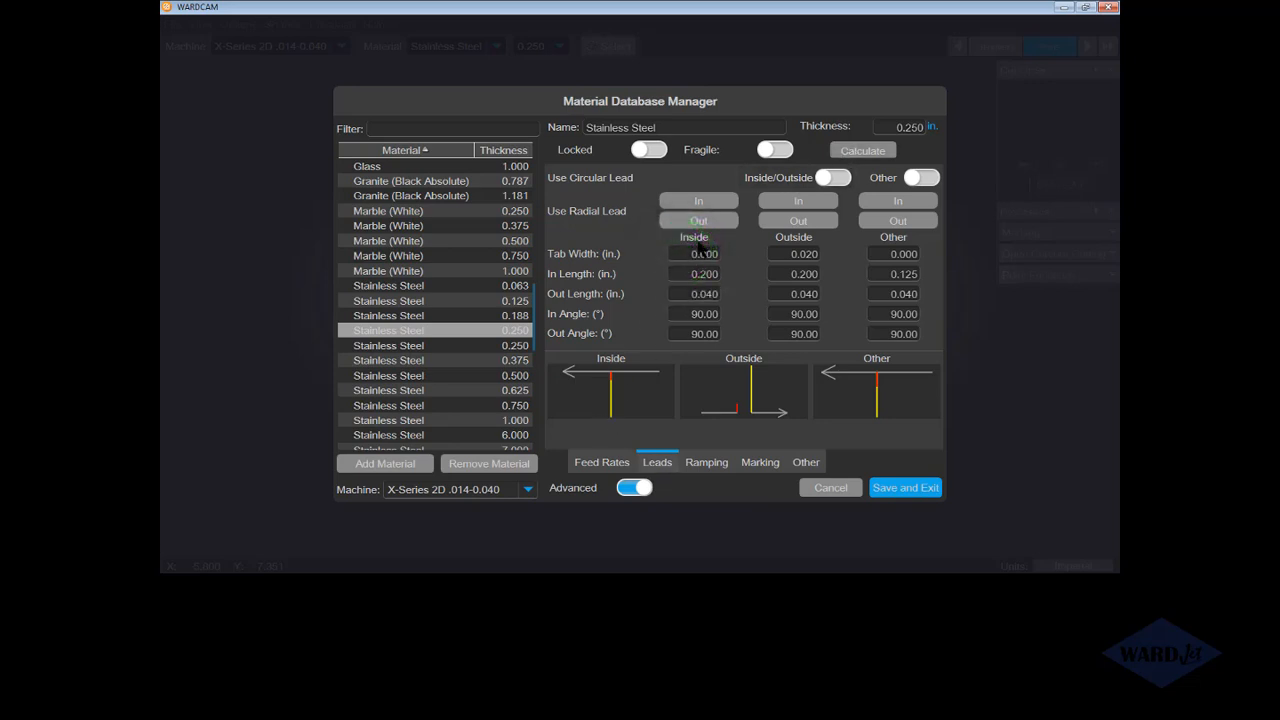
left_click(694, 253)
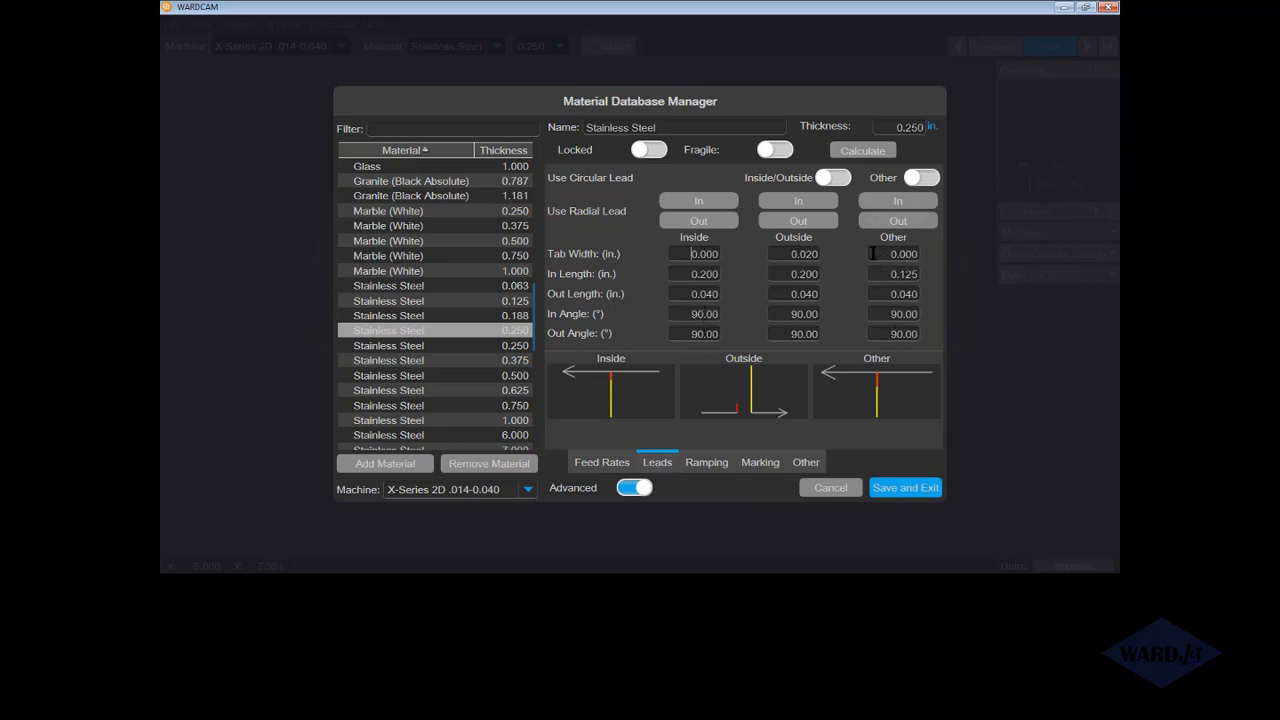
mouse_move(750, 248)
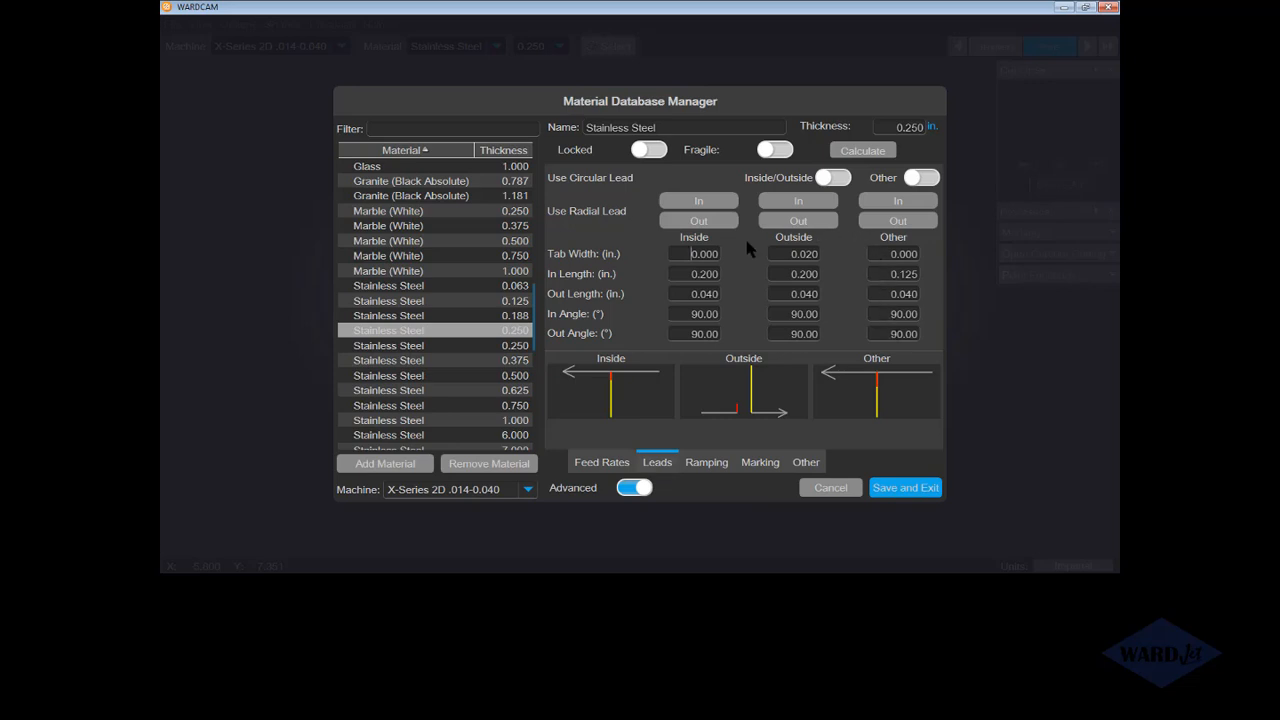
mouse_move(965, 322)
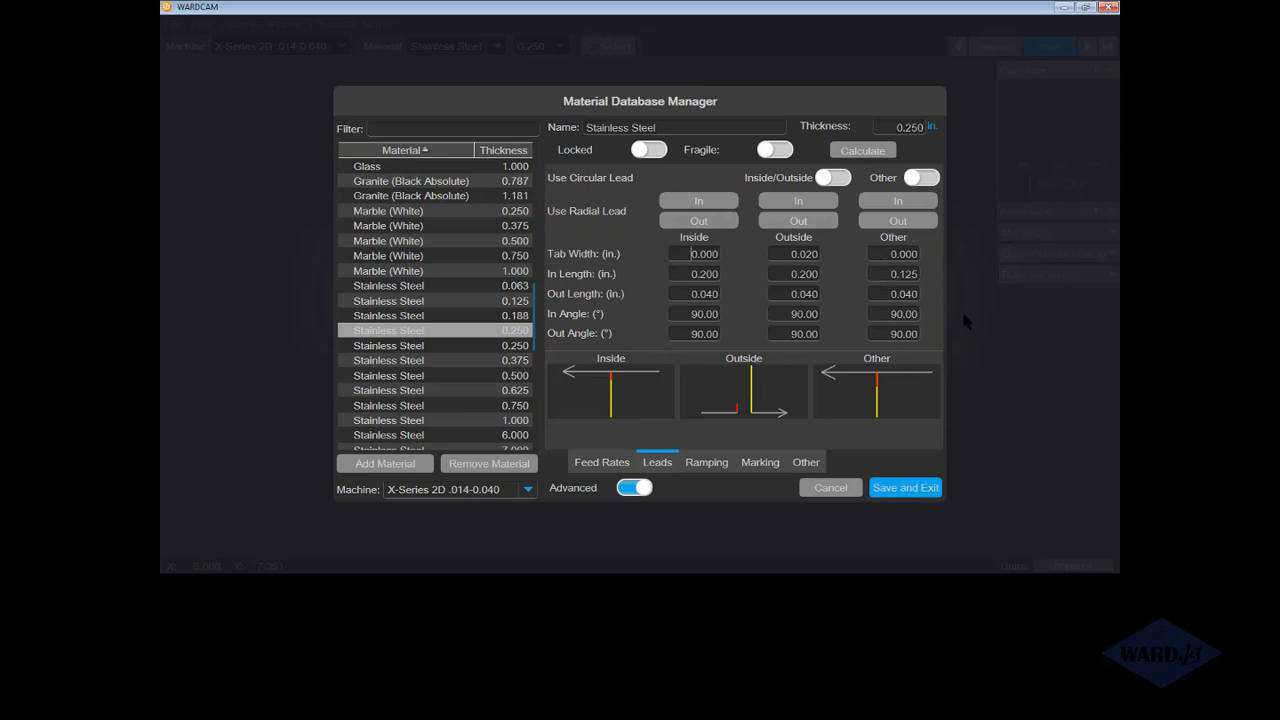
left_click(634, 488)
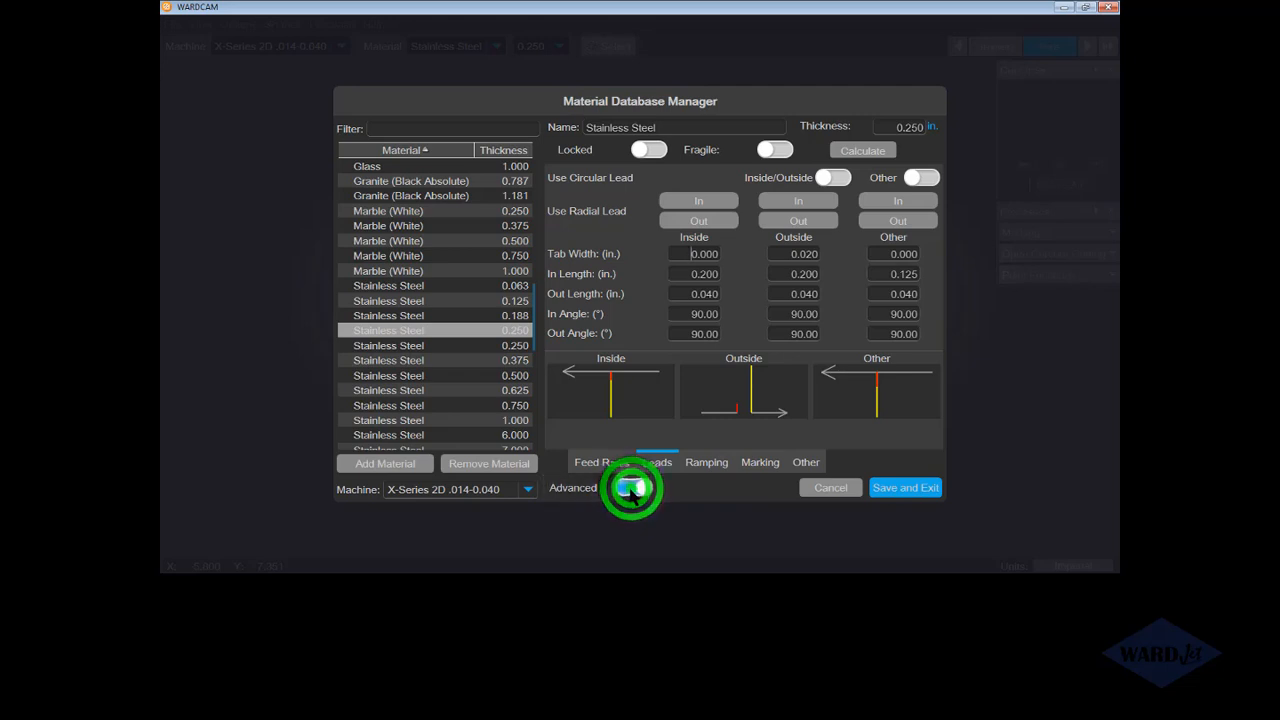
left_click(630, 488)
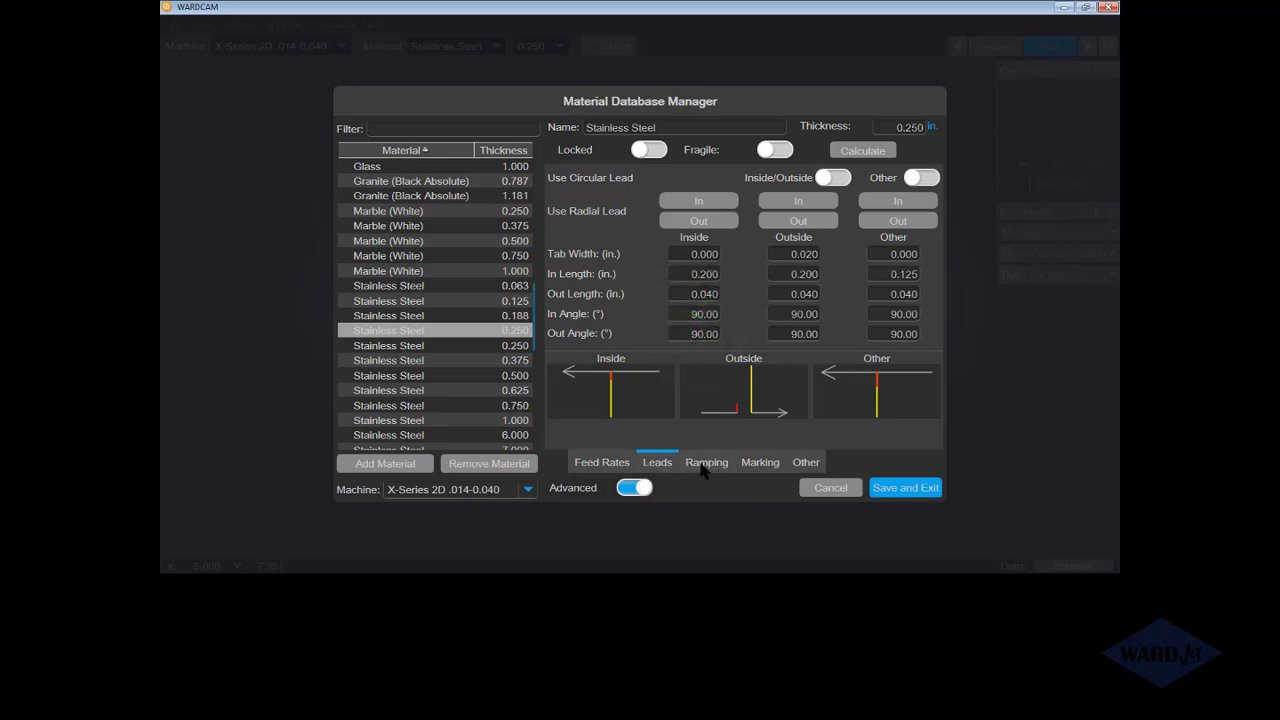
left_click(759, 462)
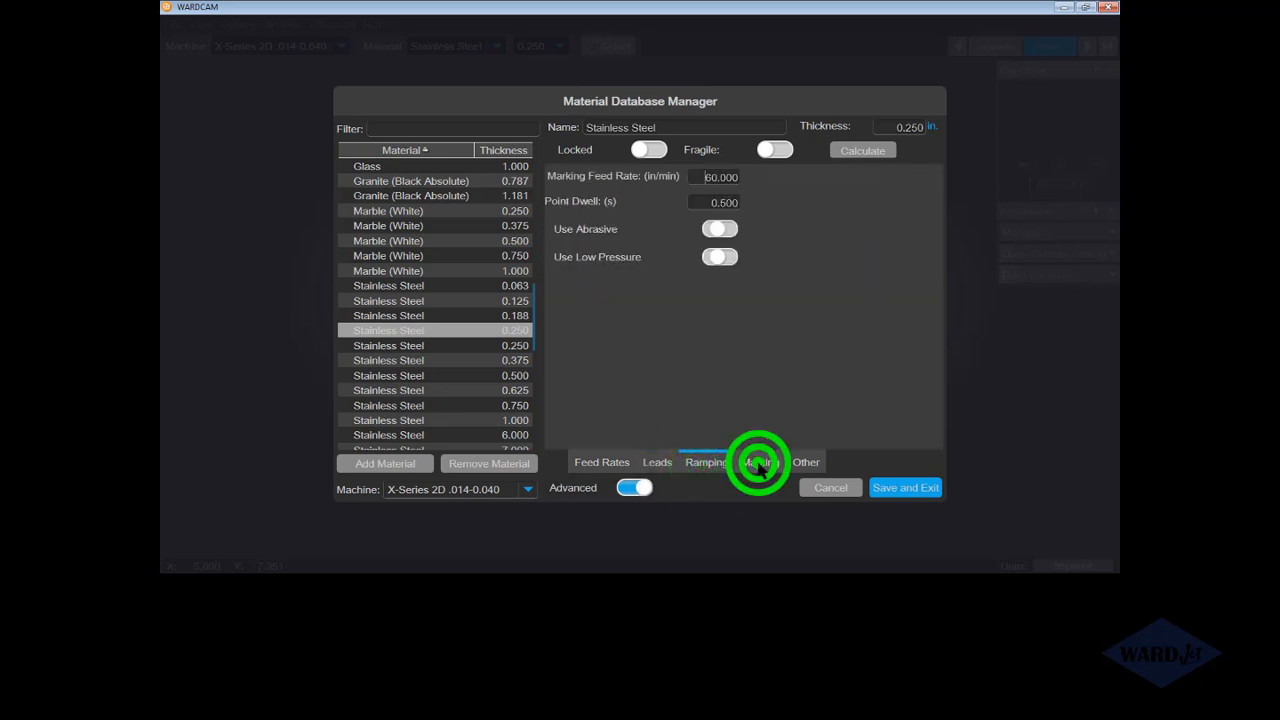
left_click(657, 462)
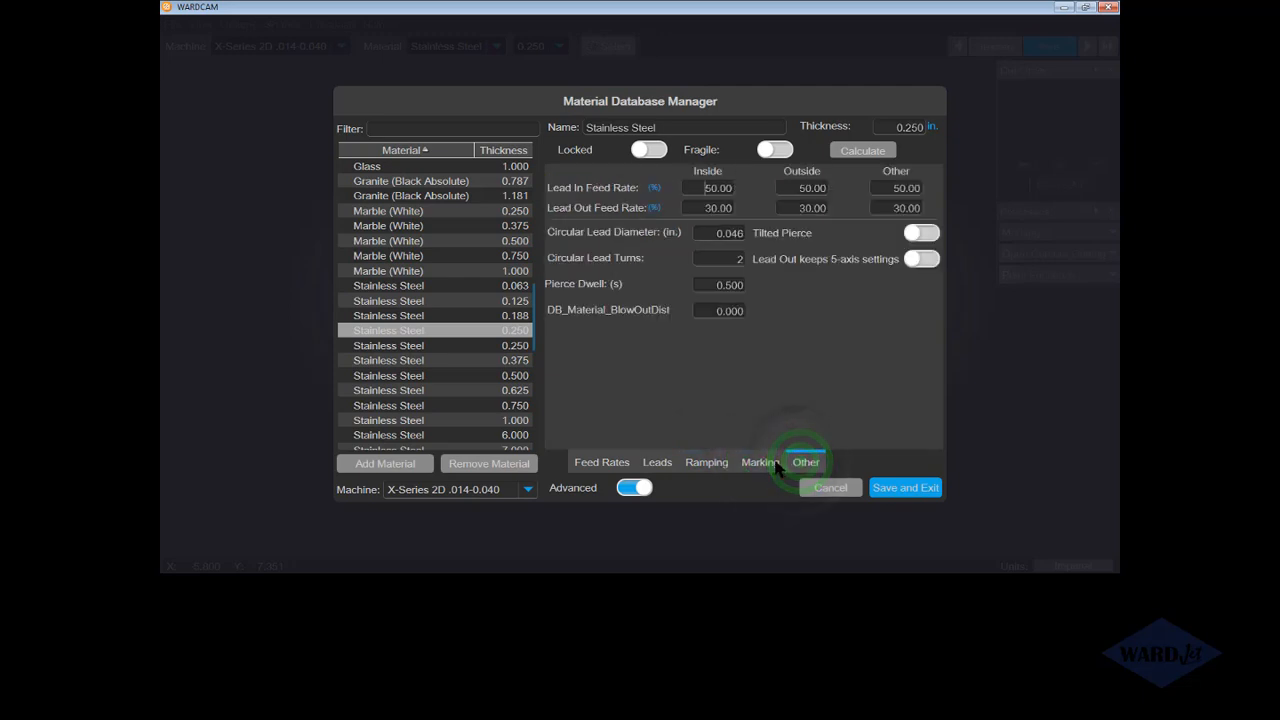
left_click(601, 462)
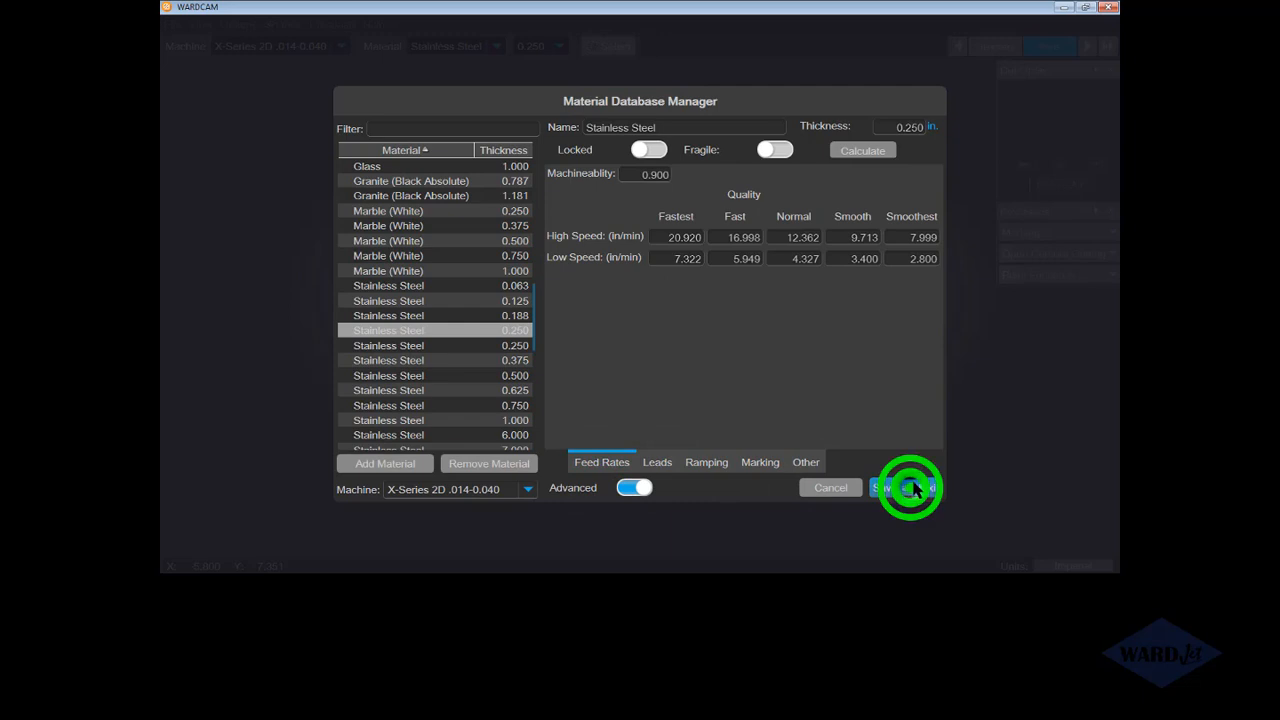
- Save and close the material database, then choose 0.313 Stainless Steel thickness
left_click(905, 487)
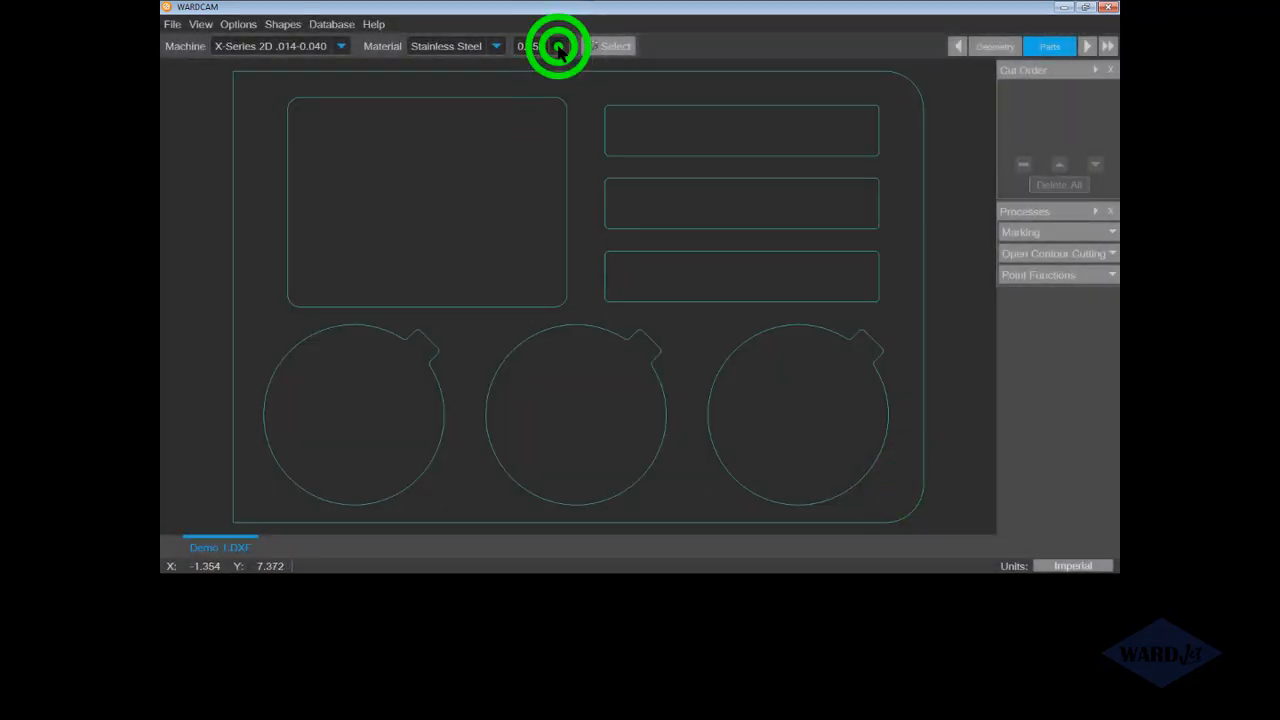
left_click(558, 46)
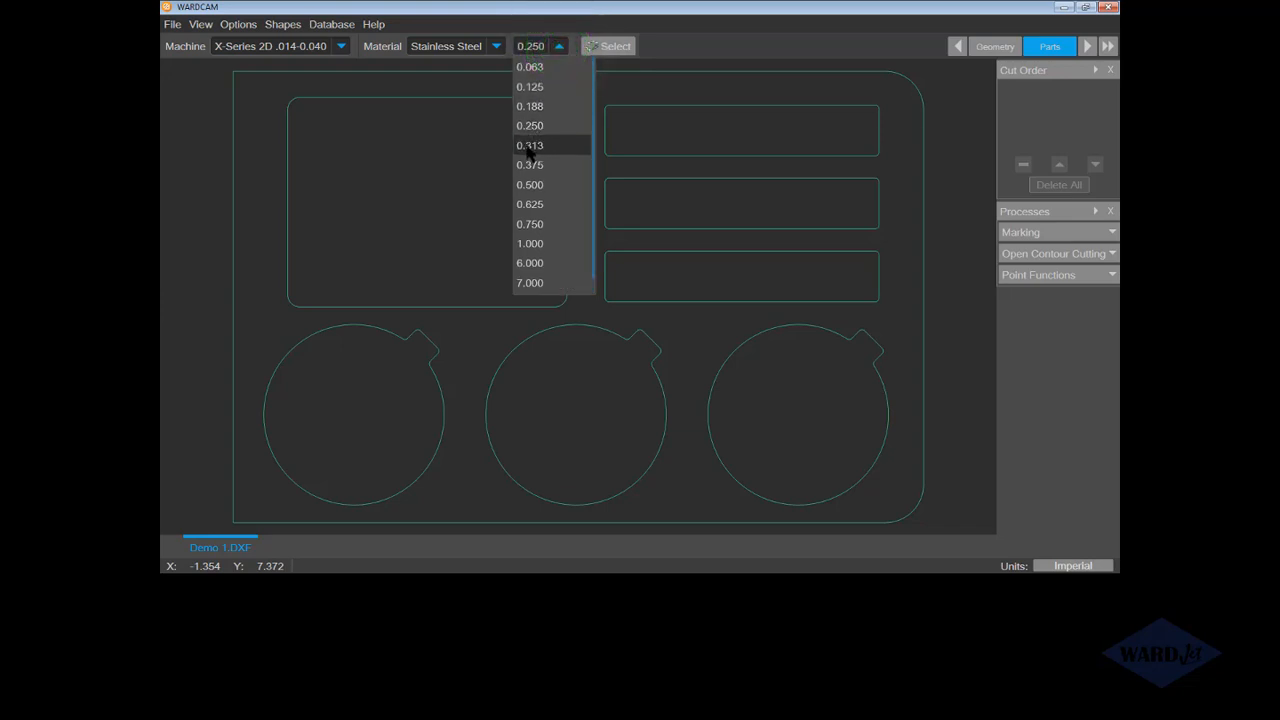
left_click(530, 145)
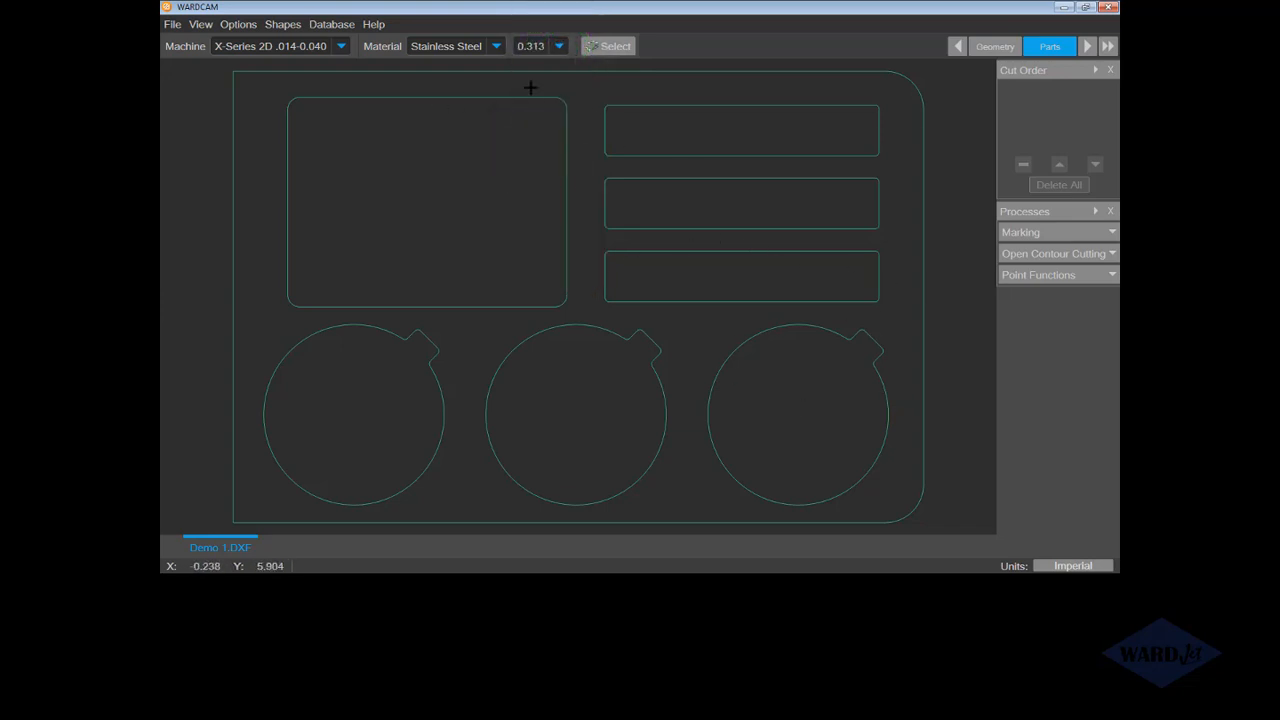
mouse_move(820, 157)
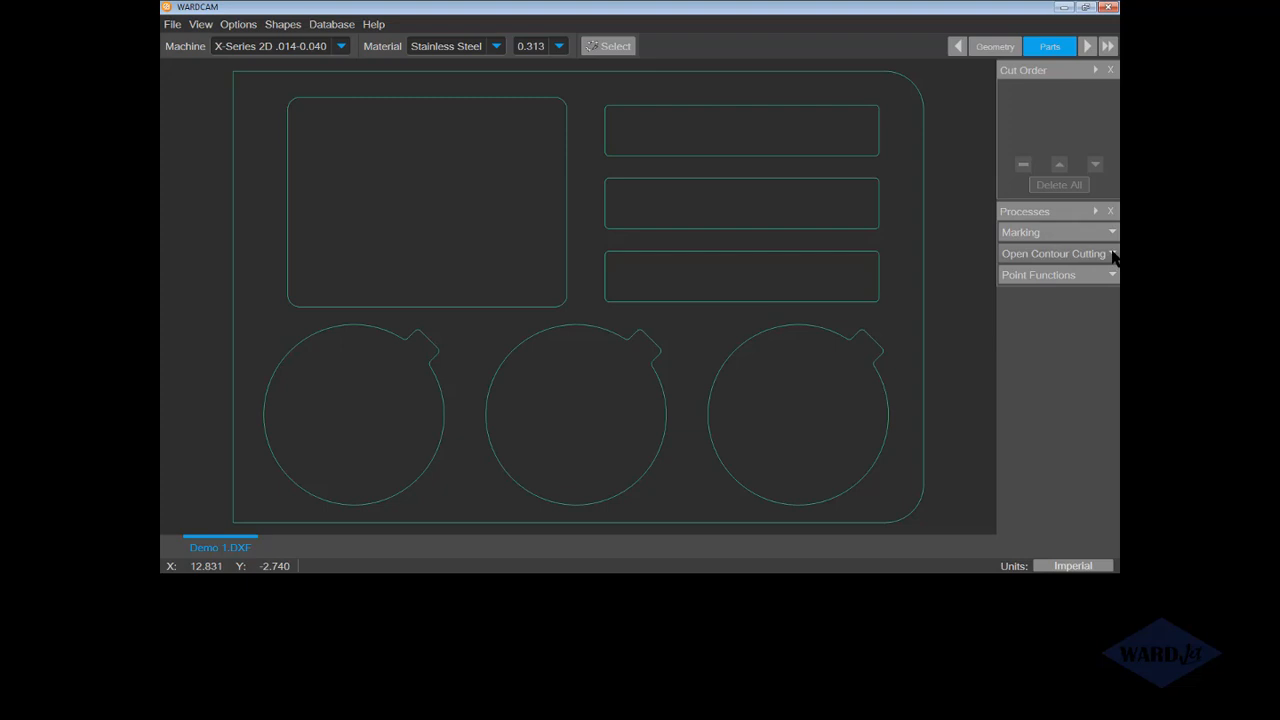
- Draw a vertical line between the first two circles and assign it Open Contour cutting
left_click(994, 46)
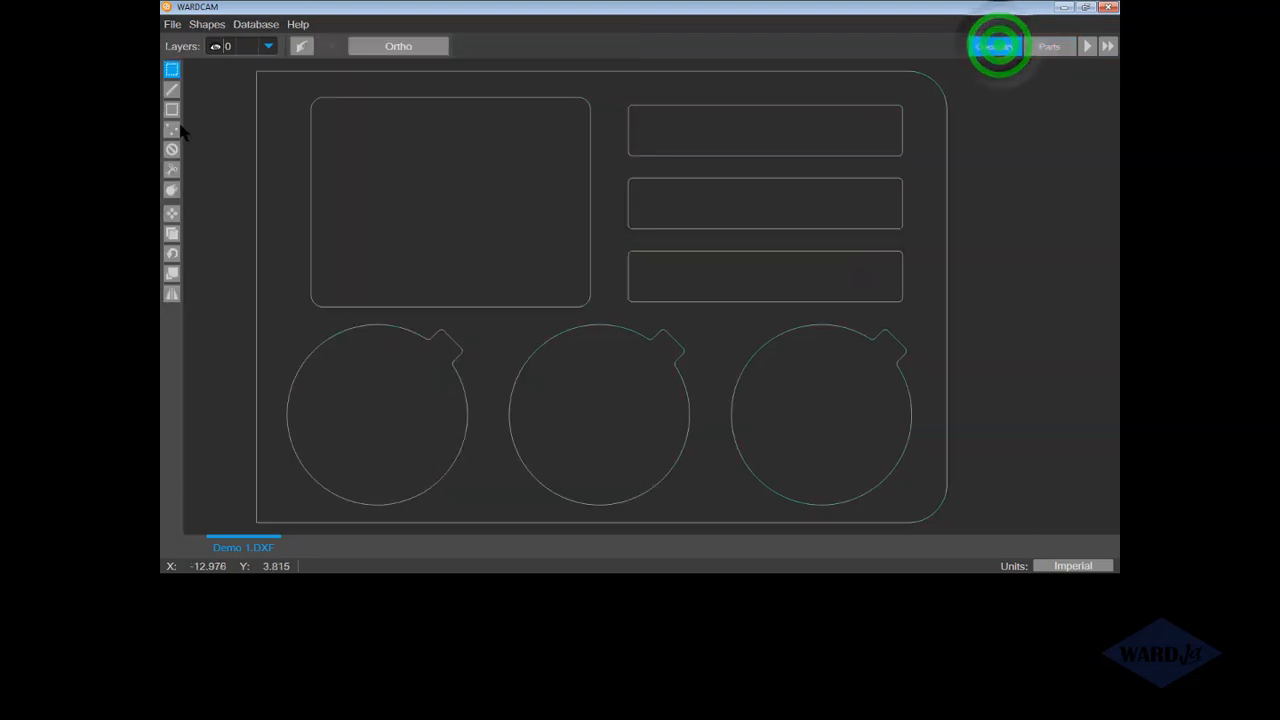
left_click(171, 89)
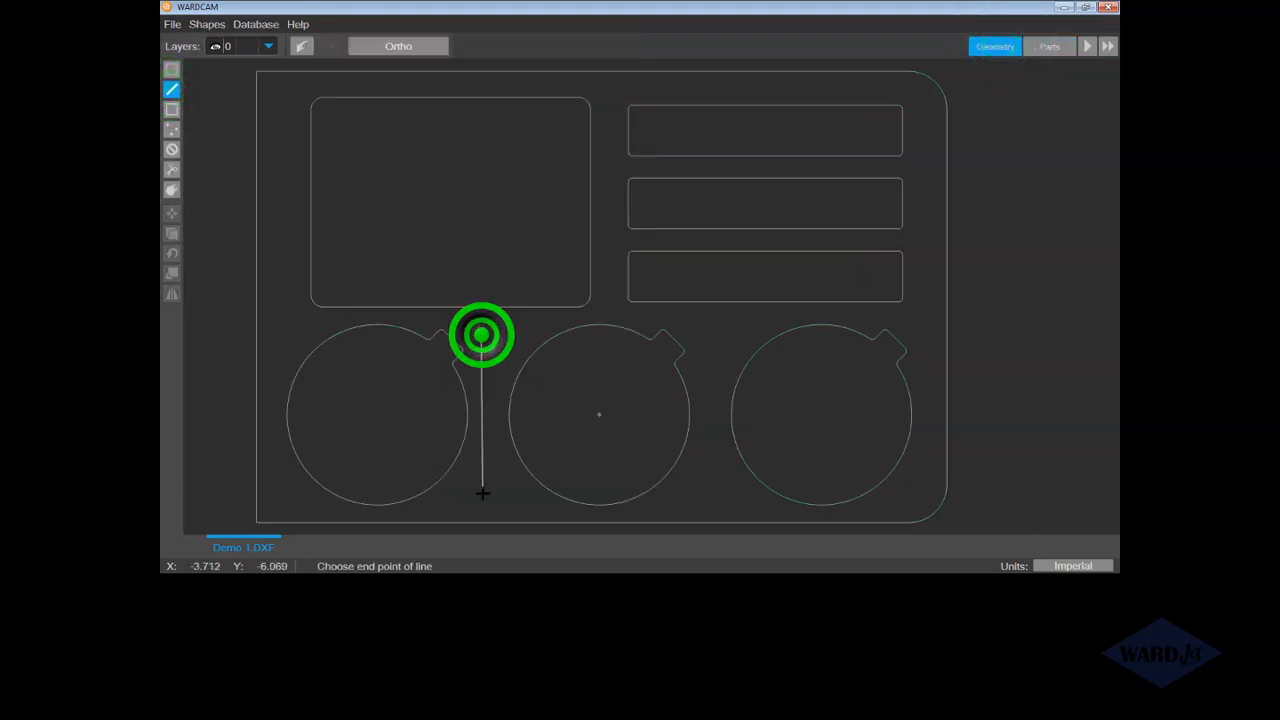
left_click(483, 493)
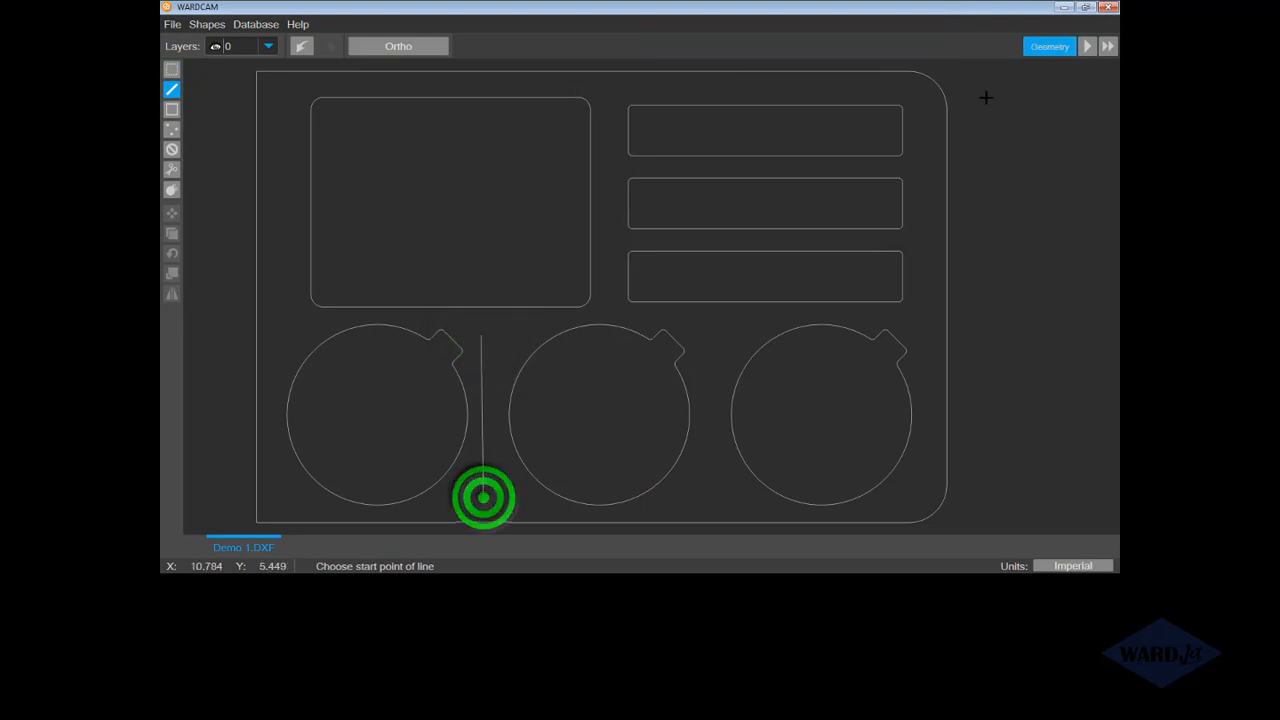
left_click(1049, 46)
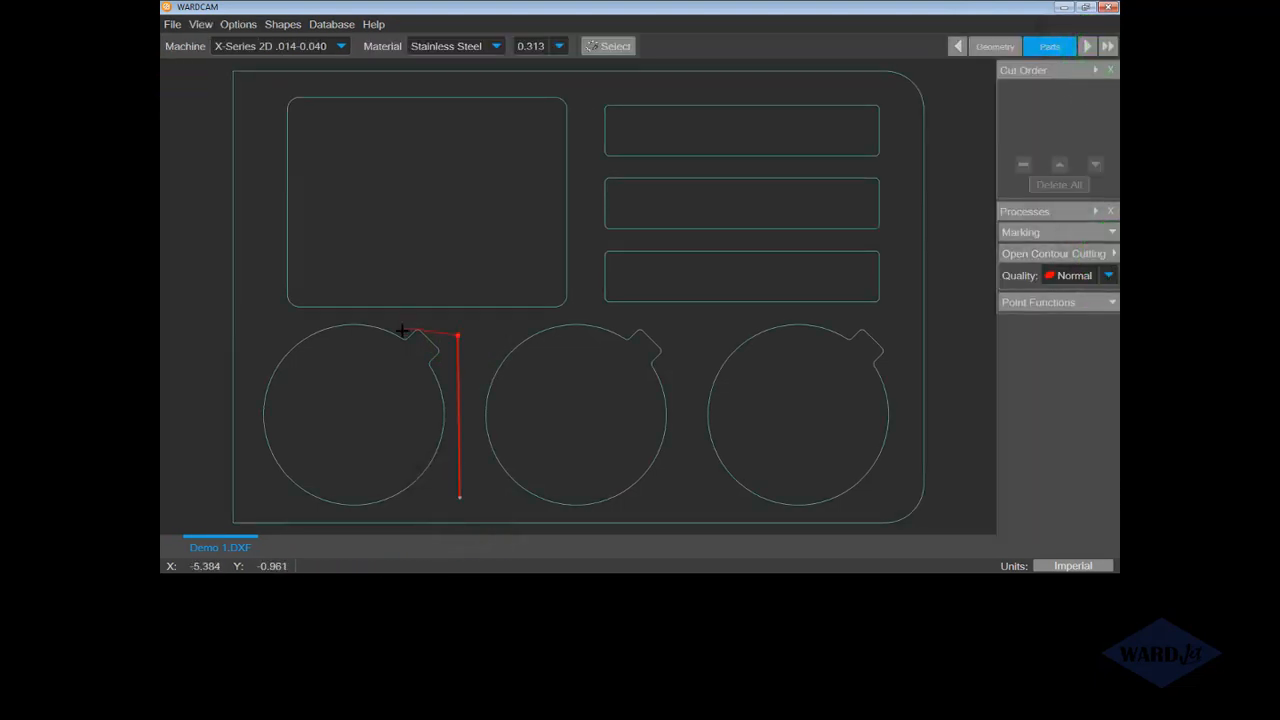
left_click(468, 330)
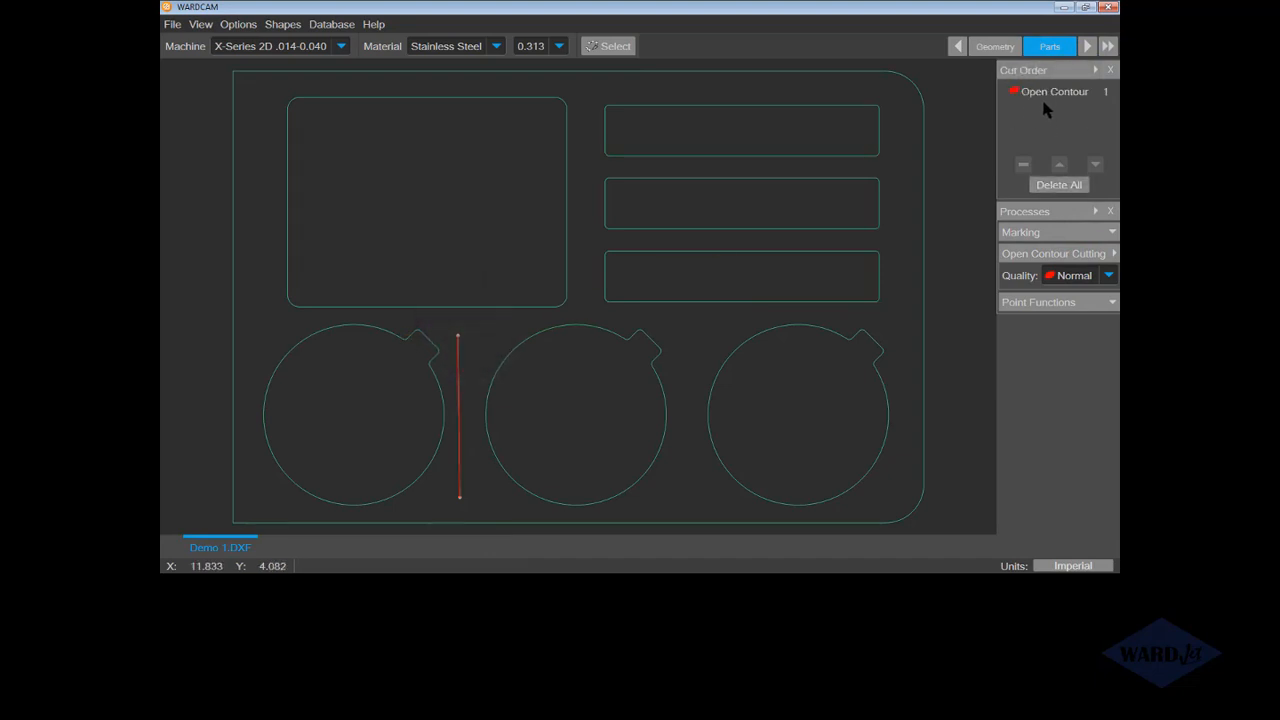
mouse_move(1089, 46)
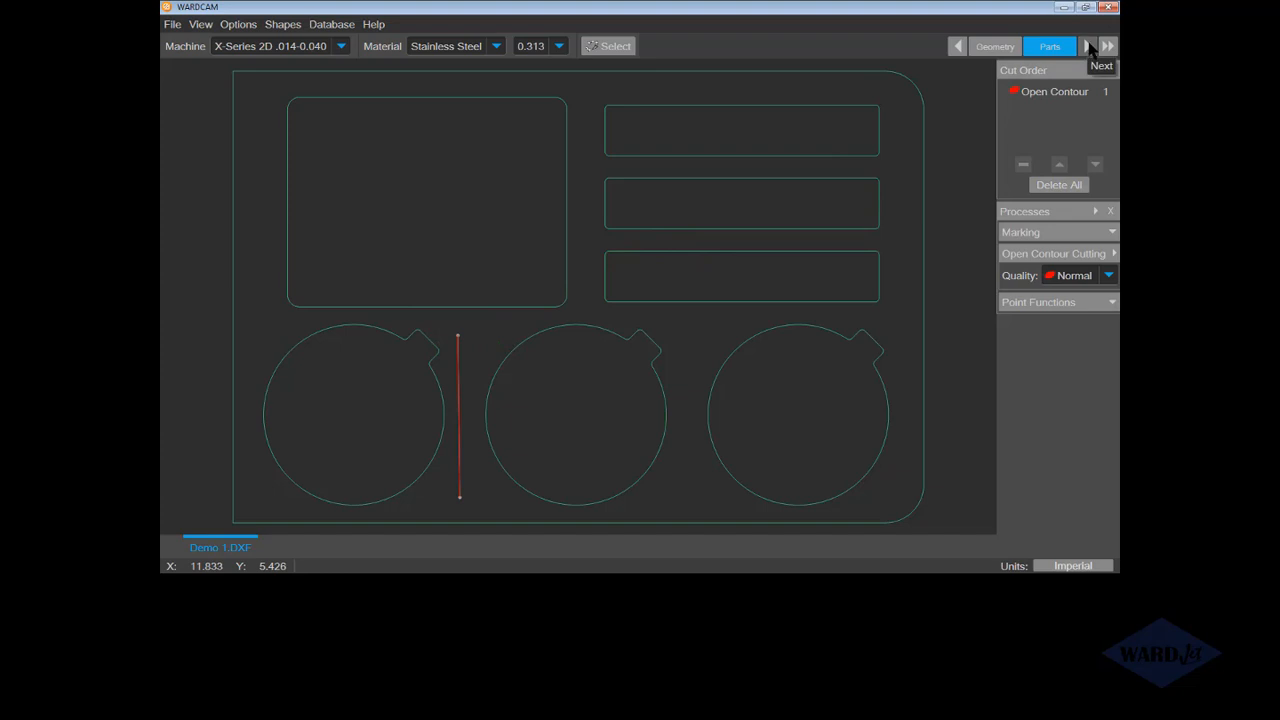
- Enter the Tool Path stage, auto-generate leads for all contours, and inspect the cuts
left_click(1090, 46)
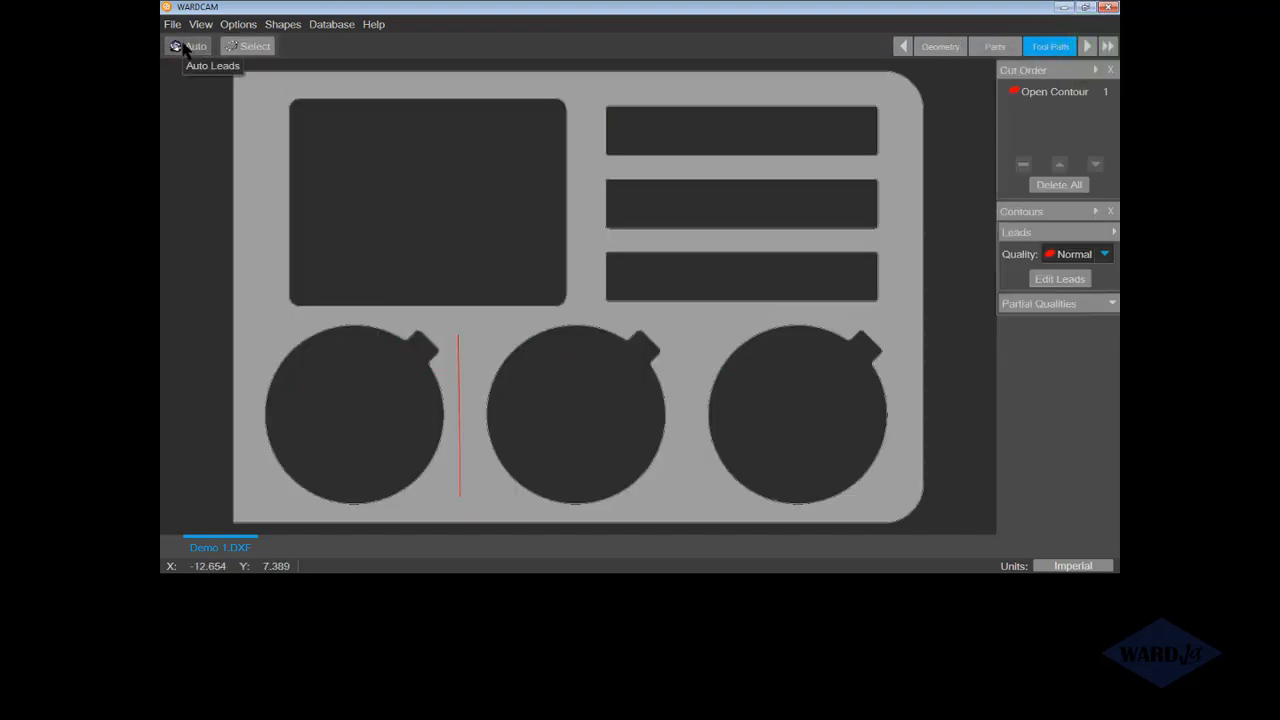
left_click(189, 46)
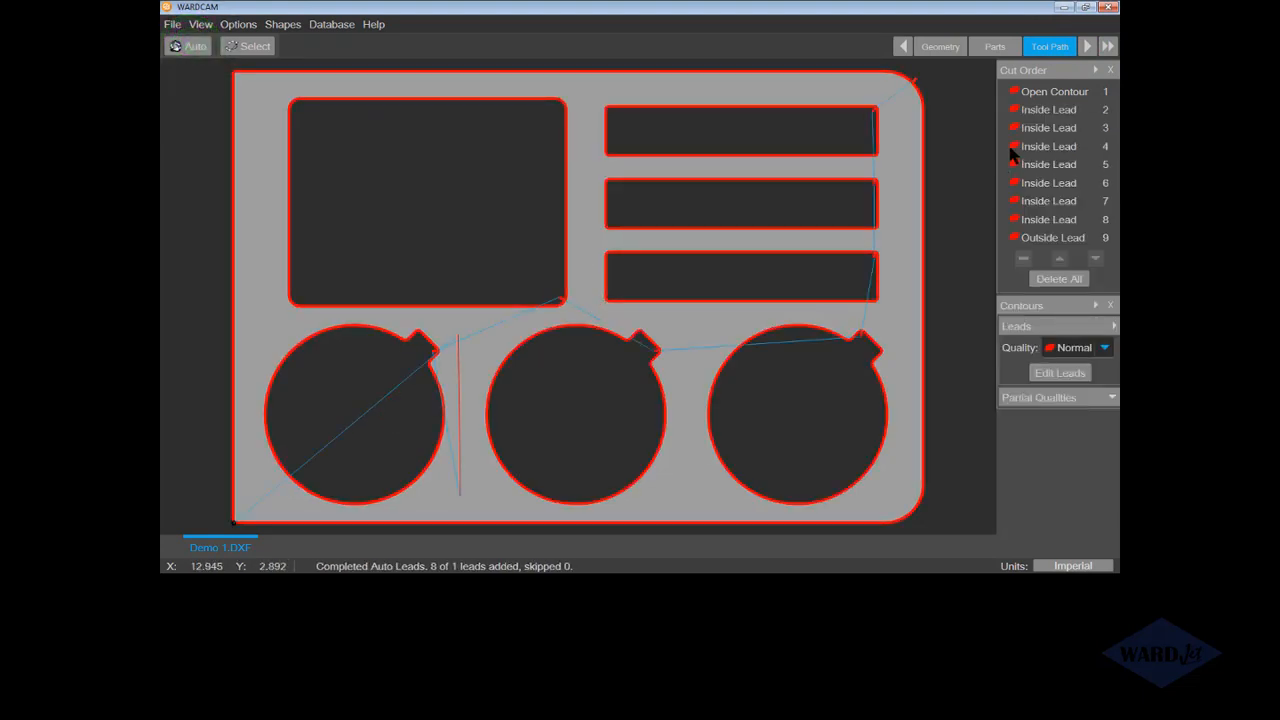
left_click(1053, 91)
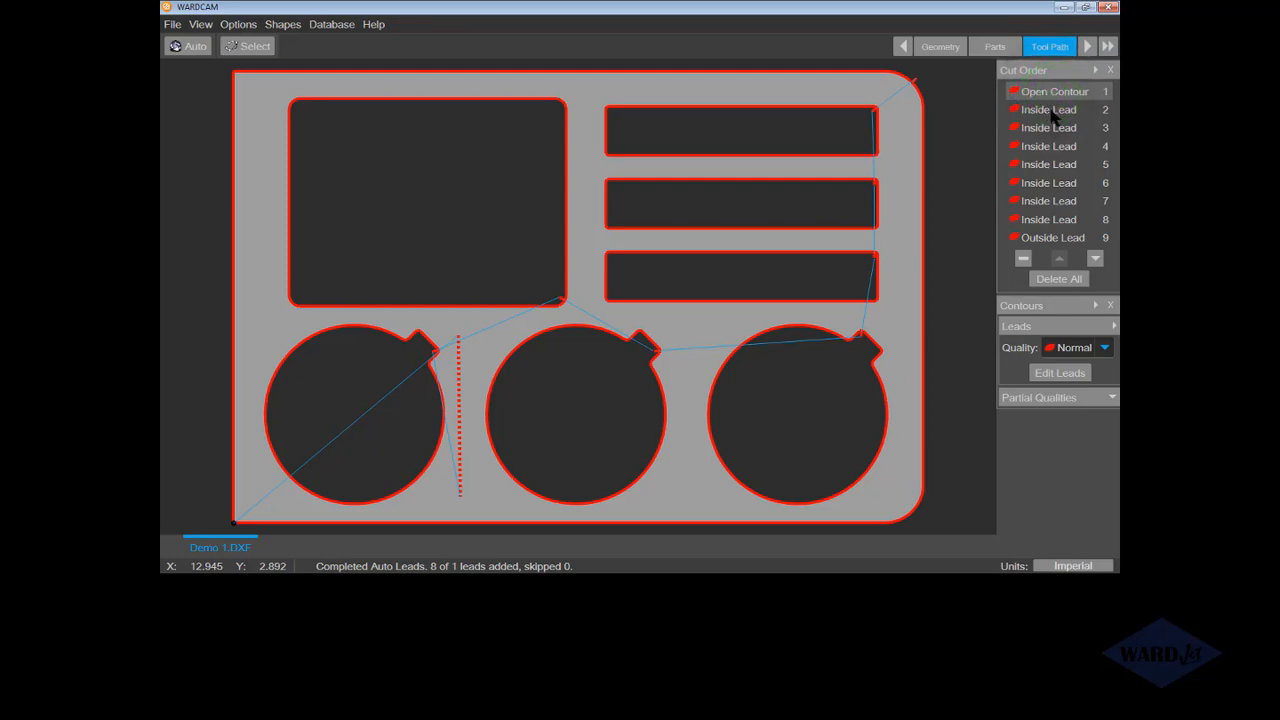
left_click(1048, 109)
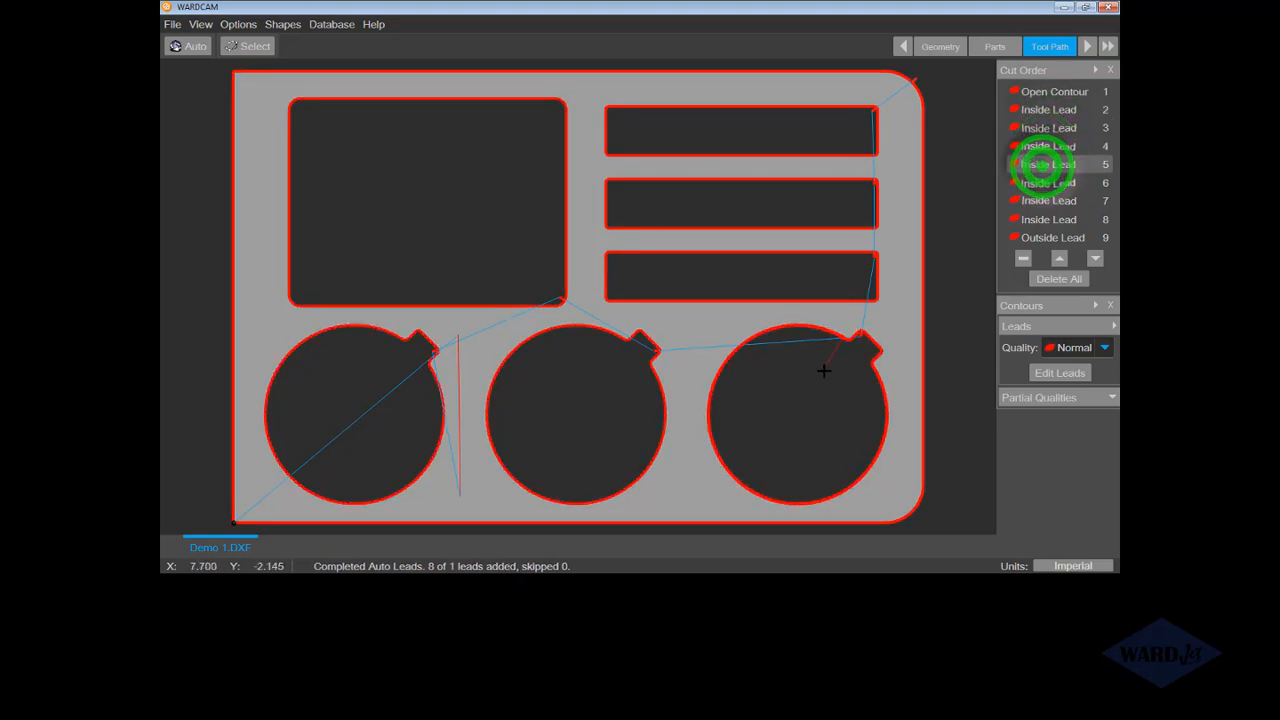
left_click(1048, 182)
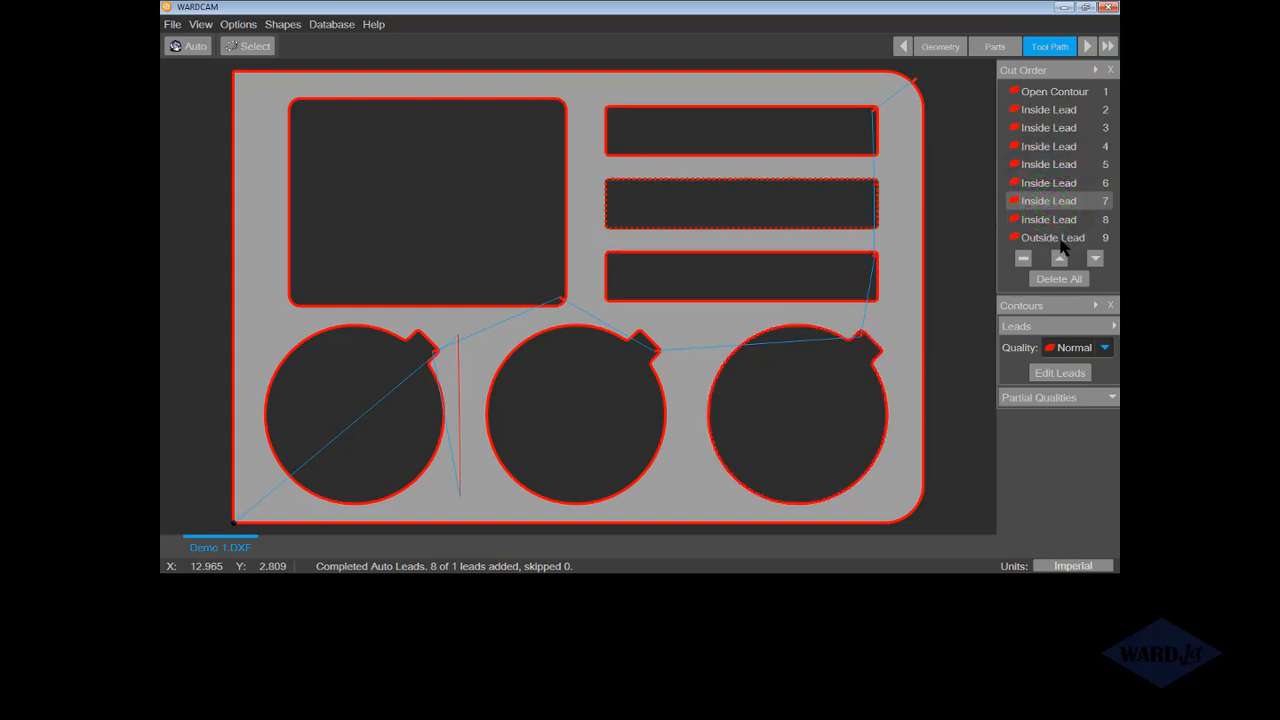
mouse_move(1078, 263)
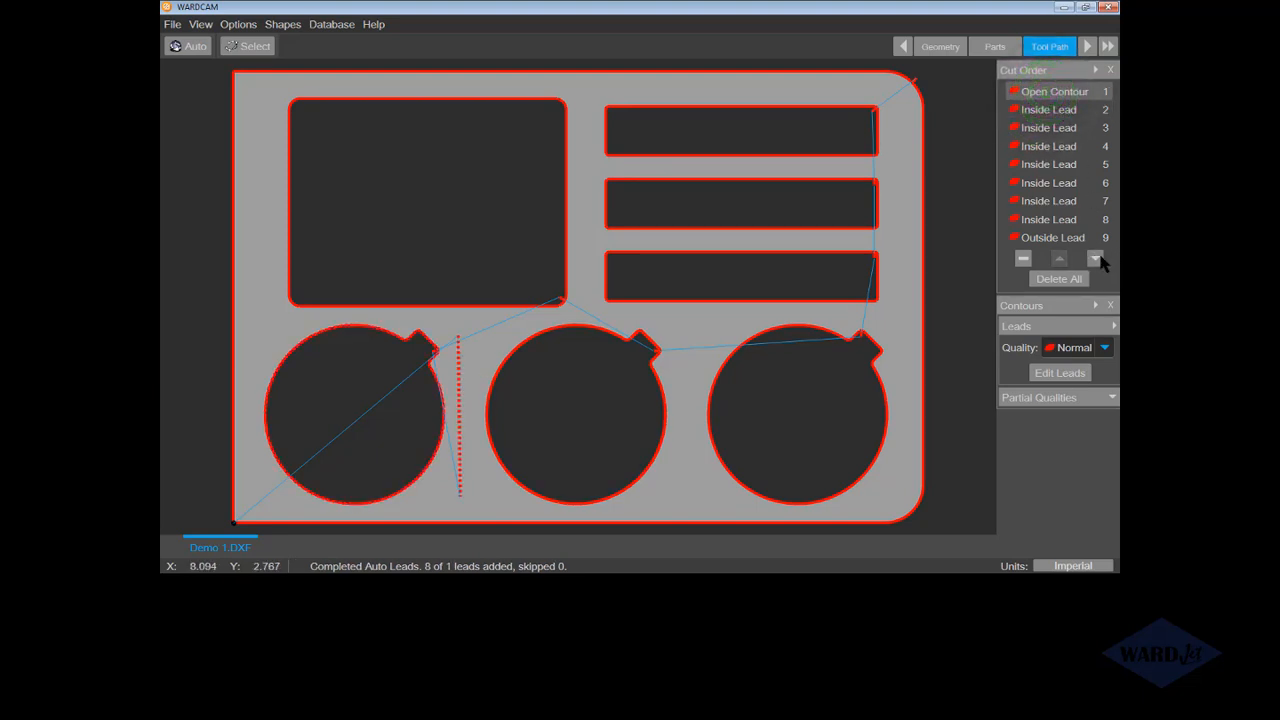
- Move the open contour cut down to second place and adjust its quality setting
left_click(1094, 258)
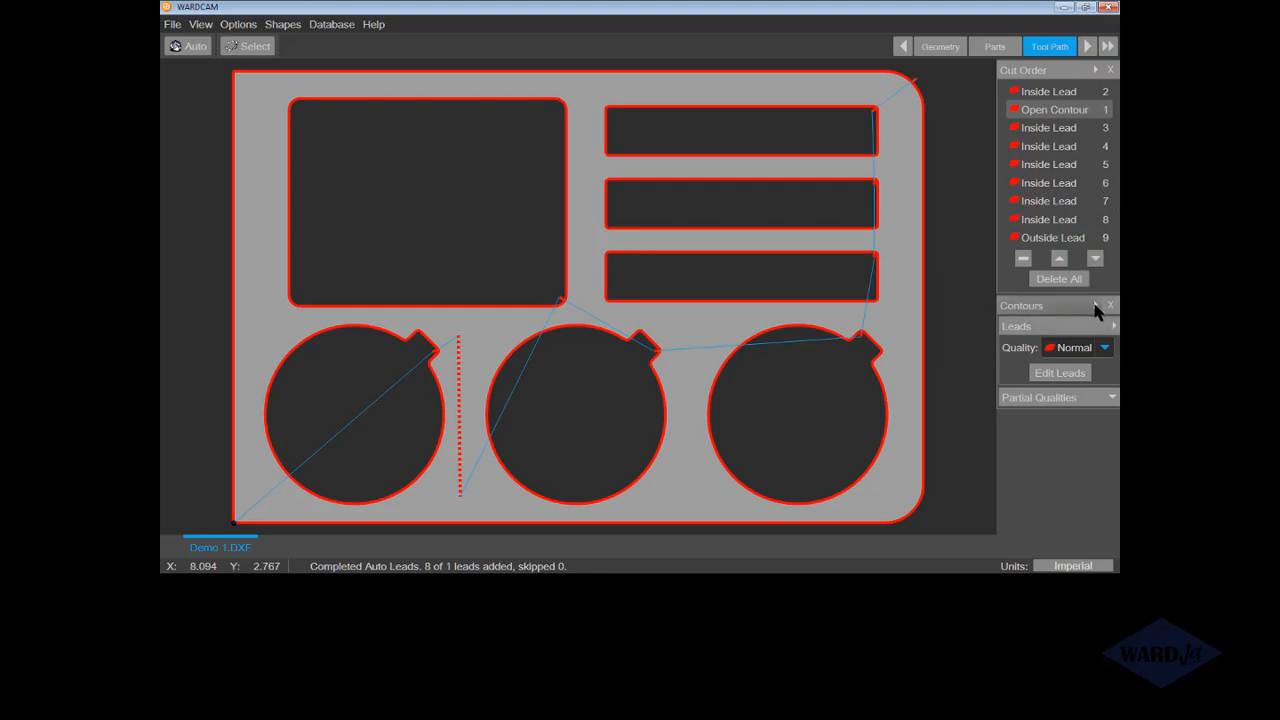
left_click(1110, 305)
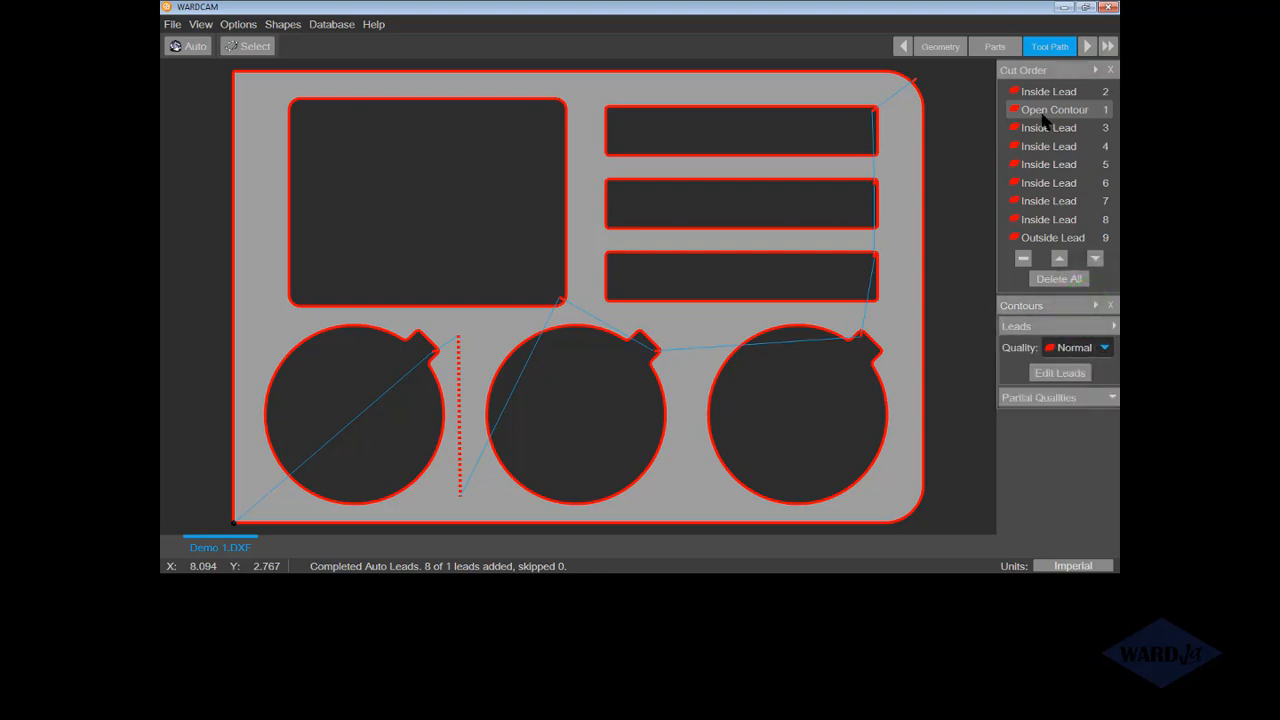
left_click(1104, 347)
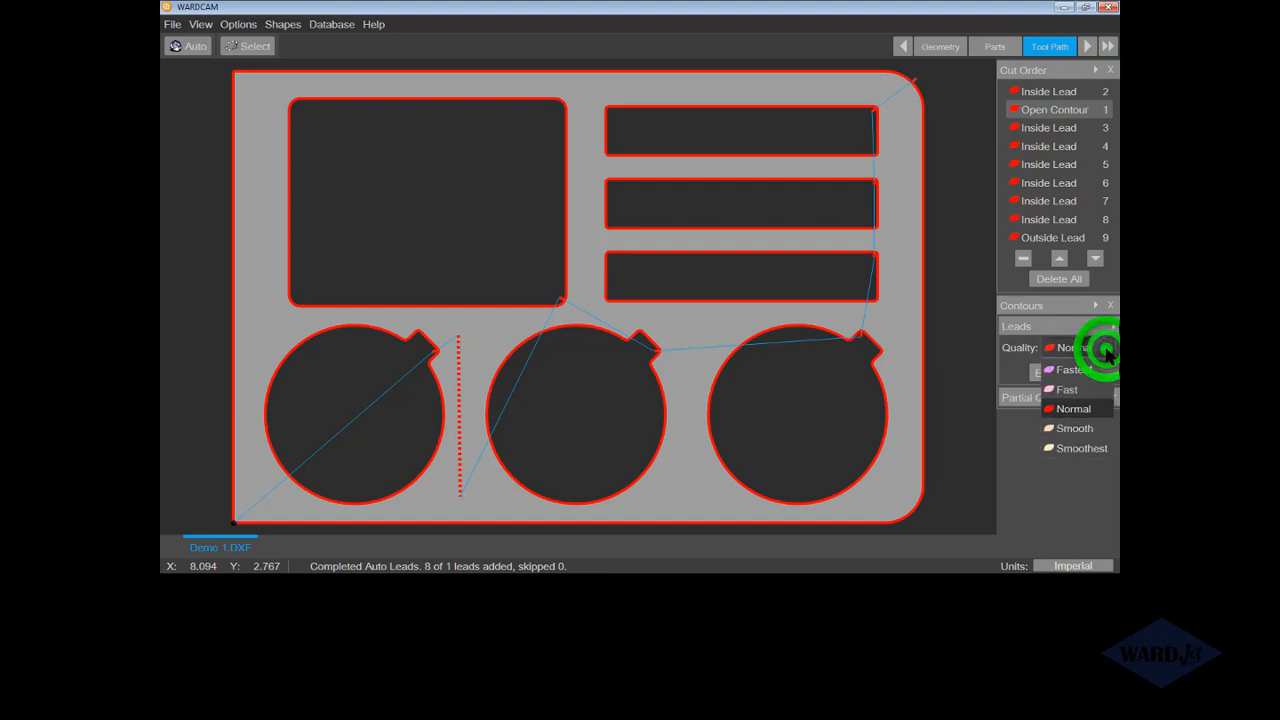
left_click(1074, 428)
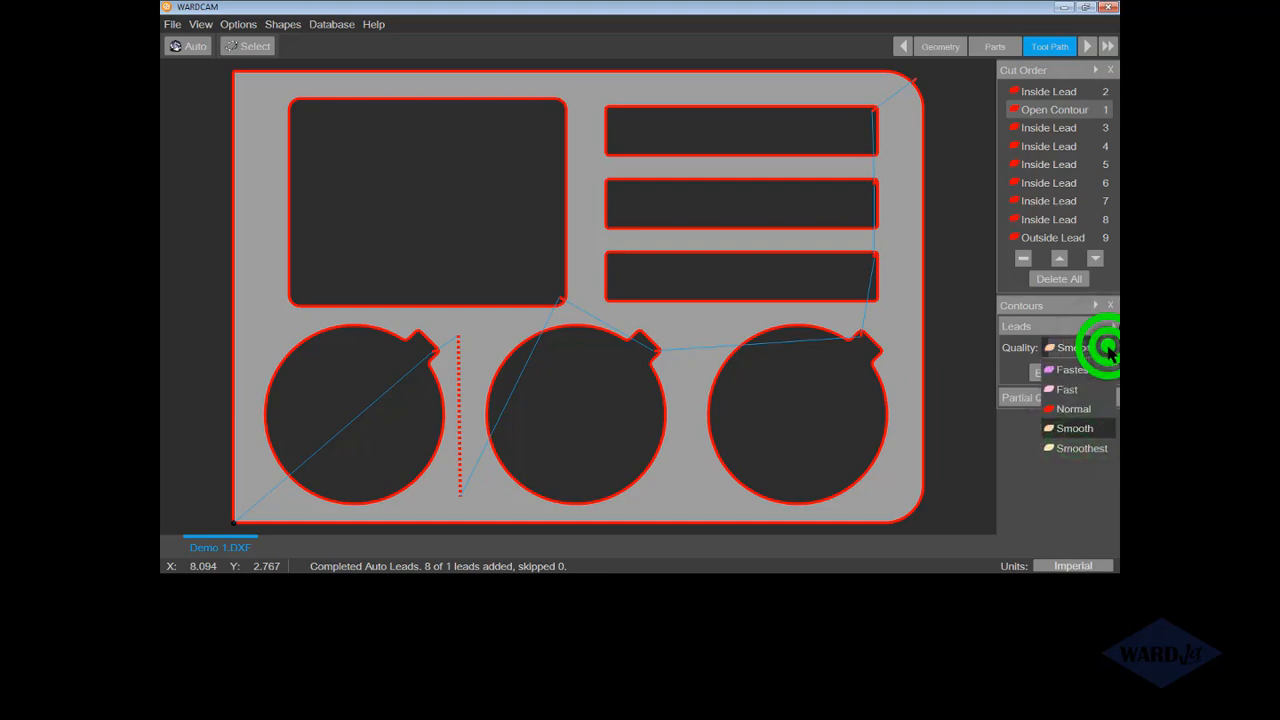
left_click(1073, 428)
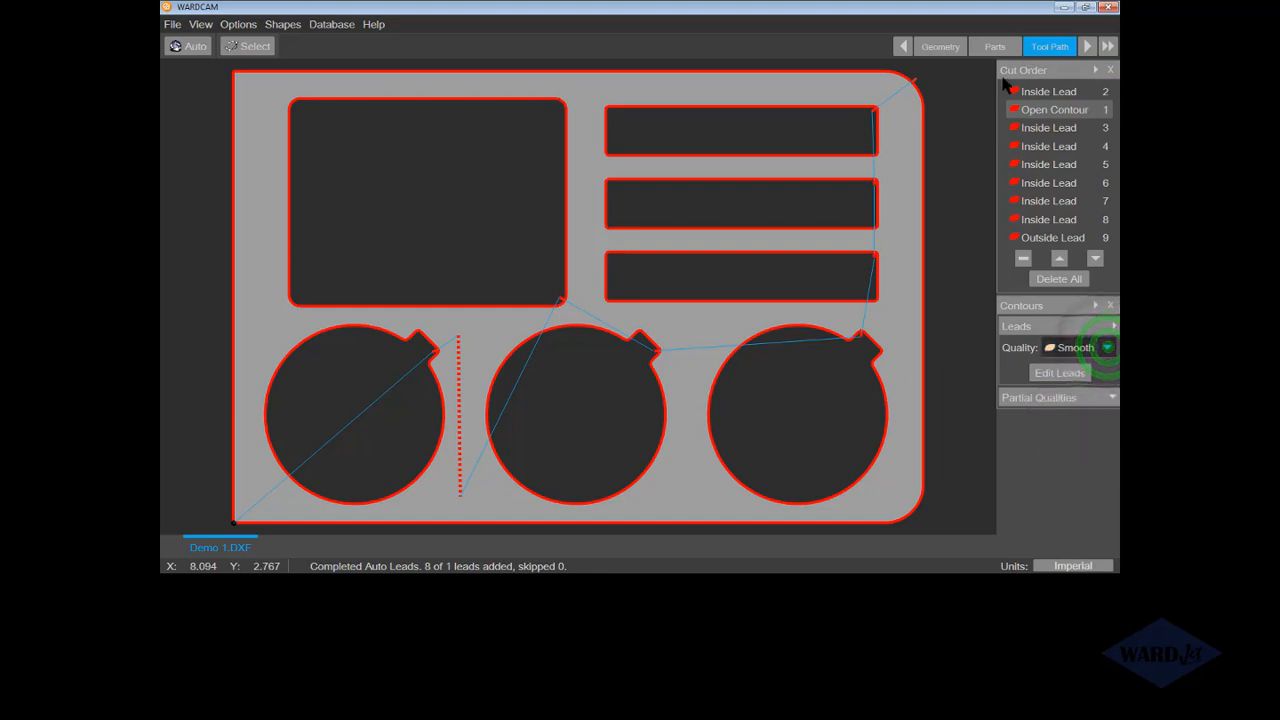
- Set the first circle's inside cut and all remaining inside cuts to Smoothest
left_click(1105, 347)
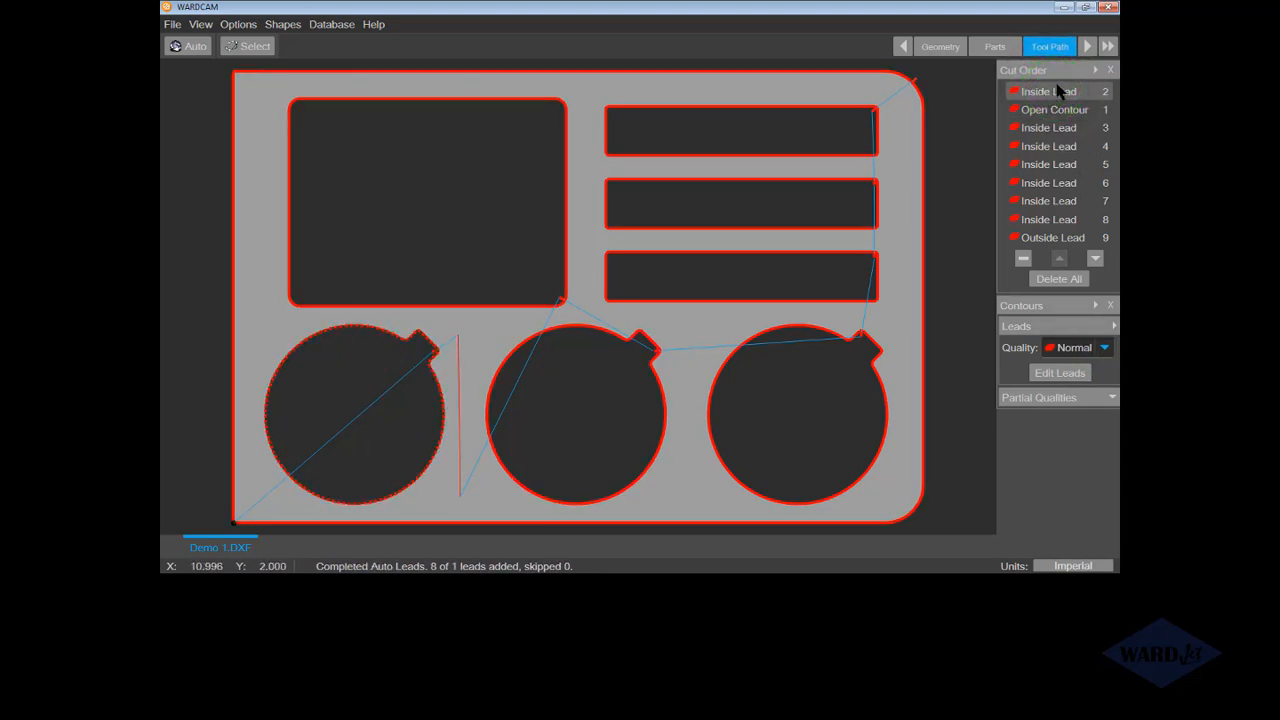
left_click(1104, 347)
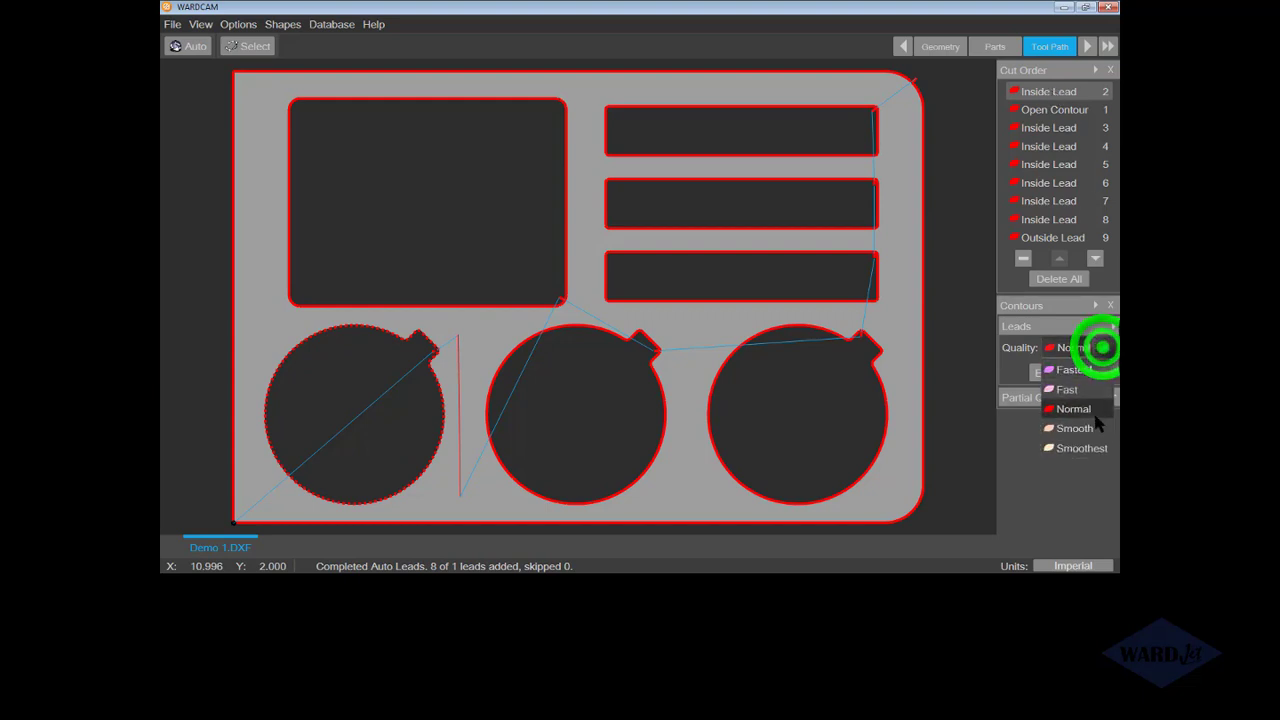
left_click(1081, 448)
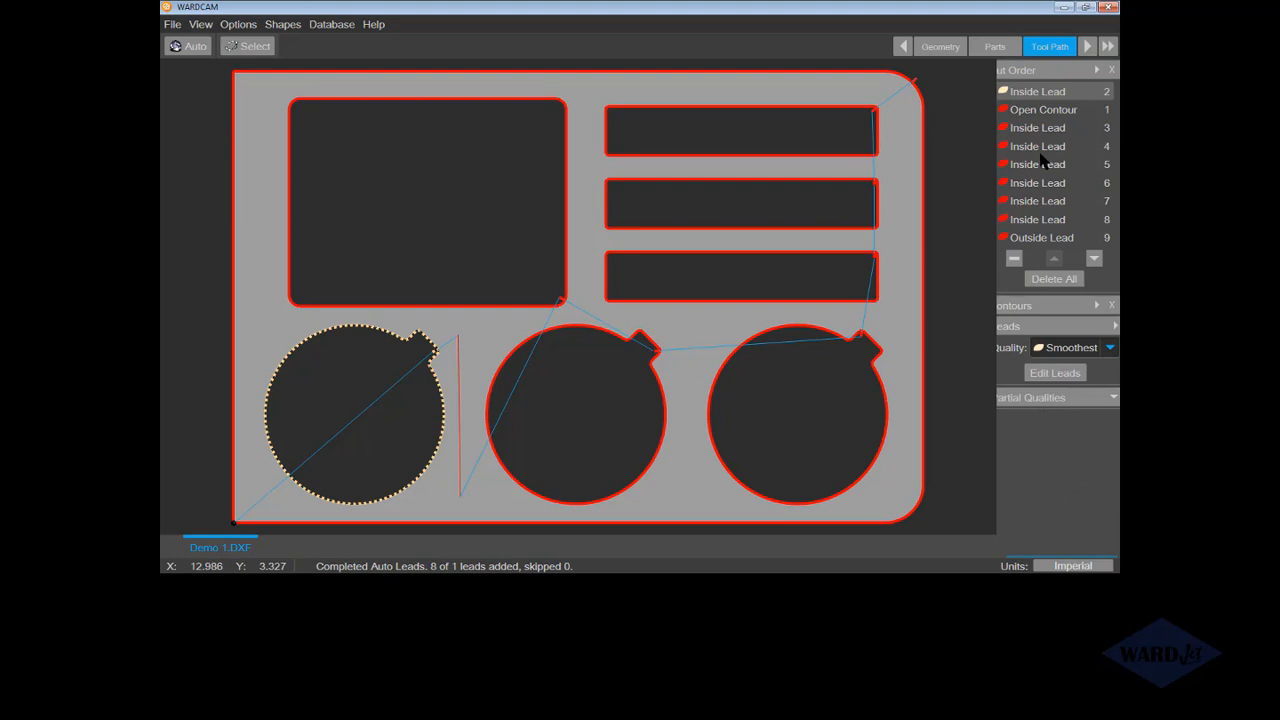
left_click(1040, 127)
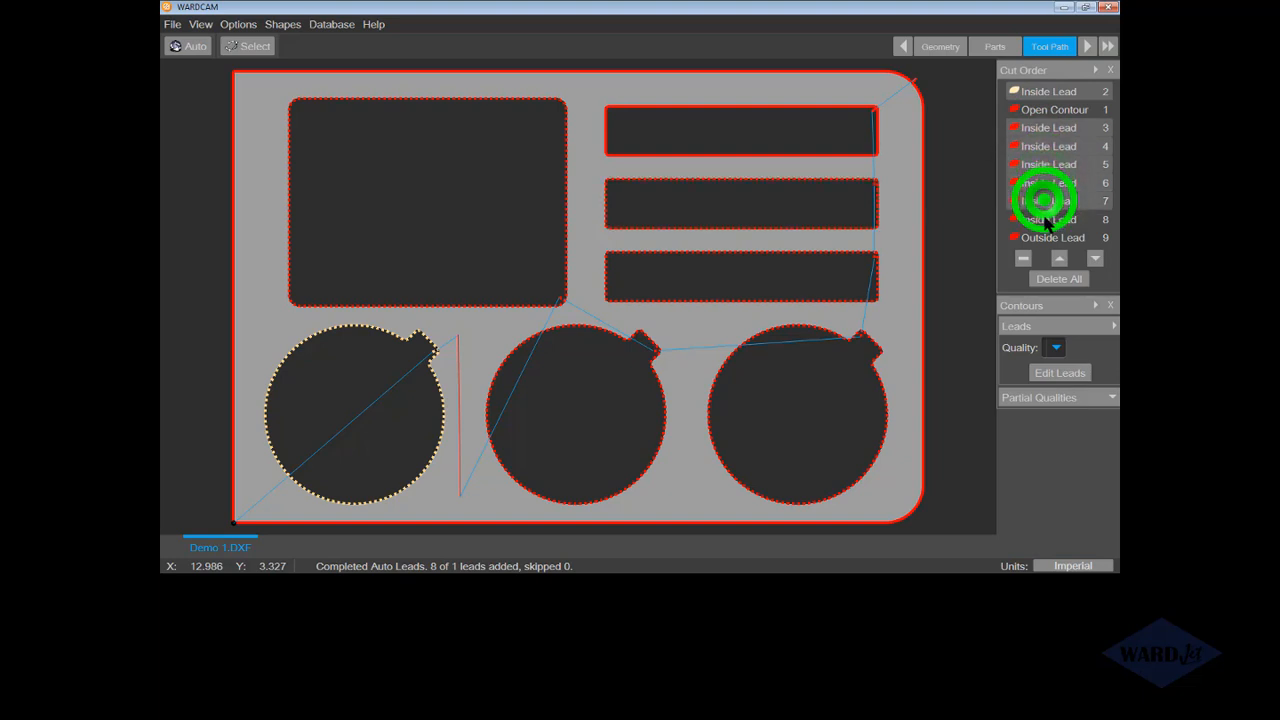
left_click(1054, 347)
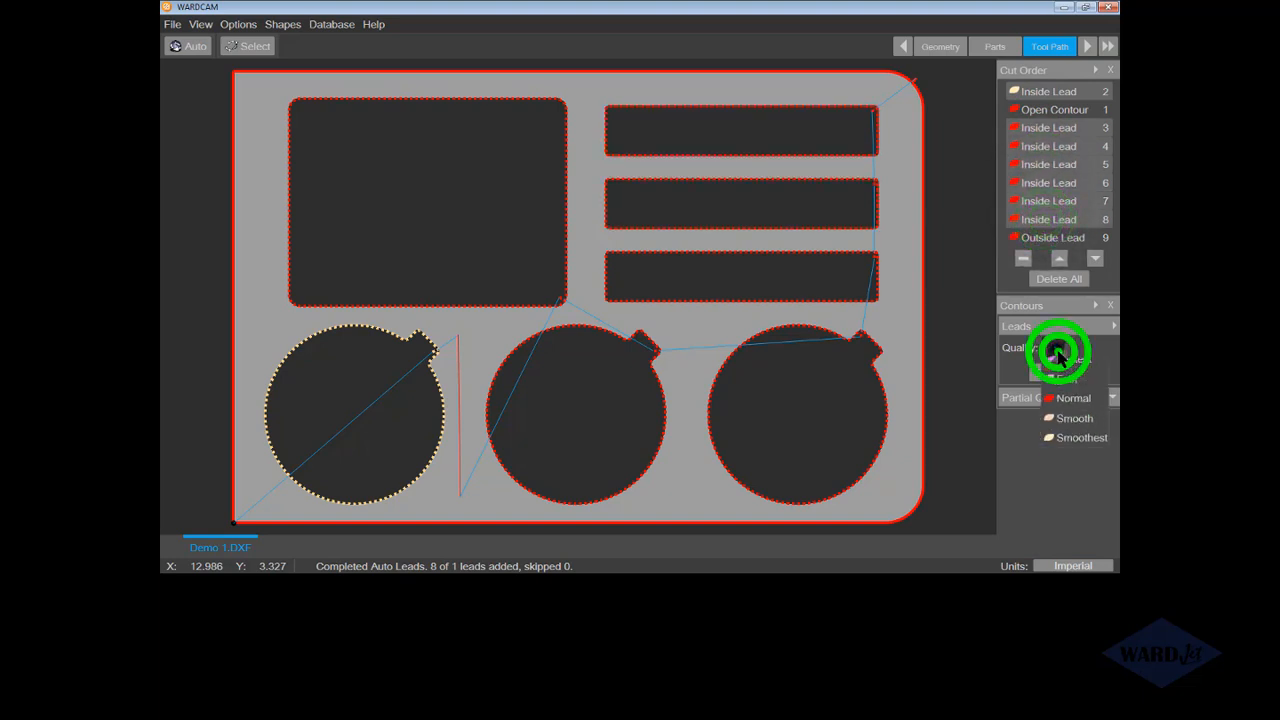
left_click(1054, 347)
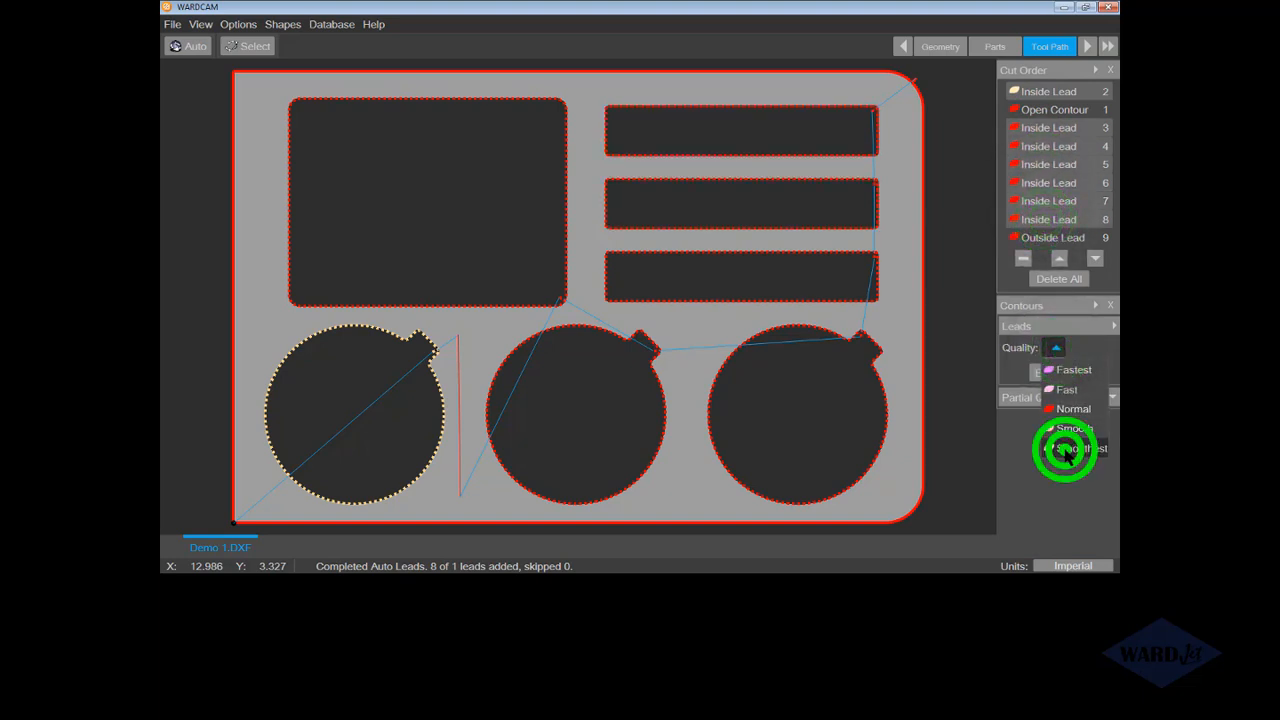
left_click(1077, 448)
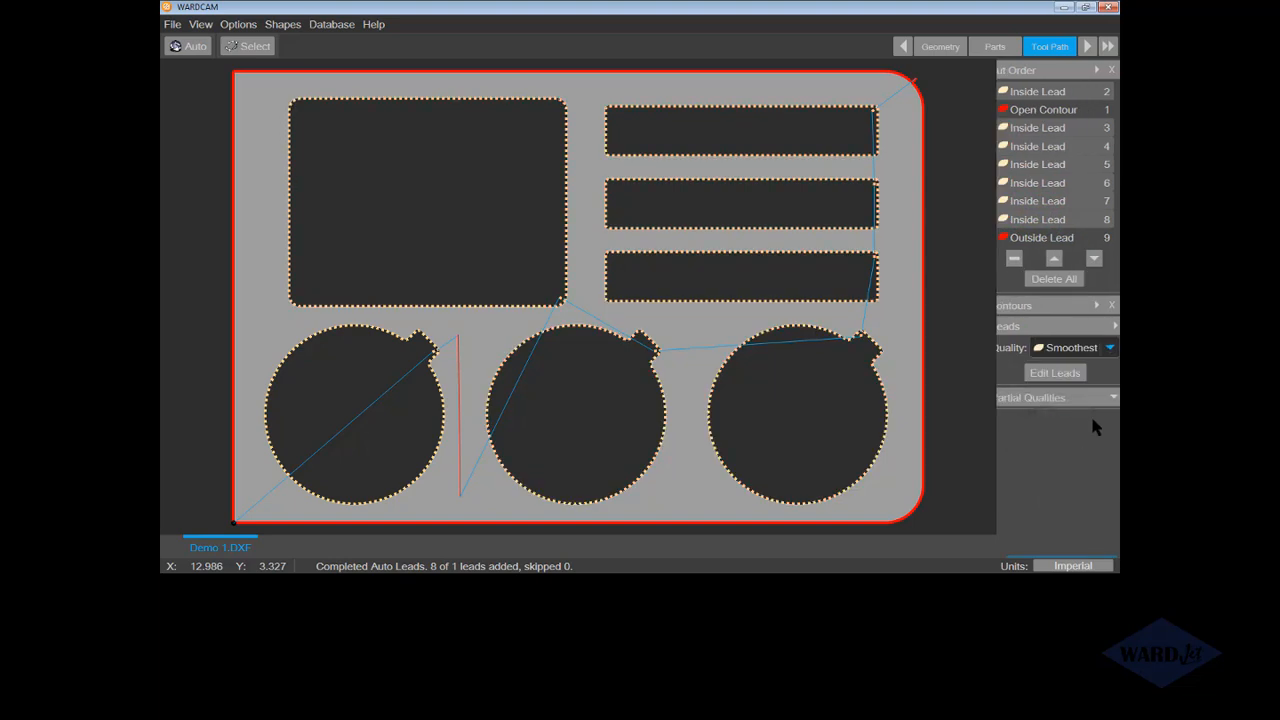
mouse_move(1115, 405)
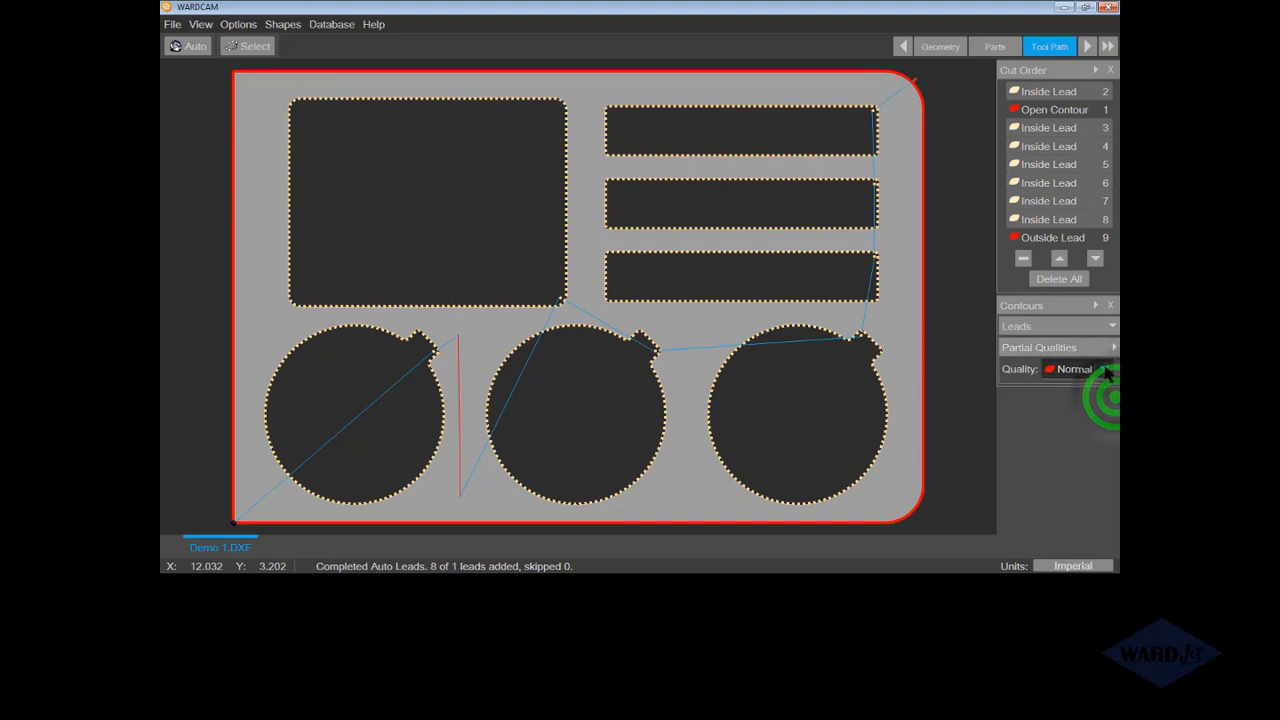
- Set the partial cut quality to Fast along the plate's top outer edge
left_click(1105, 368)
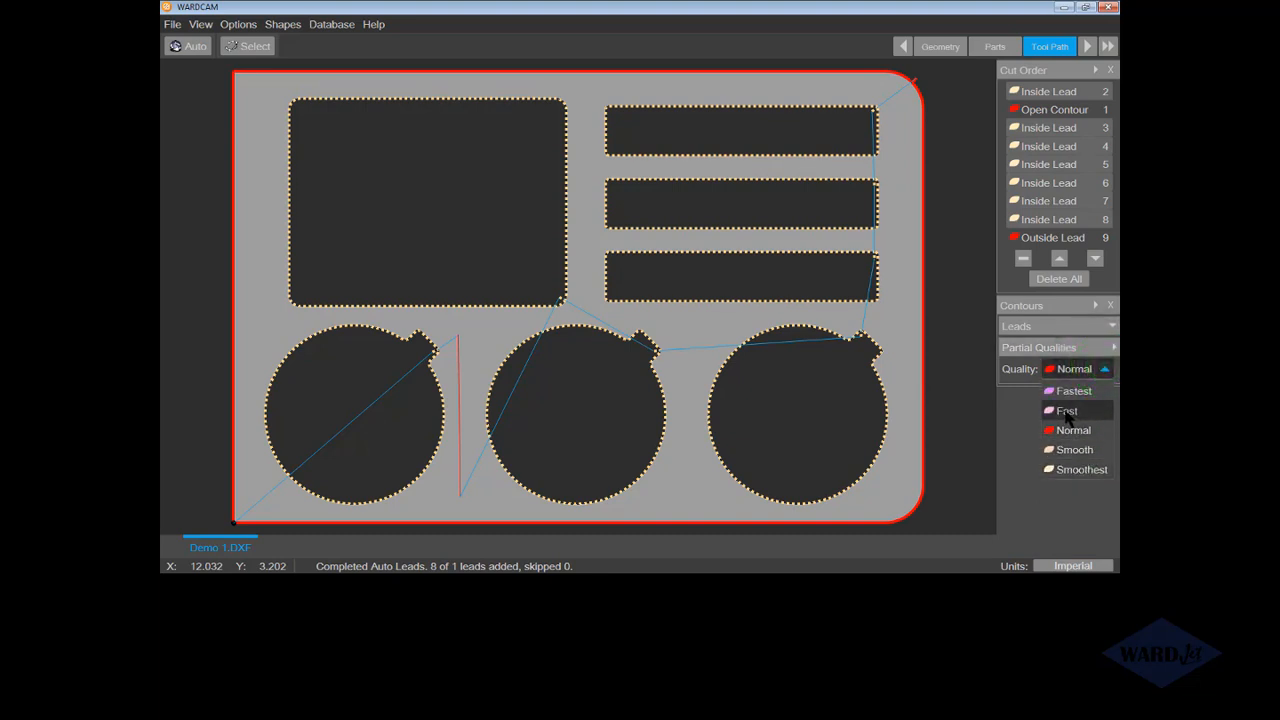
left_click(1066, 410)
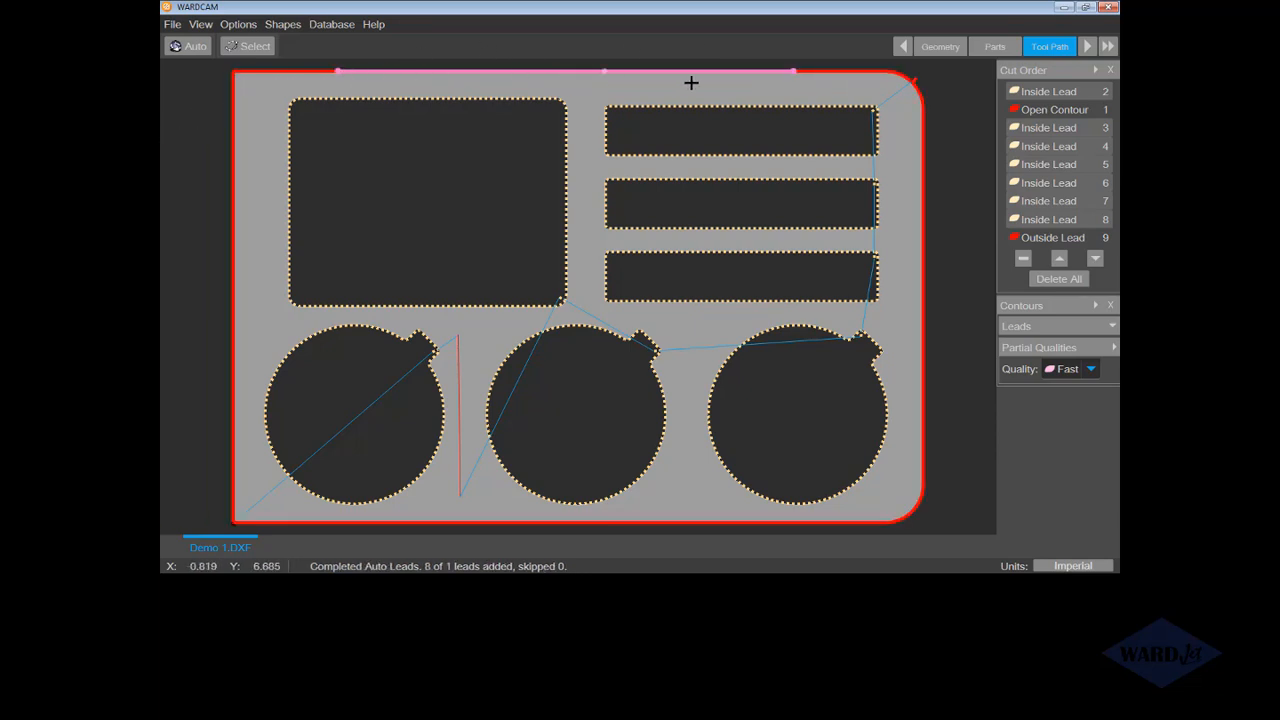
mouse_move(611, 92)
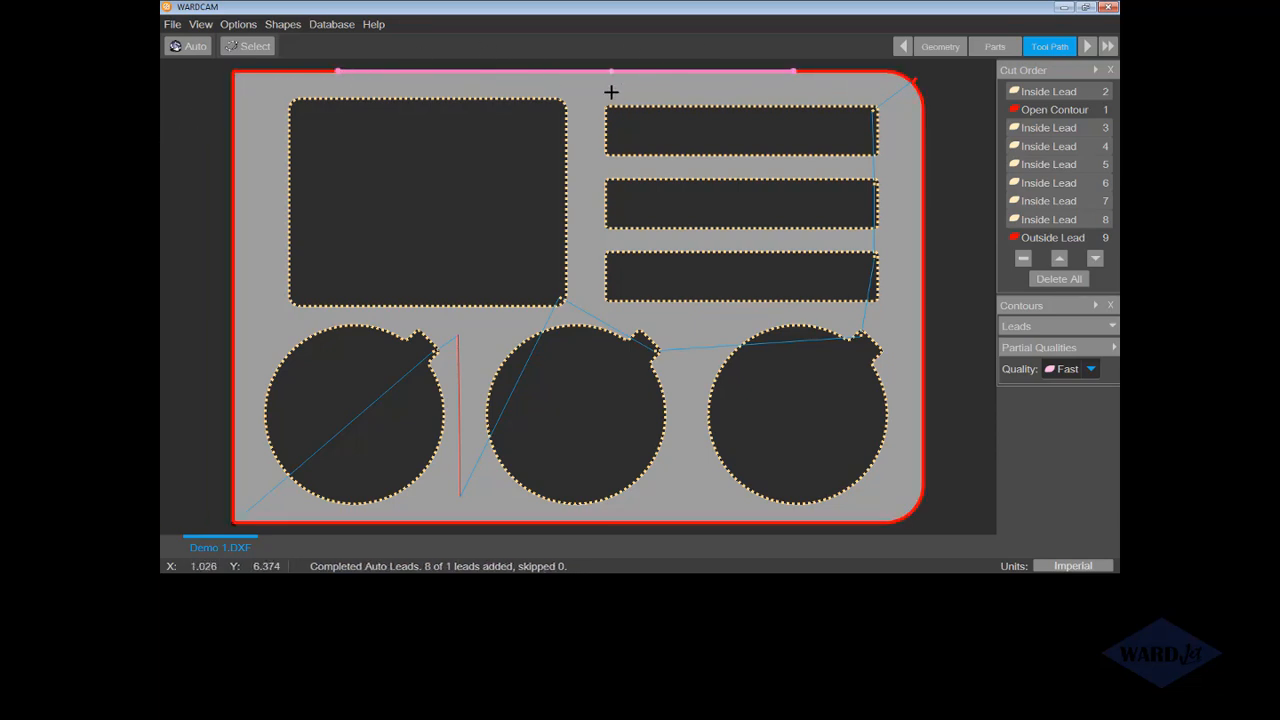
mouse_move(586, 98)
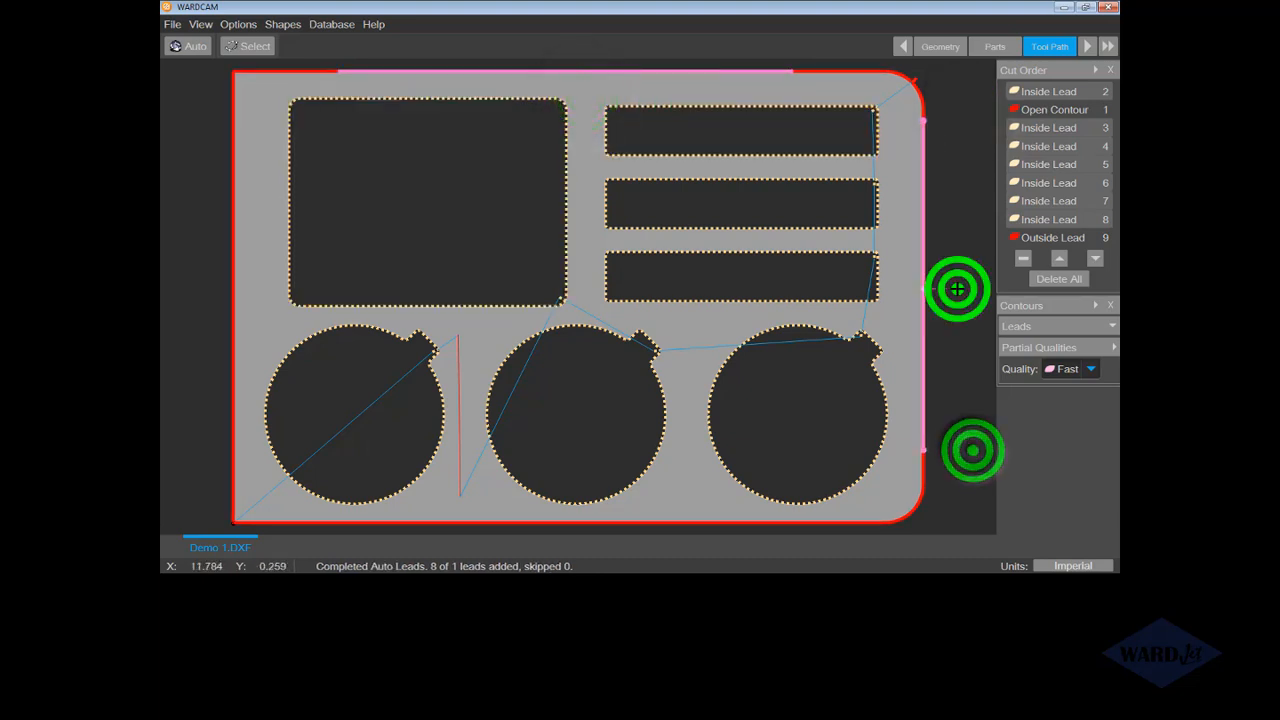
mouse_move(832, 528)
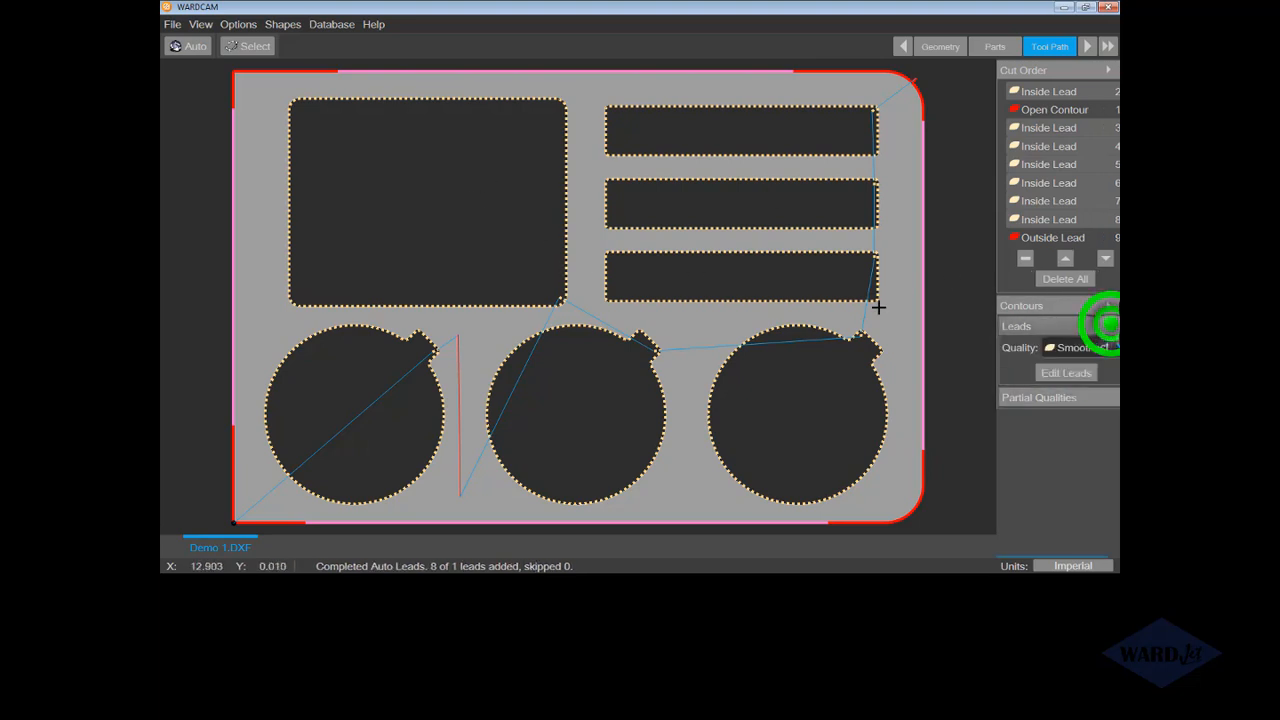
scroll("up", 3)
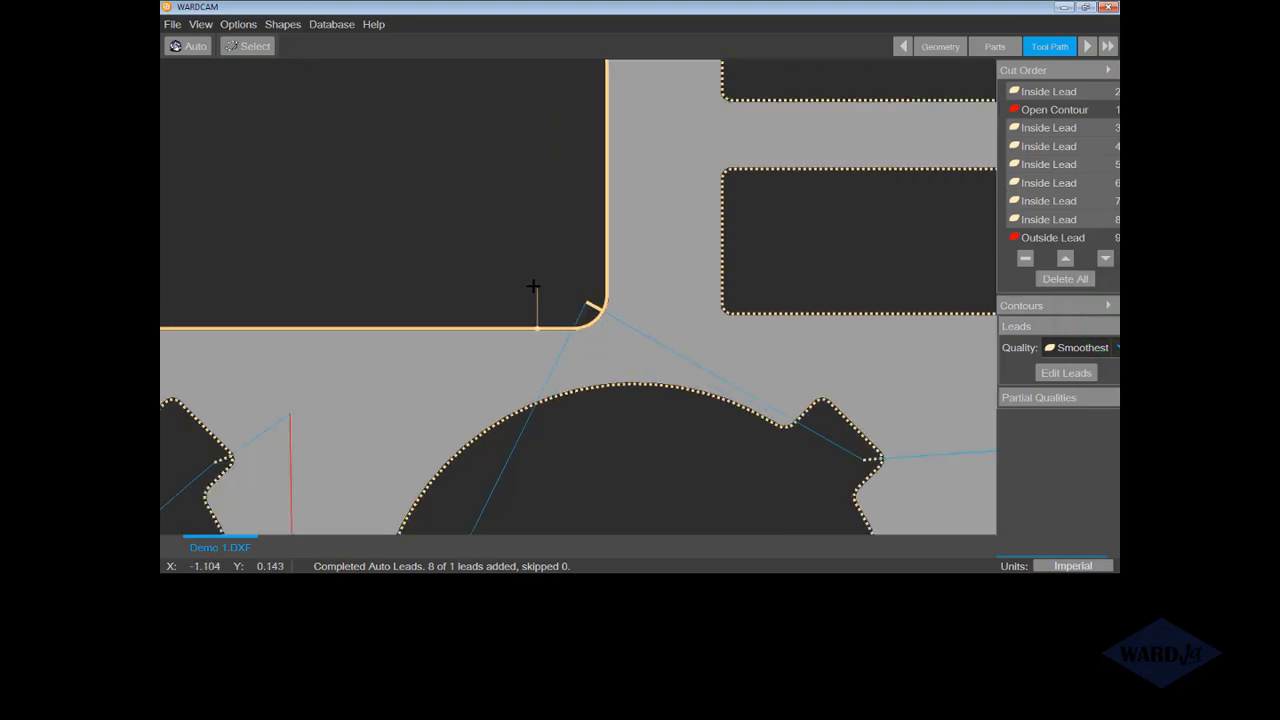
left_click(483, 297)
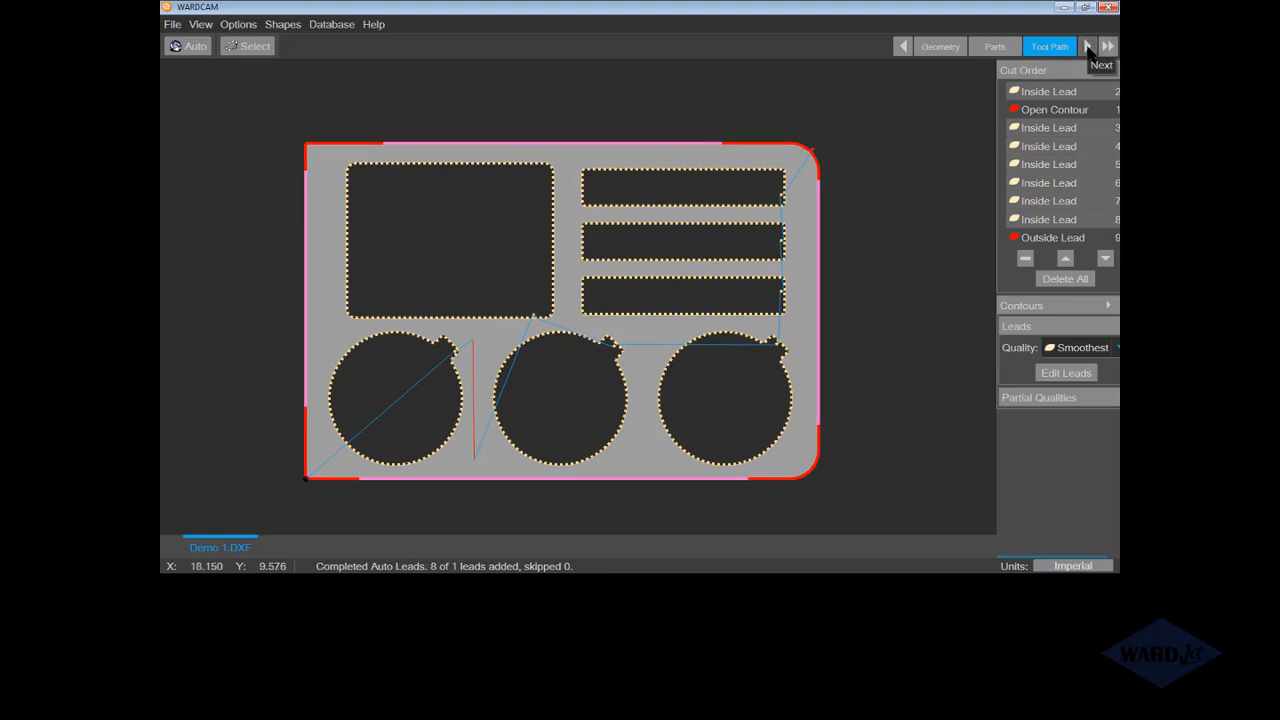
- Enter the Post stage and move the cut start point to another plate corner
left_click(1108, 46)
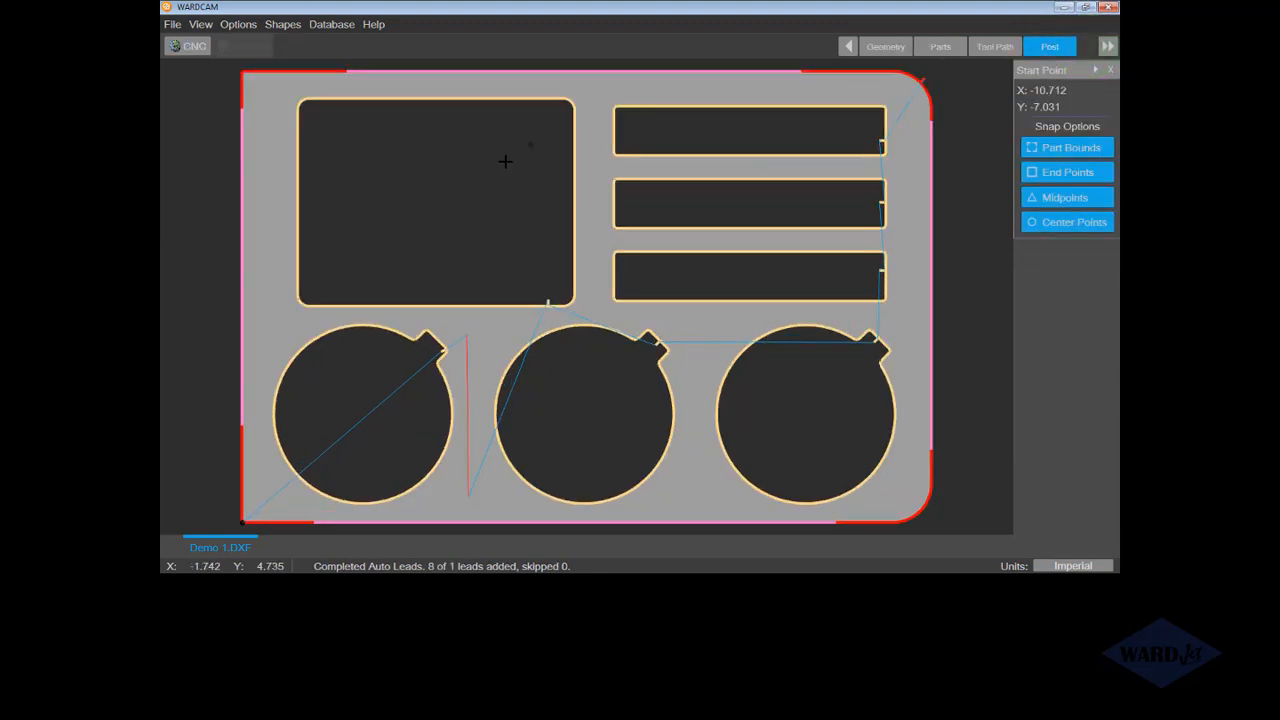
mouse_move(925, 490)
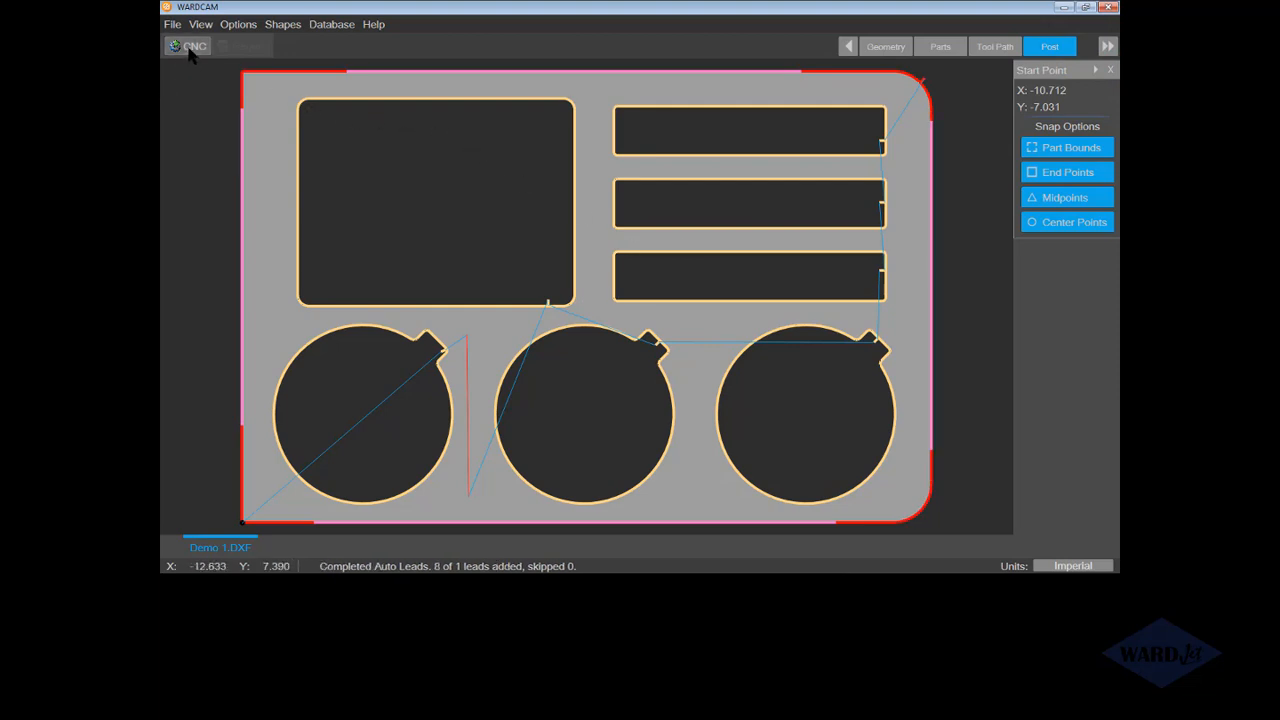
mouse_move(188, 46)
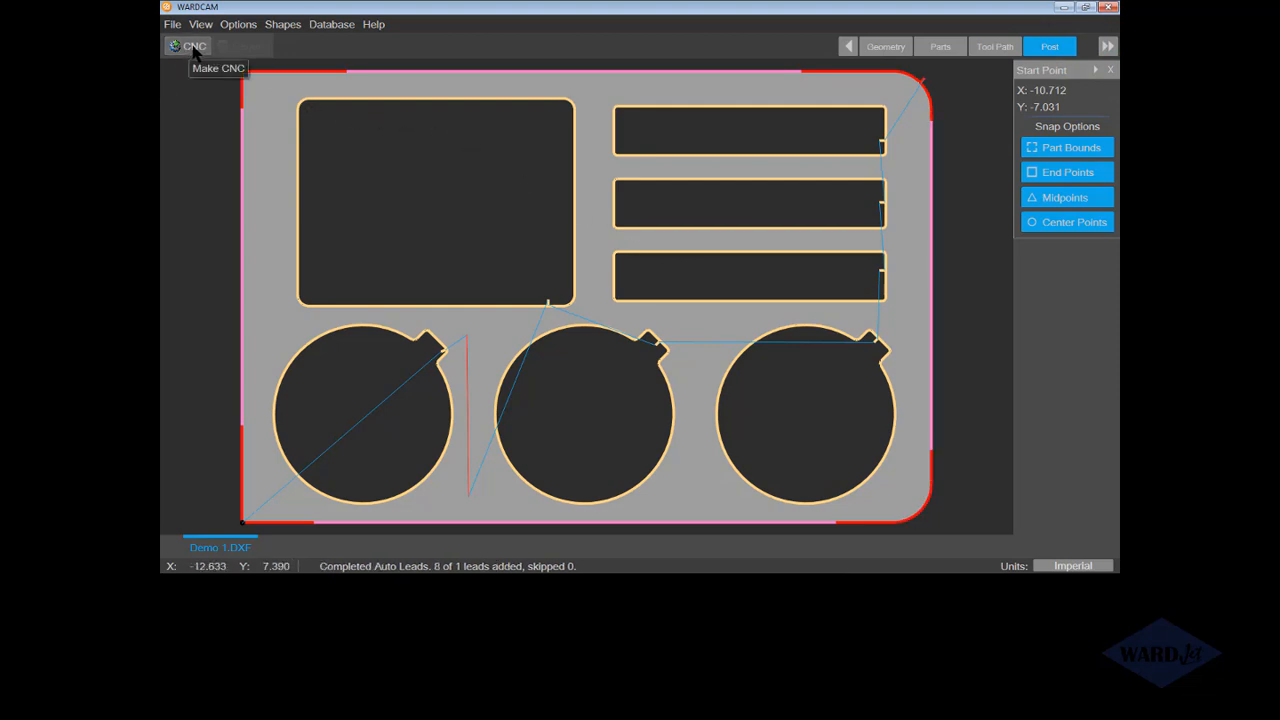
mouse_move(611, 425)
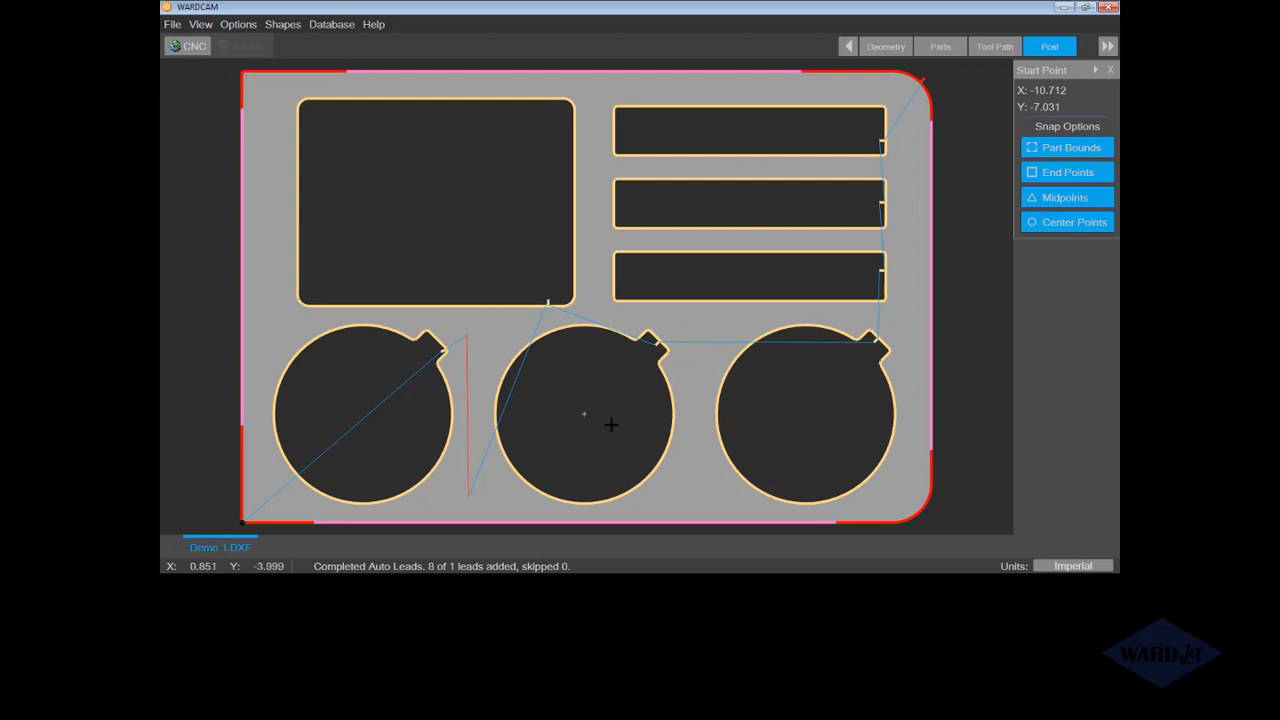
mouse_move(353, 417)
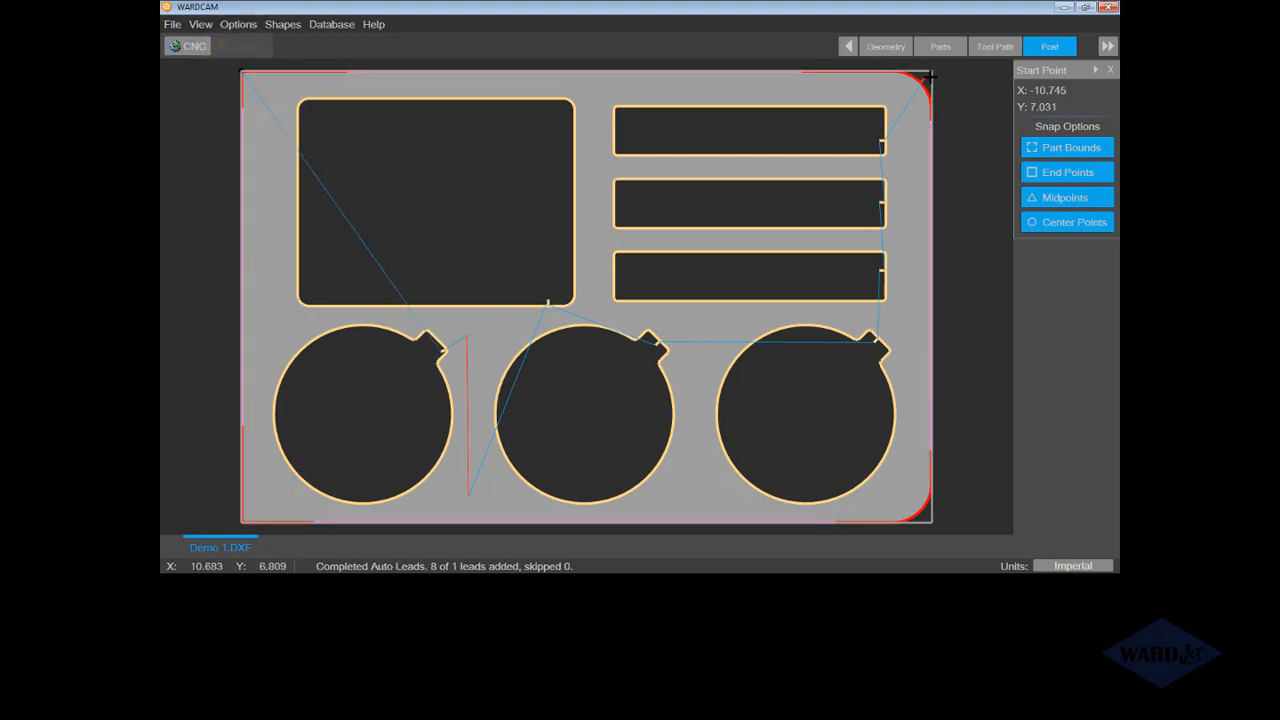
left_click(1066, 147)
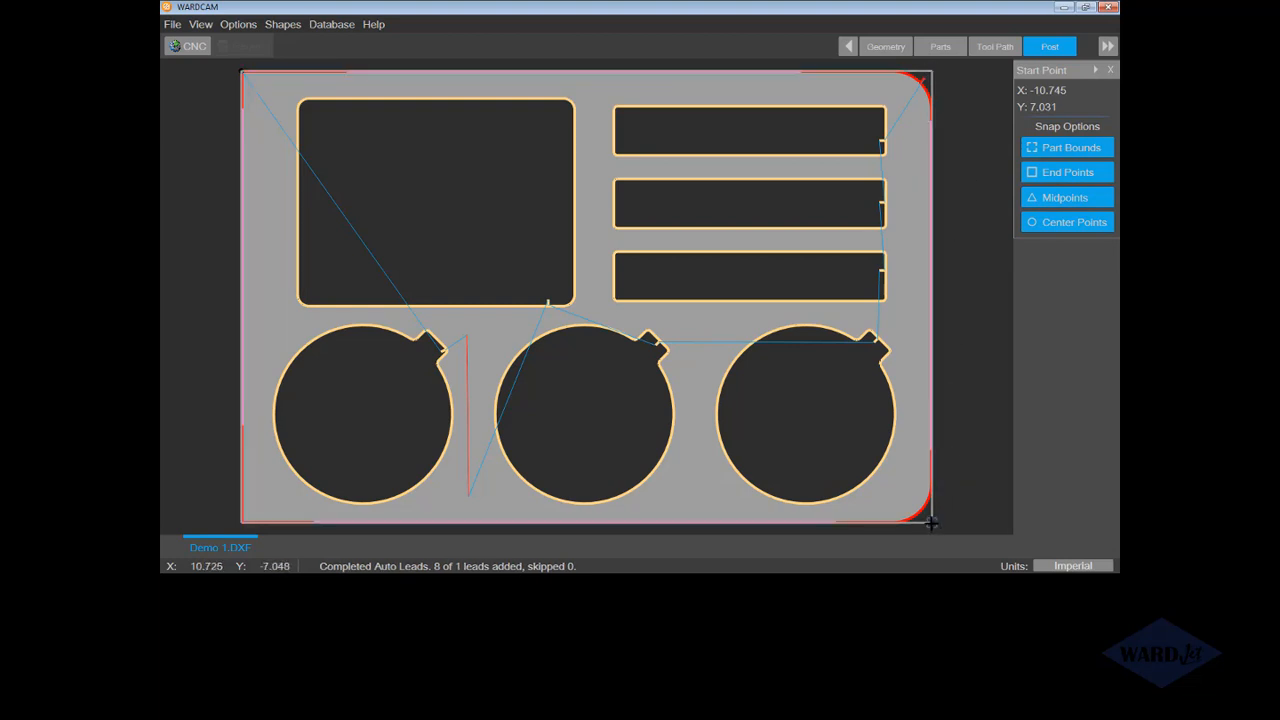
mouse_move(932, 520)
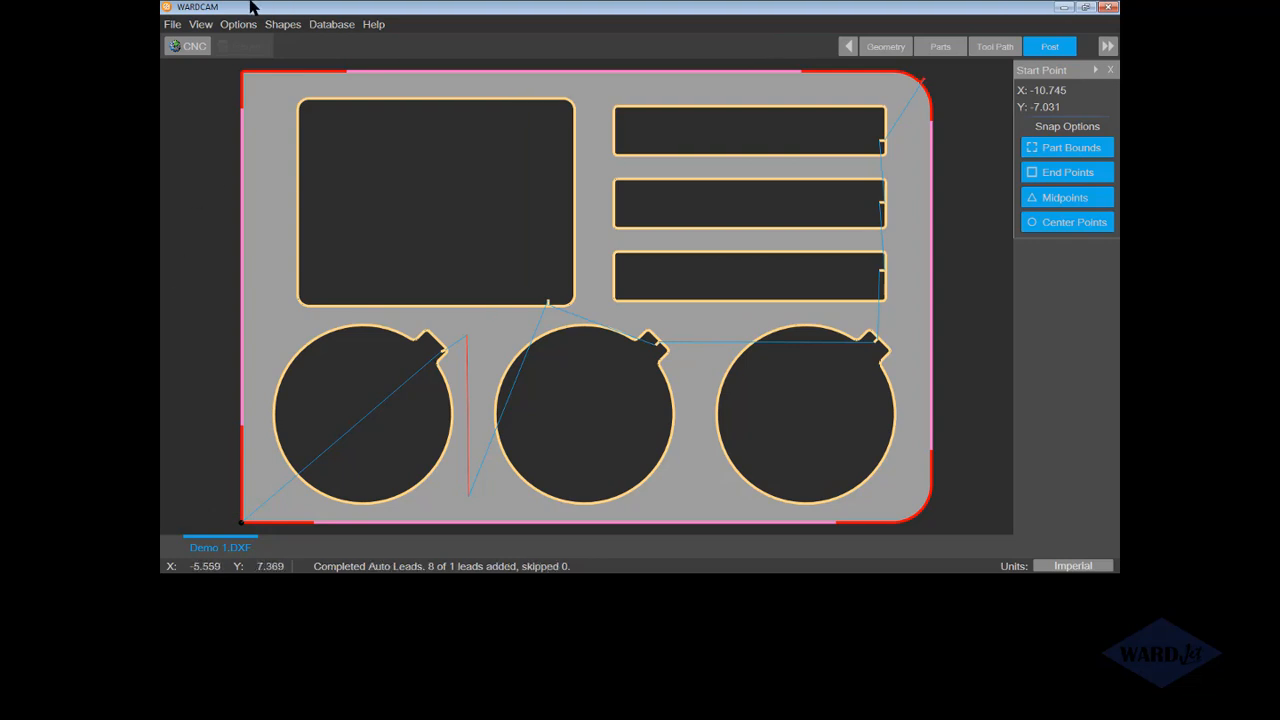
- Post the toolpath as Demo 1.cnc and review the generated G-code
left_click(193, 46)
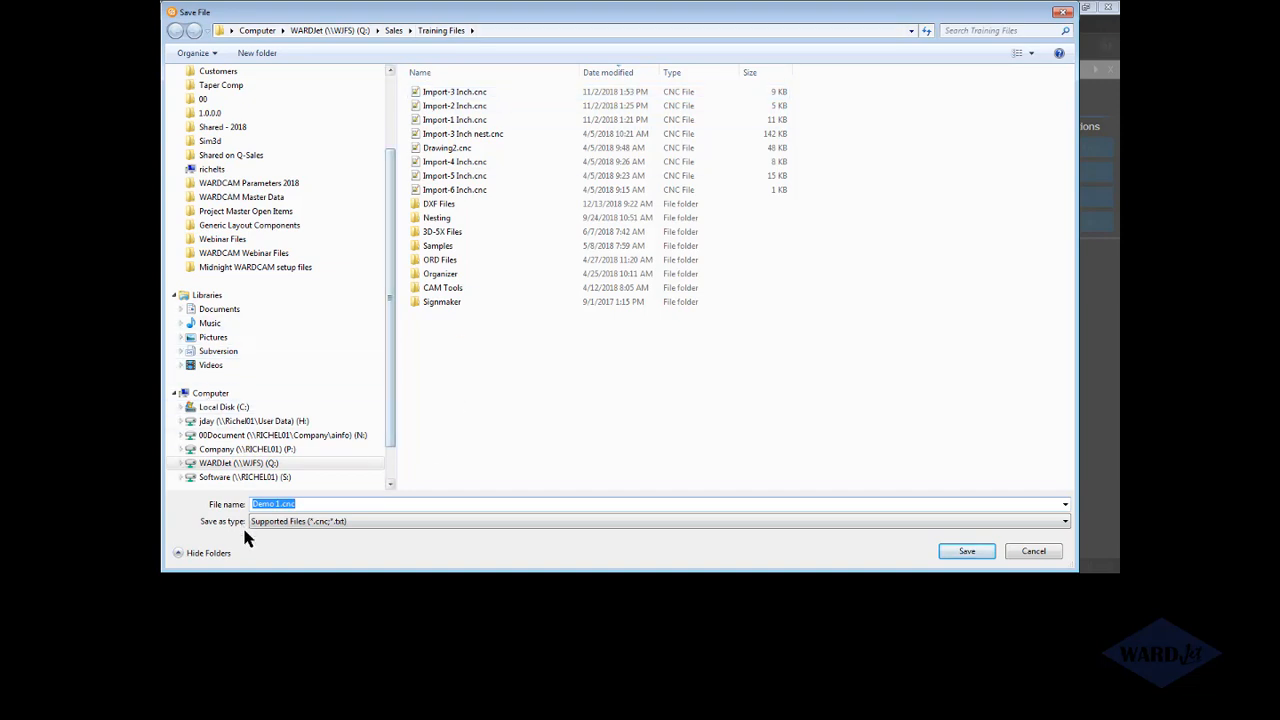
left_click(966, 551)
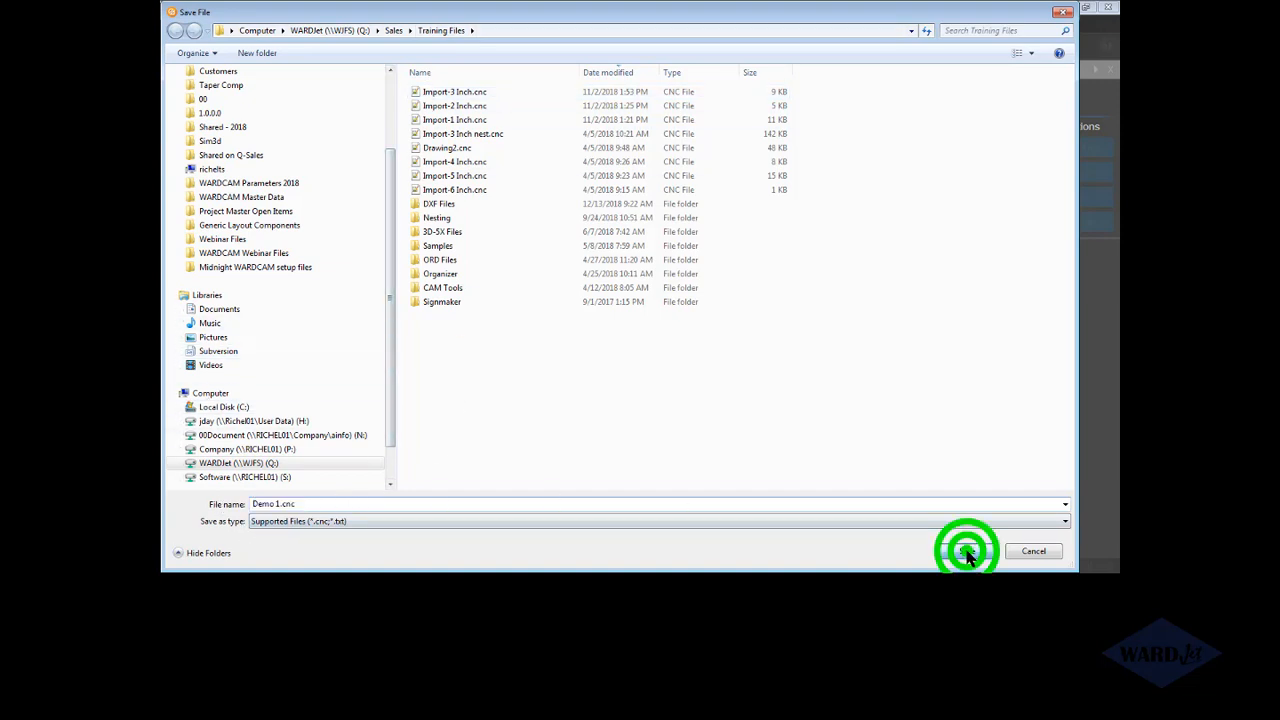
left_click(967, 551)
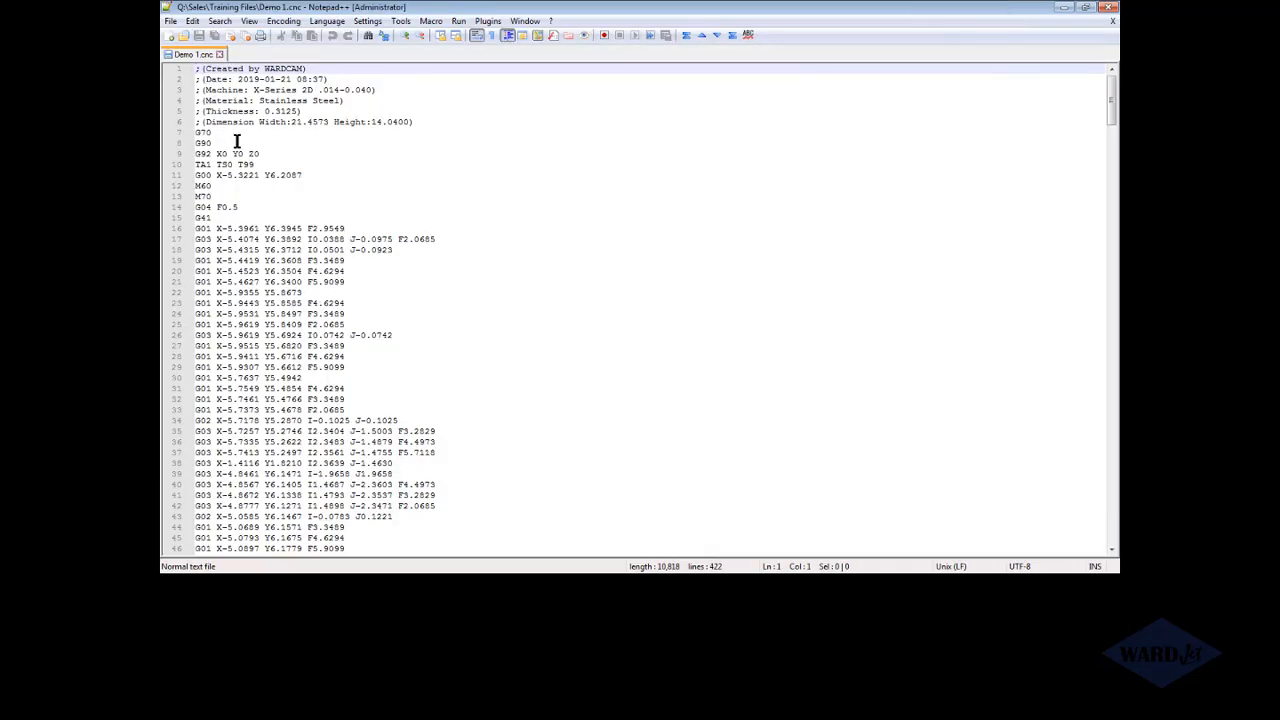
mouse_move(1051, 65)
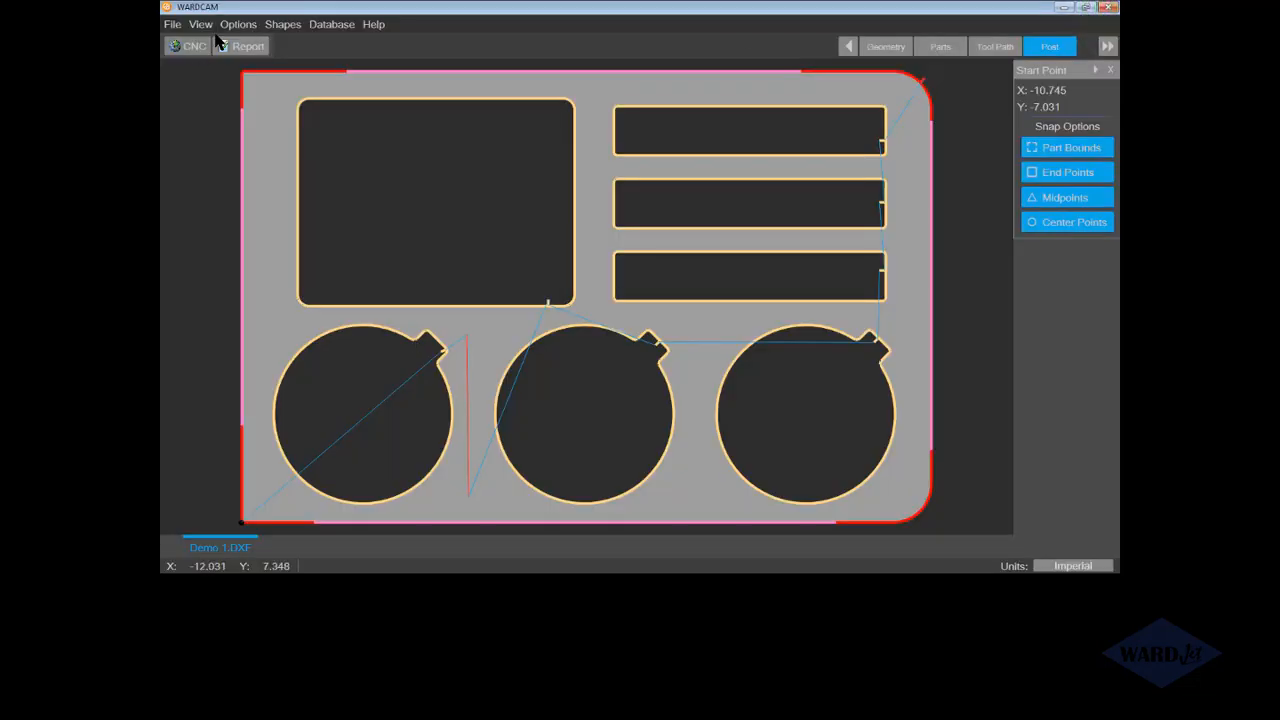
- Check the Open After Report option and save the job report as Demo 1.html
left_click(238, 24)
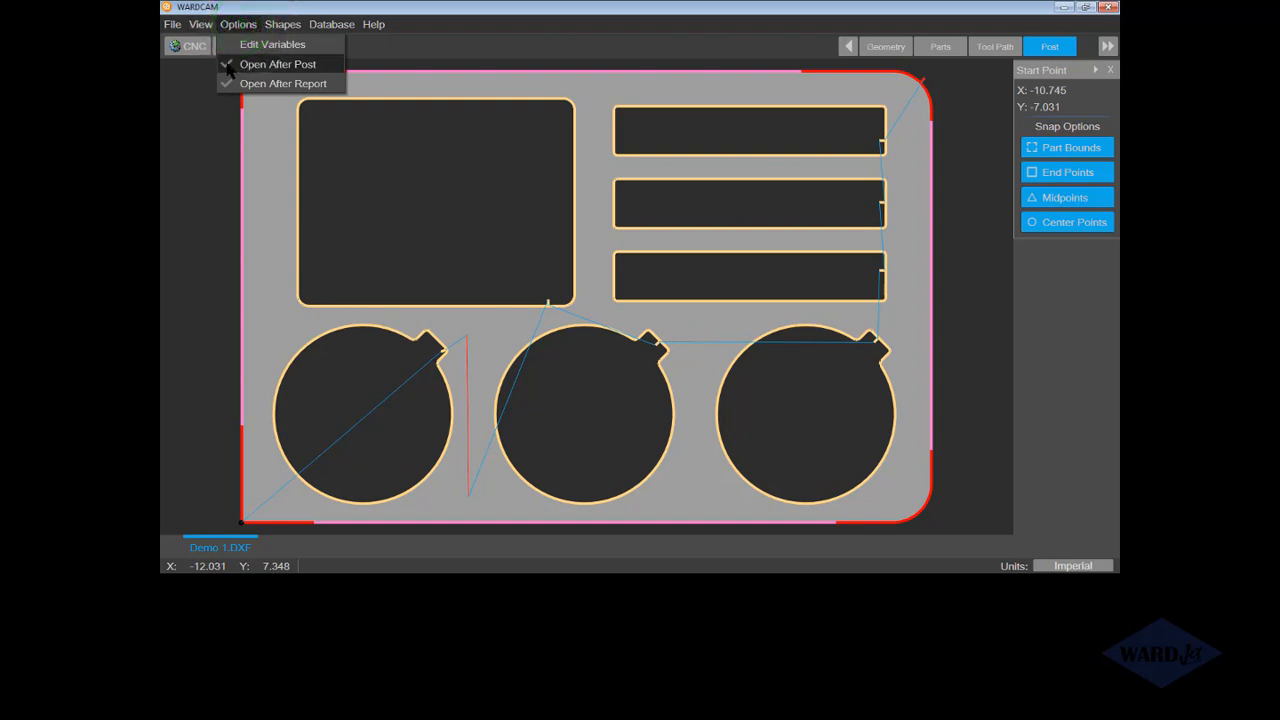
left_click(283, 83)
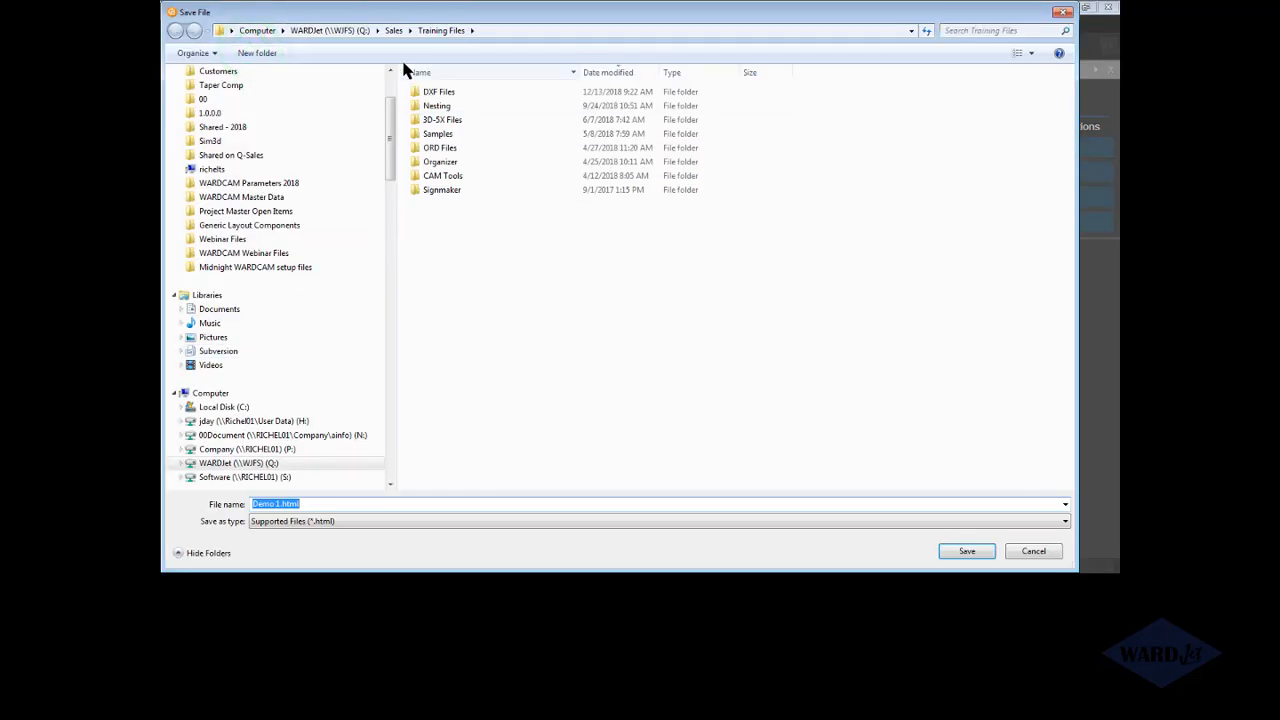
left_click(966, 551)
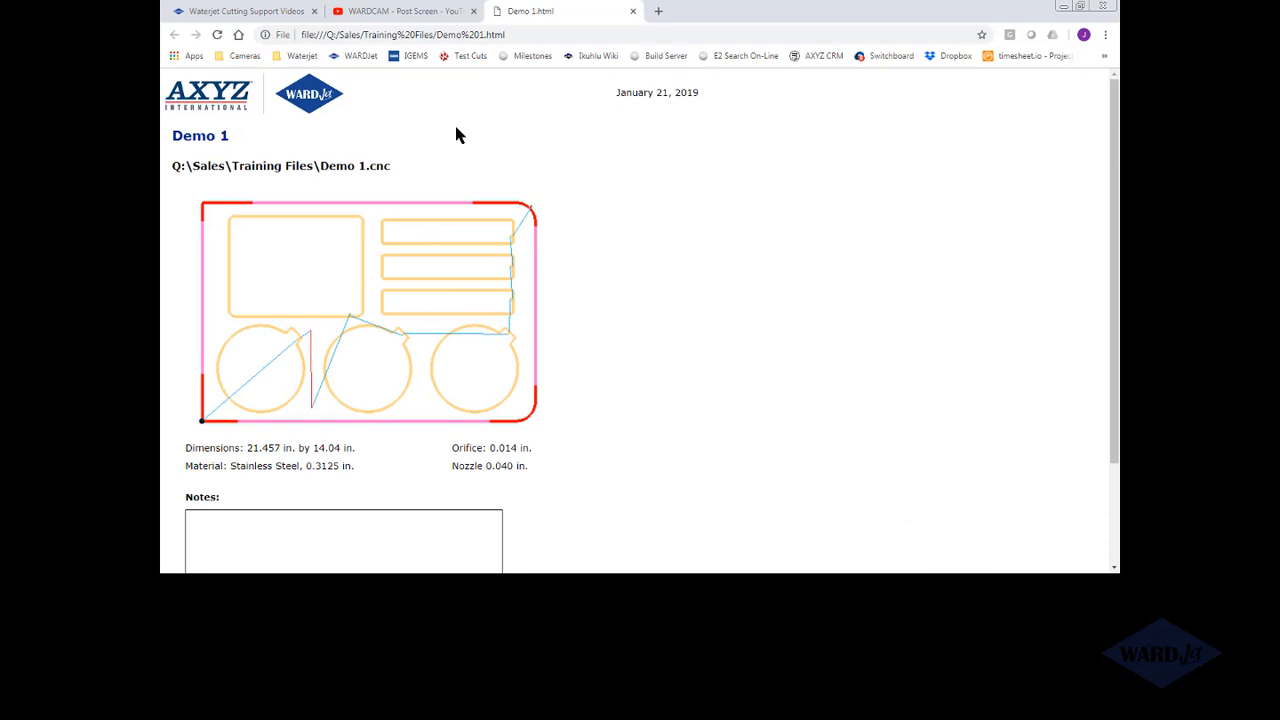
- Select the program file path and enter 'Move to paint' in the report's Notes box
double_click(340, 166)
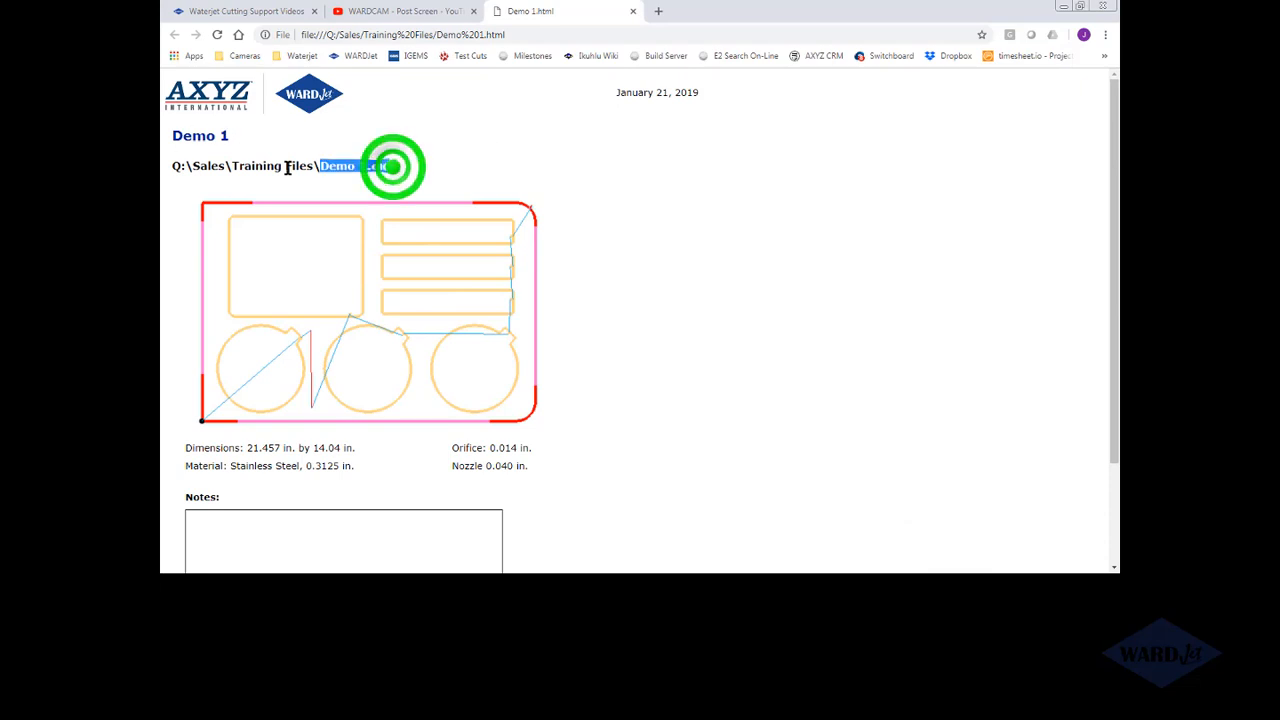
triple_click(280, 166)
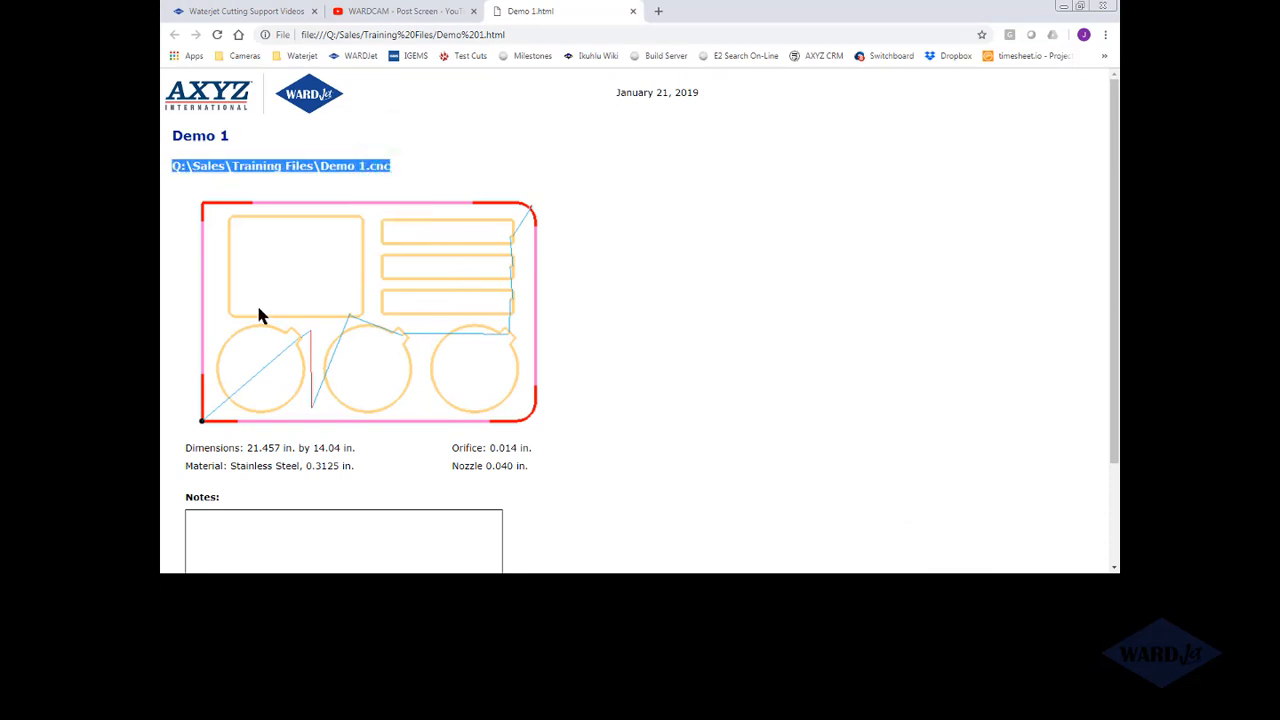
double_click(489, 466)
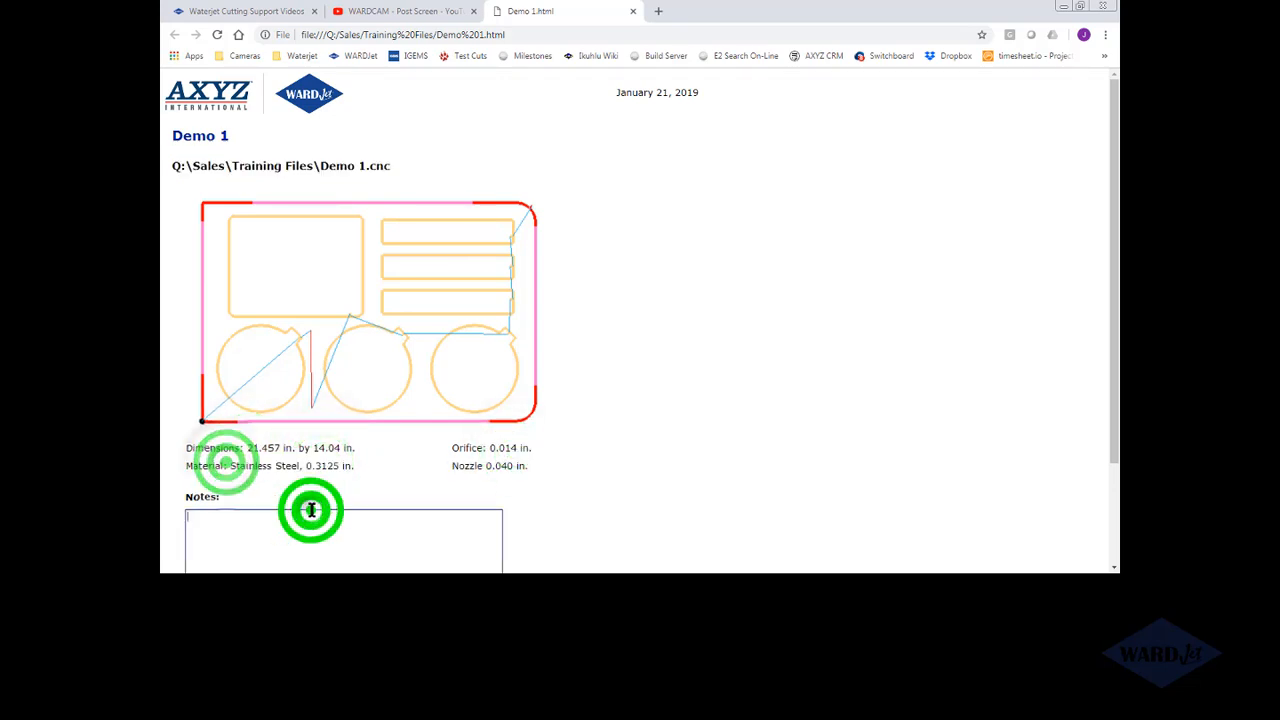
scroll("down", 3)
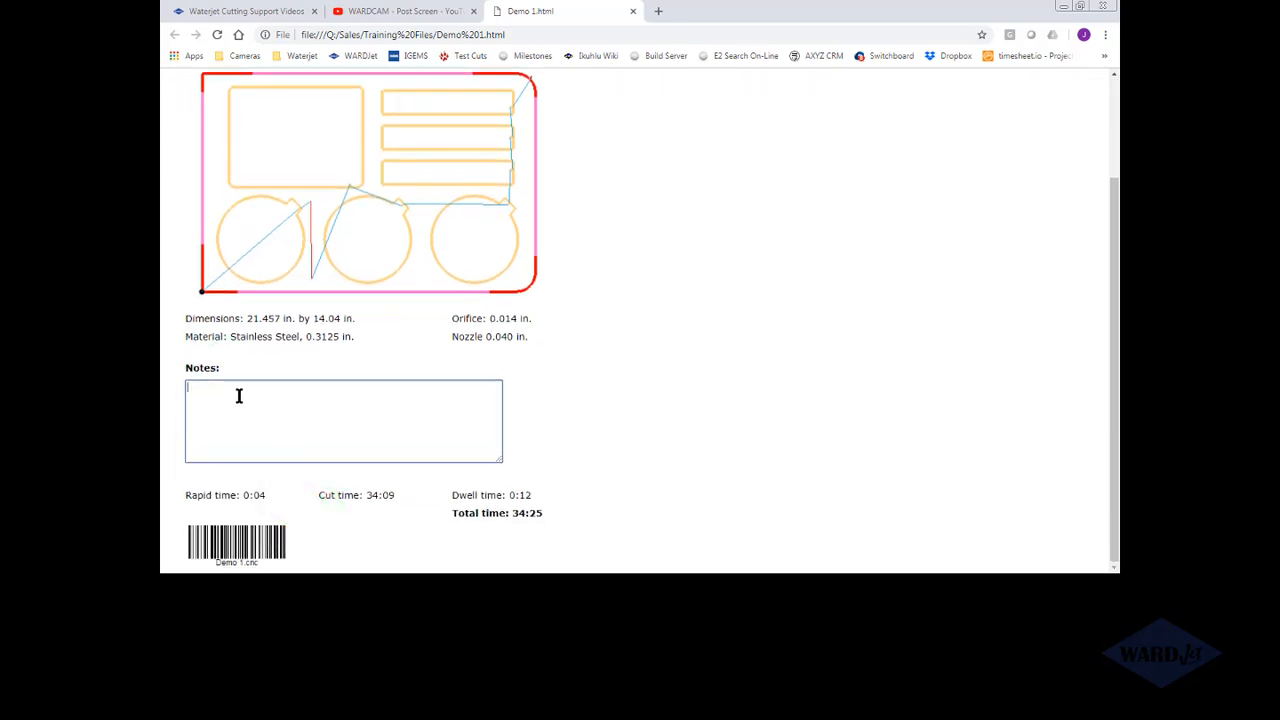
type("Have t")
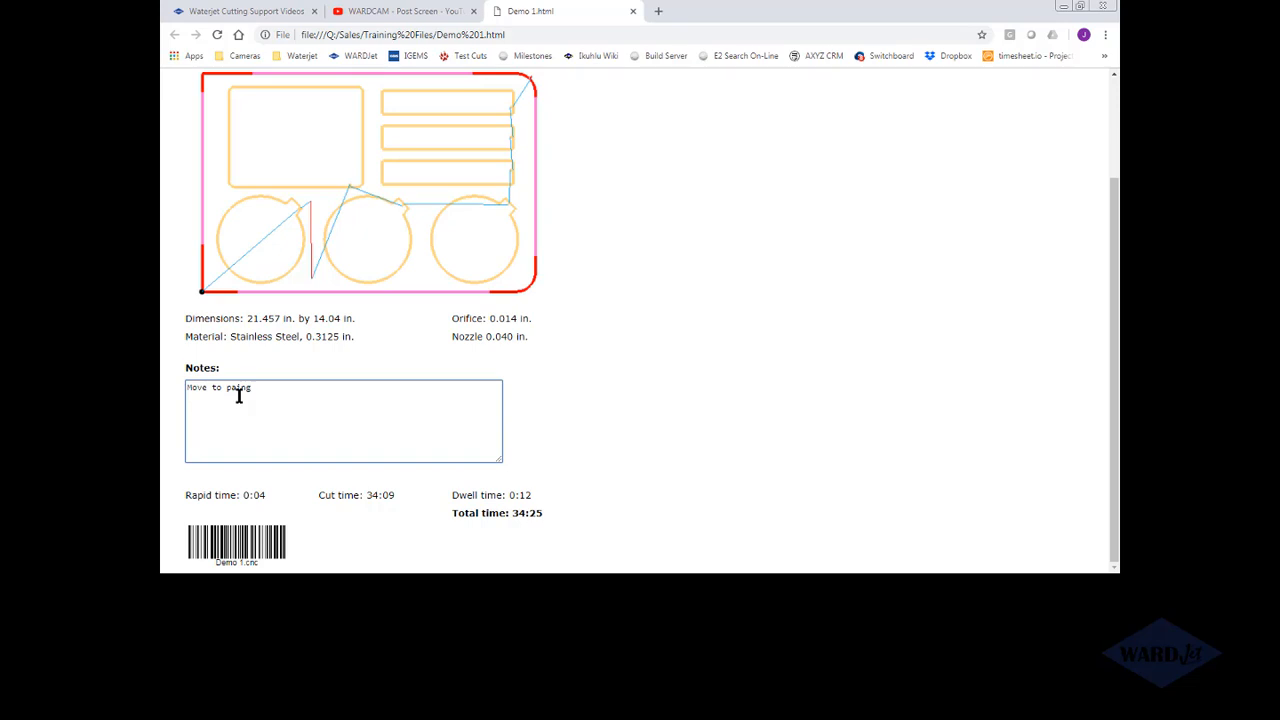
type("paint")
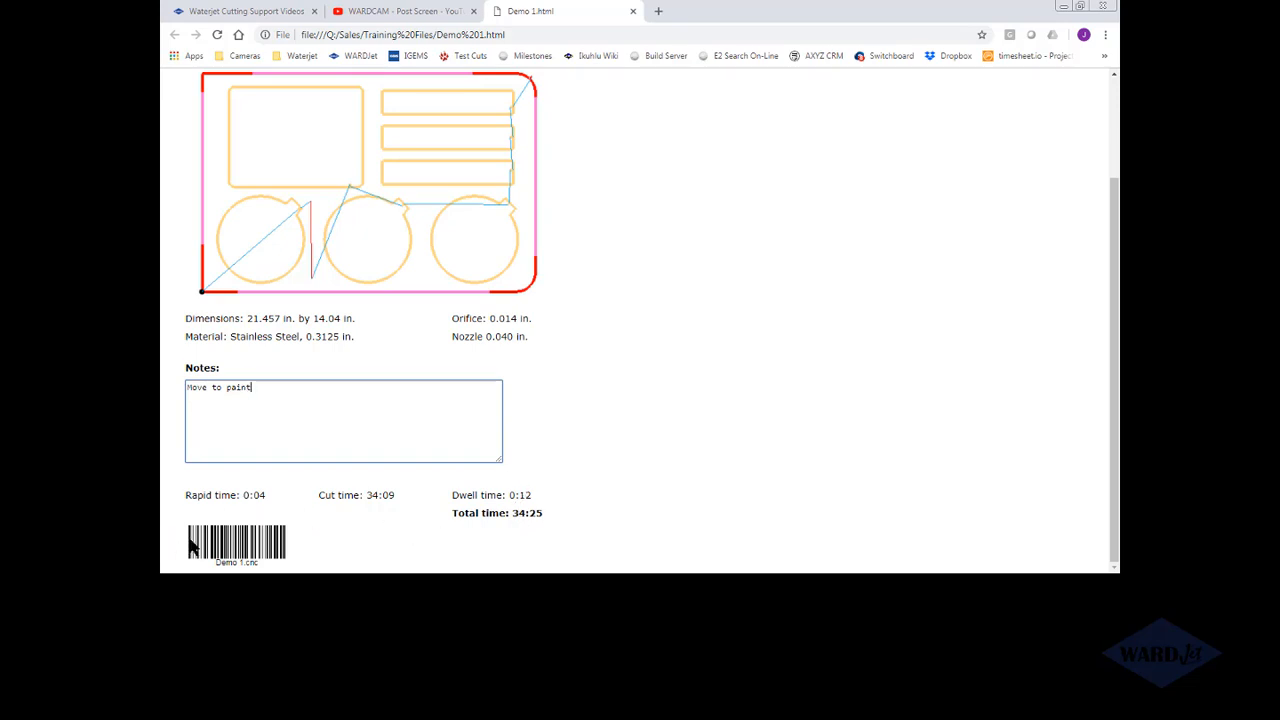
mouse_move(293, 550)
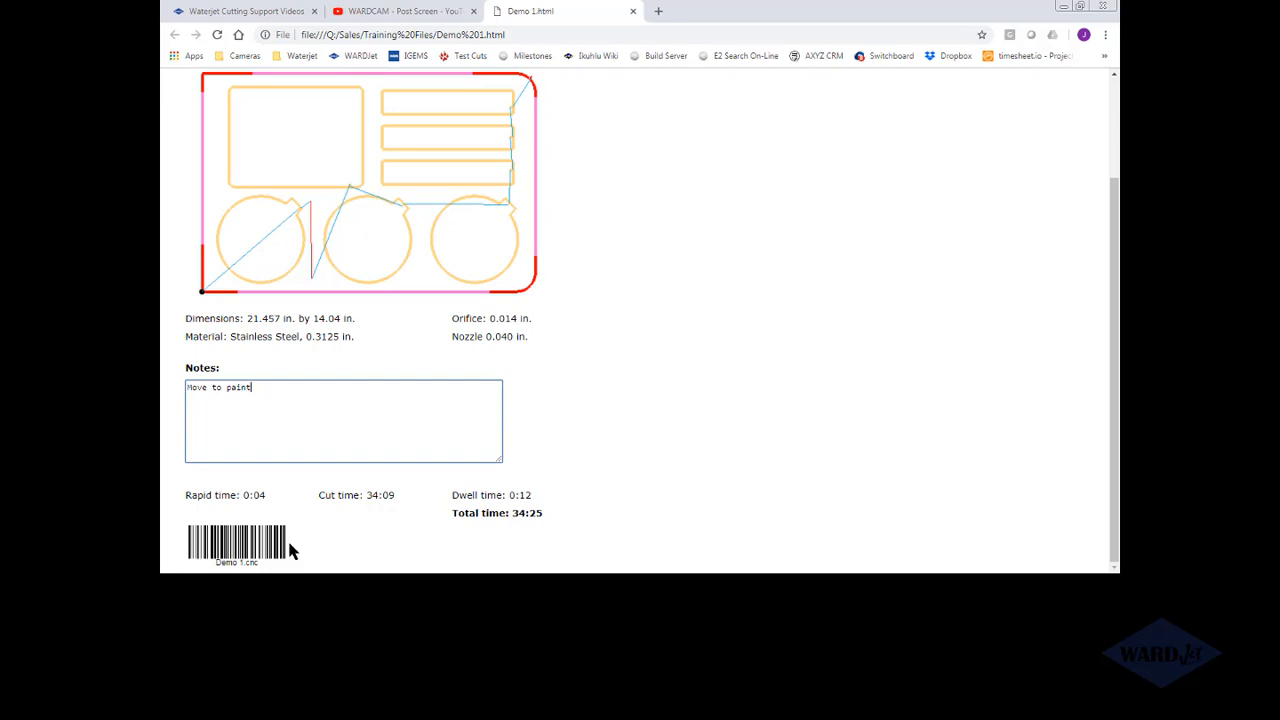
mouse_move(186, 552)
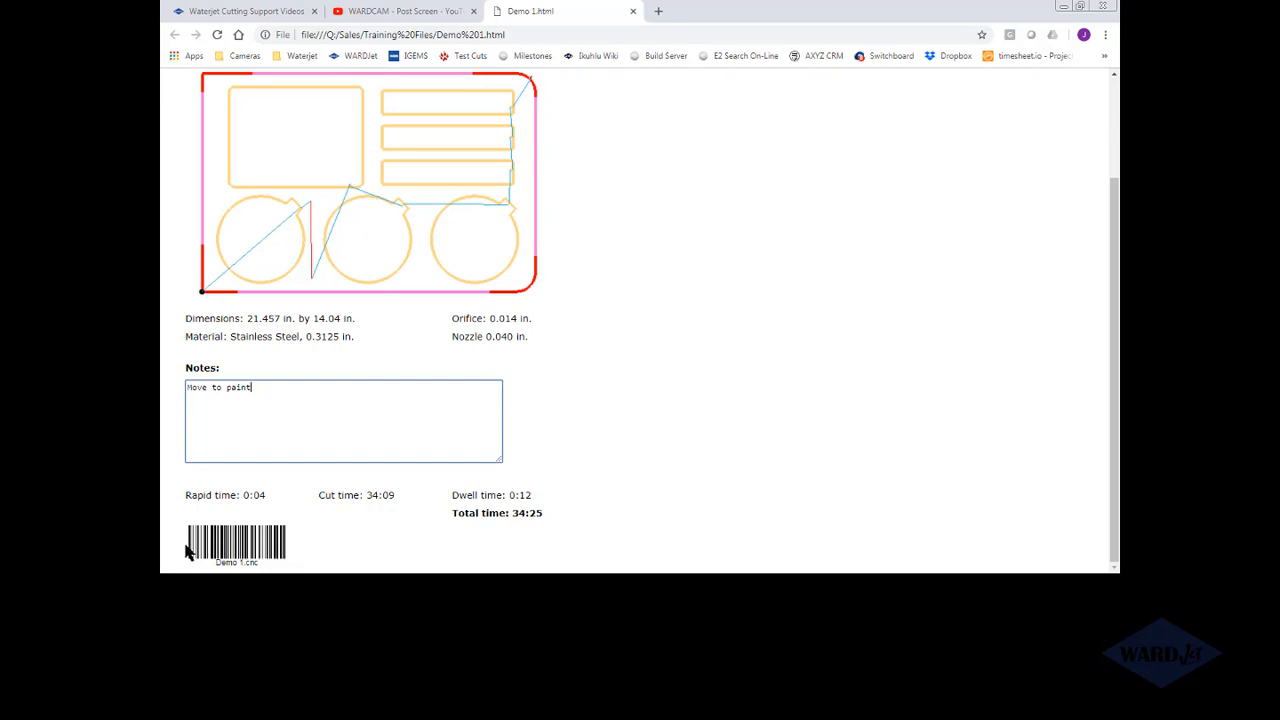
mouse_move(393, 330)
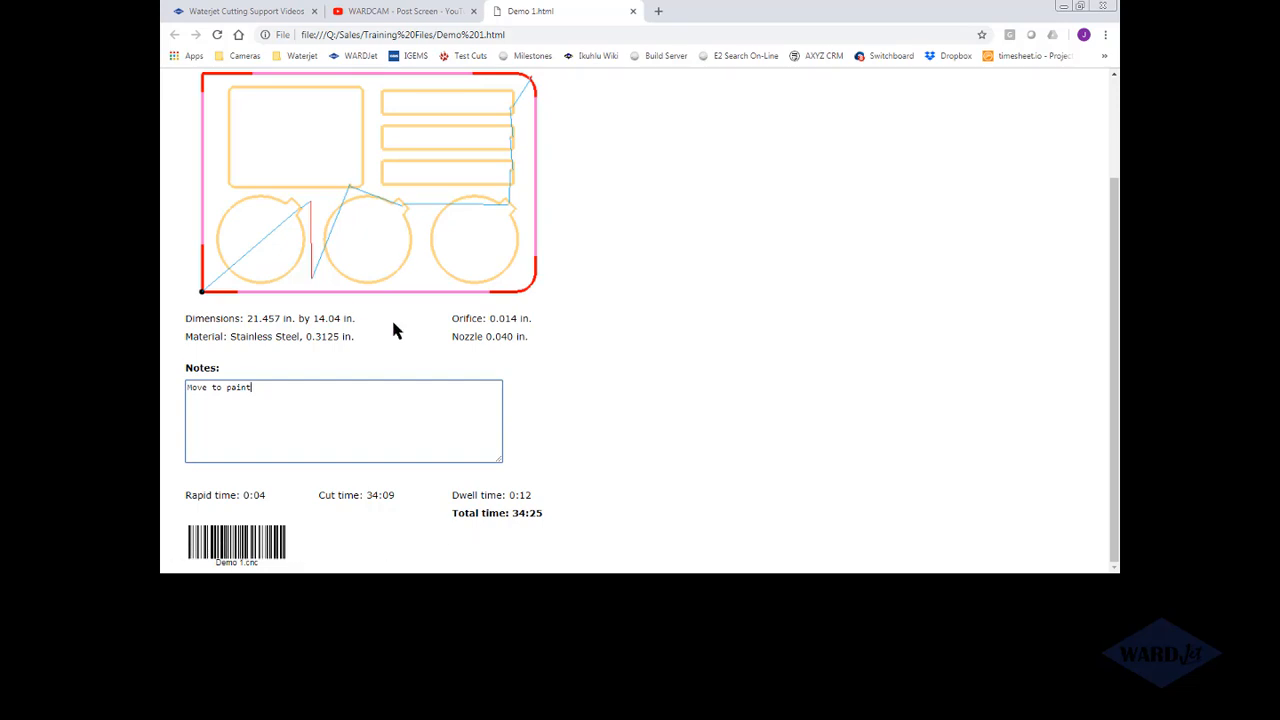
scroll("up", 3)
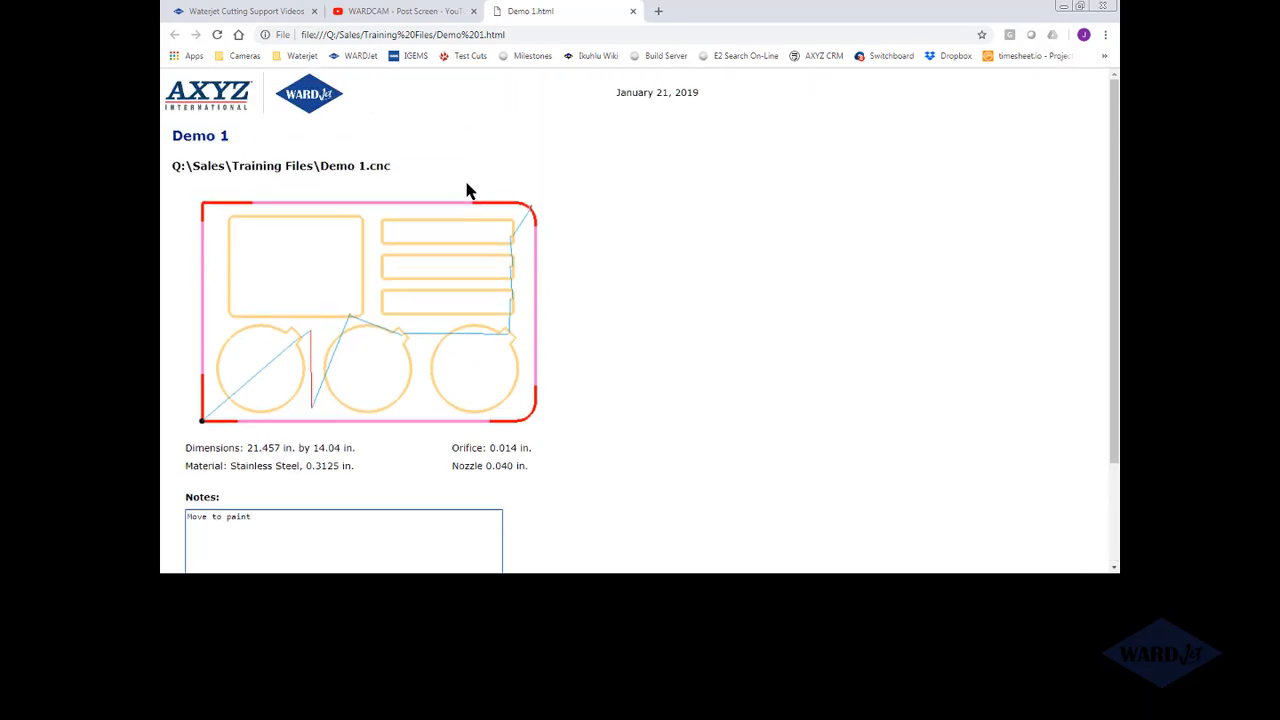
mouse_move(428, 187)
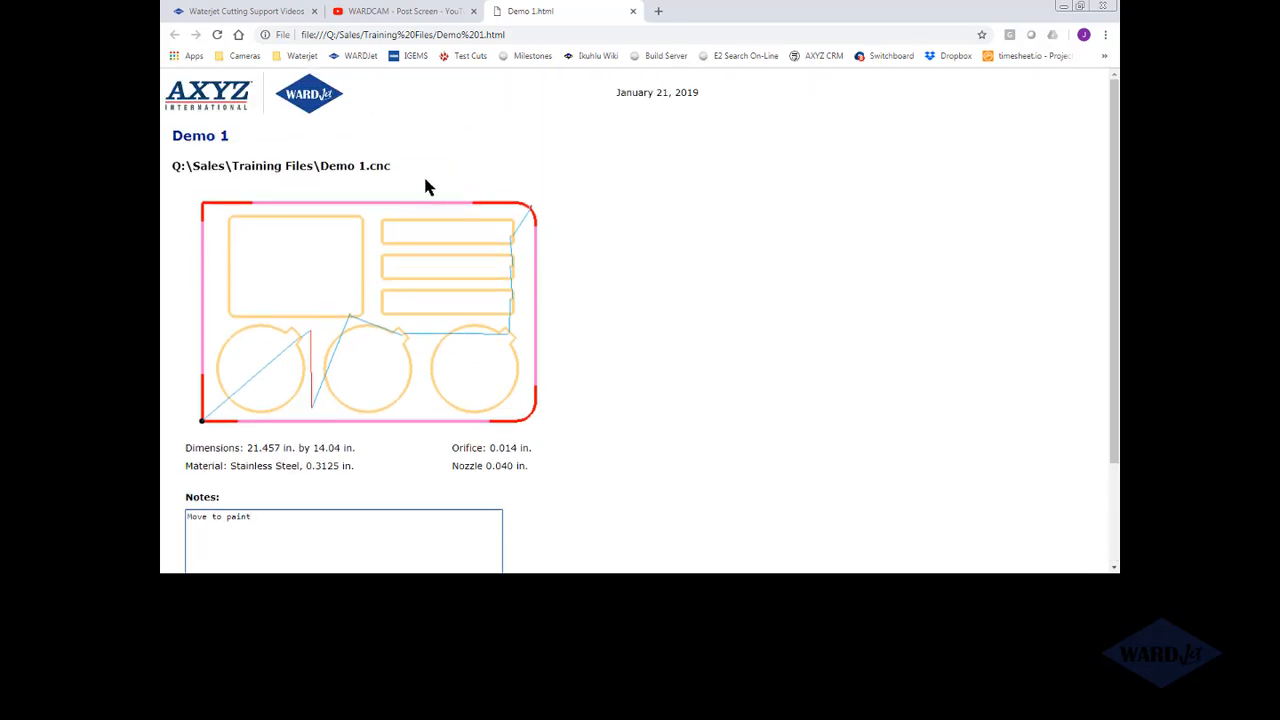
mouse_move(465, 190)
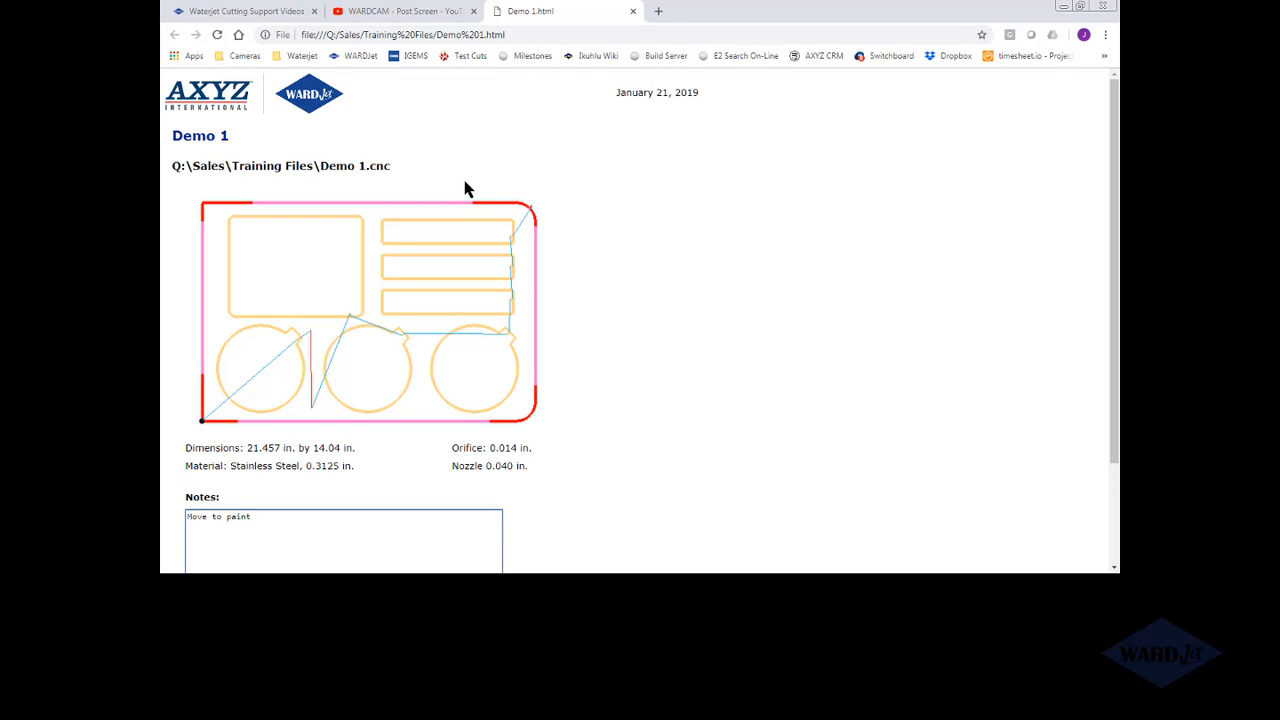
mouse_move(477, 156)
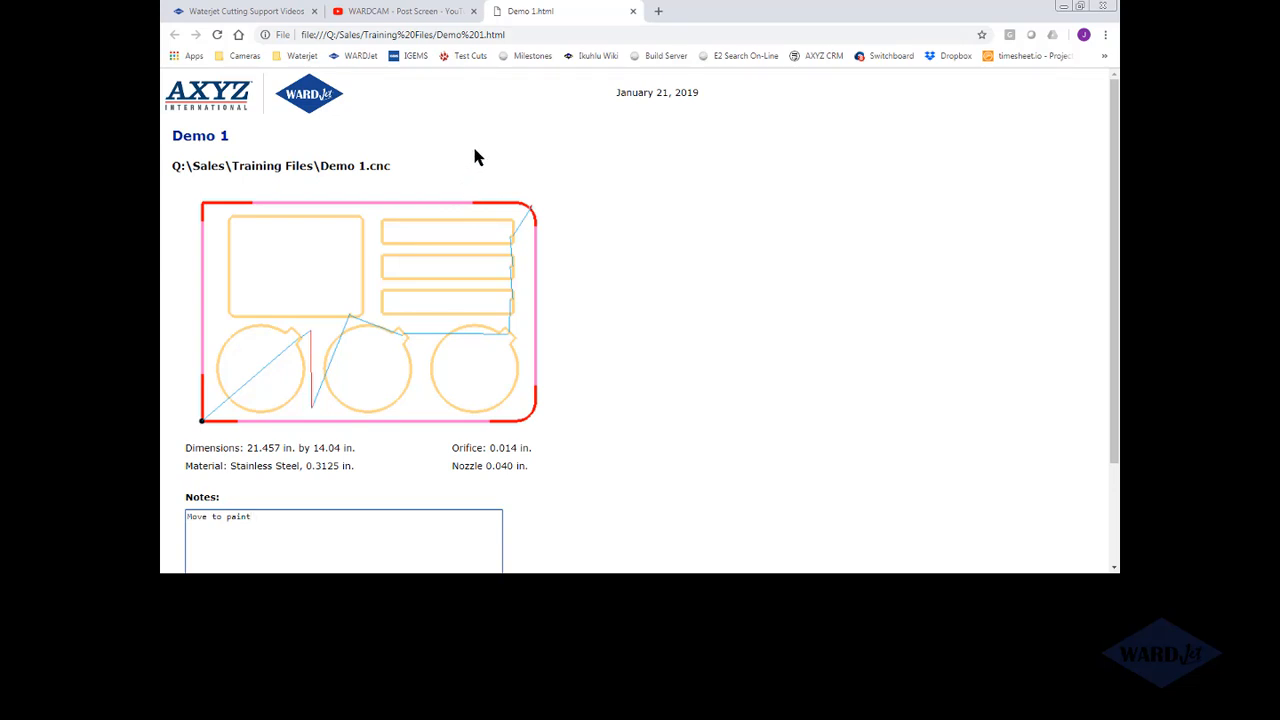